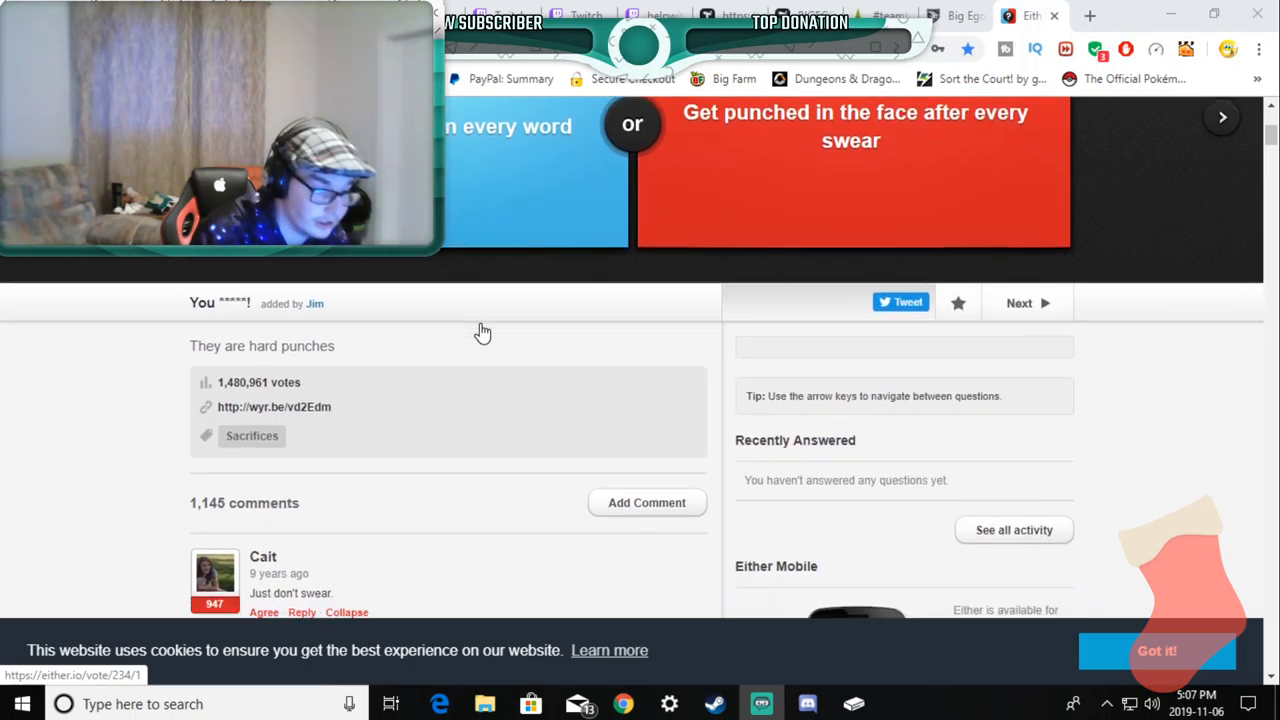
# Step: Vote for getting punched in the face after every swear, revealing the 60% versus 40% split
pyautogui.scroll(-3)
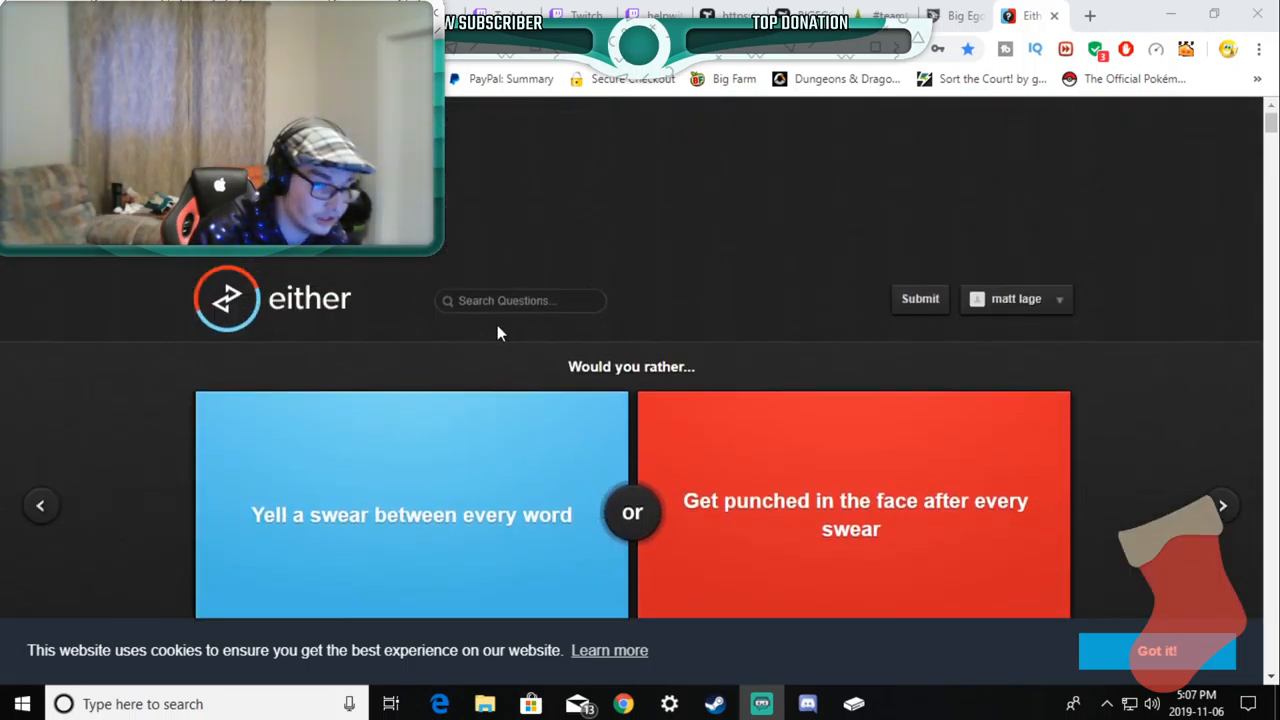
pyautogui.scroll(-3)
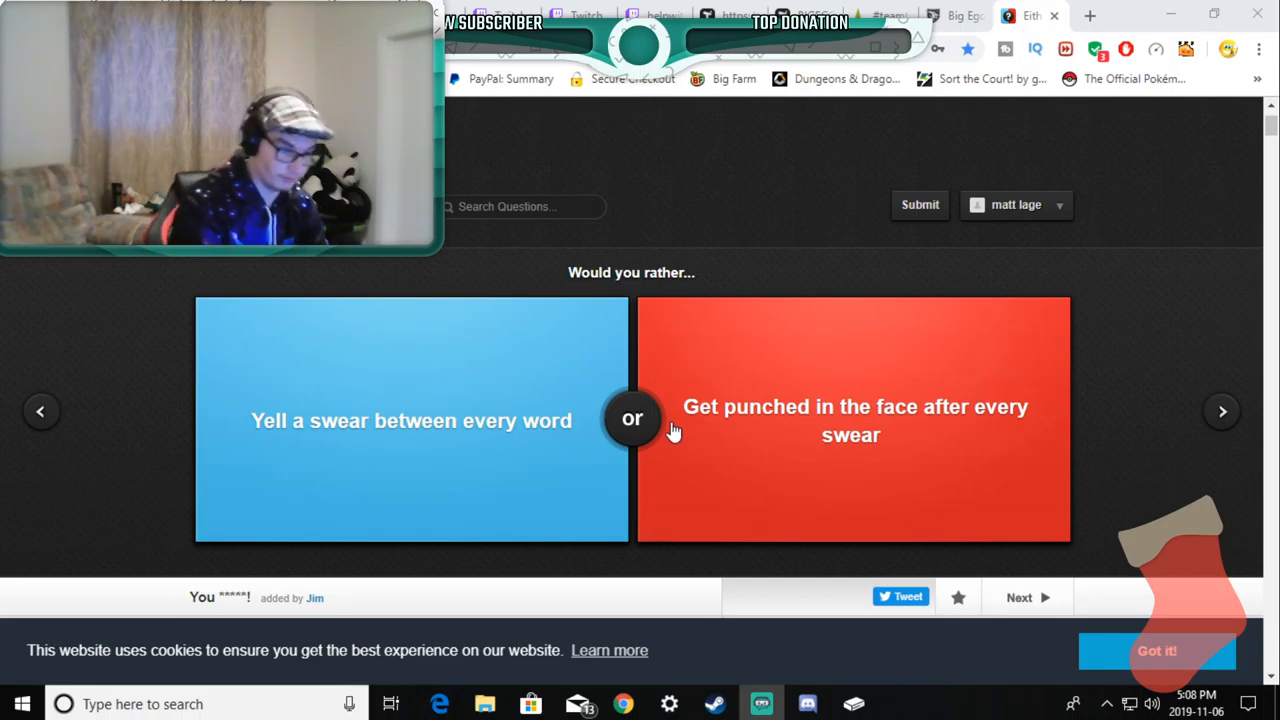
pyautogui.moveTo(828, 444)
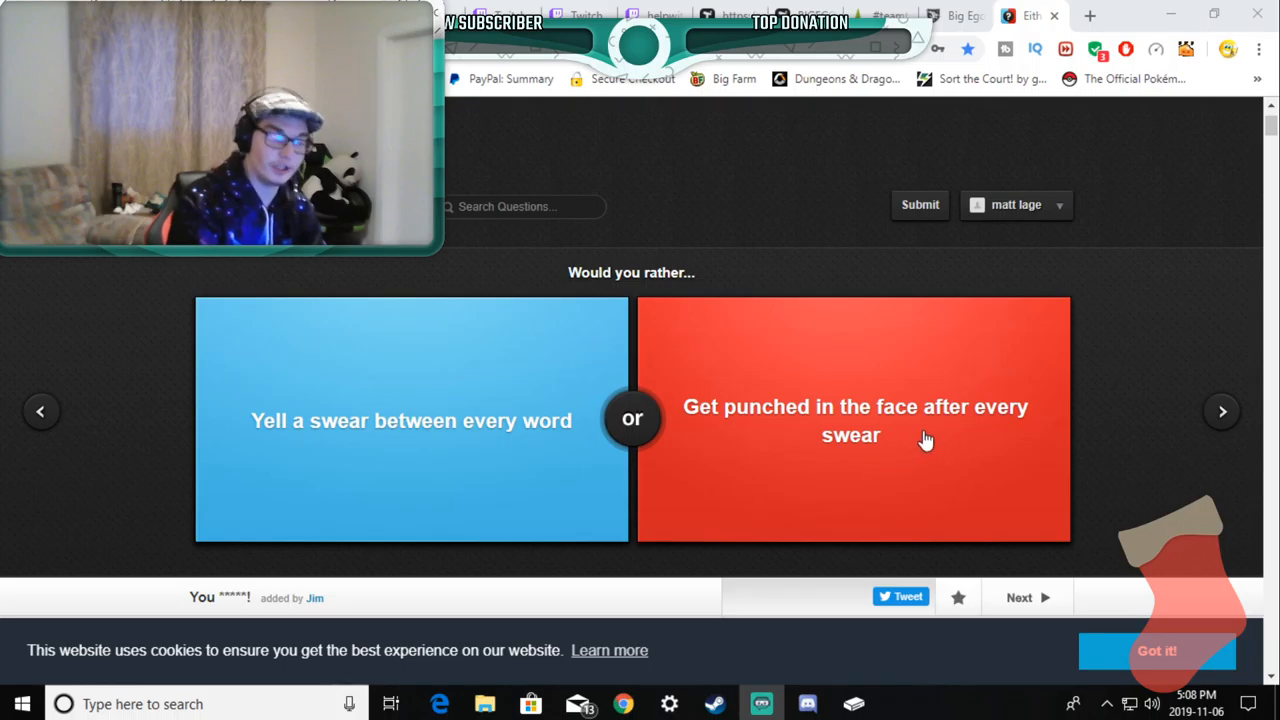
pyautogui.moveTo(884, 482)
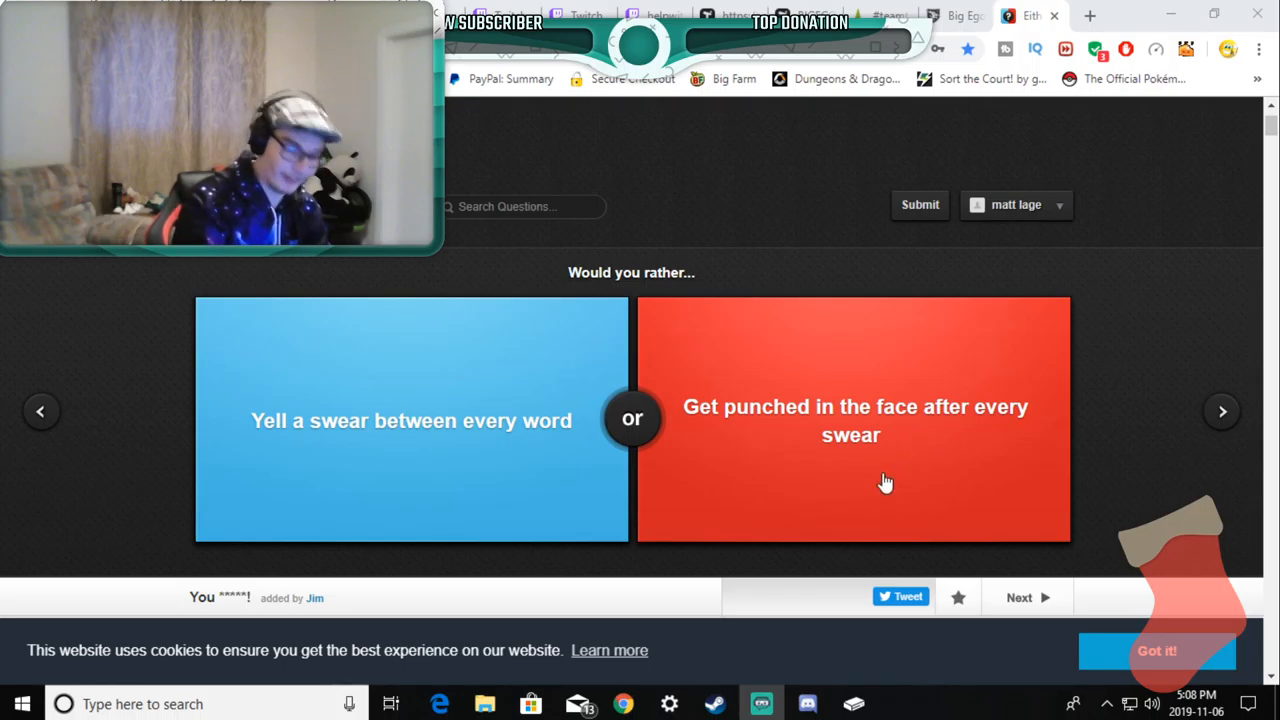
pyautogui.click(852, 420)
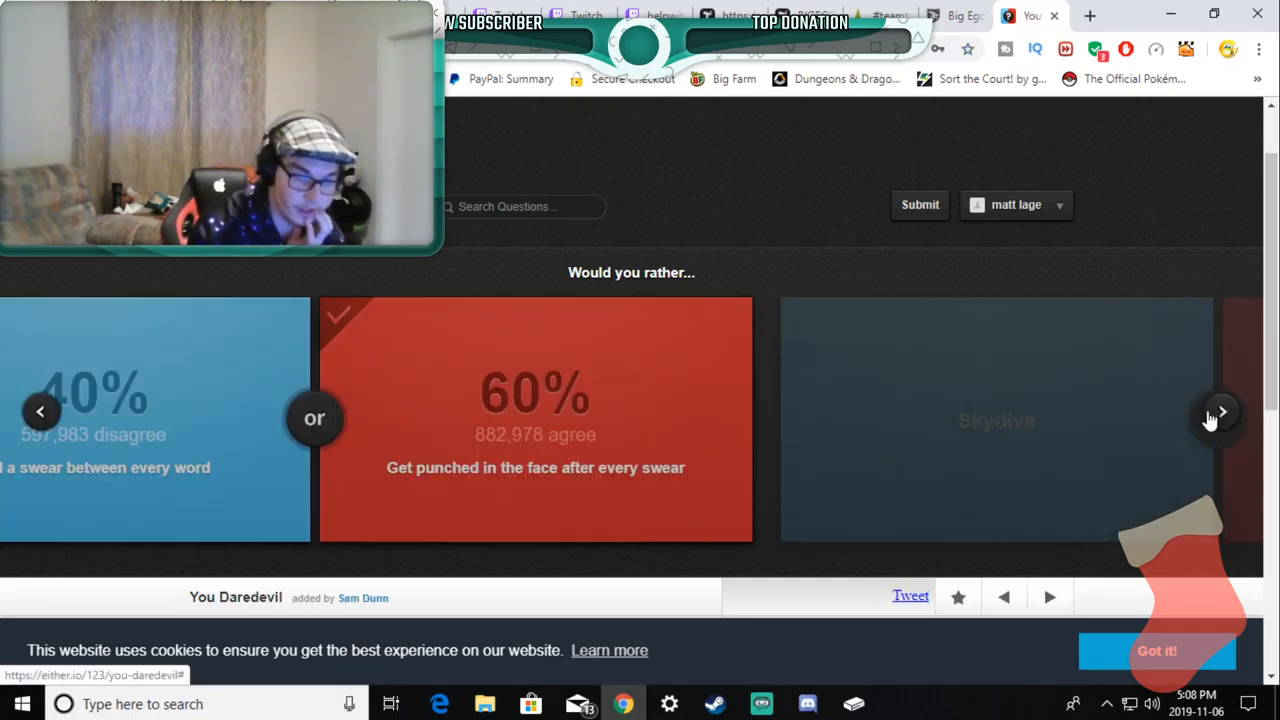
# Step: Skip to the Time to Teleport question and vote for the ability to teleport, revealing a 50/50 split
pyautogui.click(1220, 412)
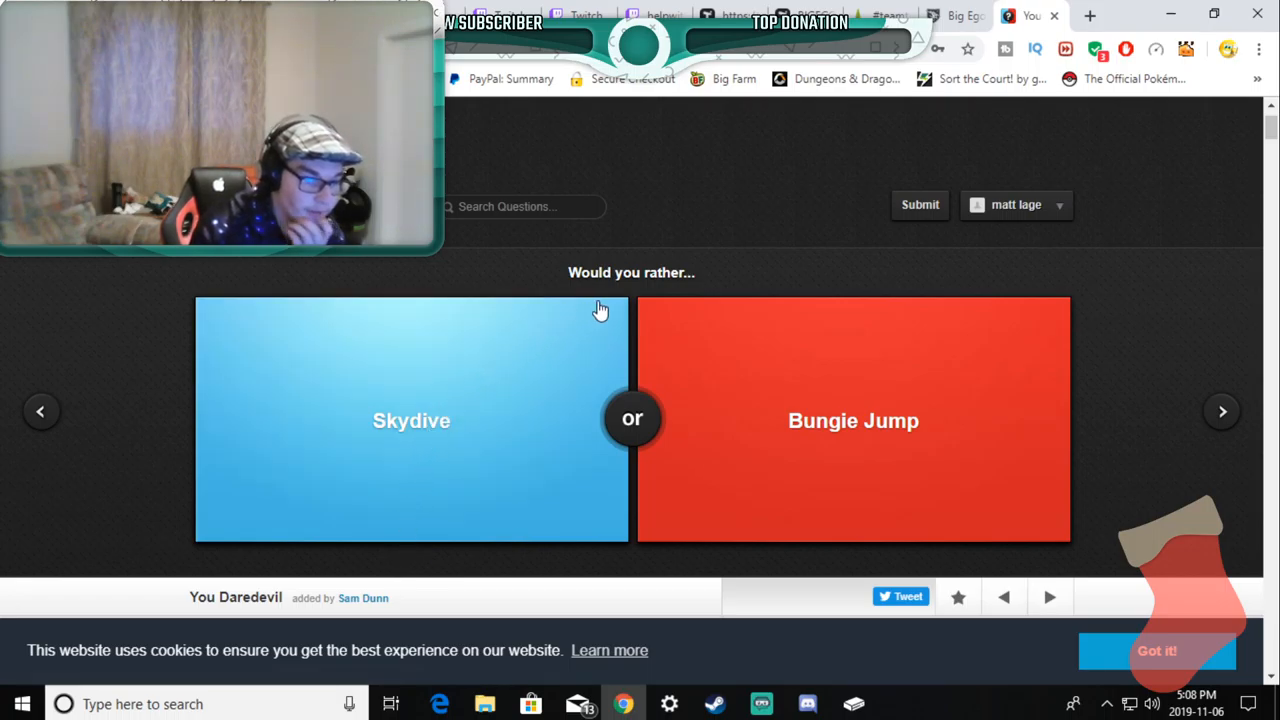
pyautogui.moveTo(740, 488)
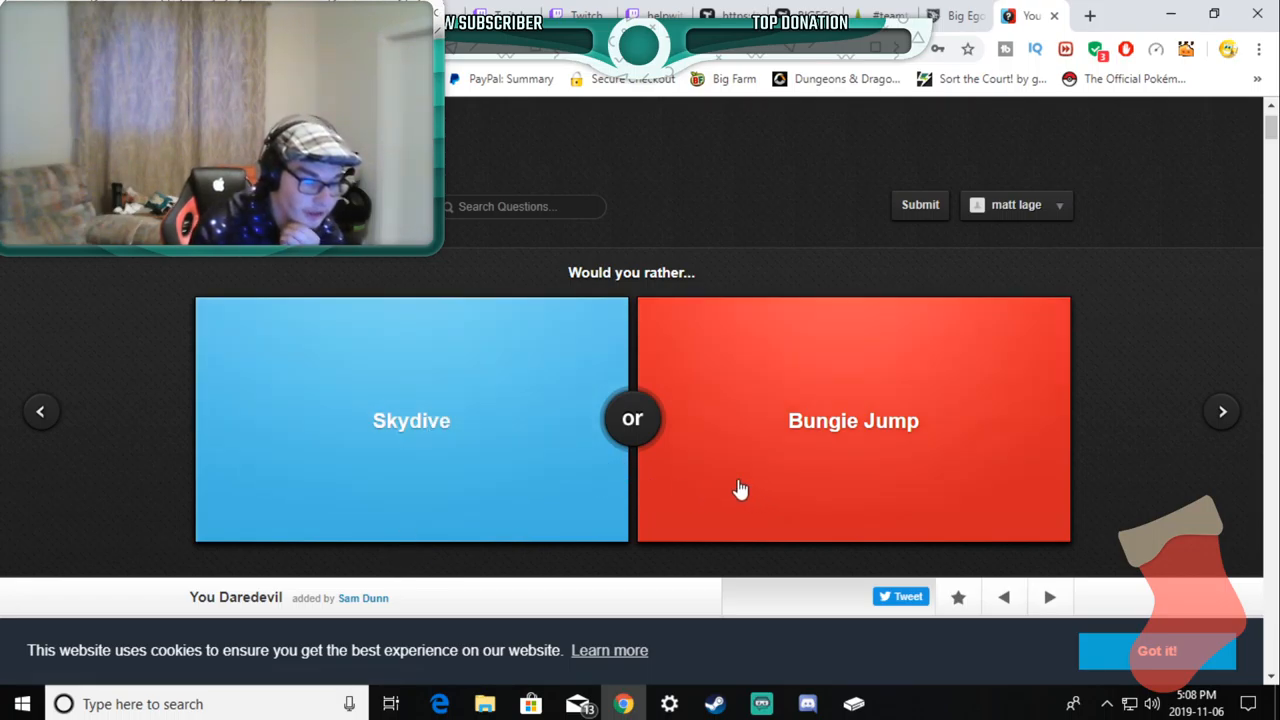
pyautogui.moveTo(746, 486)
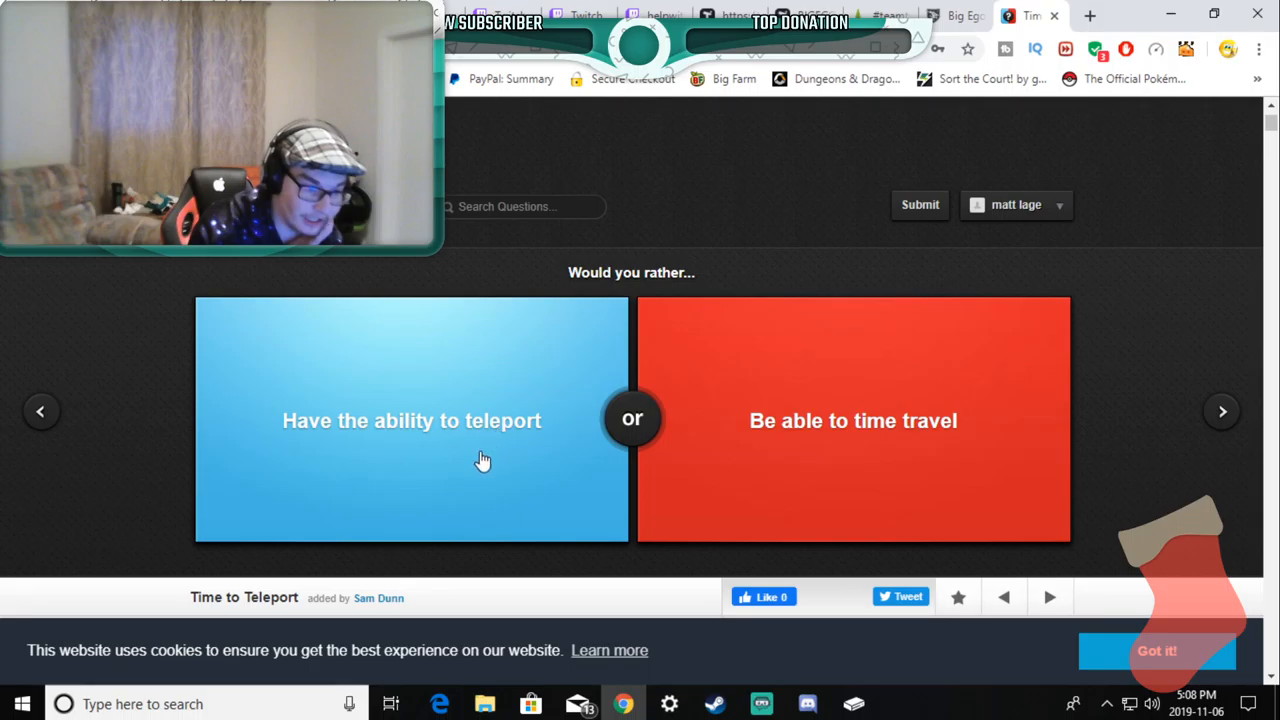
pyautogui.moveTo(416, 472)
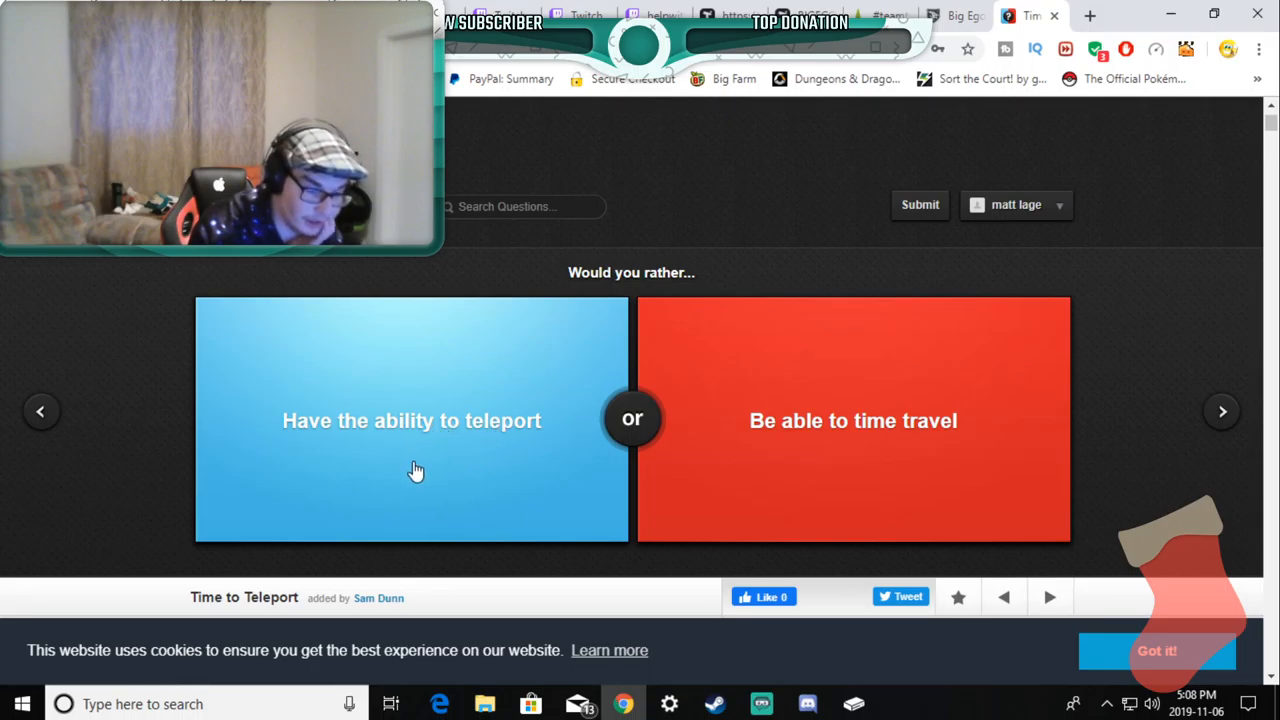
pyautogui.moveTo(358, 478)
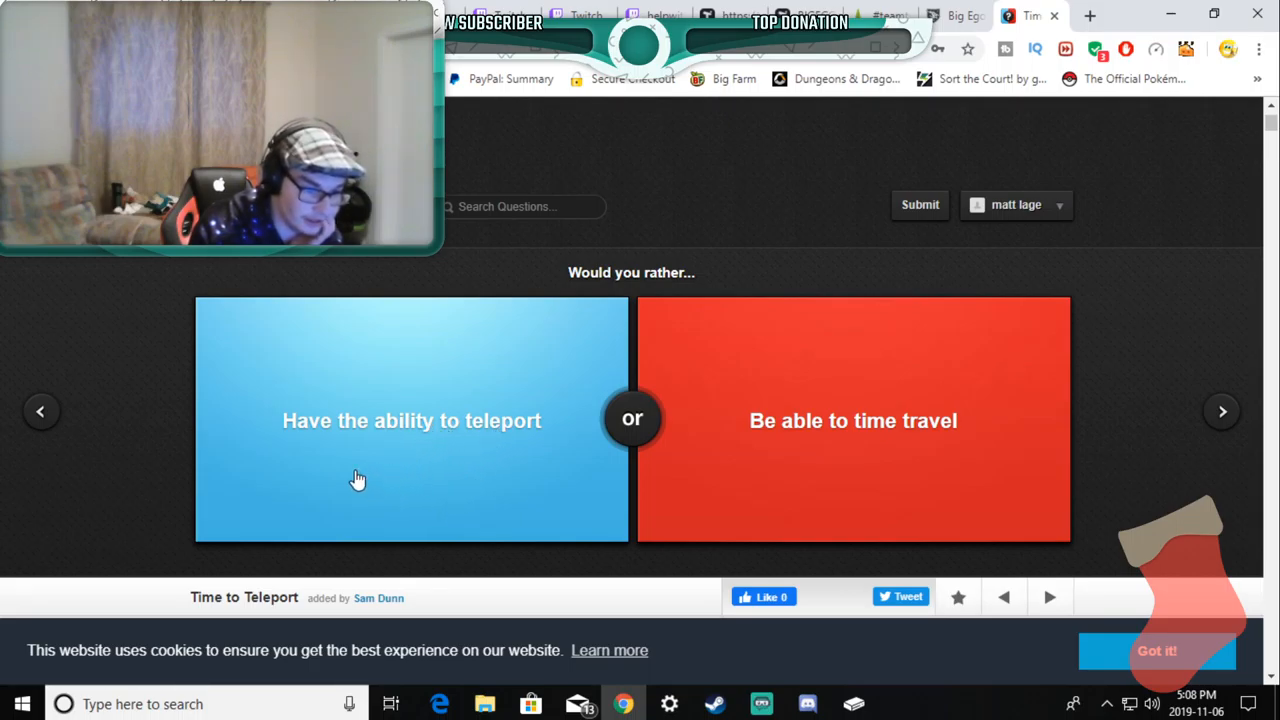
pyautogui.moveTo(332, 464)
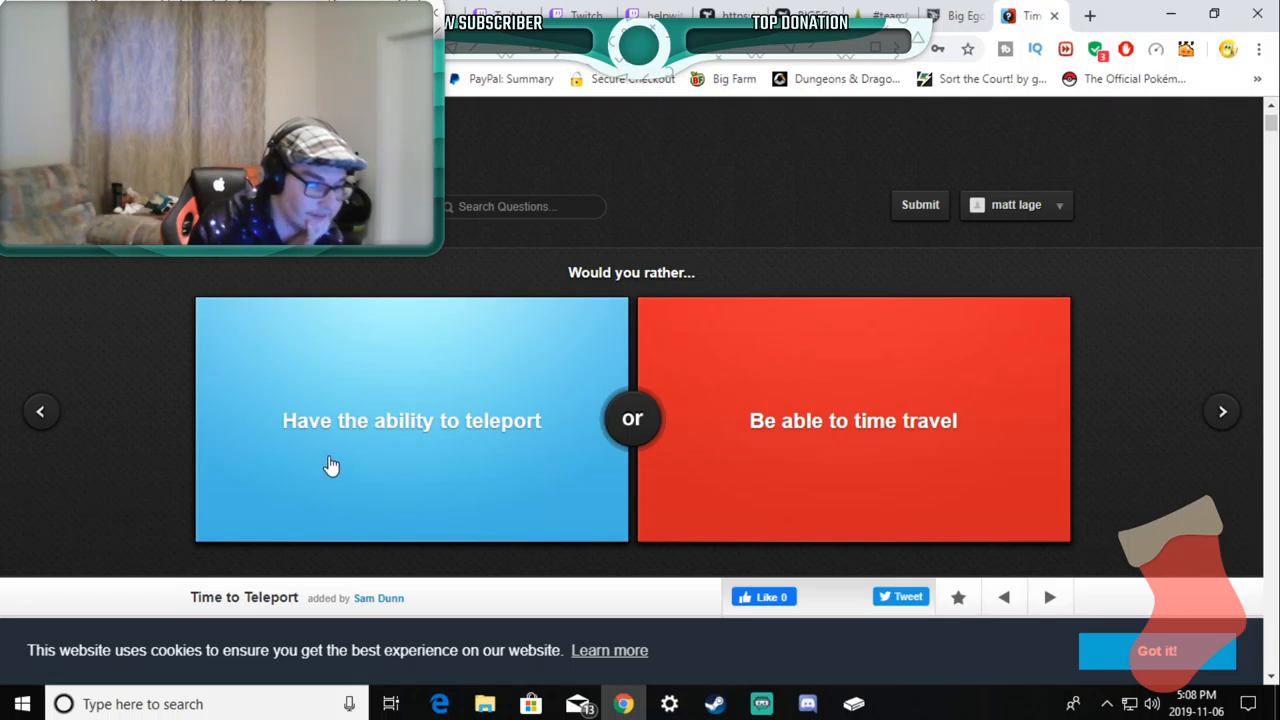
pyautogui.moveTo(544, 472)
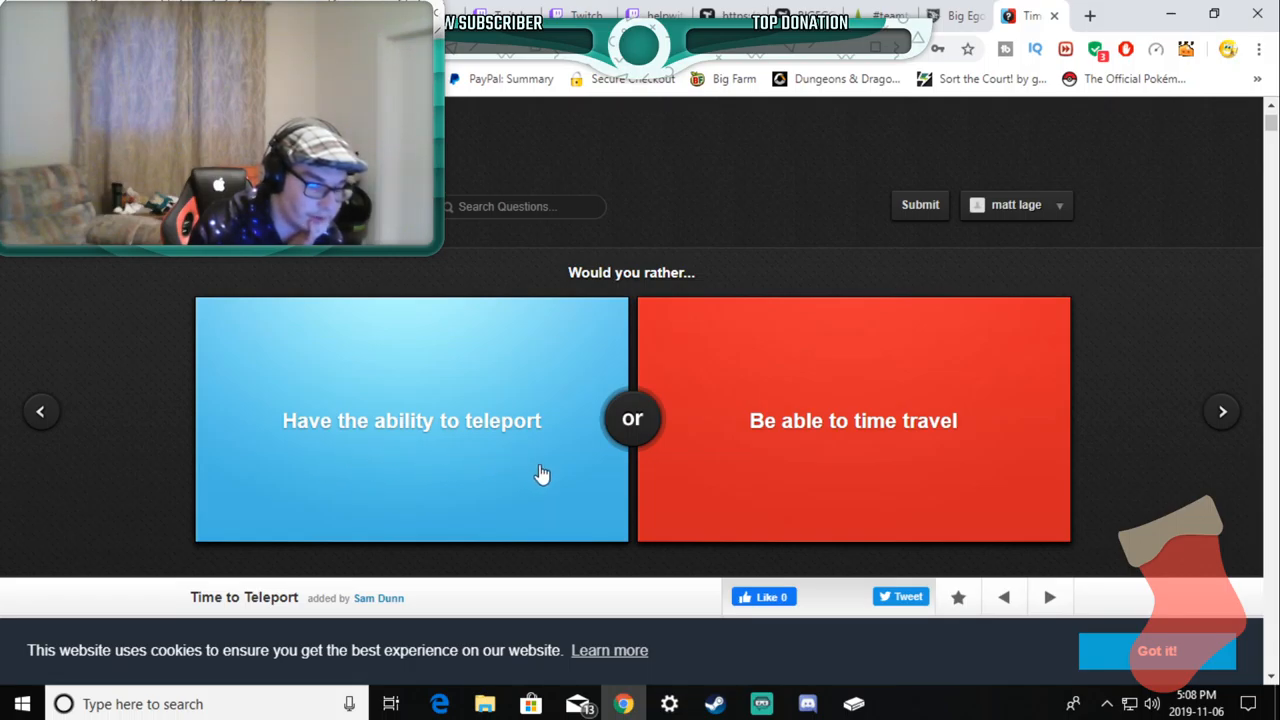
pyautogui.moveTo(884, 488)
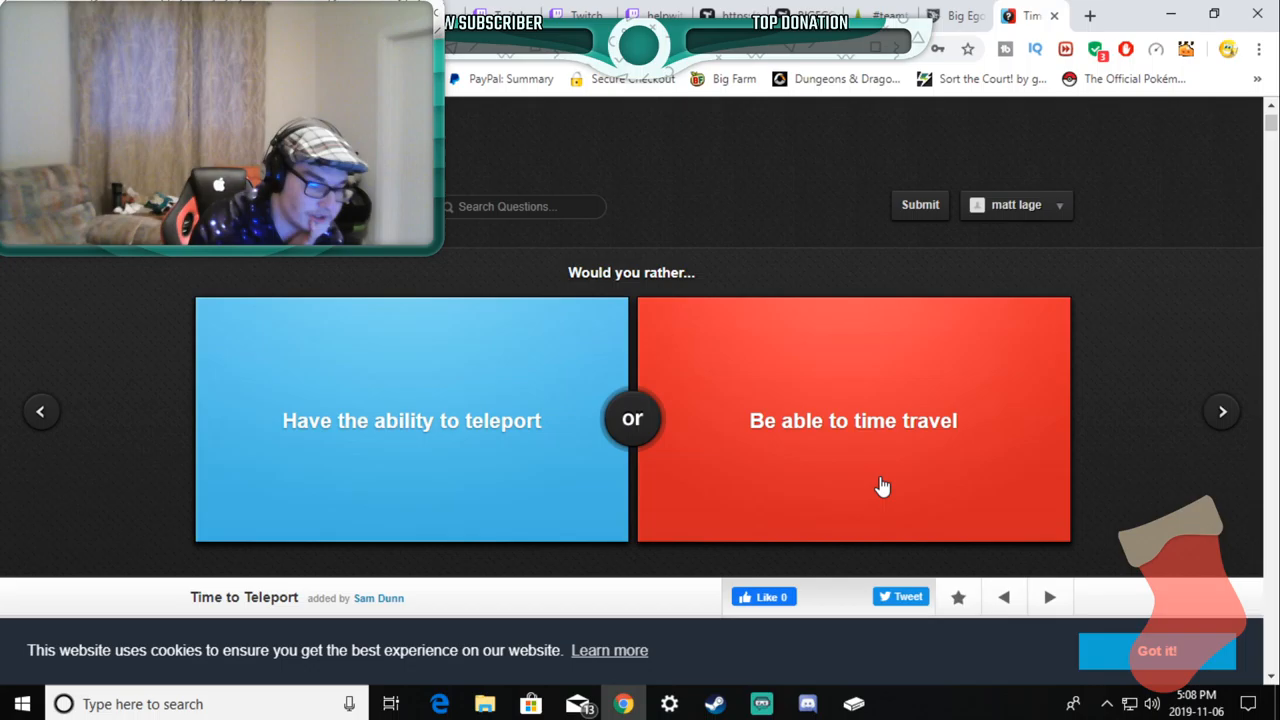
pyautogui.moveTo(668, 464)
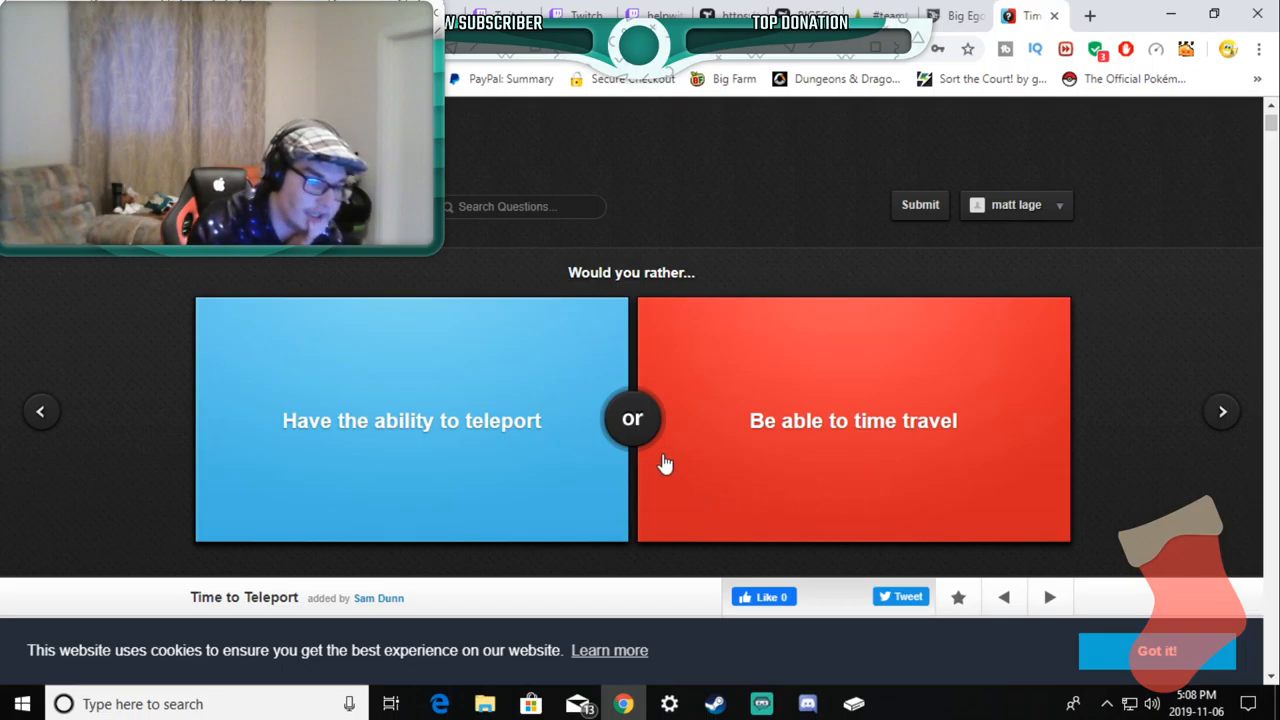
pyautogui.moveTo(652, 466)
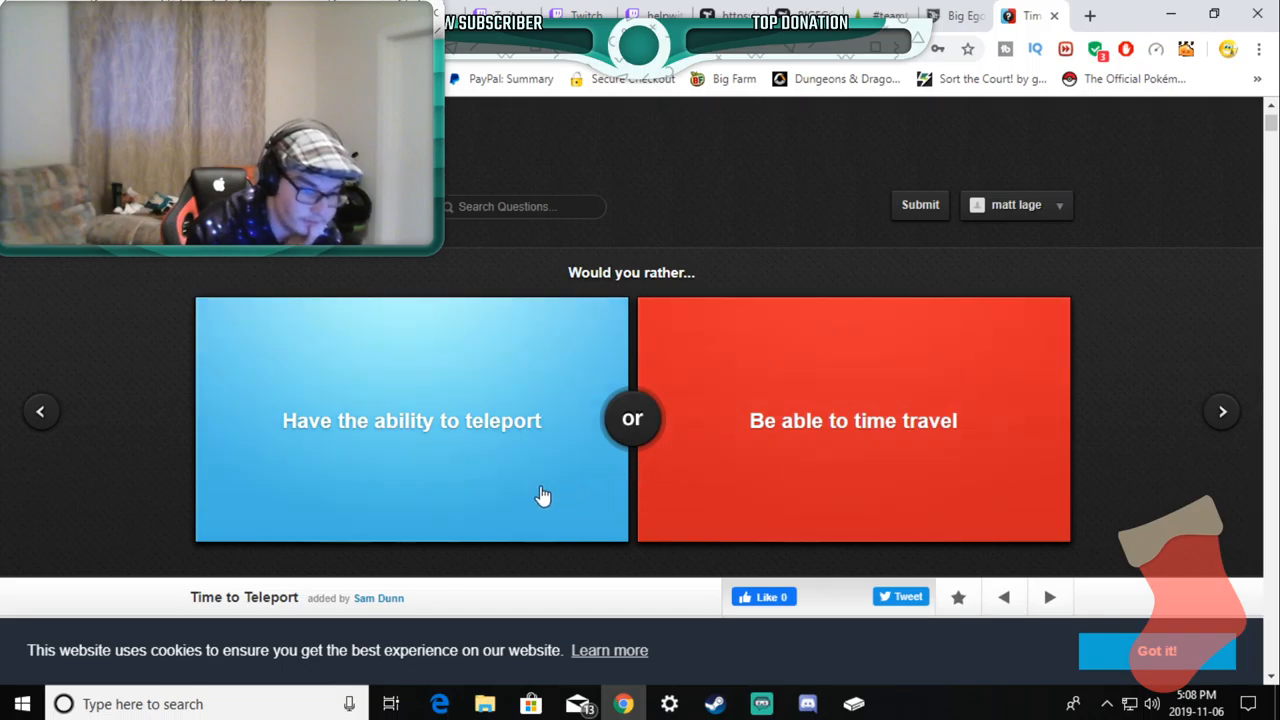
pyautogui.moveTo(460, 456)
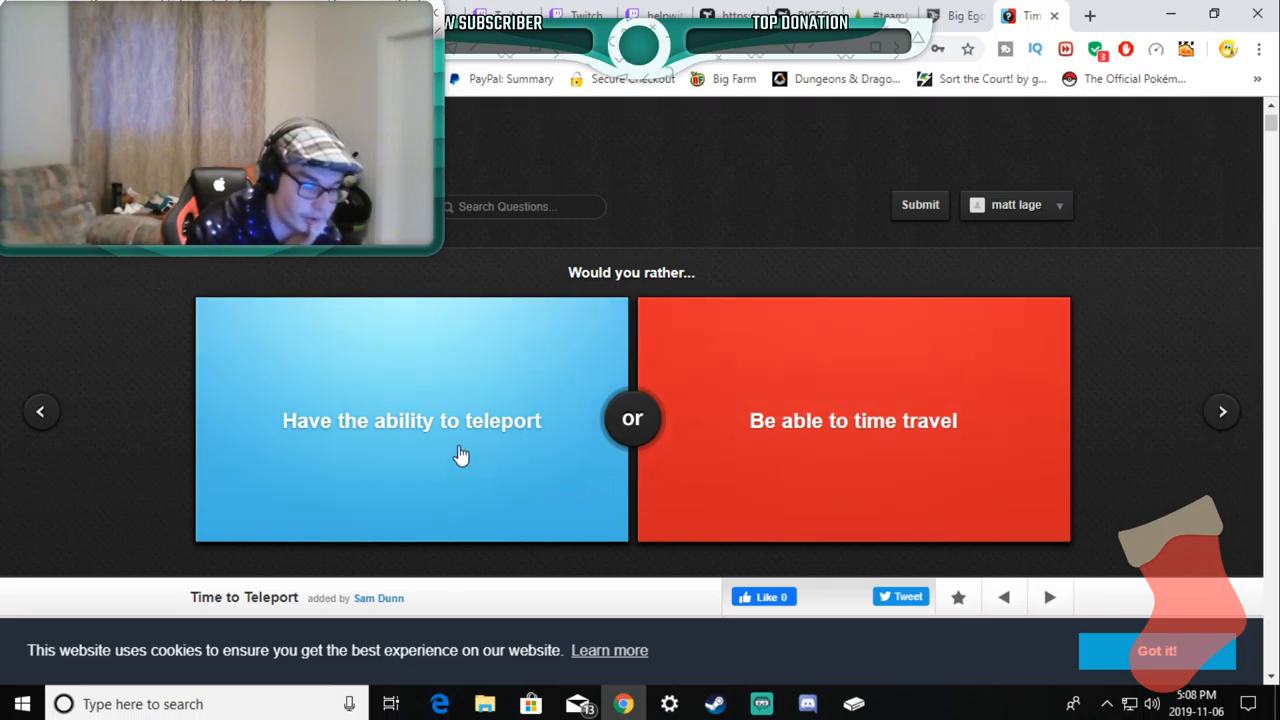
pyautogui.click(412, 420)
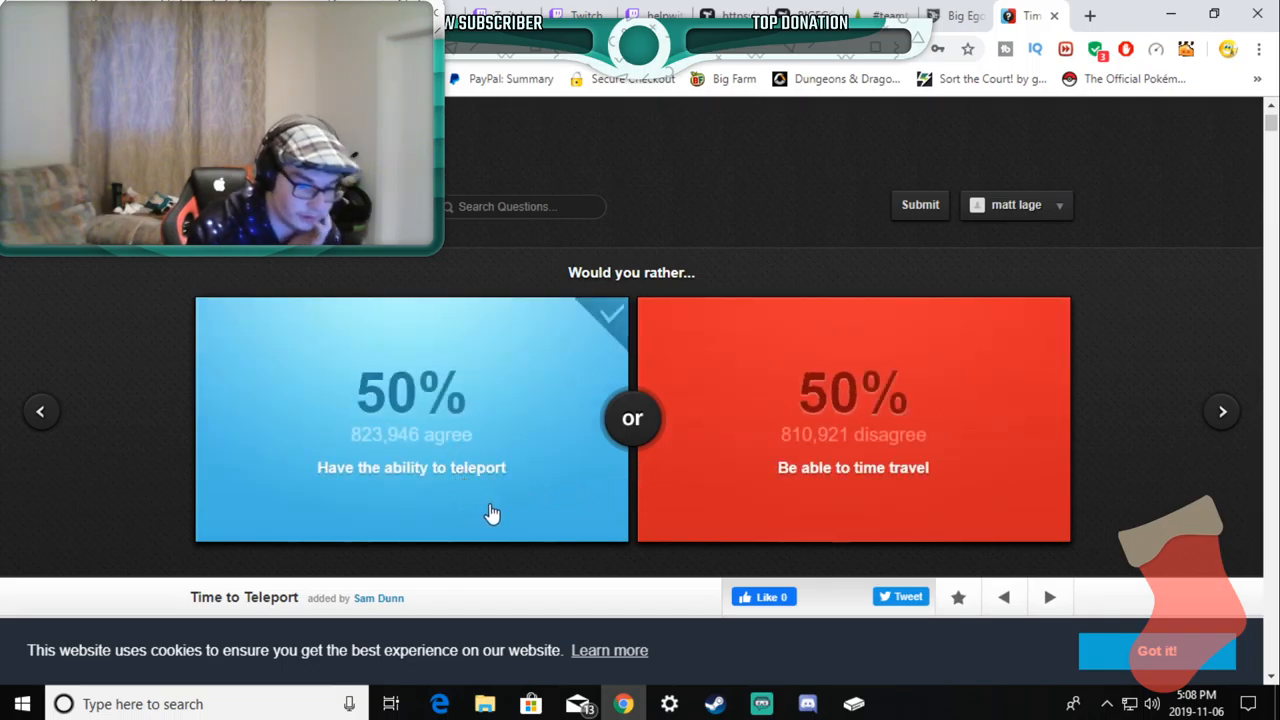
pyautogui.moveTo(1224, 412)
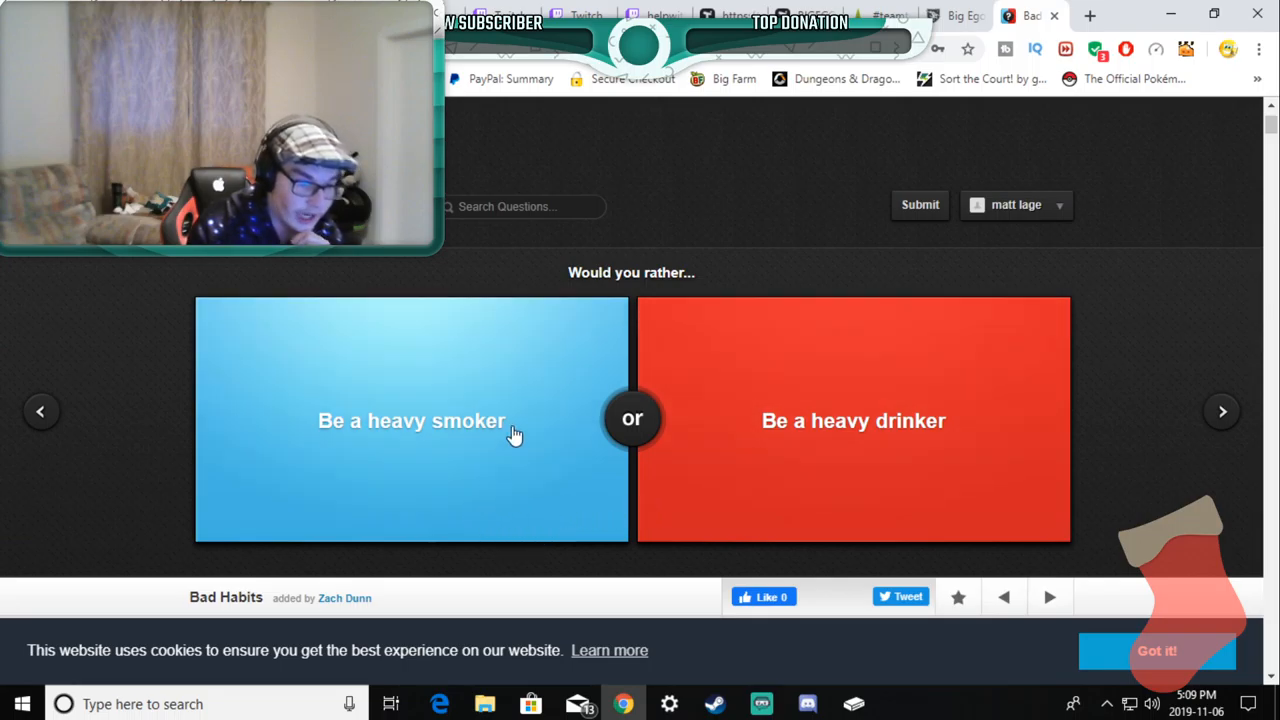
pyautogui.moveTo(520, 458)
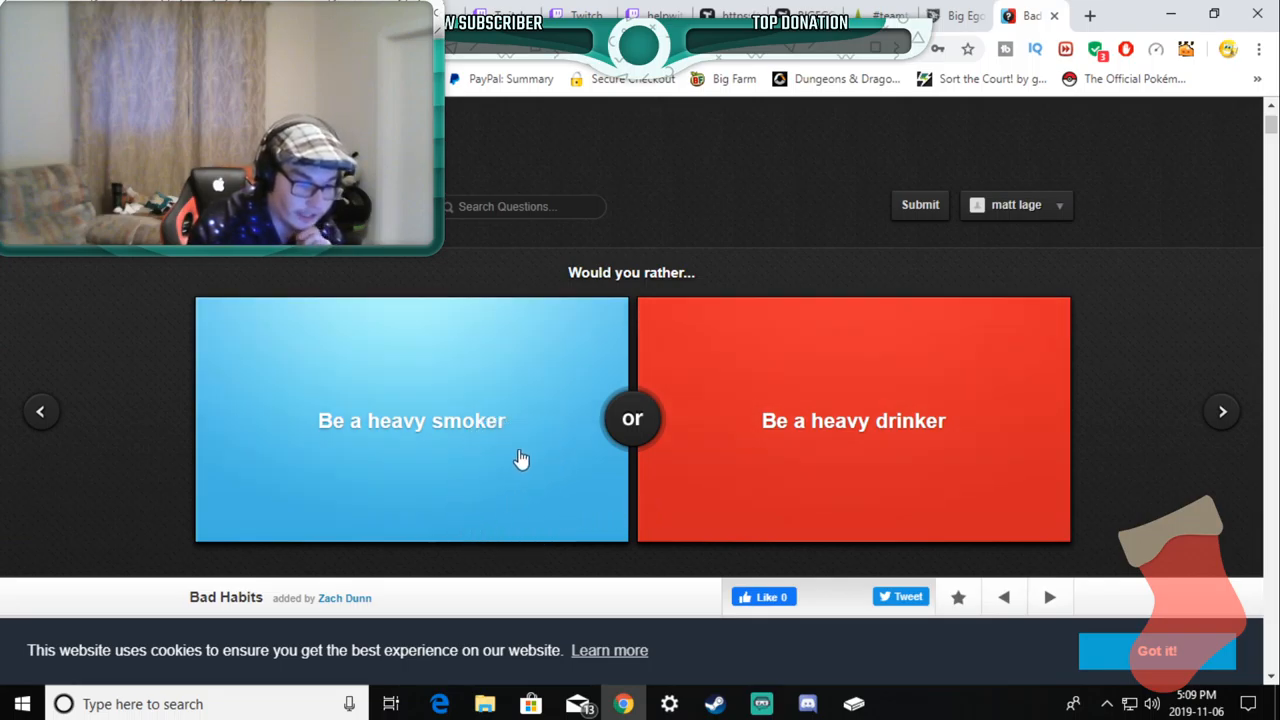
pyautogui.moveTo(512, 476)
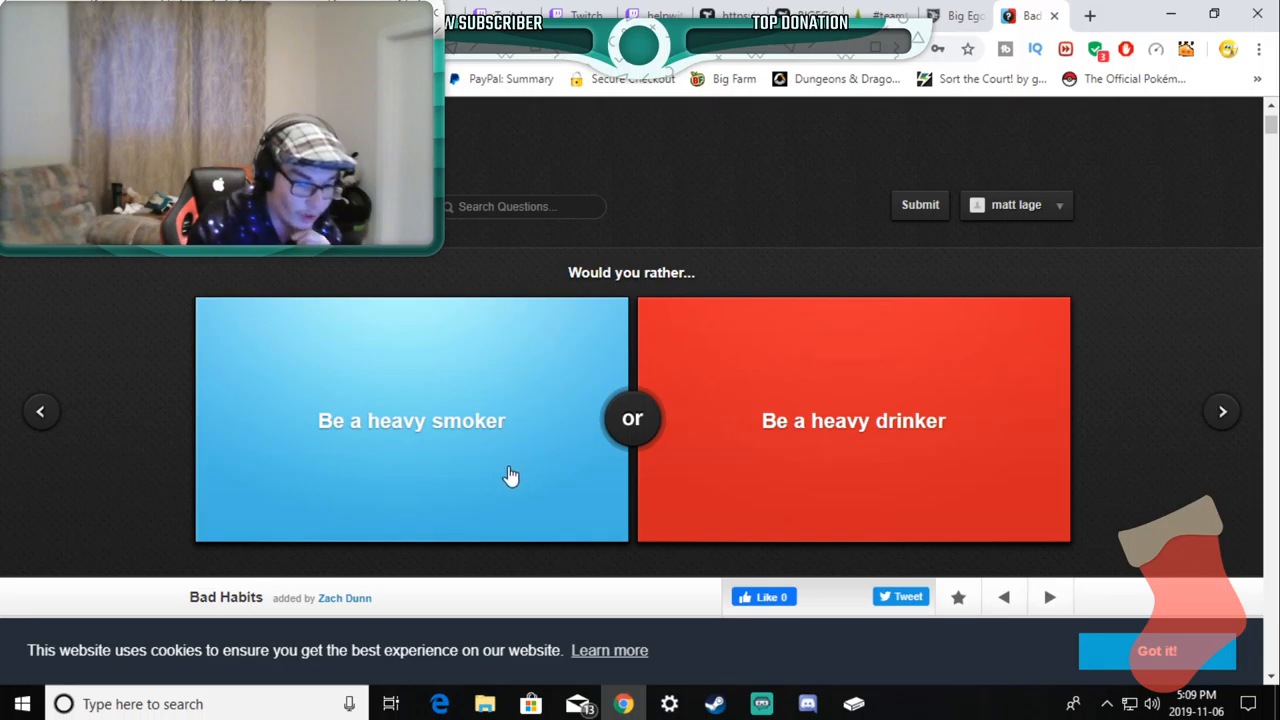
pyautogui.moveTo(830, 488)
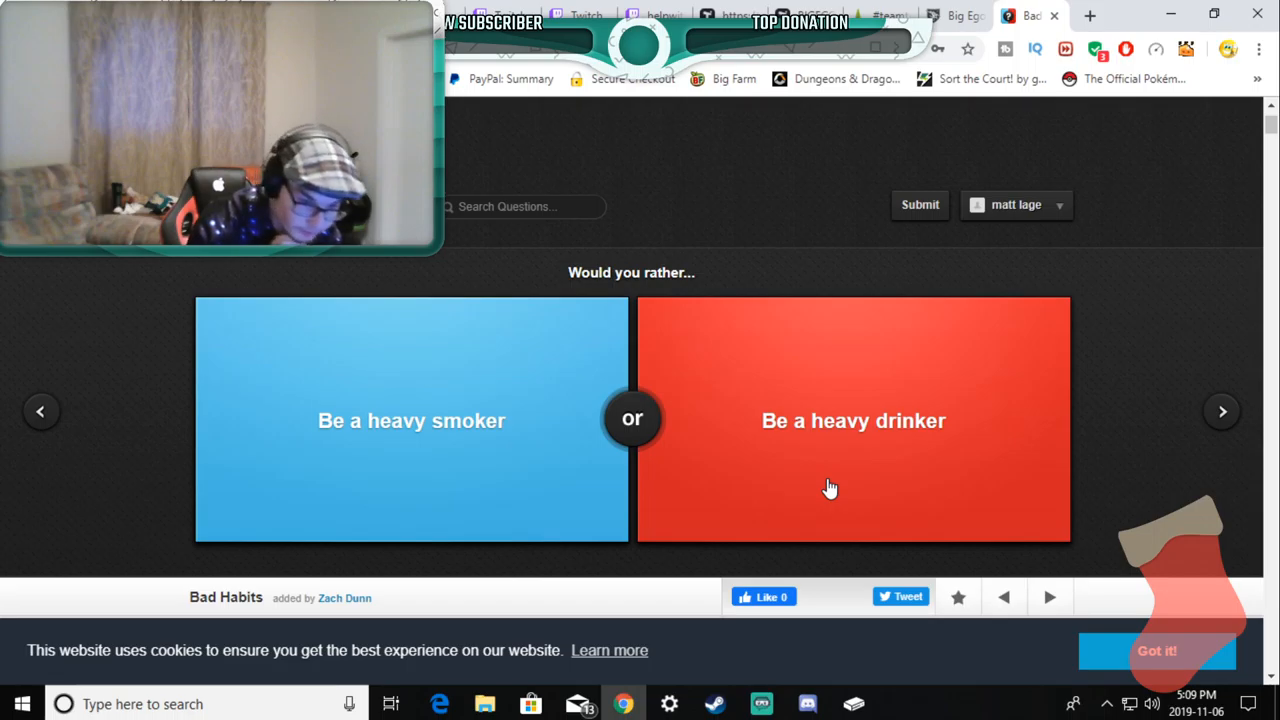
pyautogui.click(852, 420)
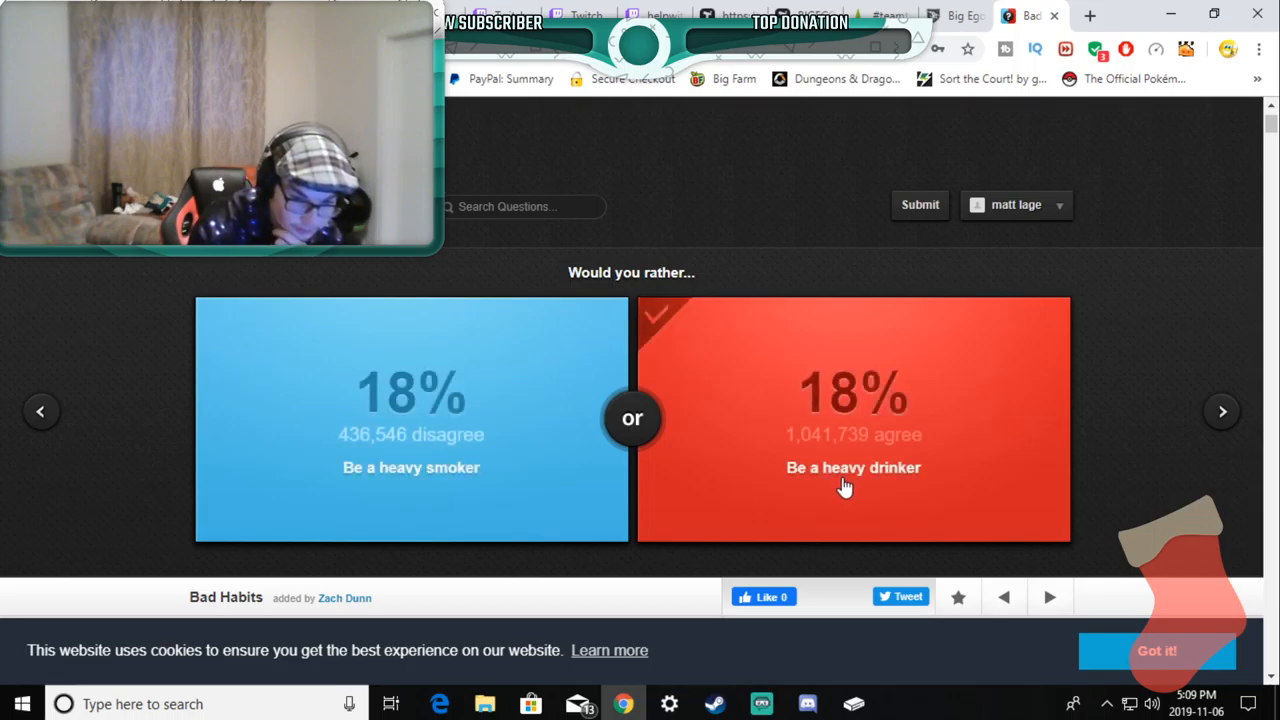
pyautogui.click(852, 468)
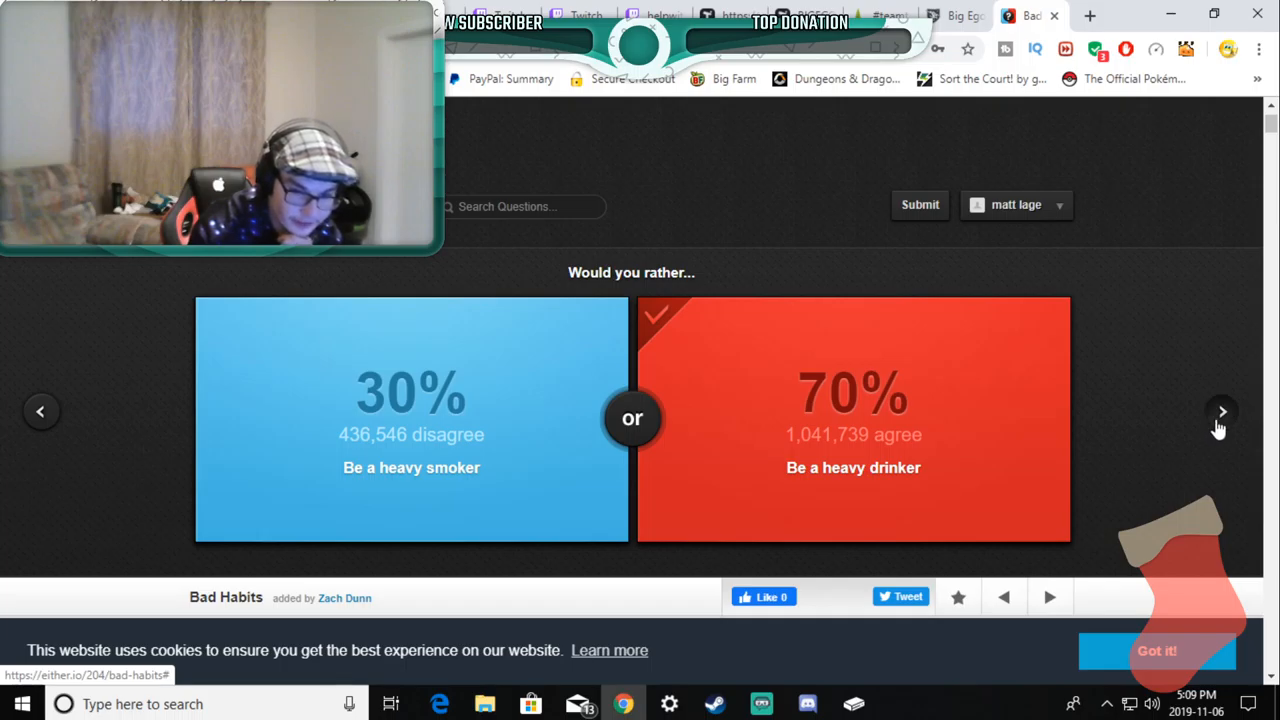
pyautogui.click(1220, 412)
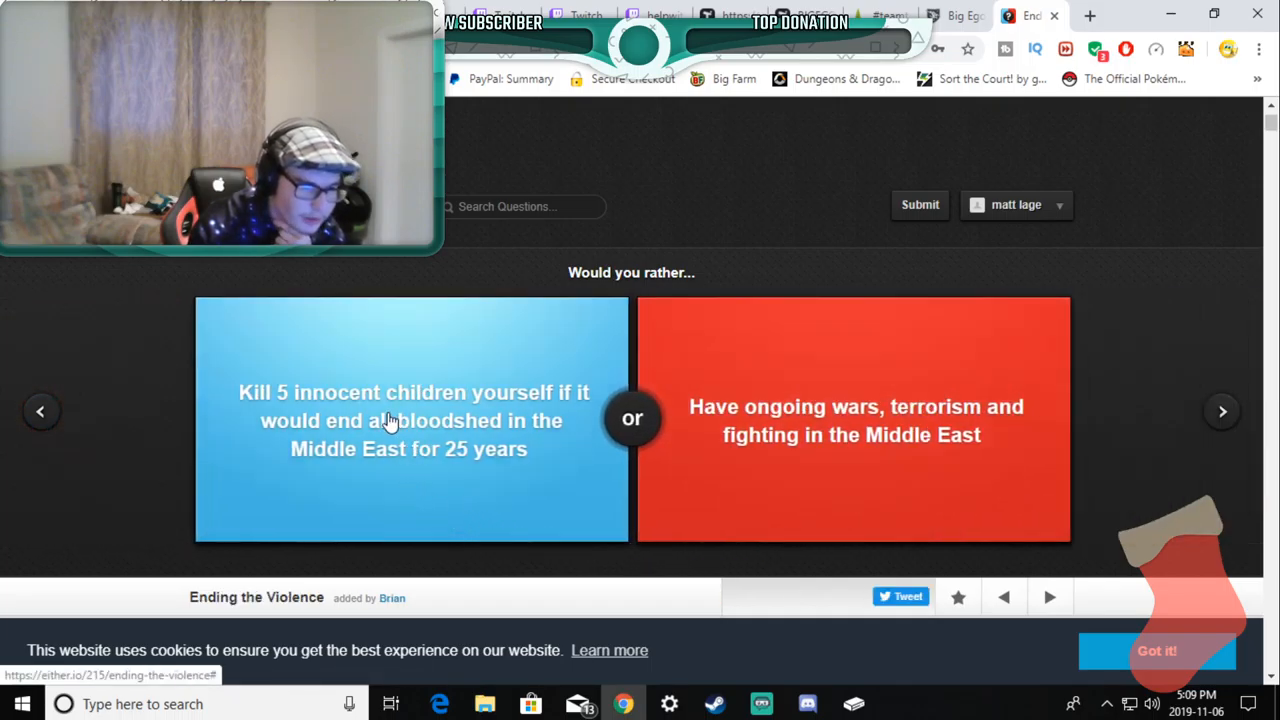
pyautogui.moveTo(314, 418)
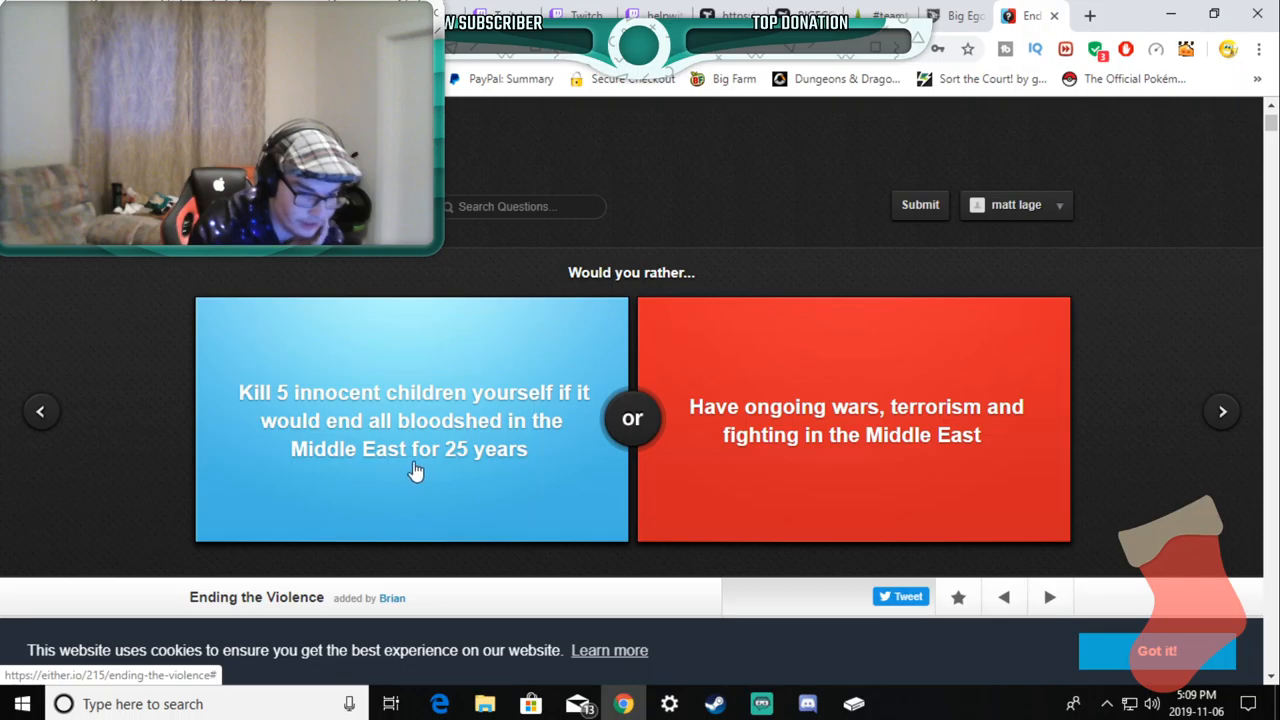
pyautogui.moveTo(668, 476)
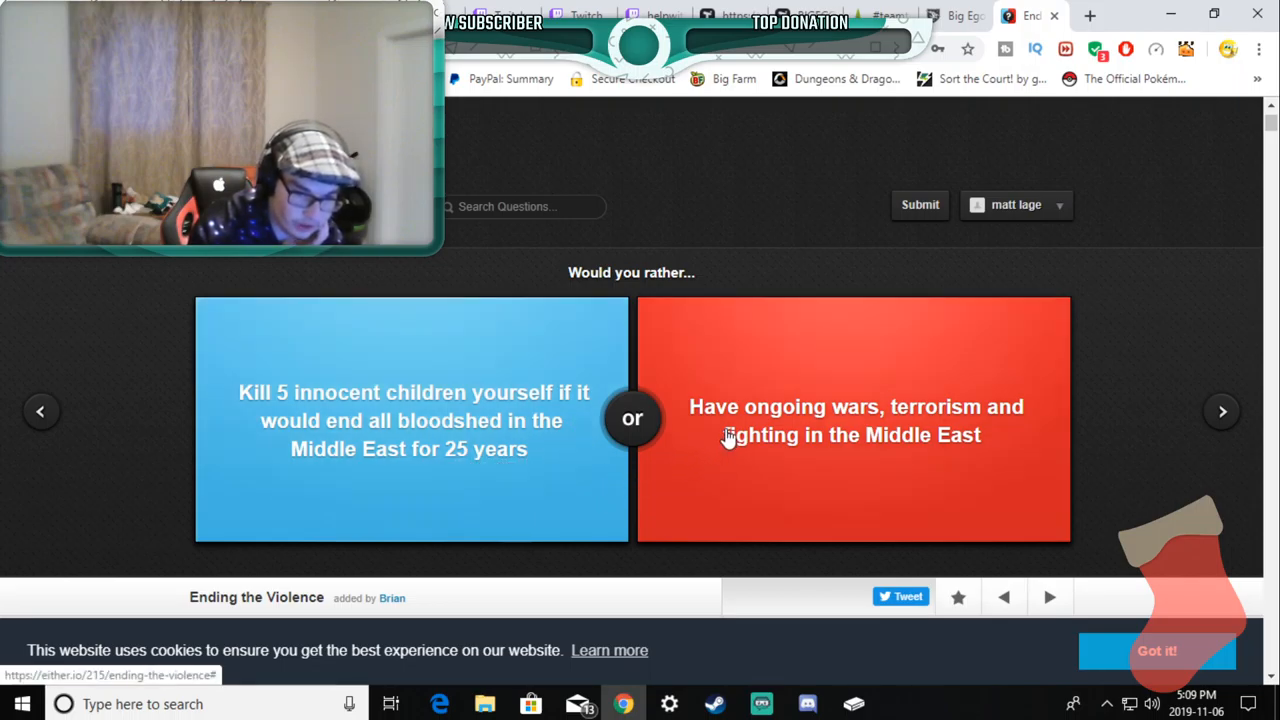
pyautogui.moveTo(732, 428)
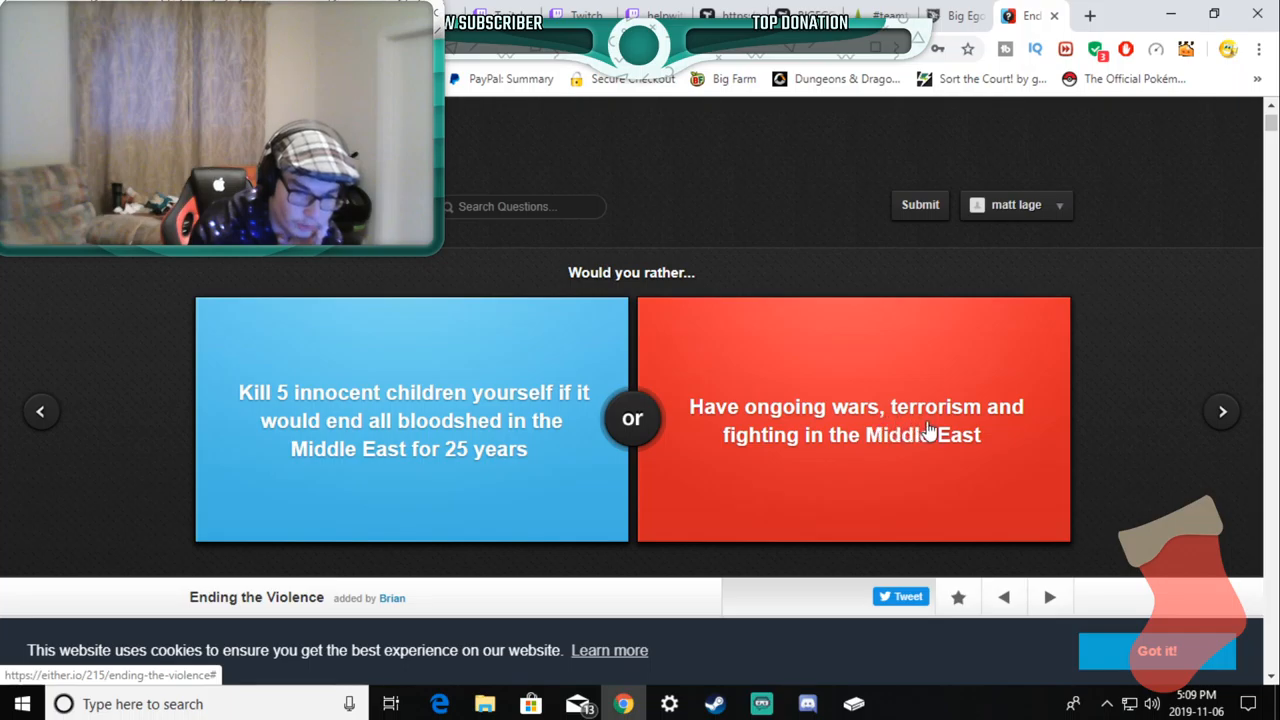
pyautogui.moveTo(998, 430)
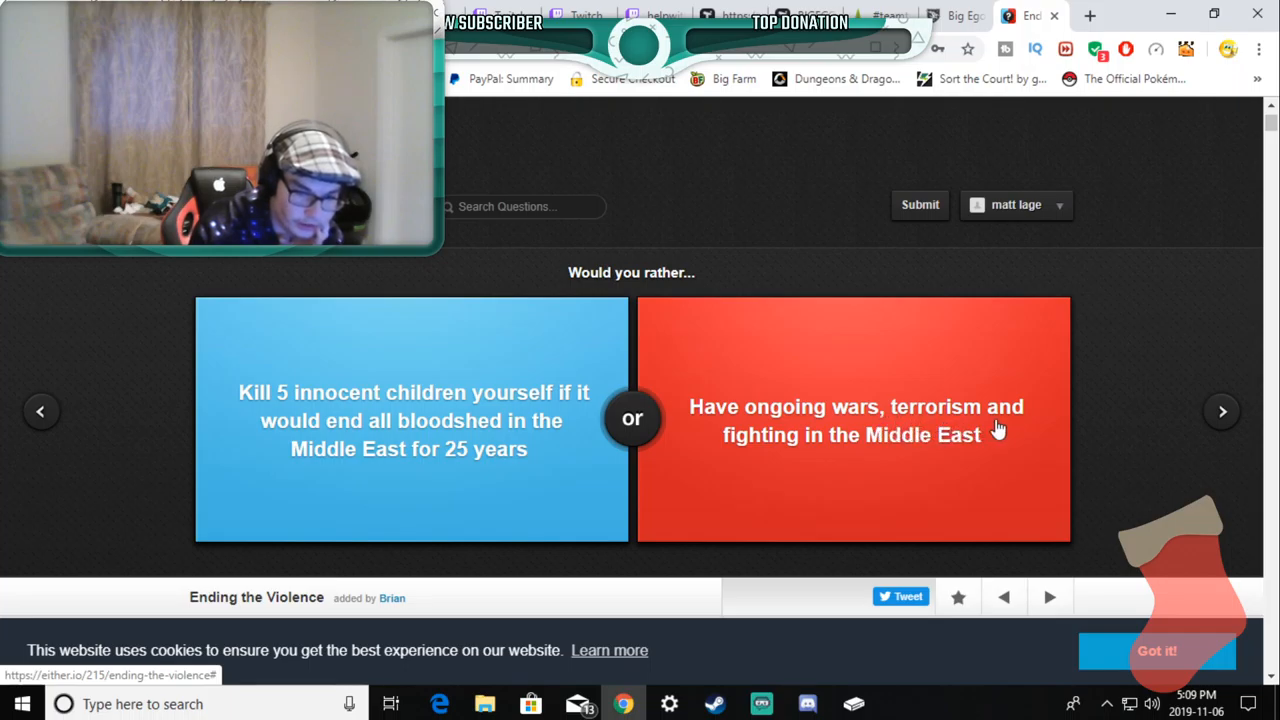
pyautogui.moveTo(1108, 452)
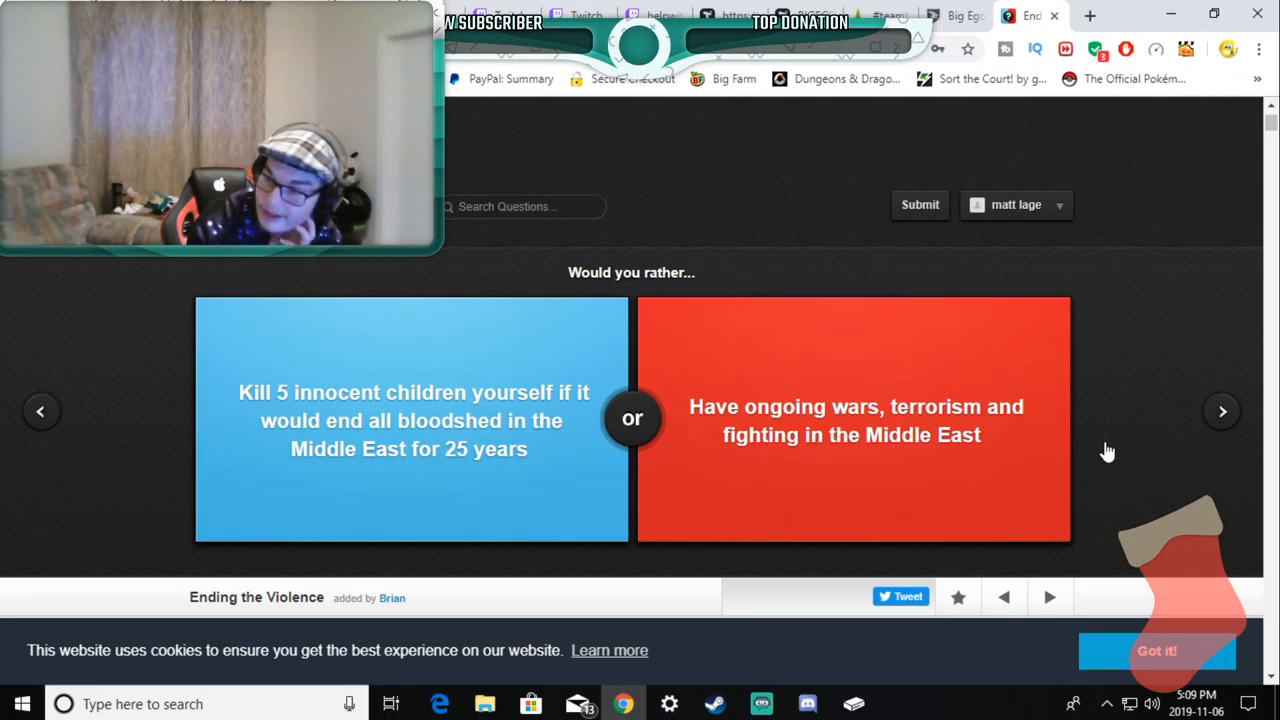
pyautogui.moveTo(1144, 436)
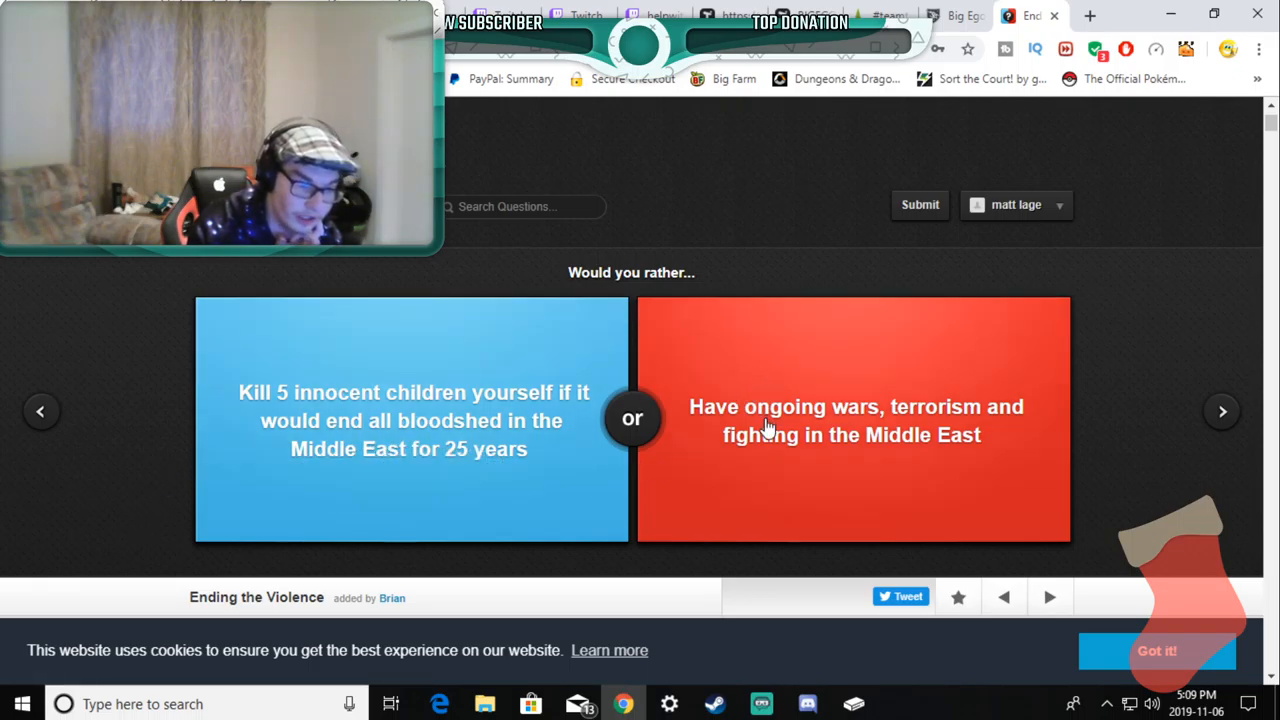
pyautogui.moveTo(1200, 418)
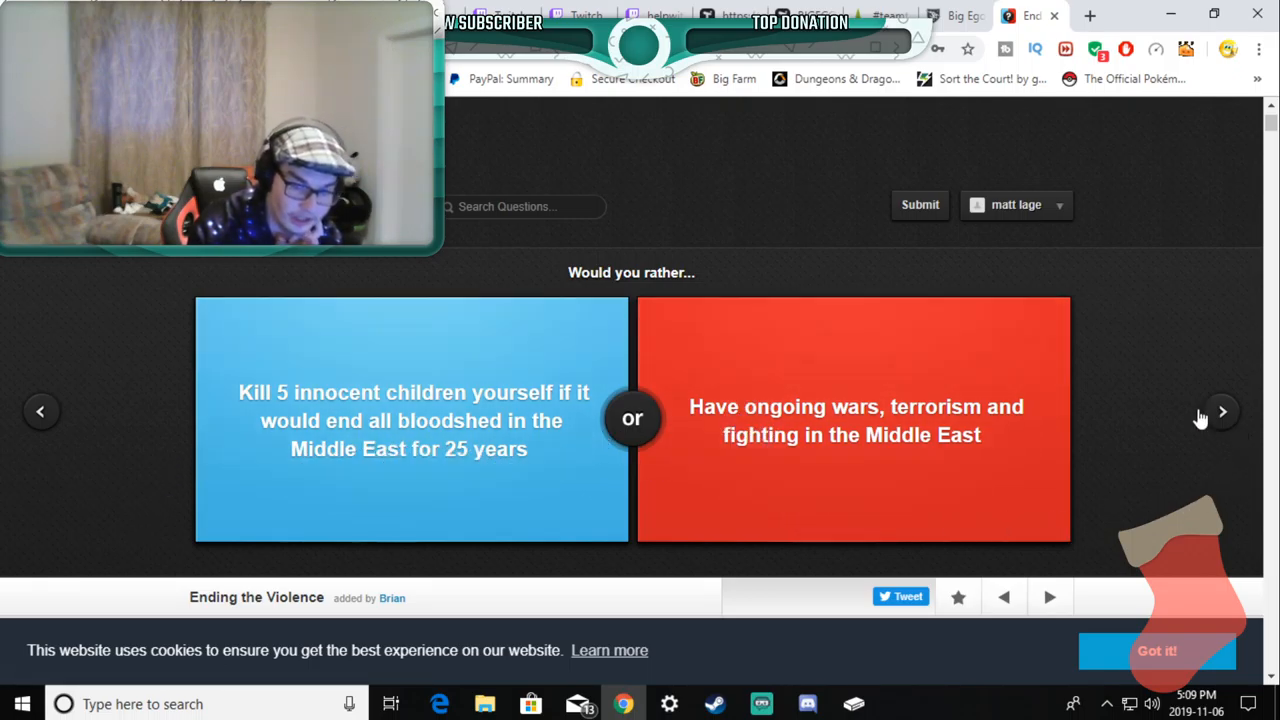
# Step: Skip ahead and vote for a dog's sense of smell over eagle eyesight, revealing 13% versus 87%
pyautogui.click(1222, 412)
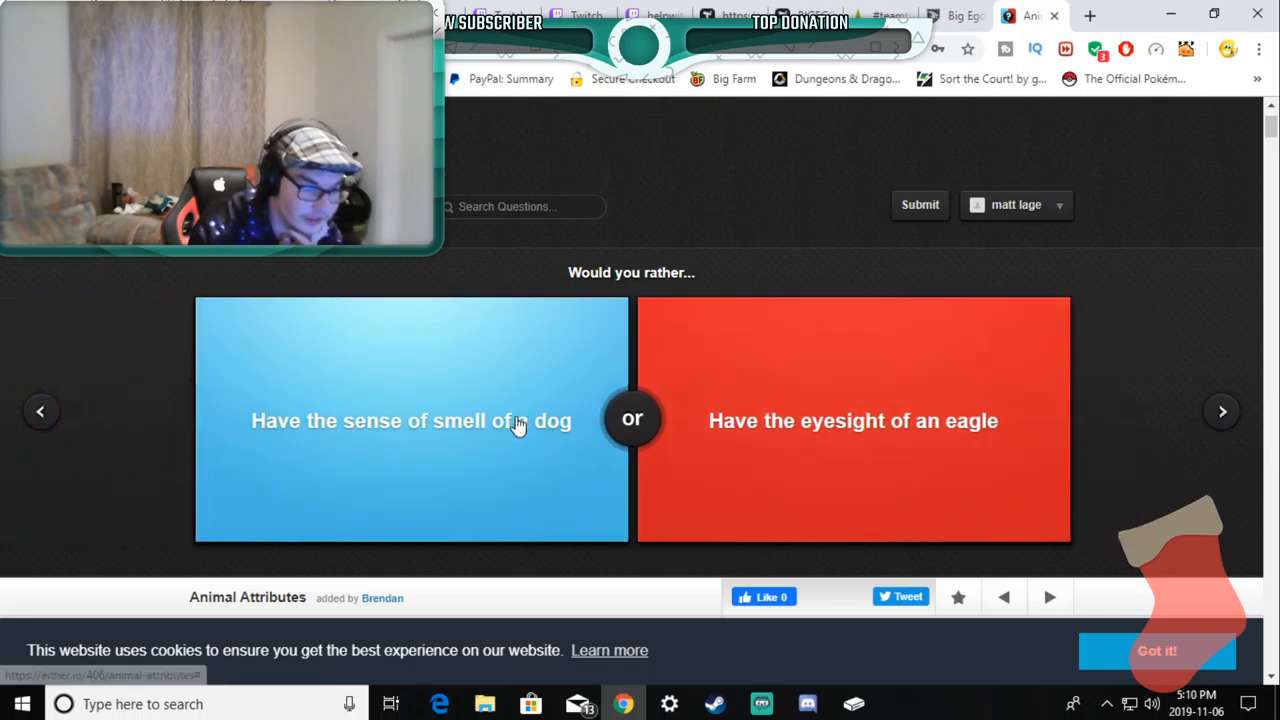
pyautogui.moveTo(292, 464)
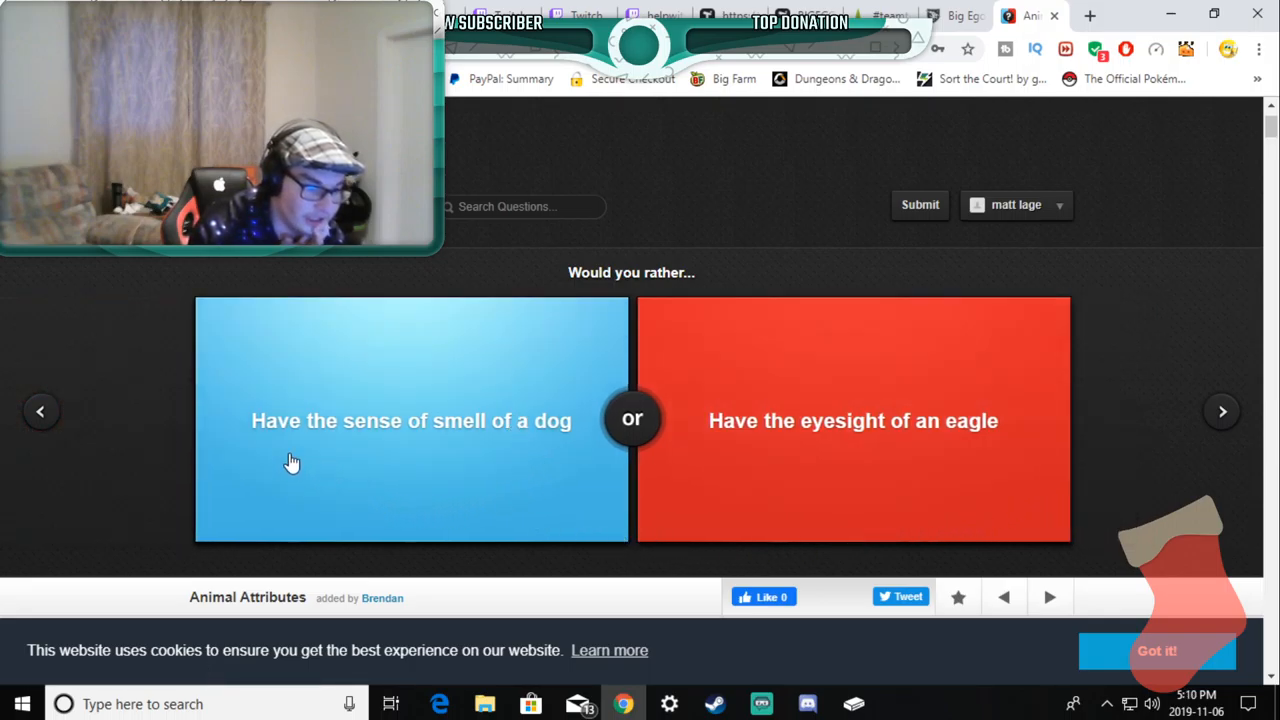
pyautogui.moveTo(296, 456)
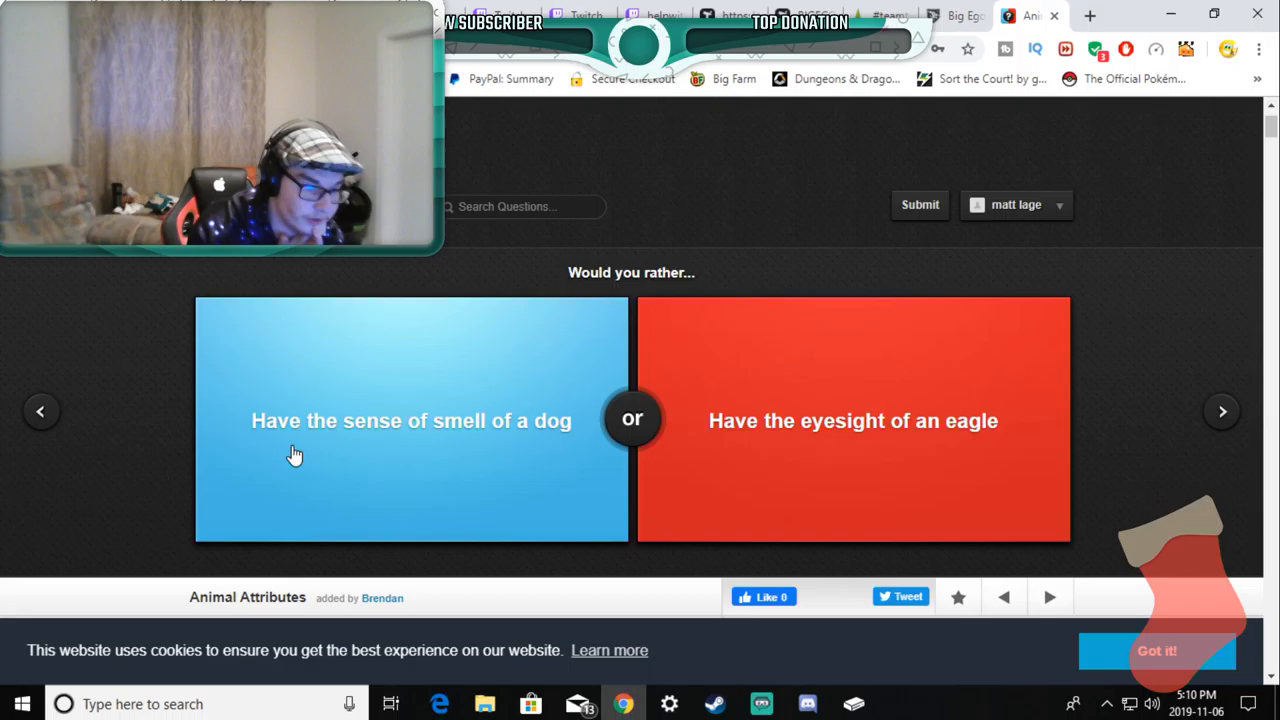
pyautogui.moveTo(300, 452)
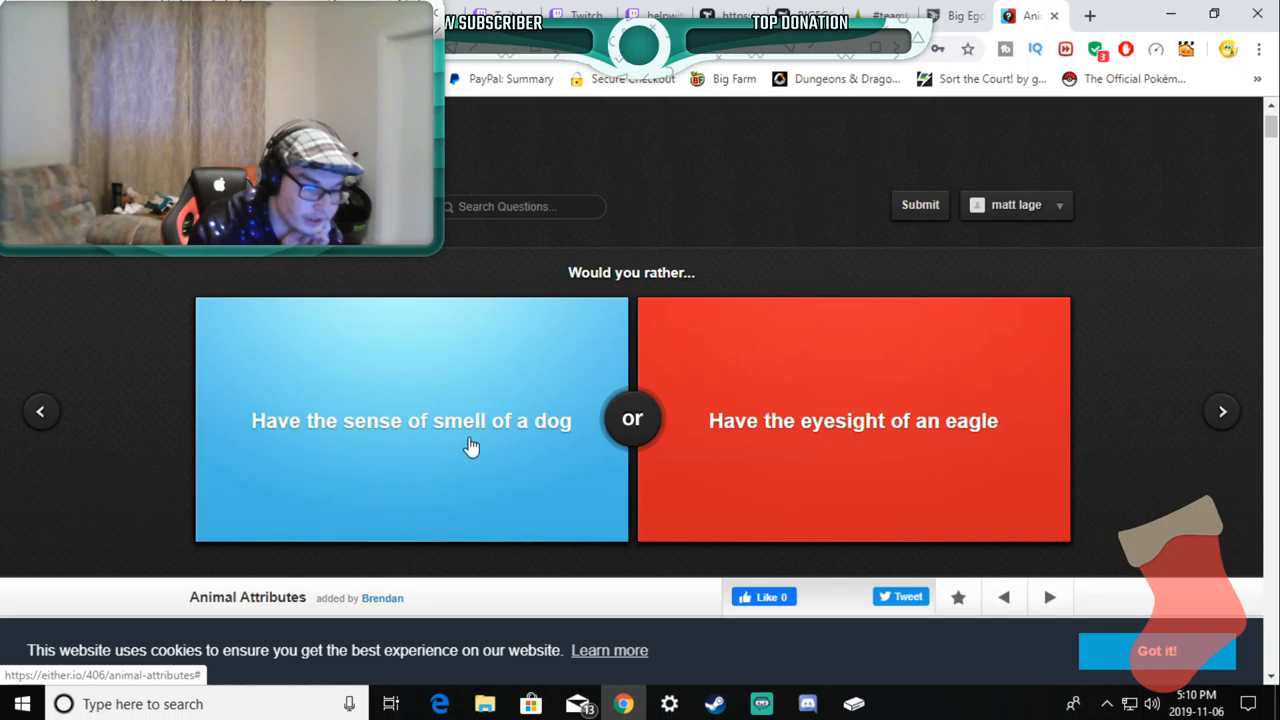
pyautogui.moveTo(750, 456)
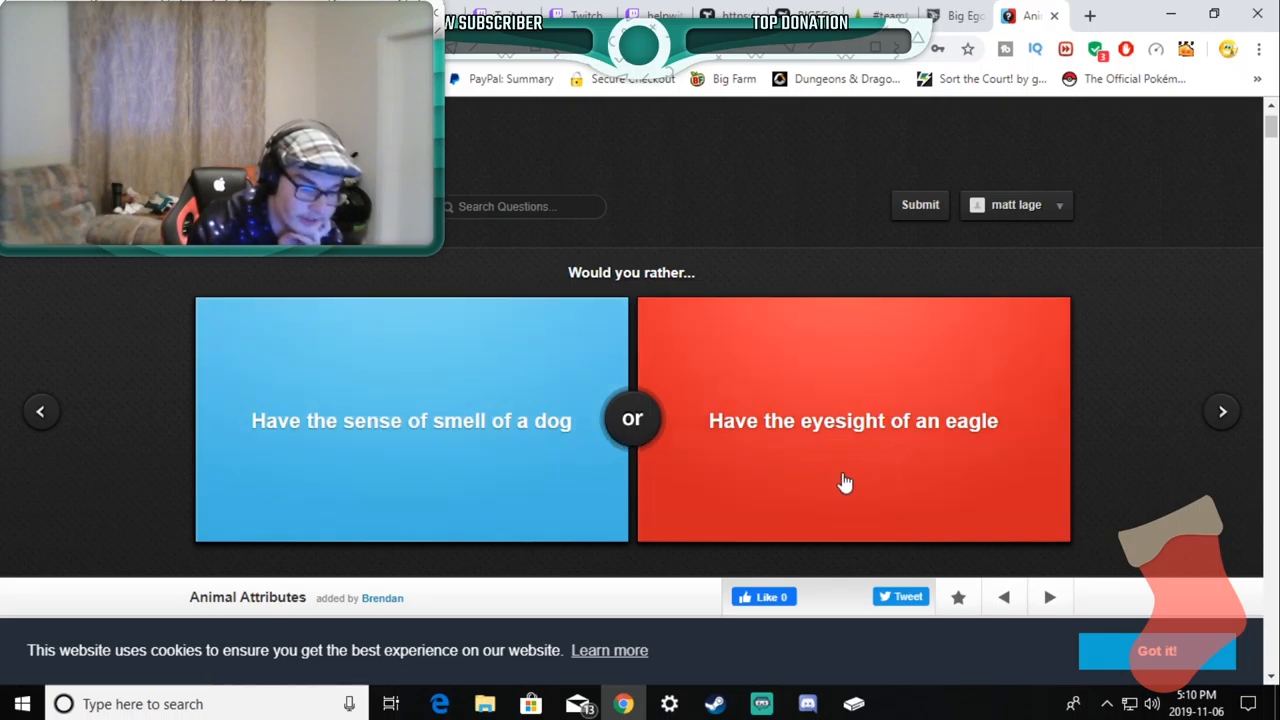
pyautogui.moveTo(520, 460)
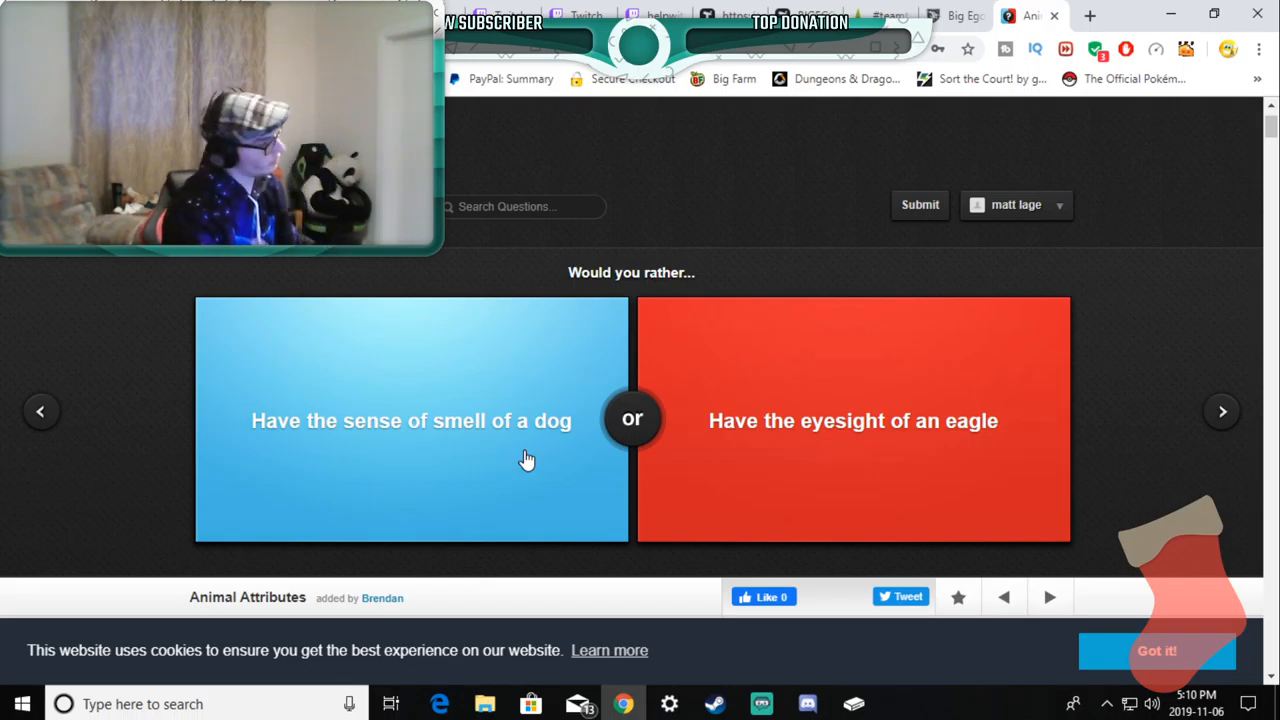
pyautogui.moveTo(552, 494)
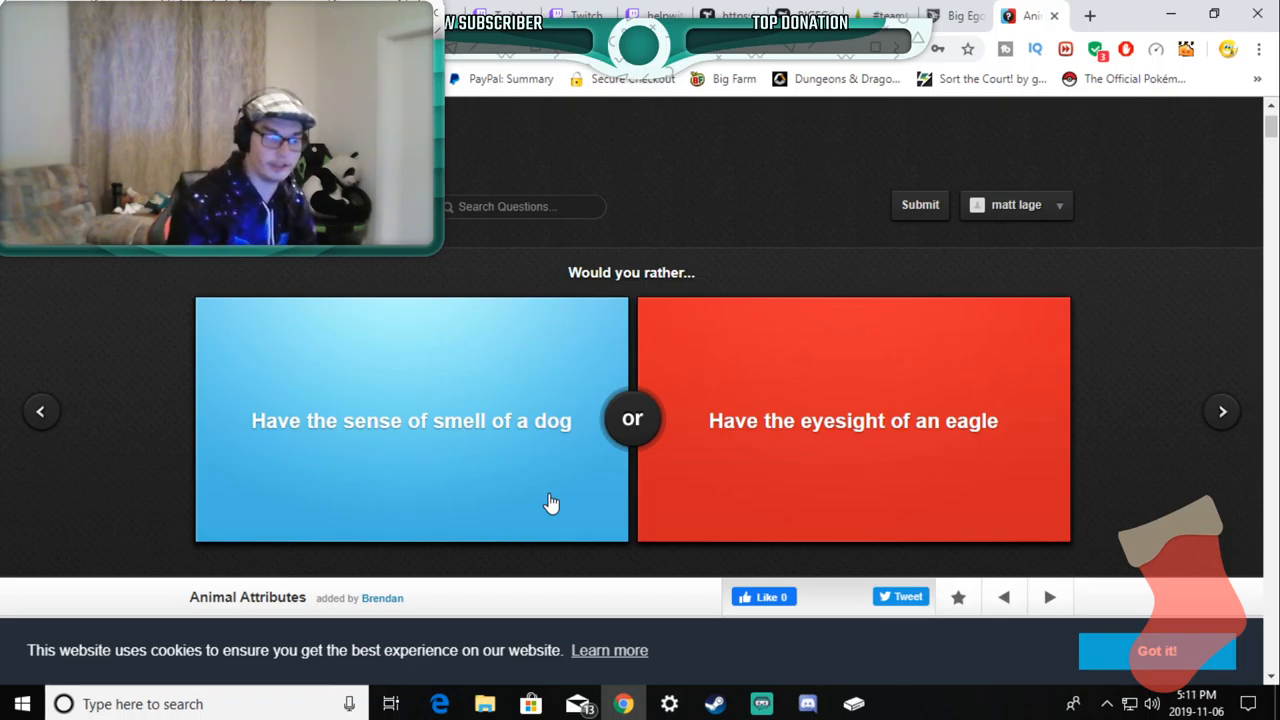
pyautogui.click(410, 420)
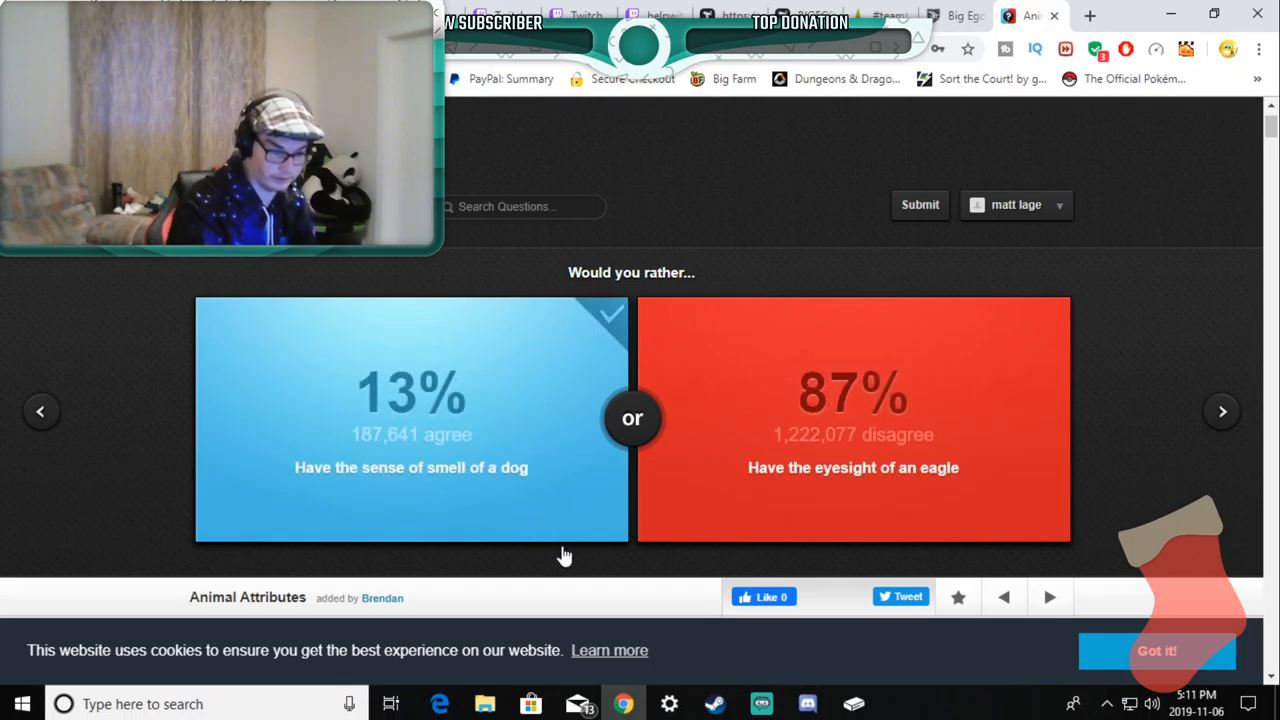
pyautogui.moveTo(600, 548)
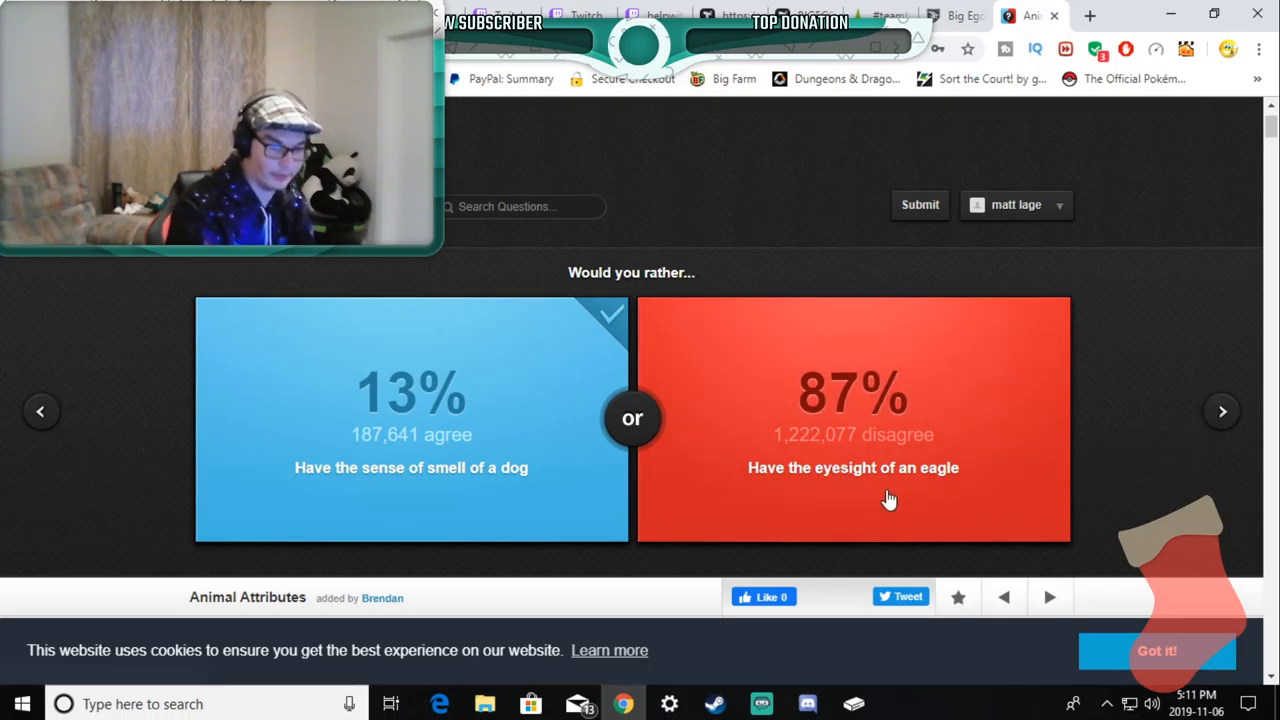
pyautogui.moveTo(1210, 412)
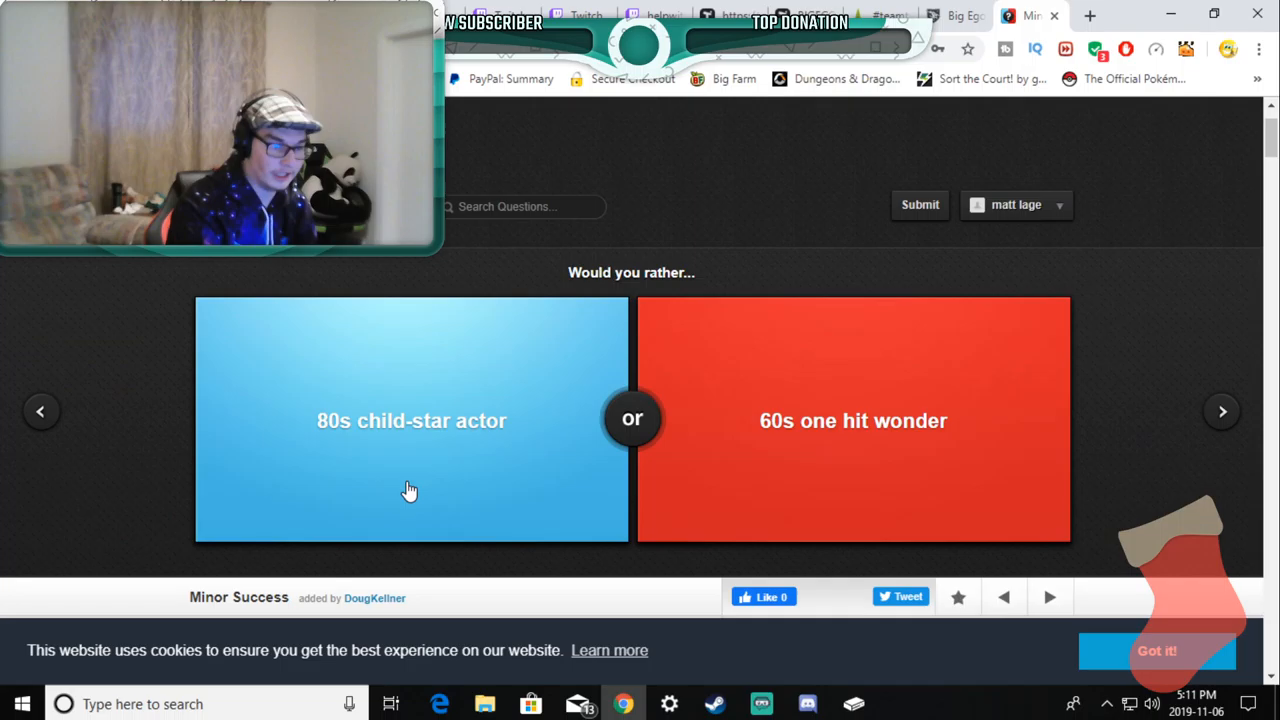
pyautogui.moveTo(298, 478)
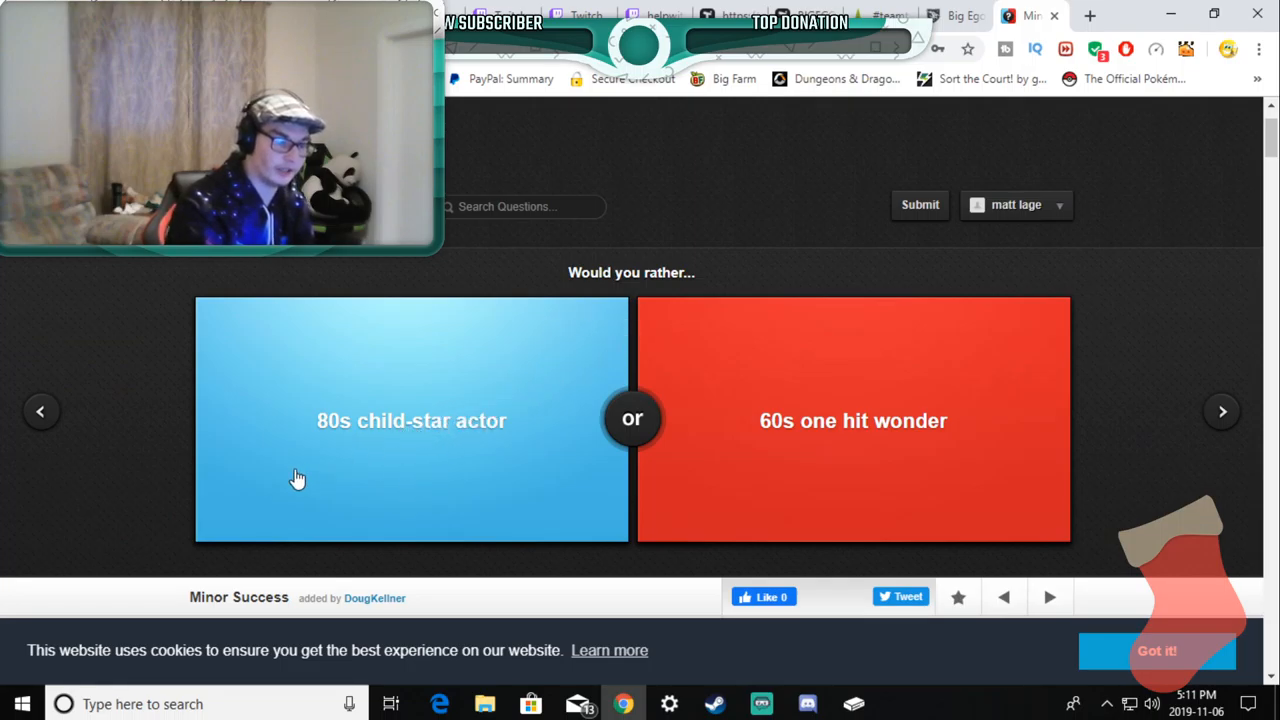
pyautogui.moveTo(336, 456)
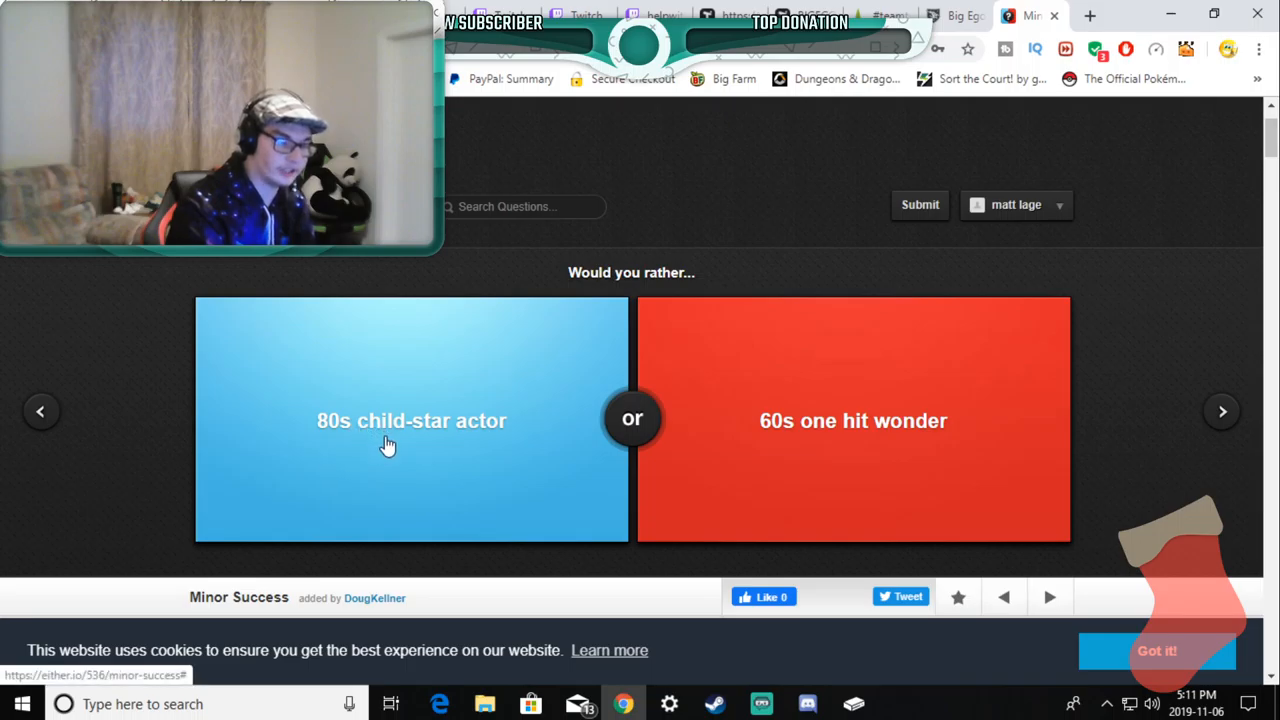
pyautogui.moveTo(576, 460)
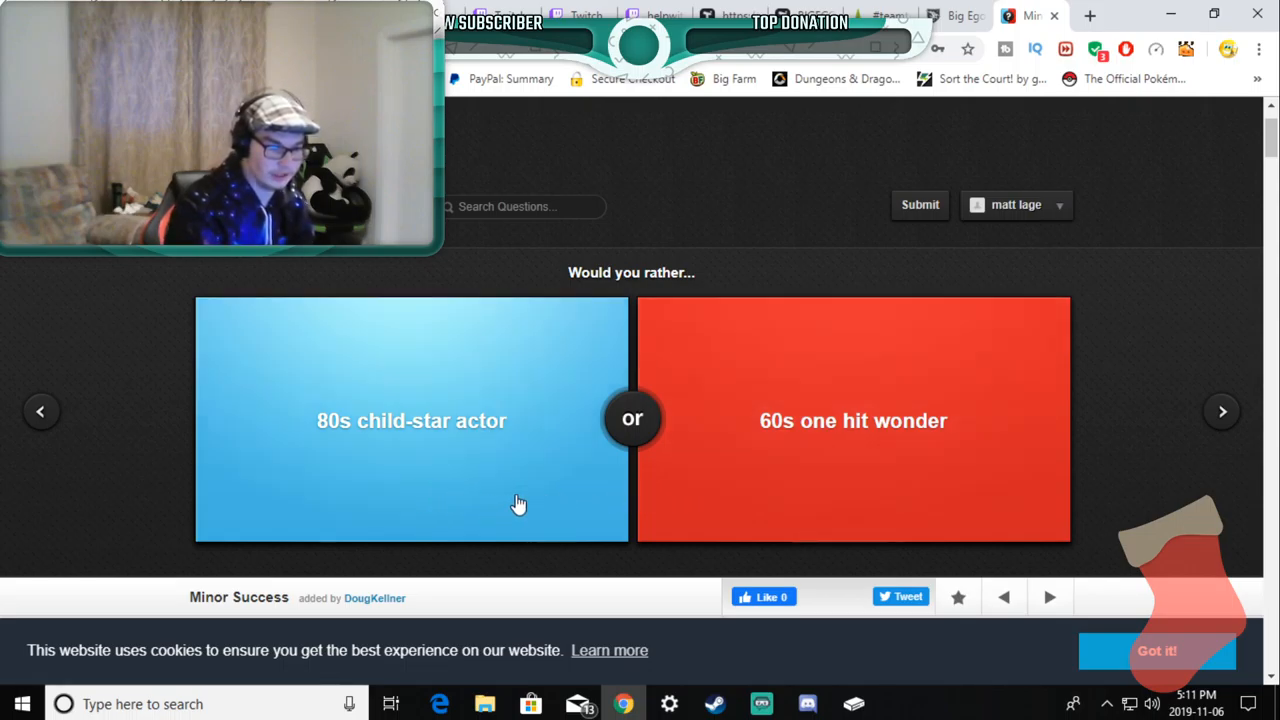
pyautogui.moveTo(798, 428)
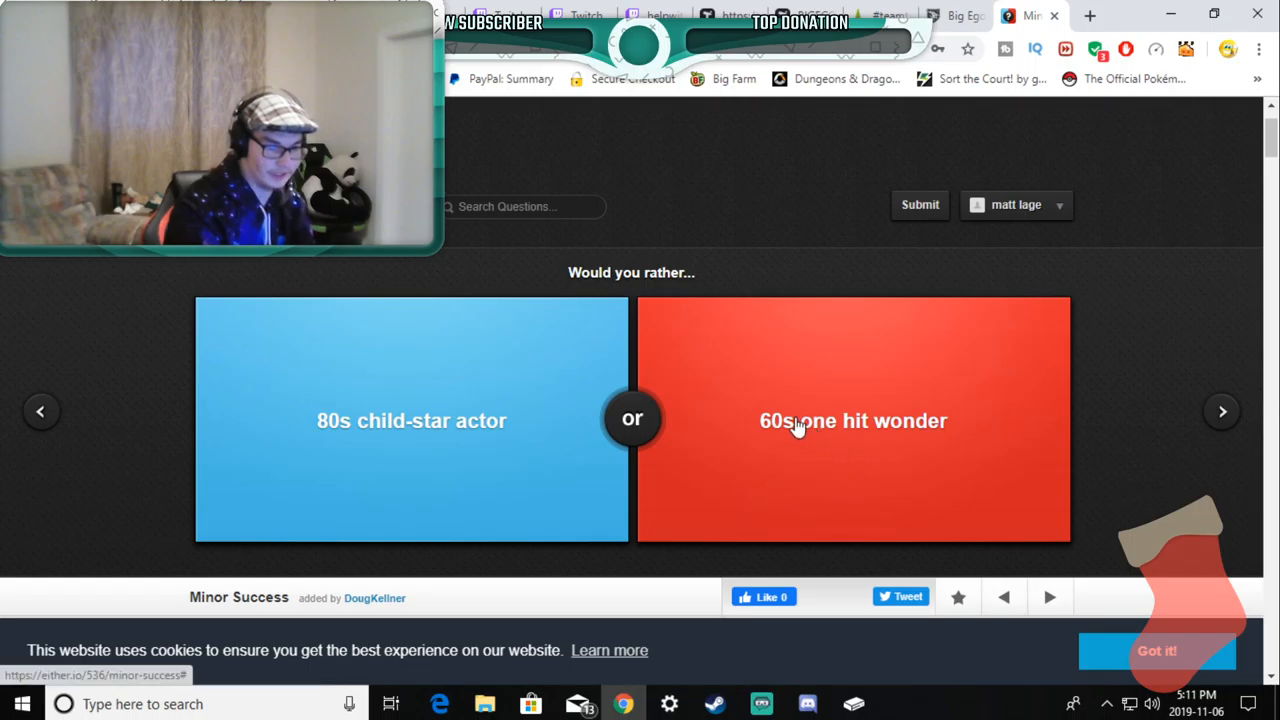
pyautogui.moveTo(564, 462)
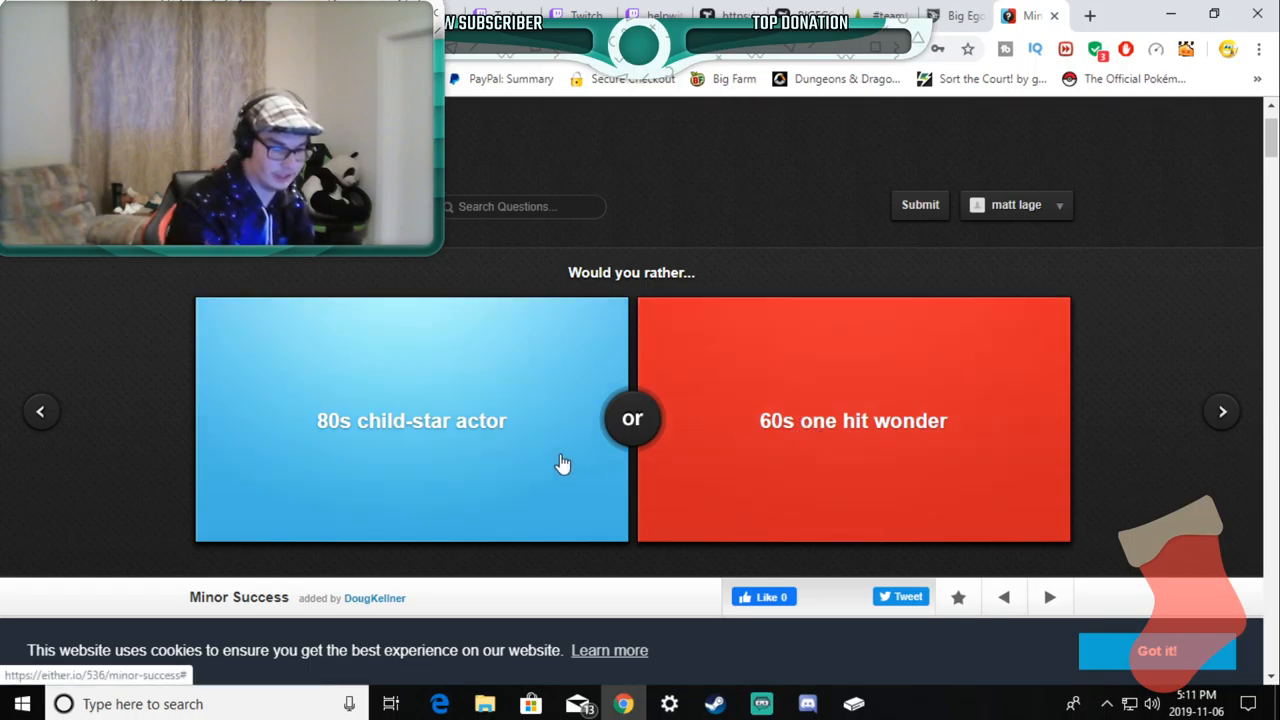
pyautogui.moveTo(398, 424)
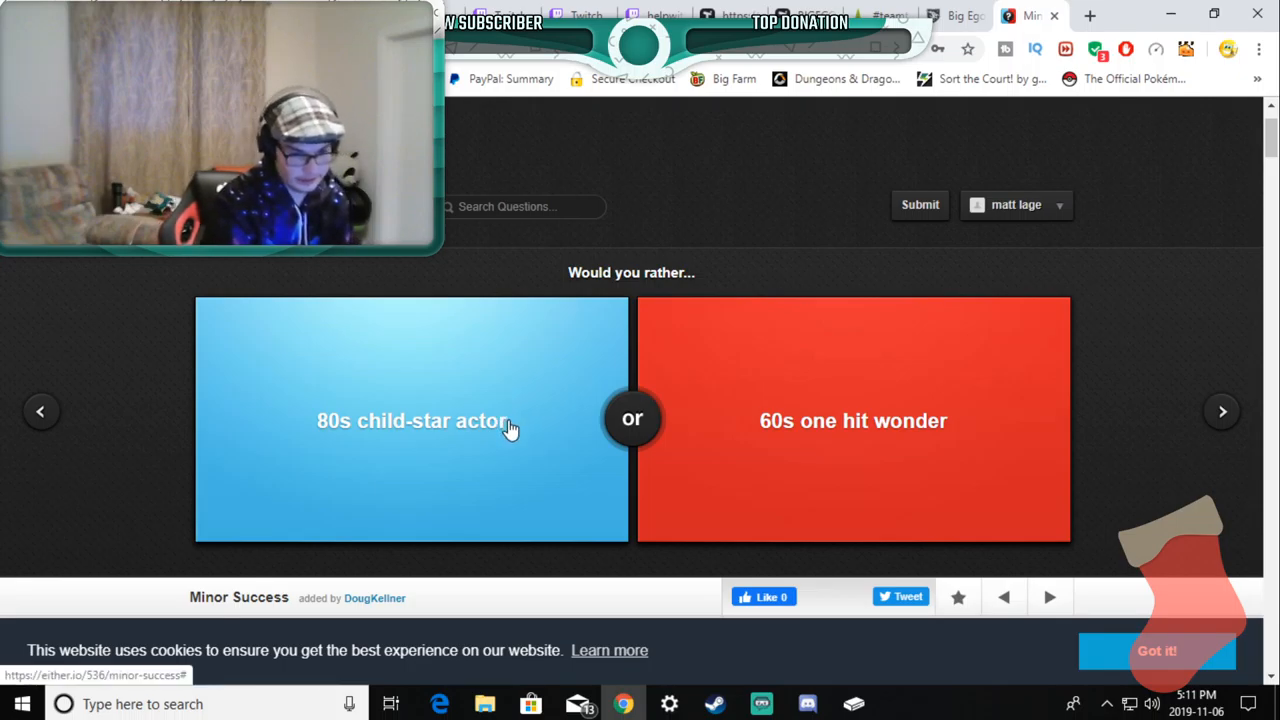
pyautogui.moveTo(472, 504)
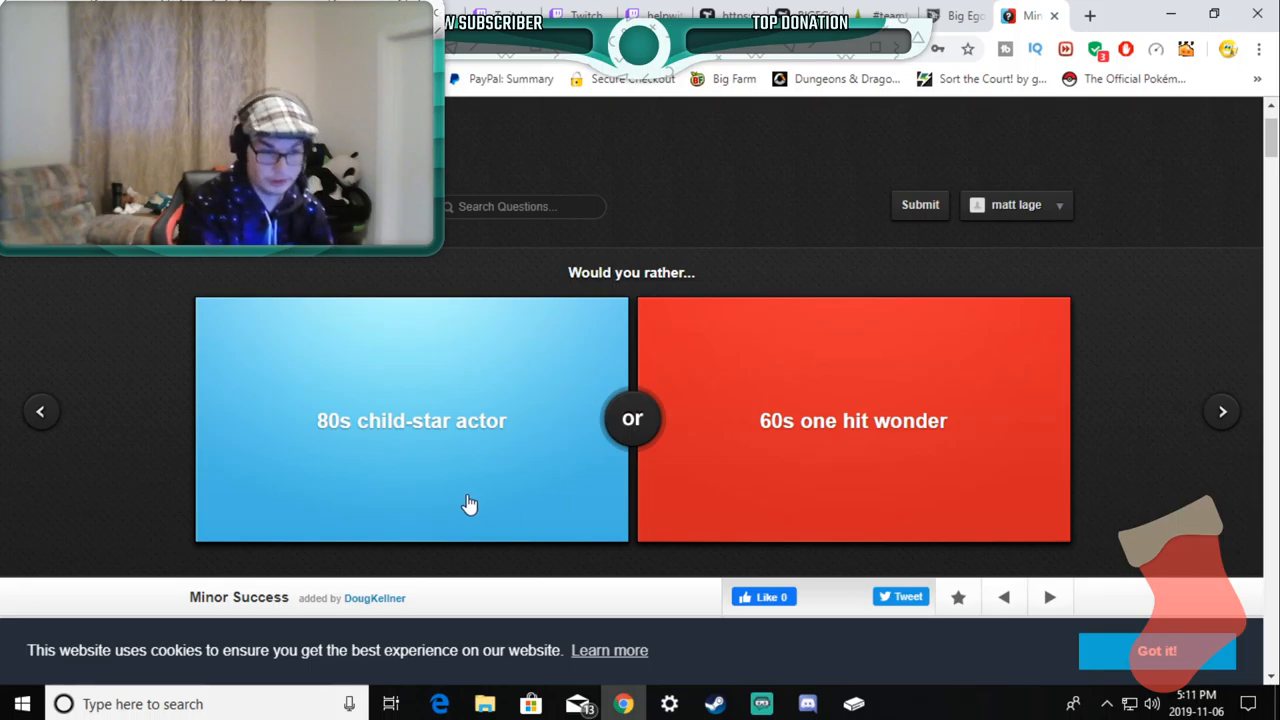
pyautogui.moveTo(336, 462)
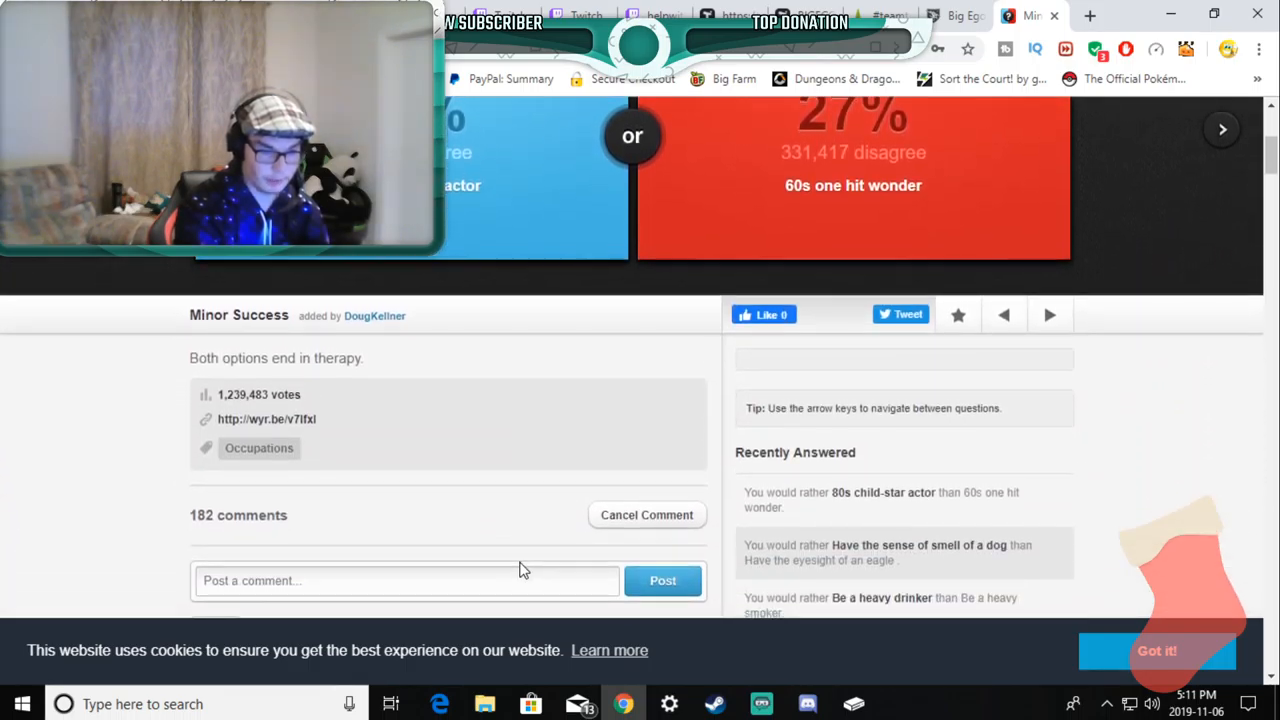
# Step: Read the comments on the 80s child-star answer (73% agree) and move to the devil-versus-god question
pyautogui.scroll(-3)
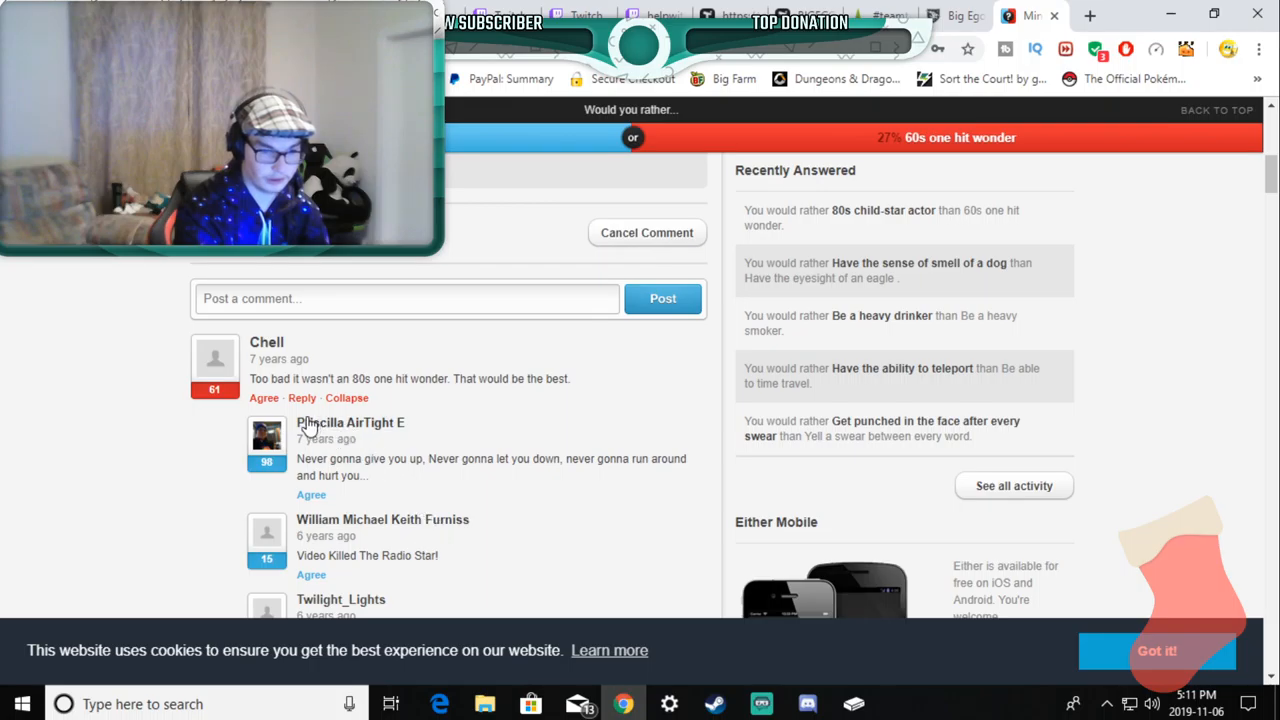
pyautogui.moveTo(448, 400)
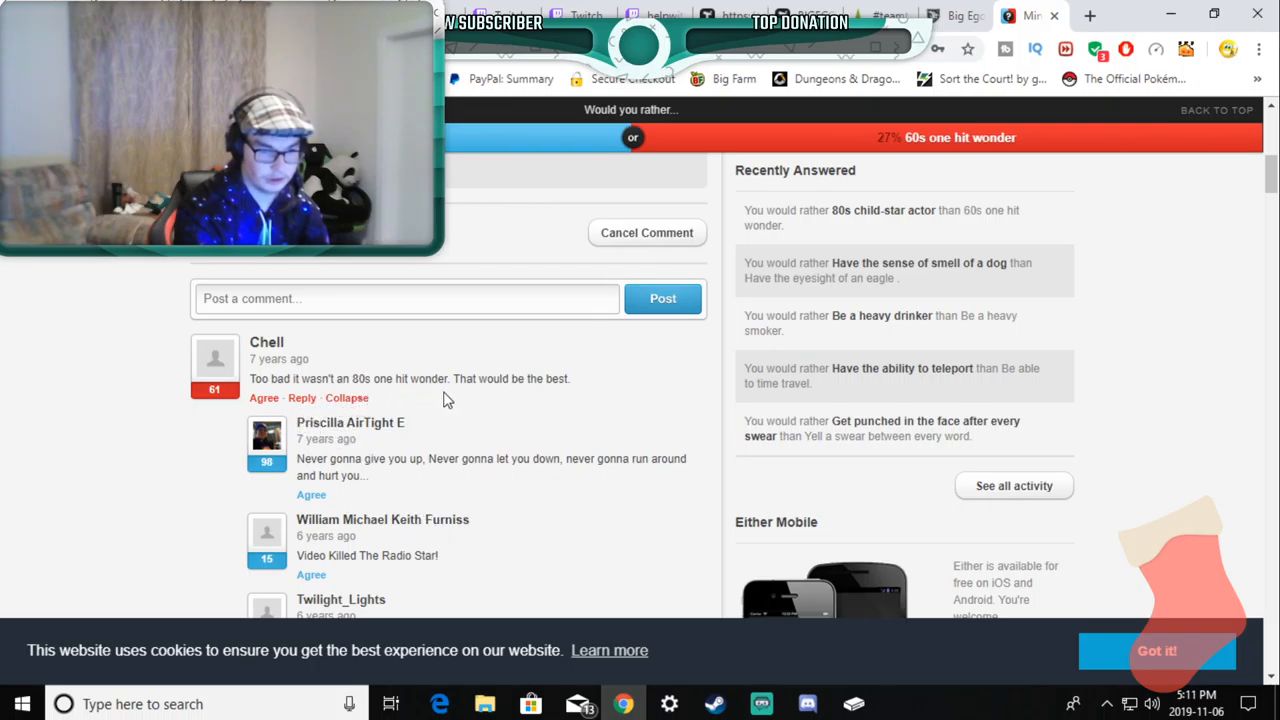
pyautogui.moveTo(470, 476)
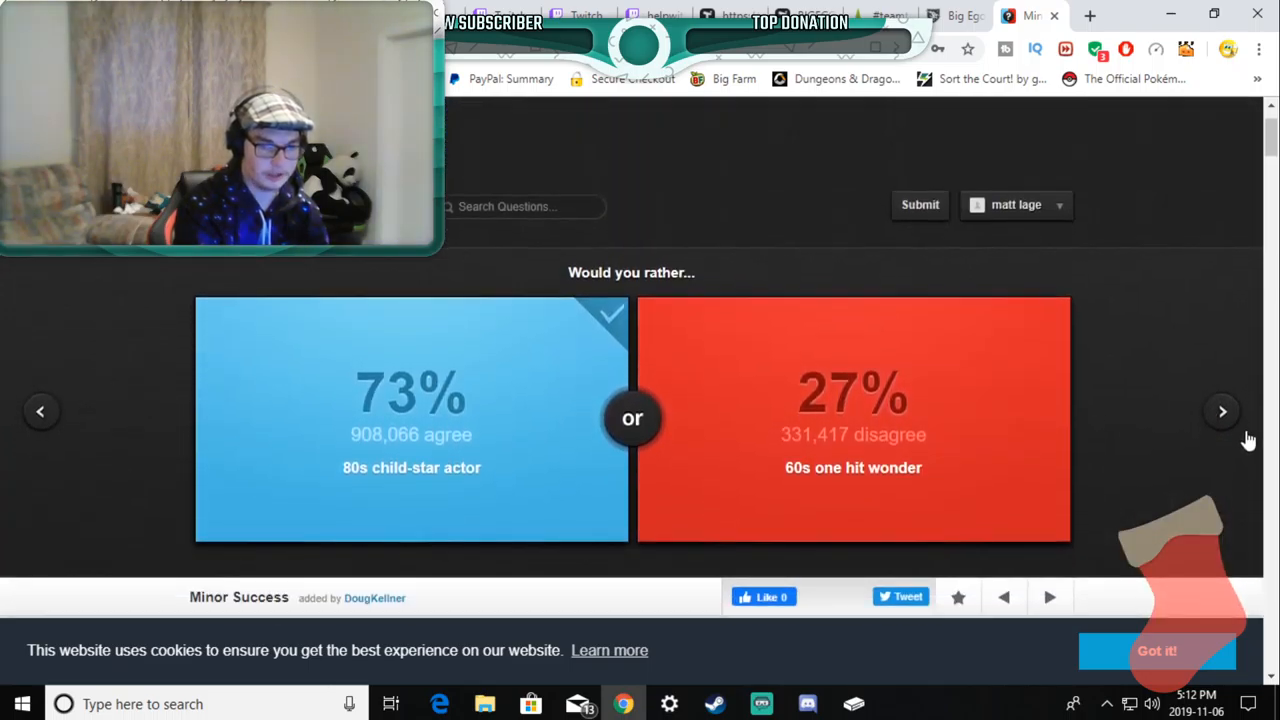
pyautogui.click(1222, 412)
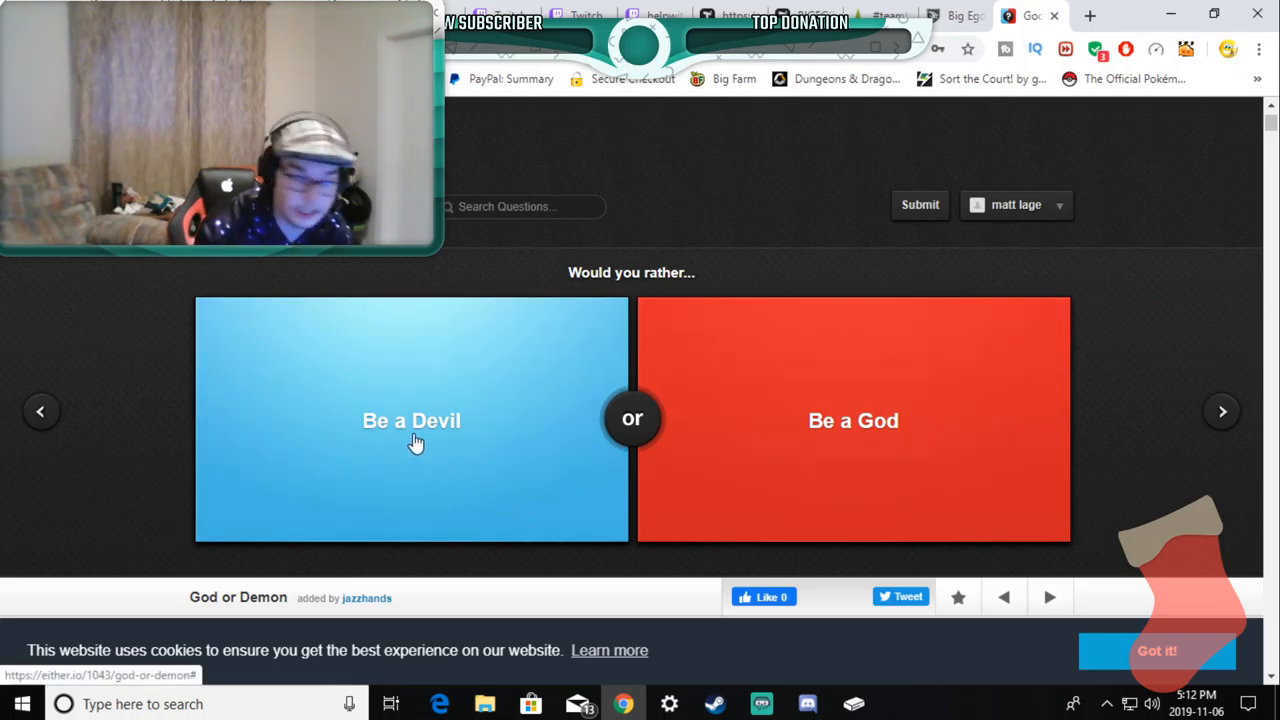
pyautogui.moveTo(468, 448)
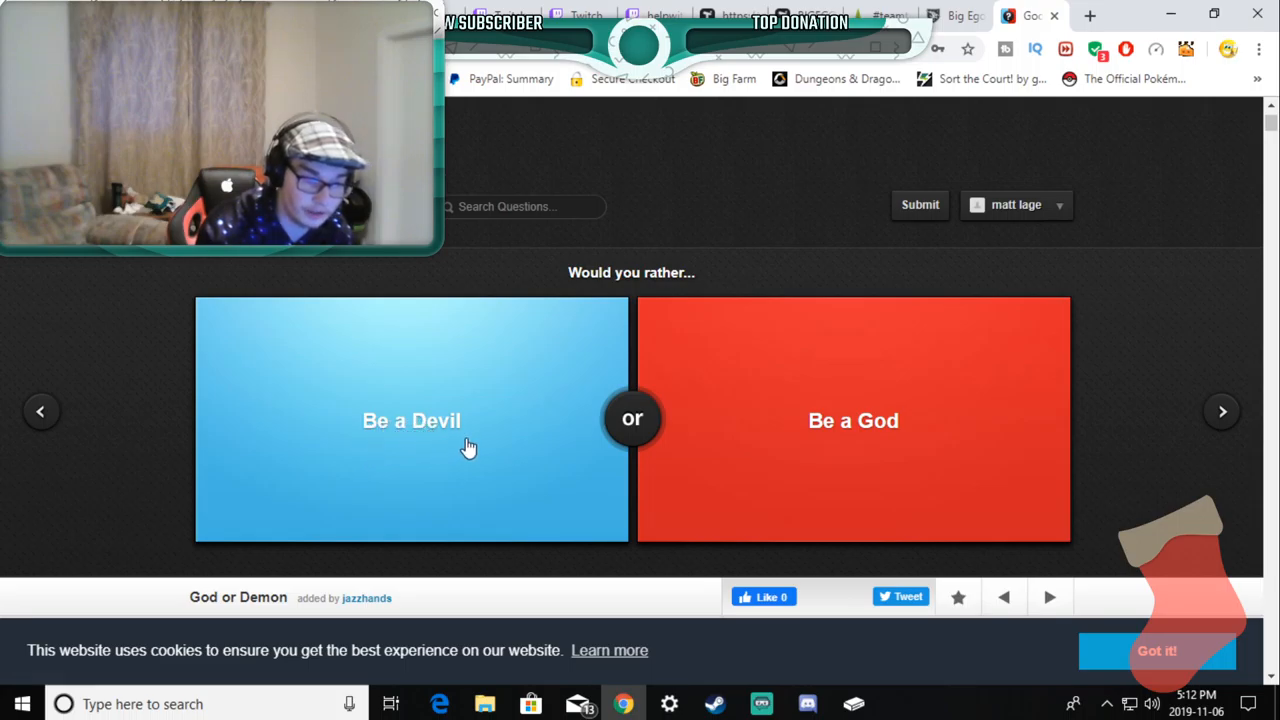
pyautogui.click(410, 420)
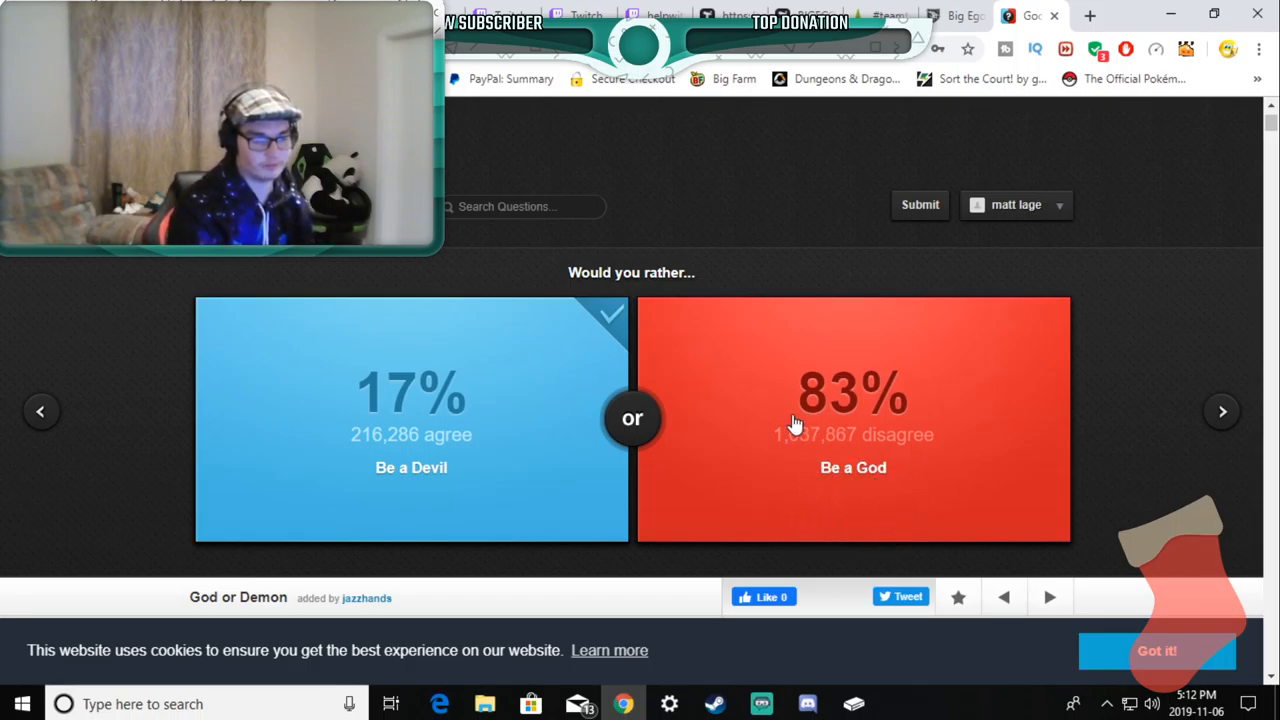
pyautogui.moveTo(668, 512)
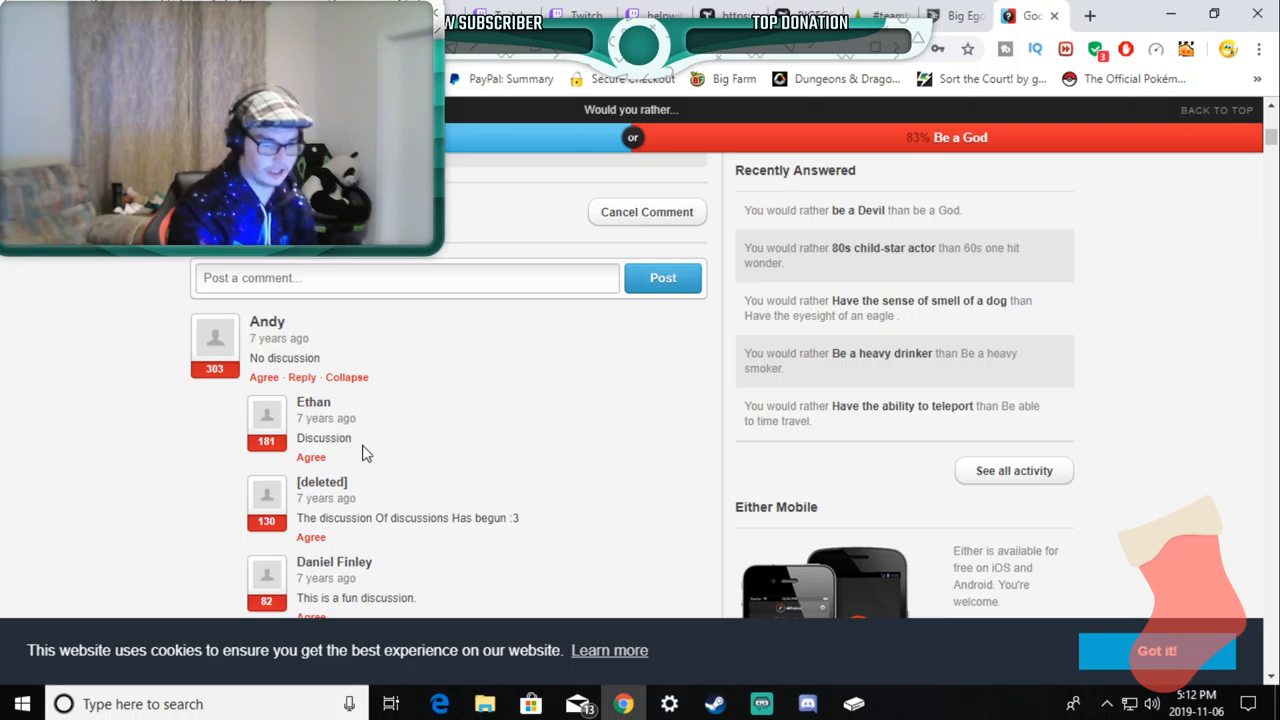
pyautogui.moveTo(344, 536)
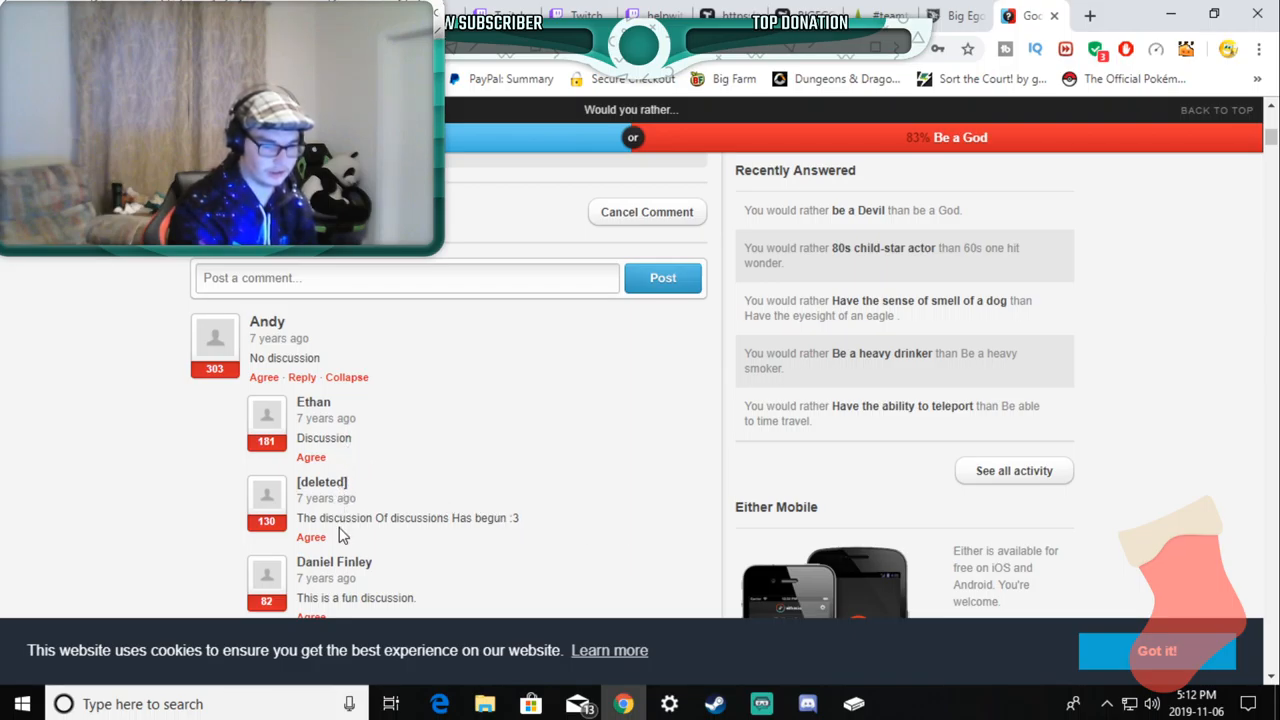
pyautogui.scroll(-3)
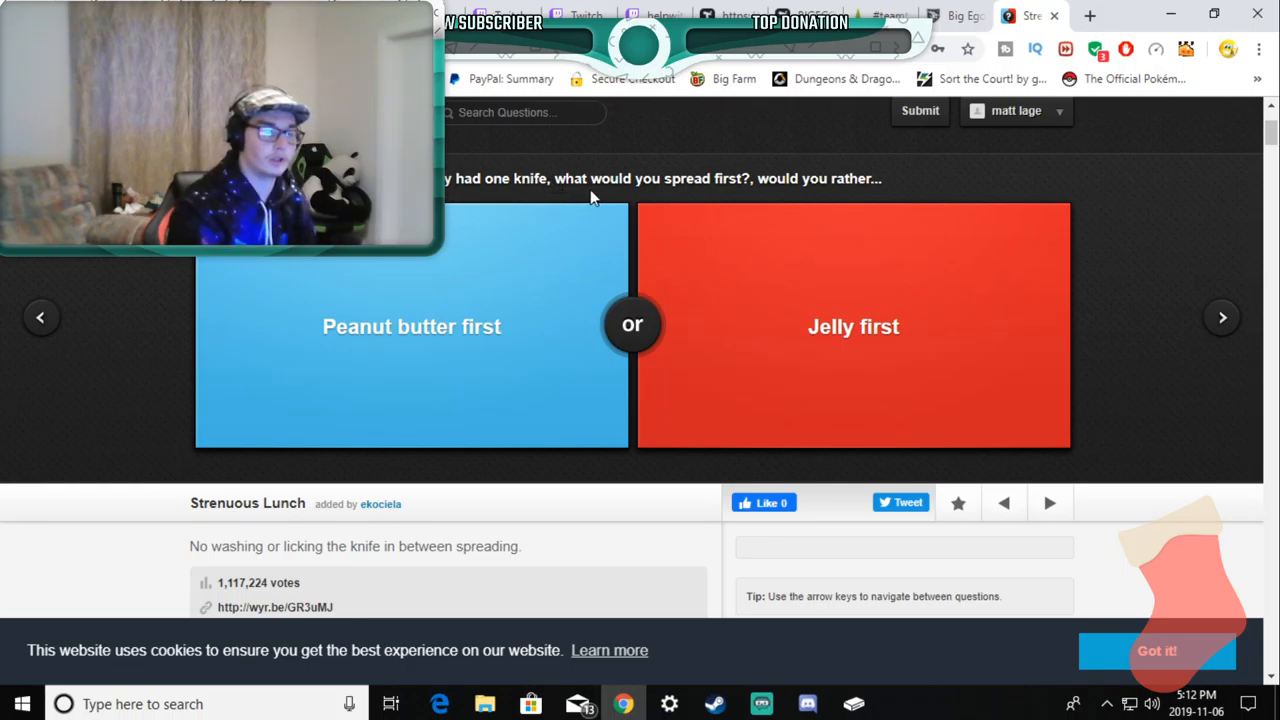
pyautogui.moveTo(732, 196)
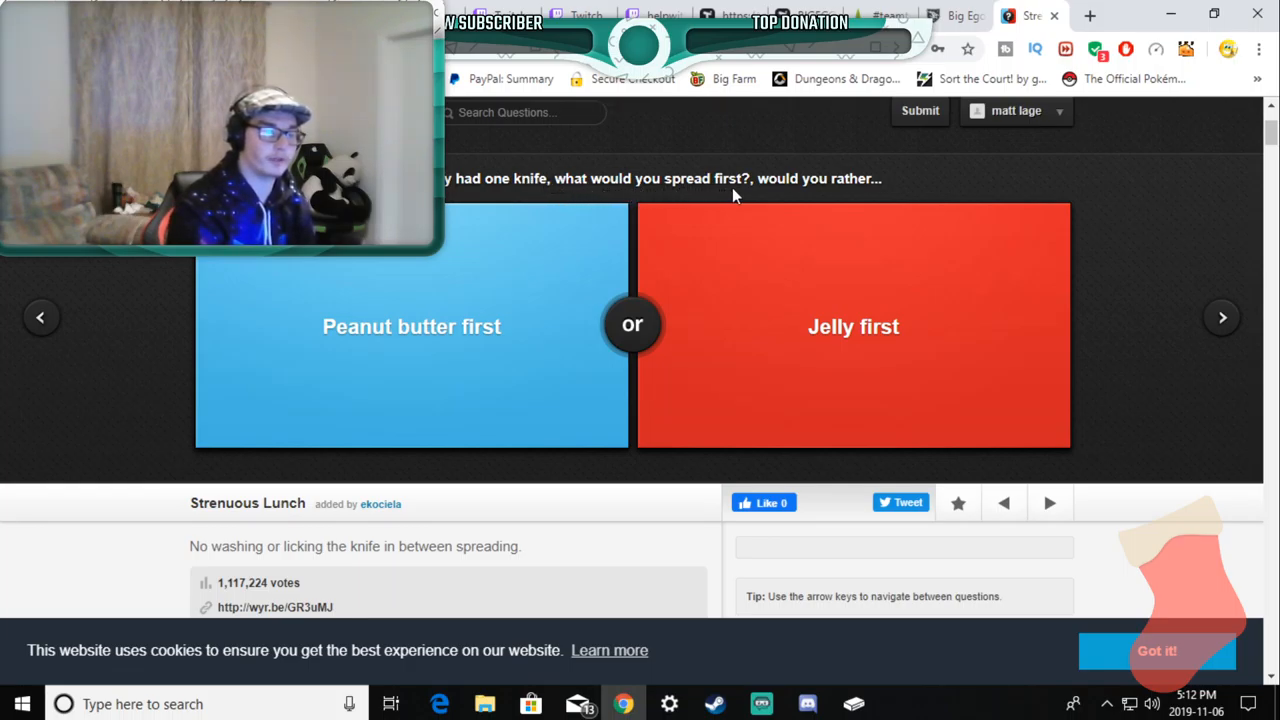
pyautogui.moveTo(830, 198)
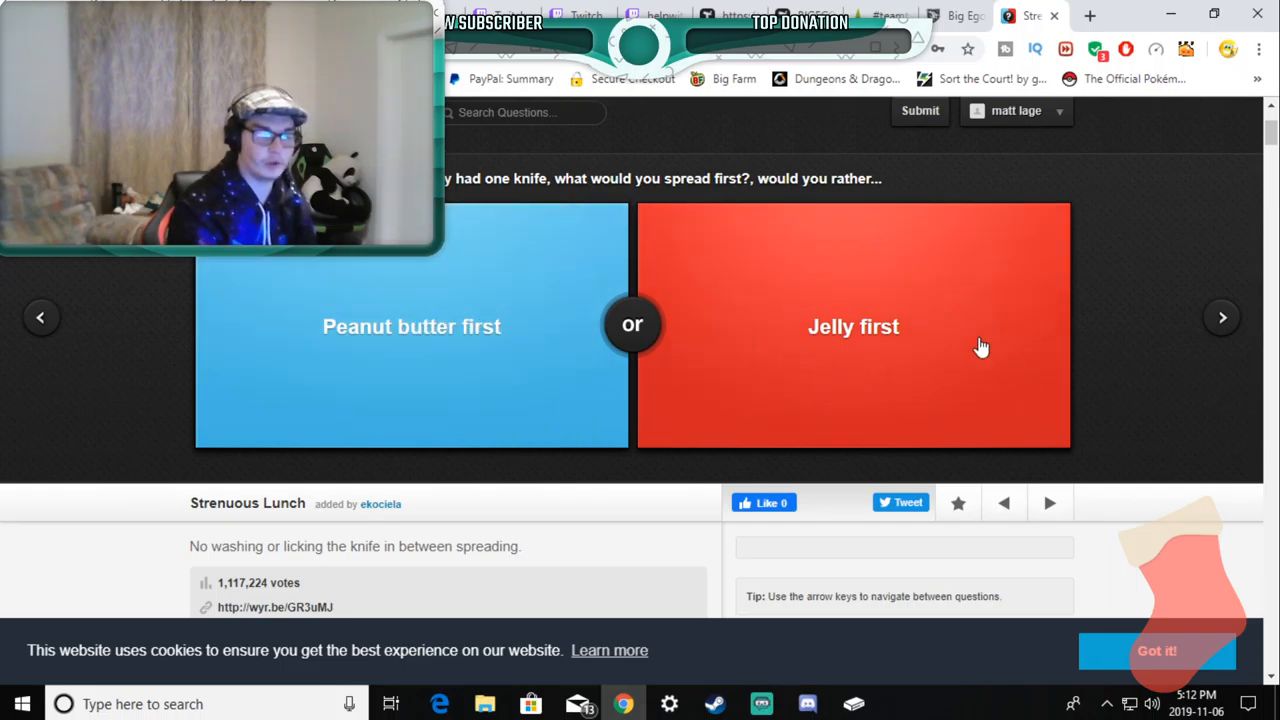
pyautogui.moveTo(692, 264)
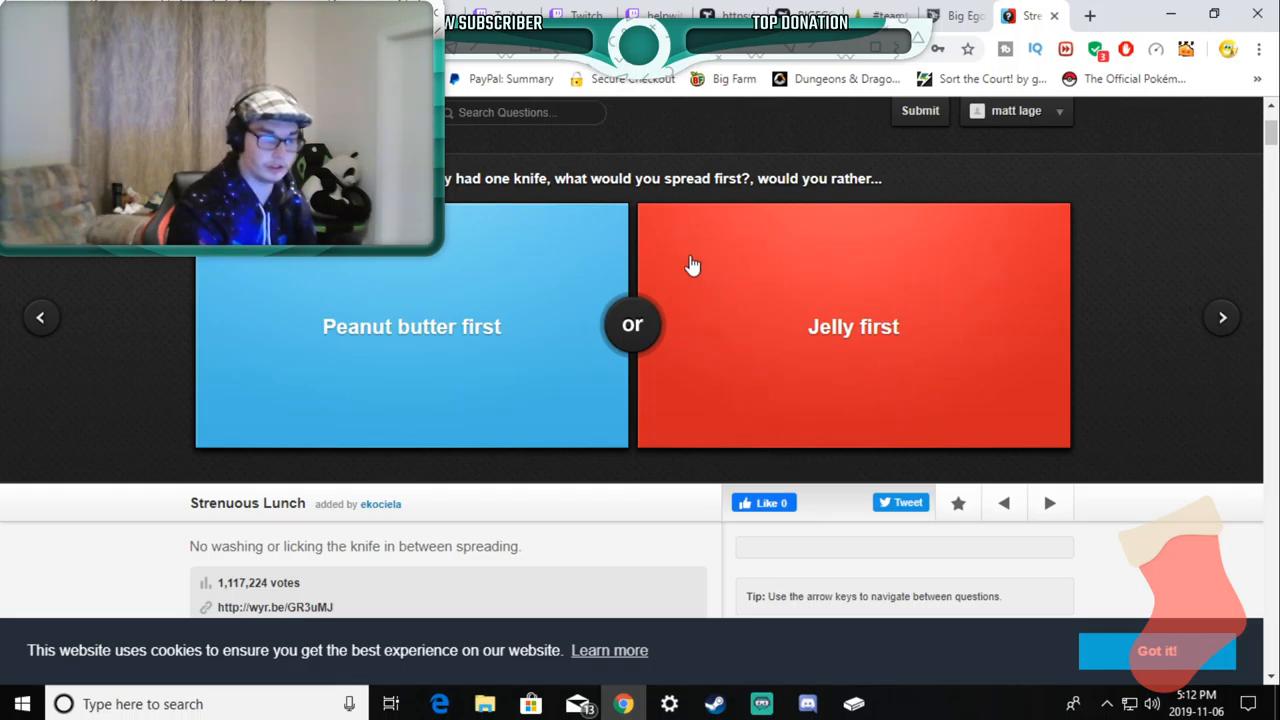
pyautogui.moveTo(376, 364)
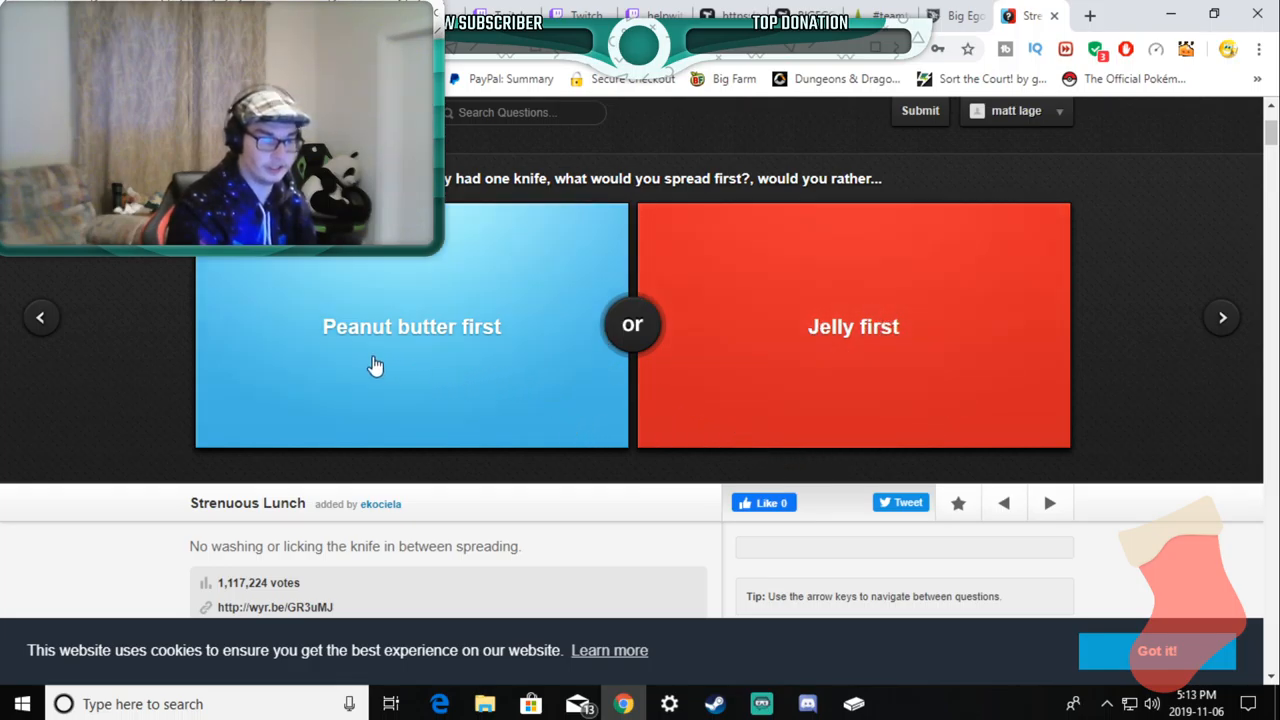
# Step: Vote Peanut butter first (63%) then Cure cancer (71%), advancing to the moon-versus-ocean question
pyautogui.click(412, 326)
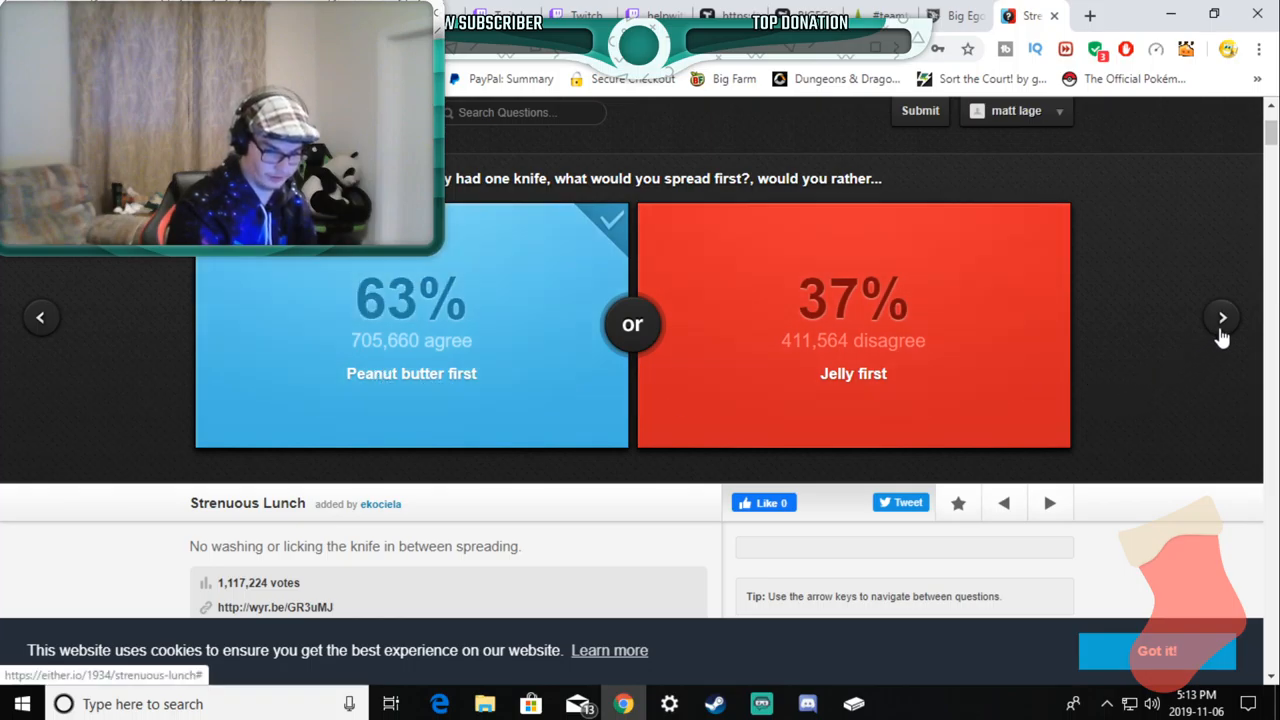
pyautogui.click(1222, 316)
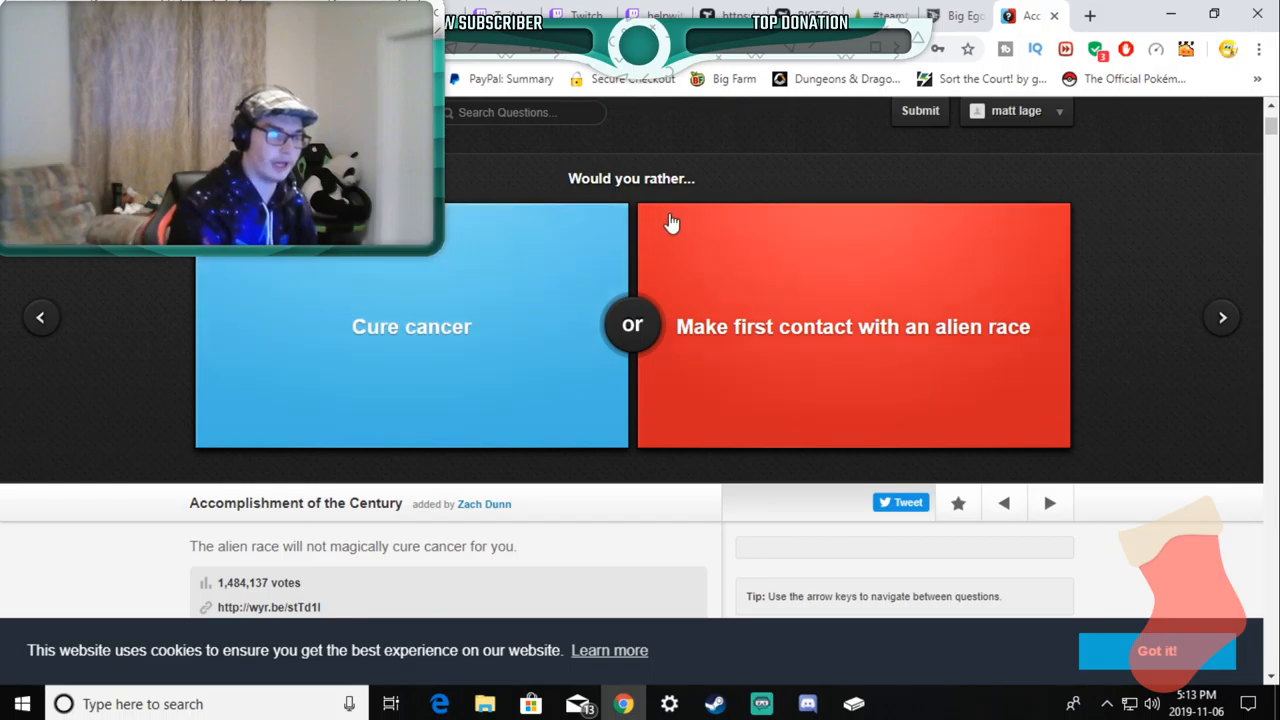
pyautogui.moveTo(808, 374)
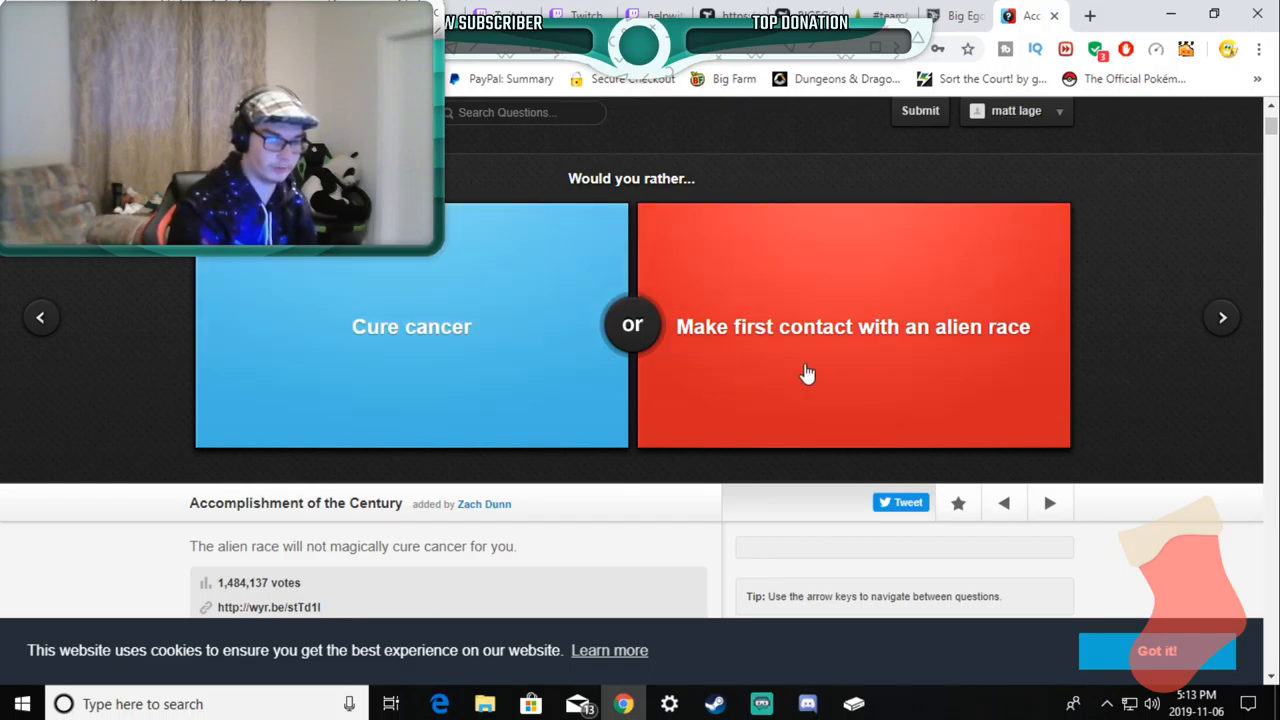
pyautogui.moveTo(824, 350)
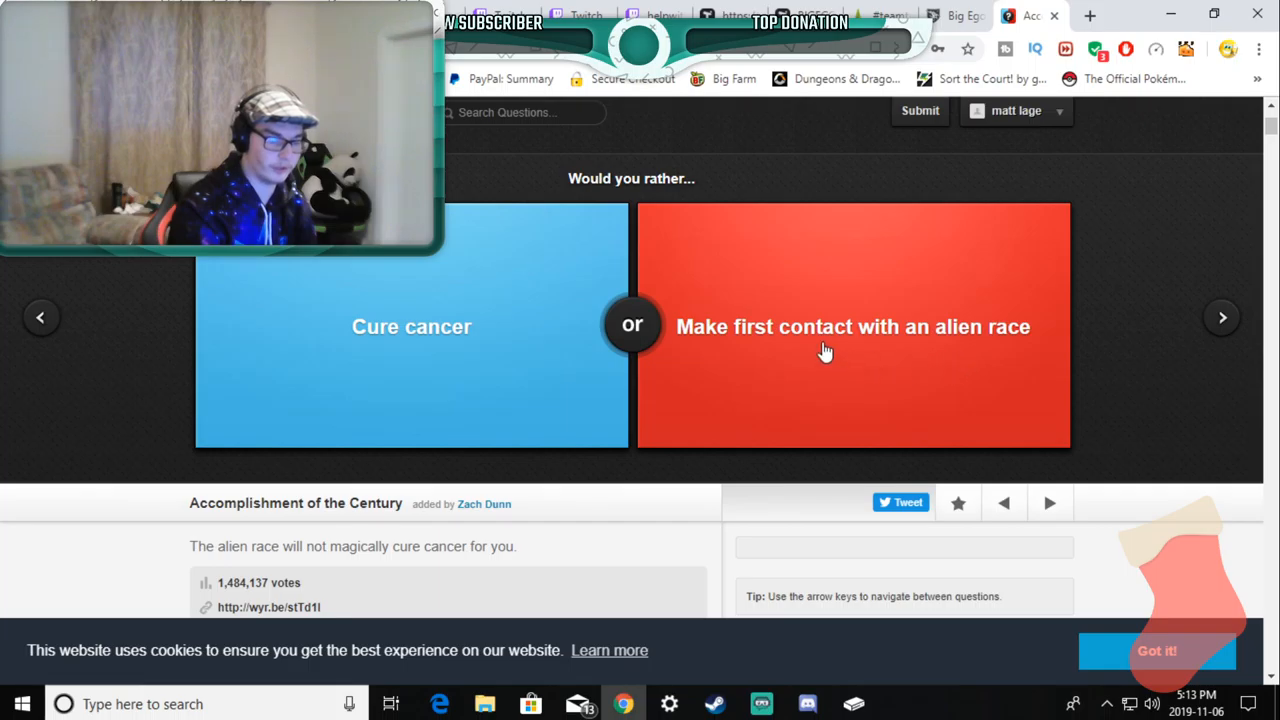
pyautogui.moveTo(394, 304)
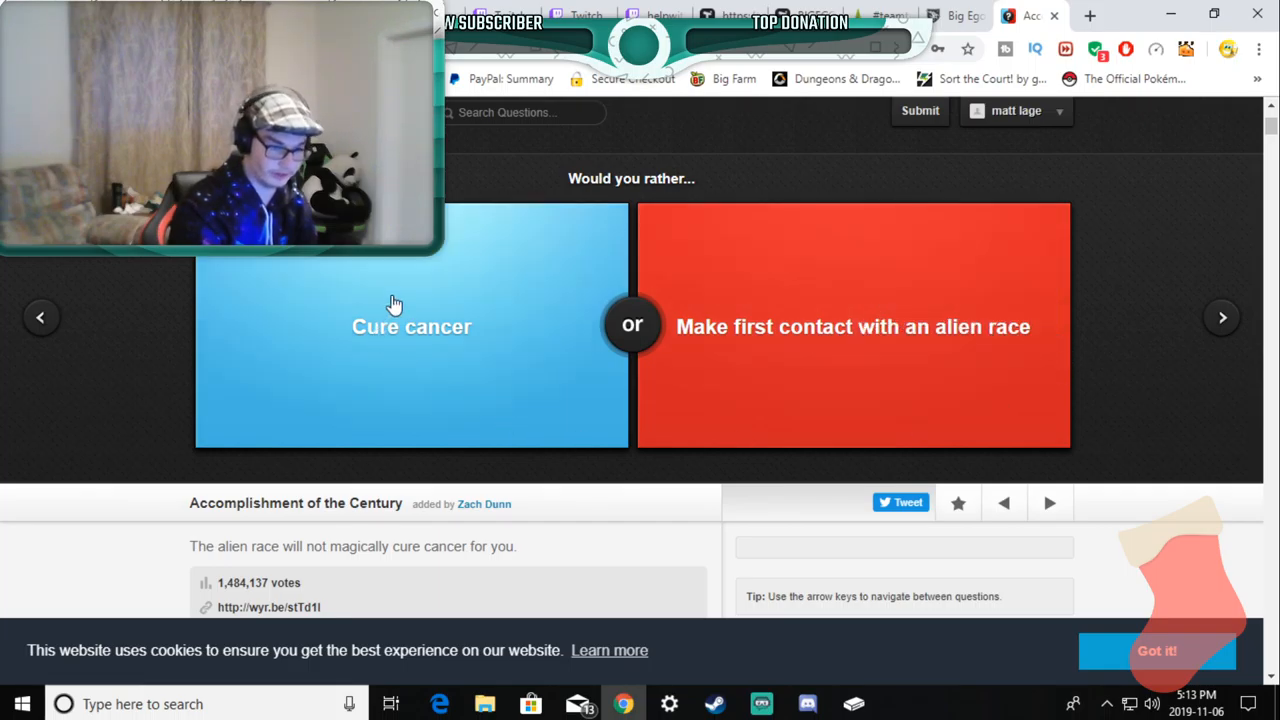
pyautogui.click(412, 326)
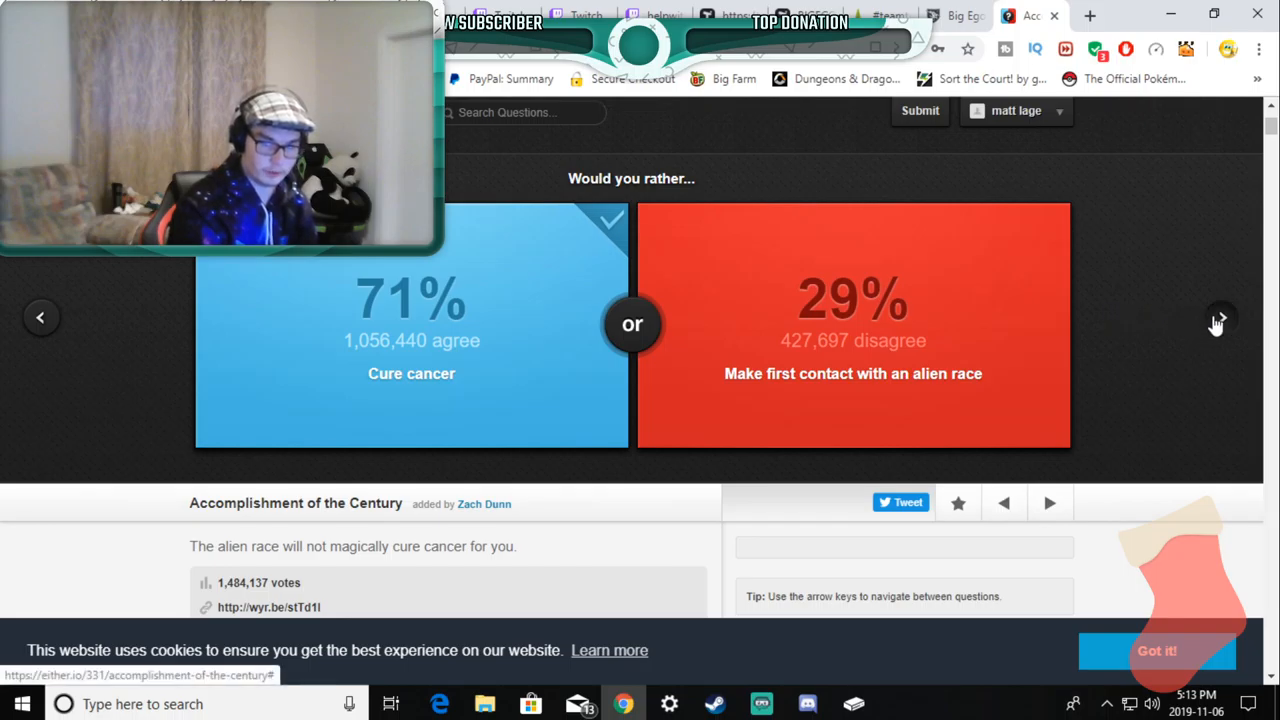
pyautogui.click(1220, 316)
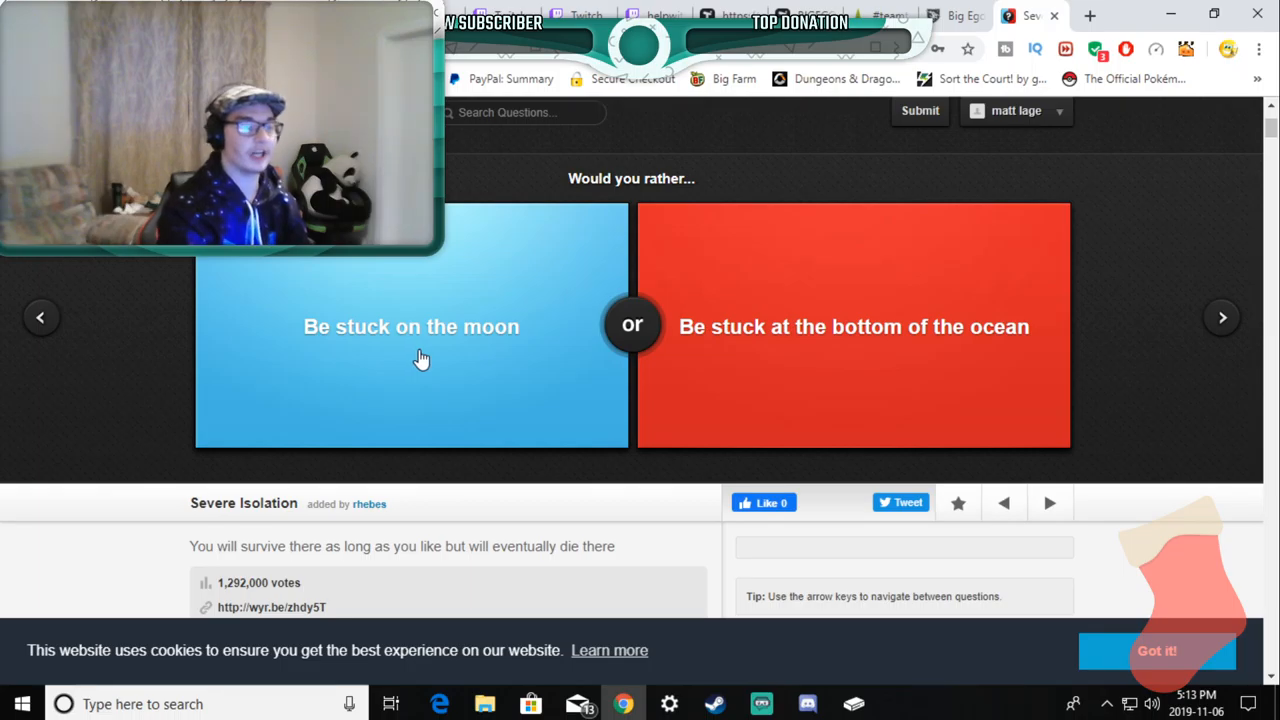
pyautogui.moveTo(800, 360)
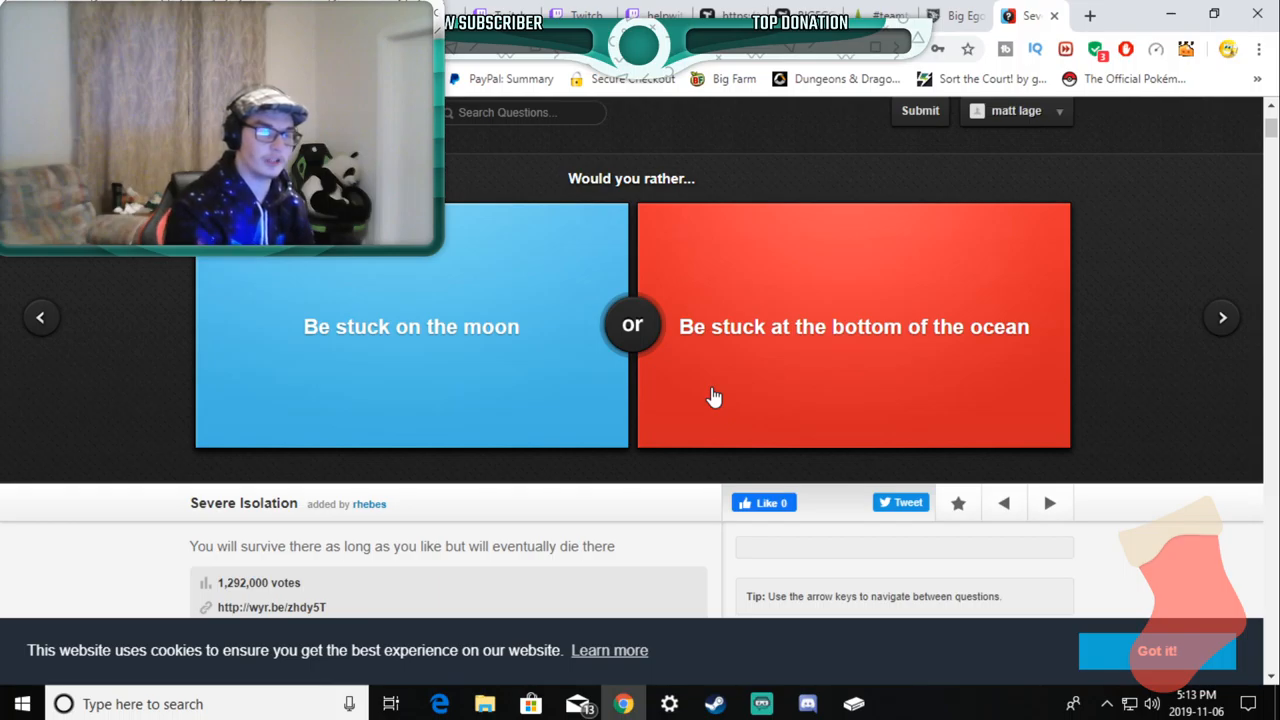
pyautogui.moveTo(724, 388)
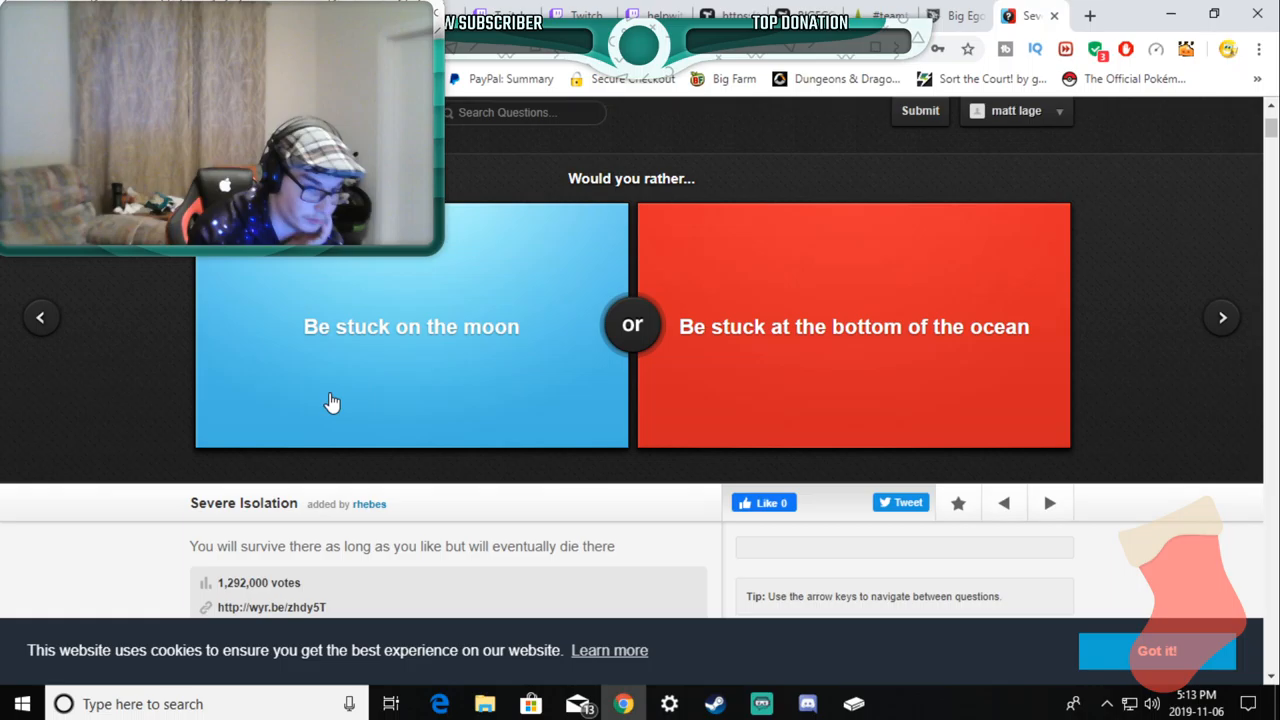
pyautogui.moveTo(588, 372)
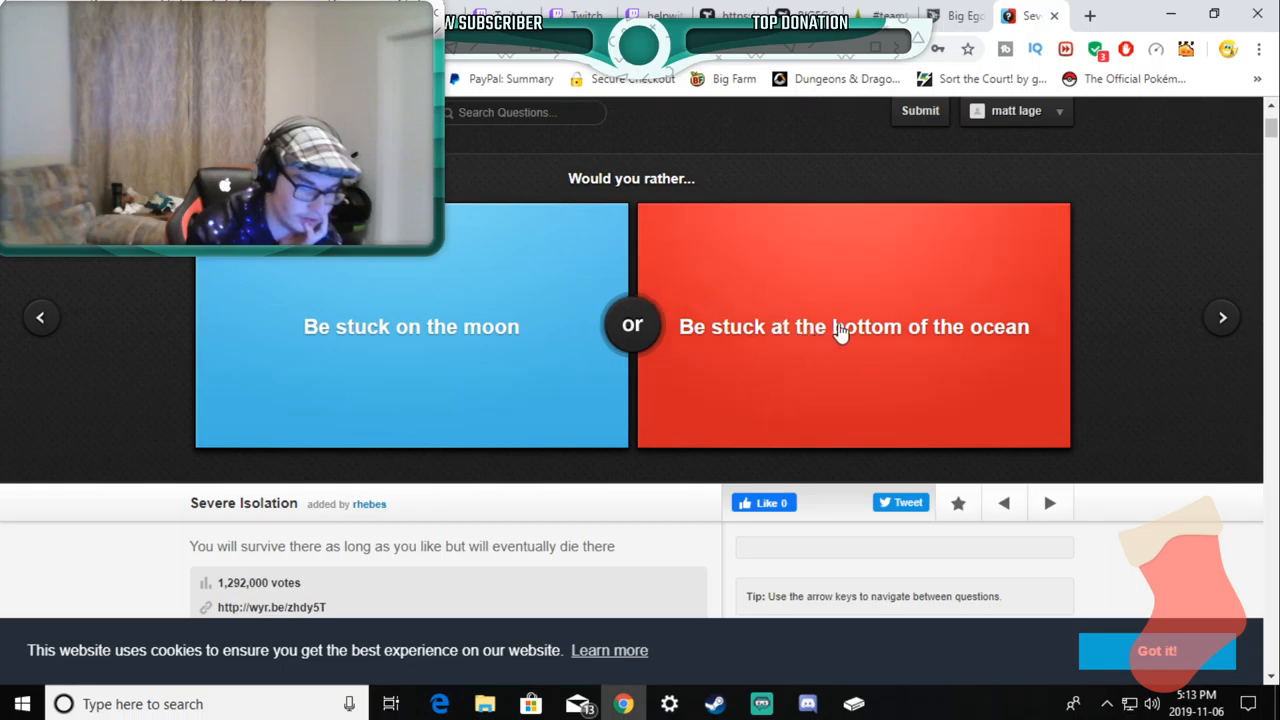
pyautogui.moveTo(1136, 356)
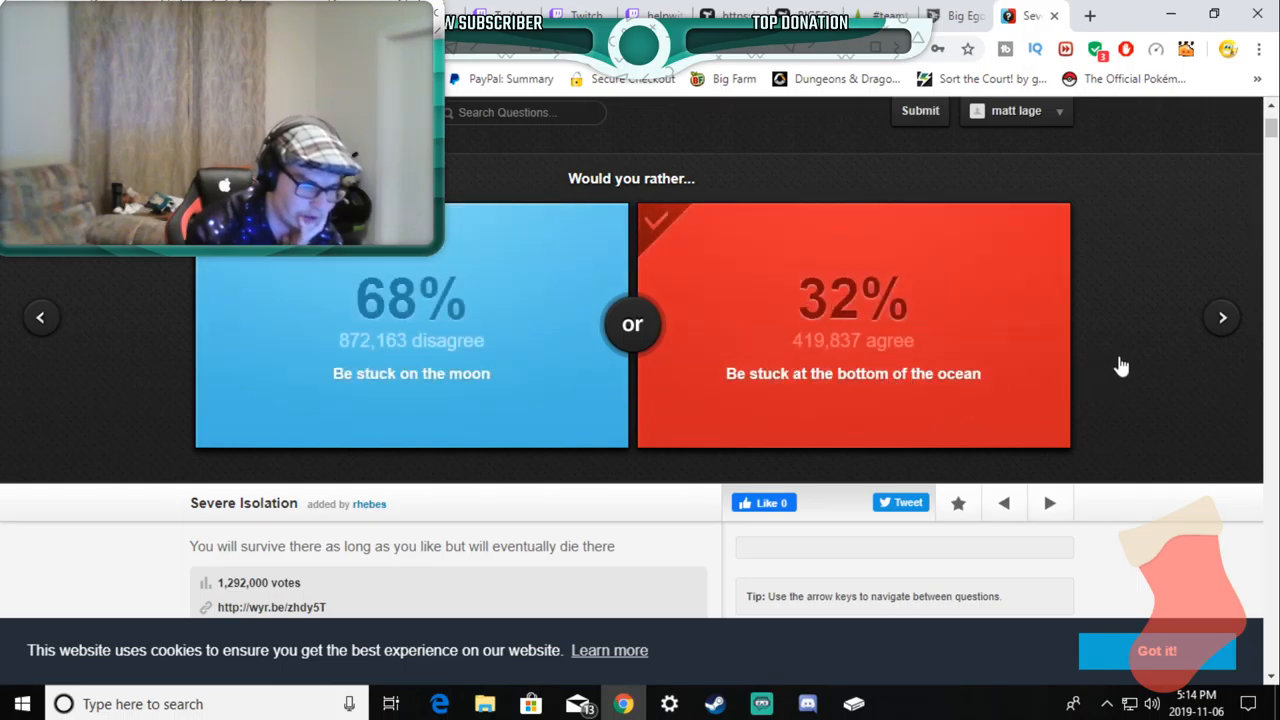
# Step: Move on from the ocean-bottom answer (32% agree) to the blue hair-or-teeth question
pyautogui.click(1220, 316)
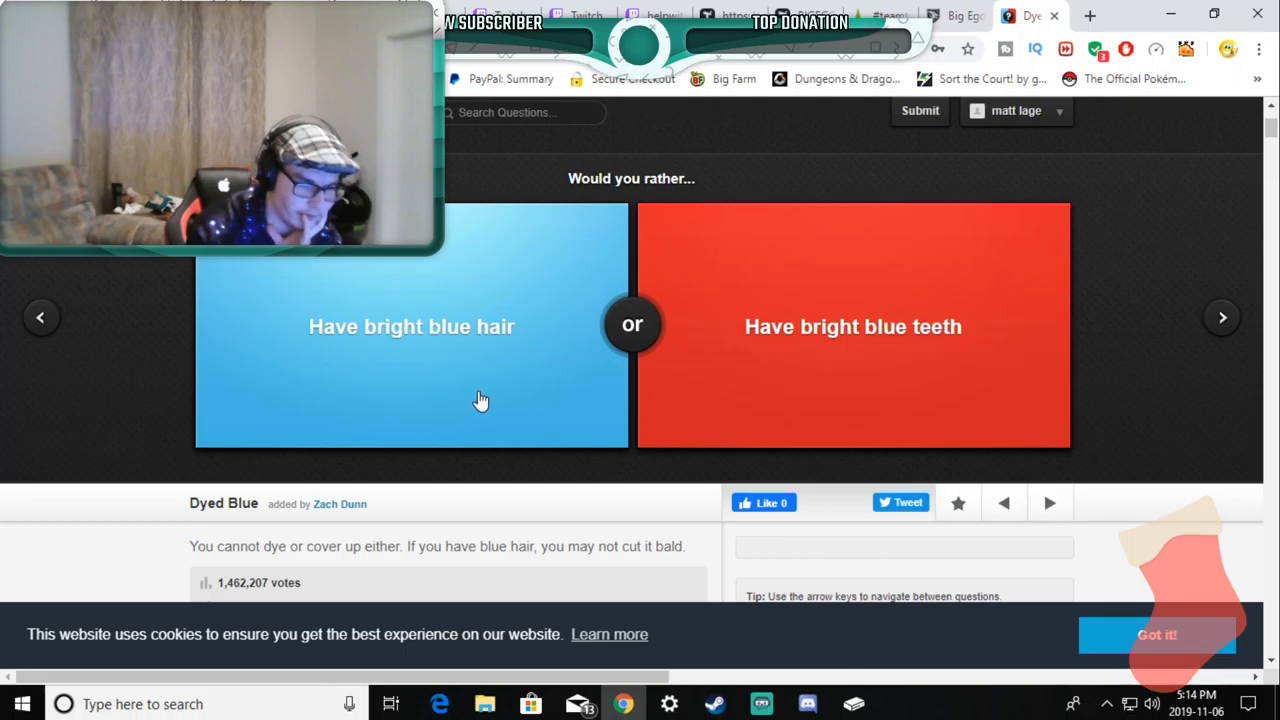
pyautogui.moveTo(372, 358)
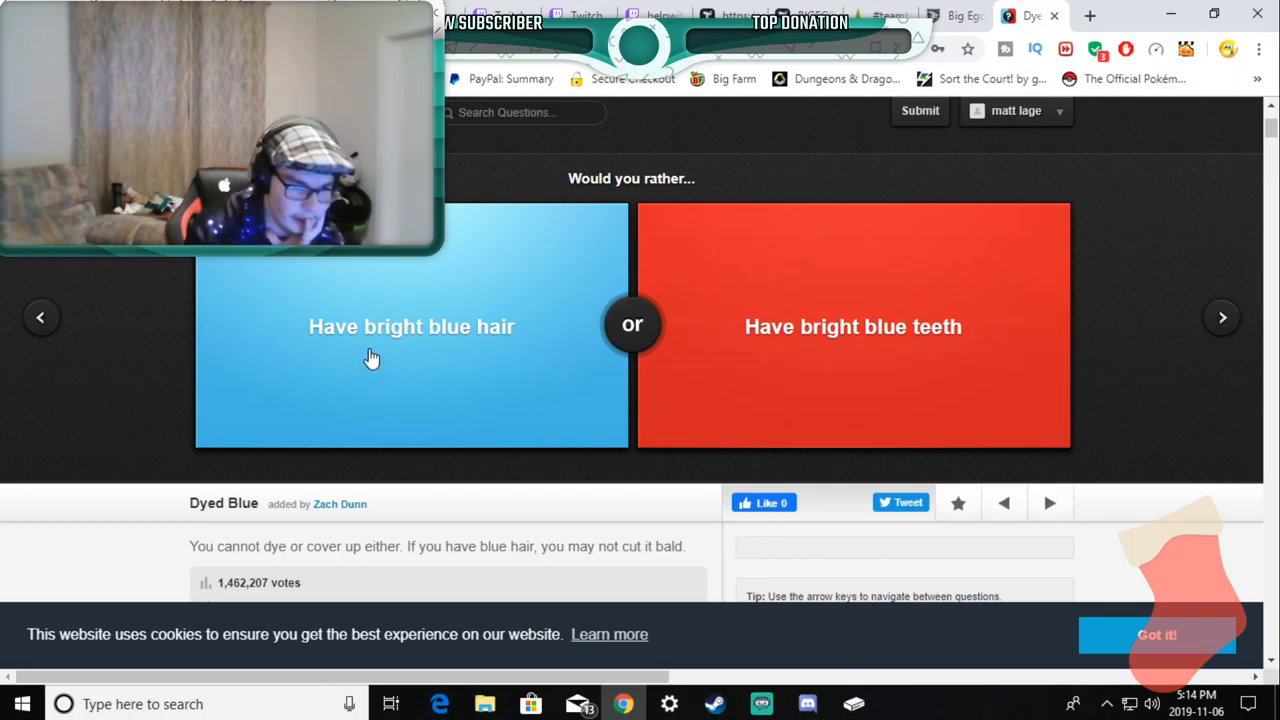
pyautogui.moveTo(396, 366)
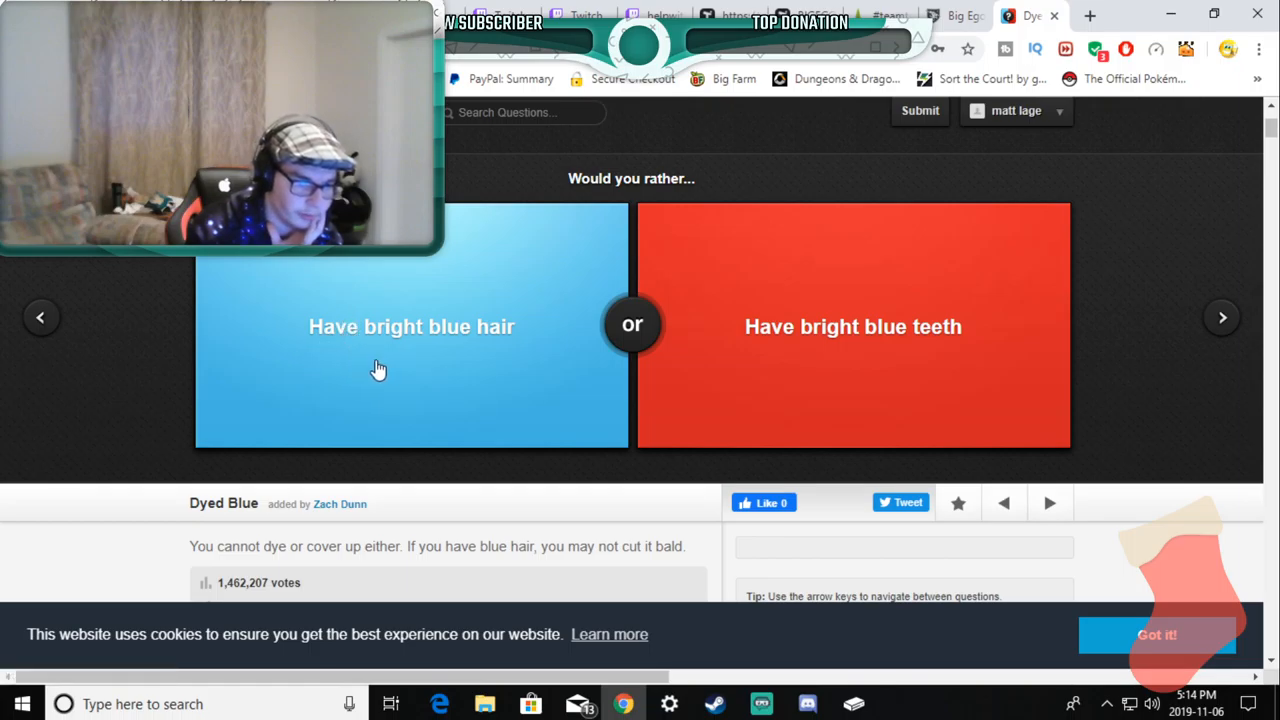
pyautogui.moveTo(528, 352)
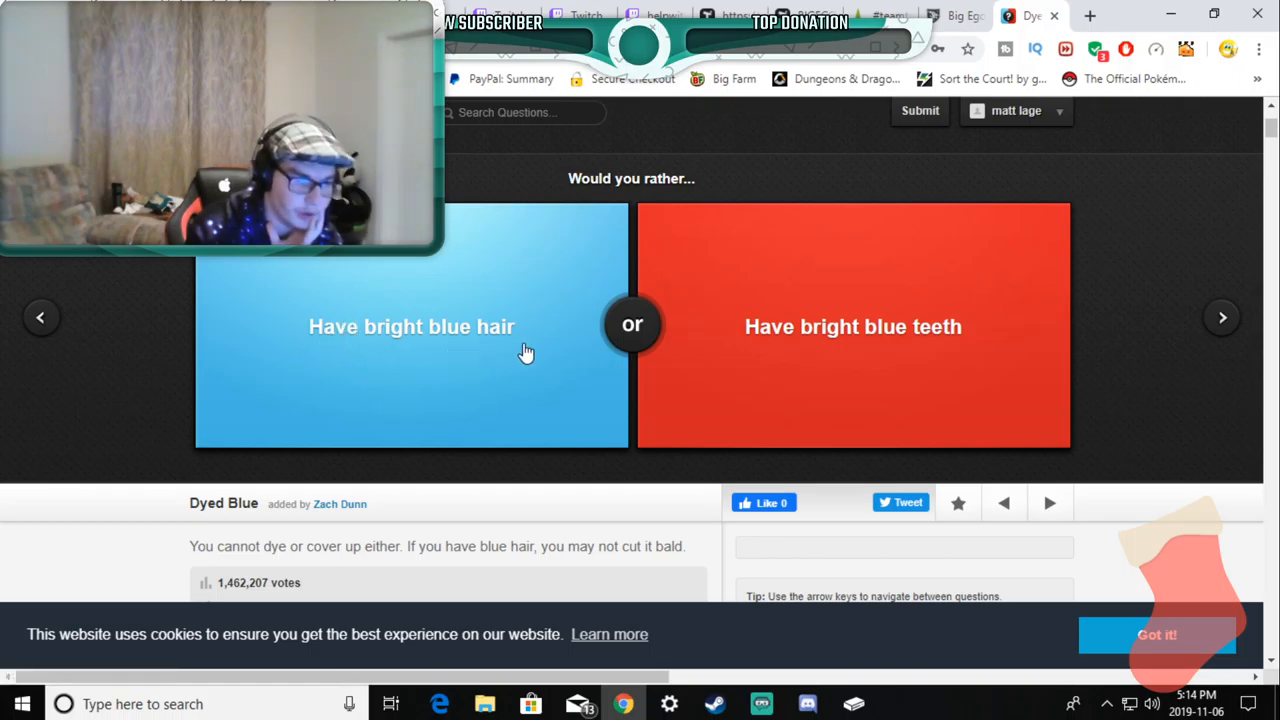
pyautogui.moveTo(258, 362)
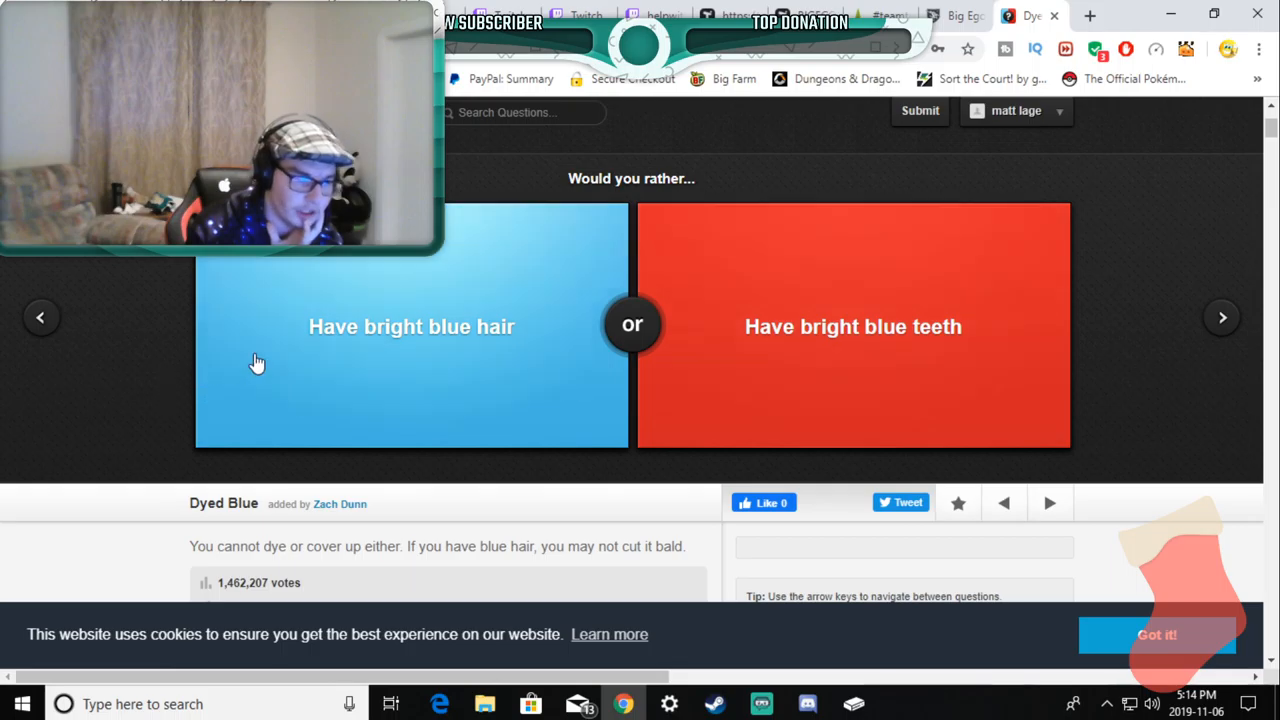
# Step: Vote bright blue hair, then checking social networks first every morning (72% agree), and advance
pyautogui.click(412, 326)
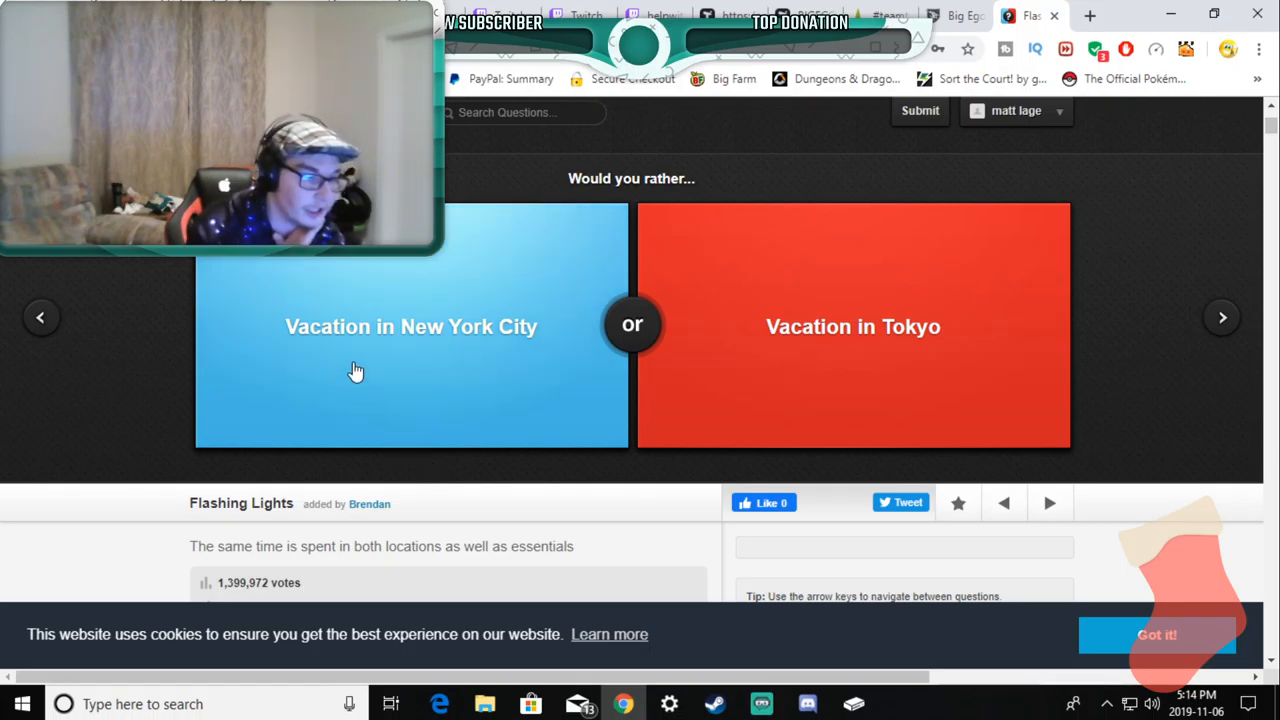
pyautogui.moveTo(692, 386)
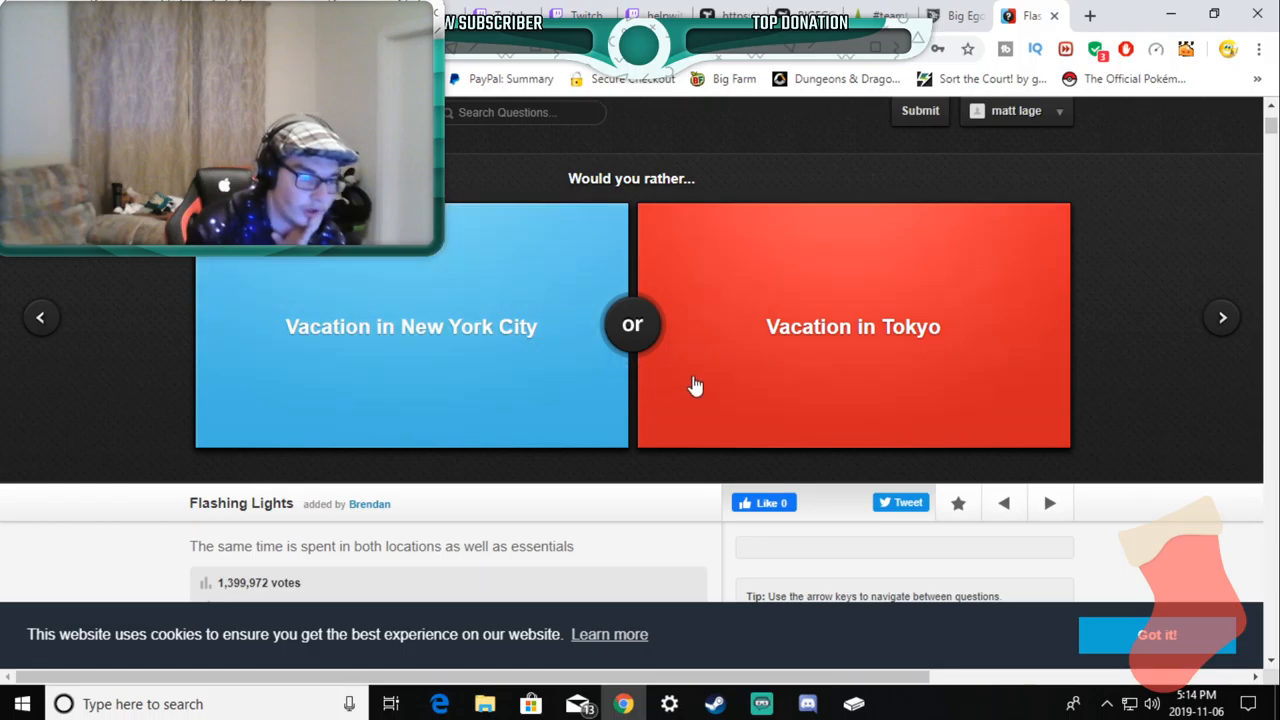
pyautogui.moveTo(948, 304)
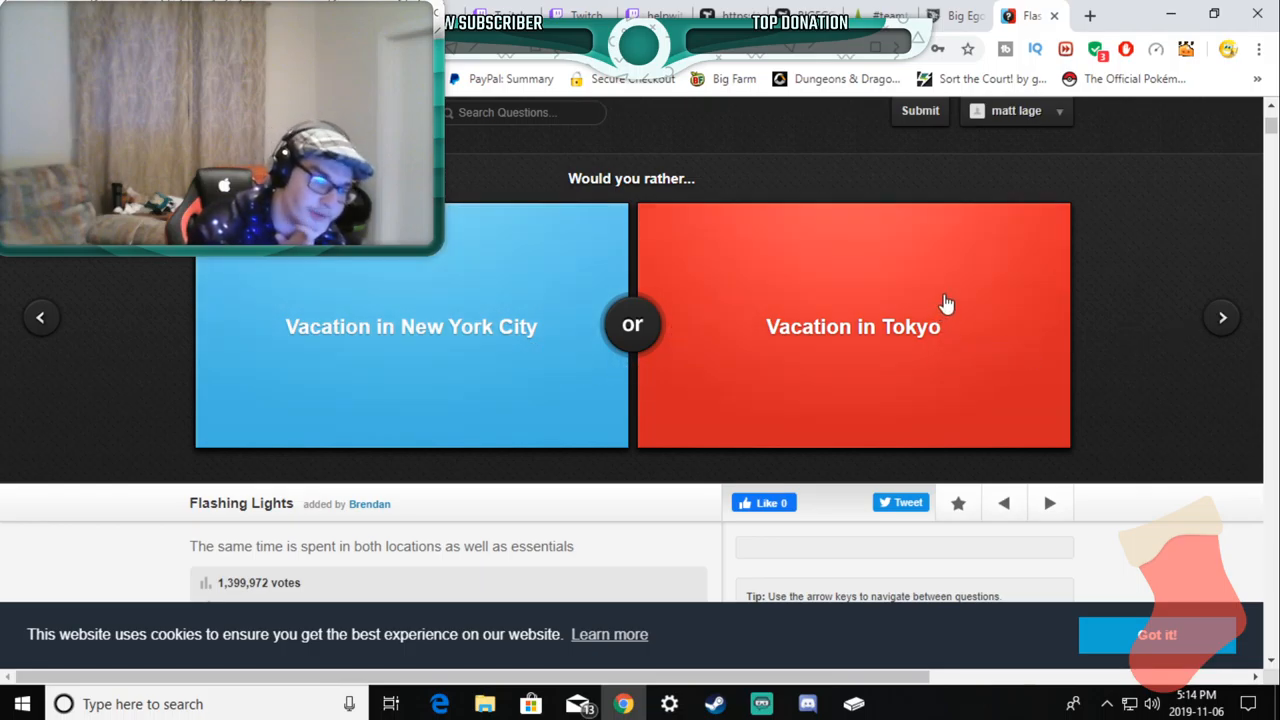
pyautogui.moveTo(936, 240)
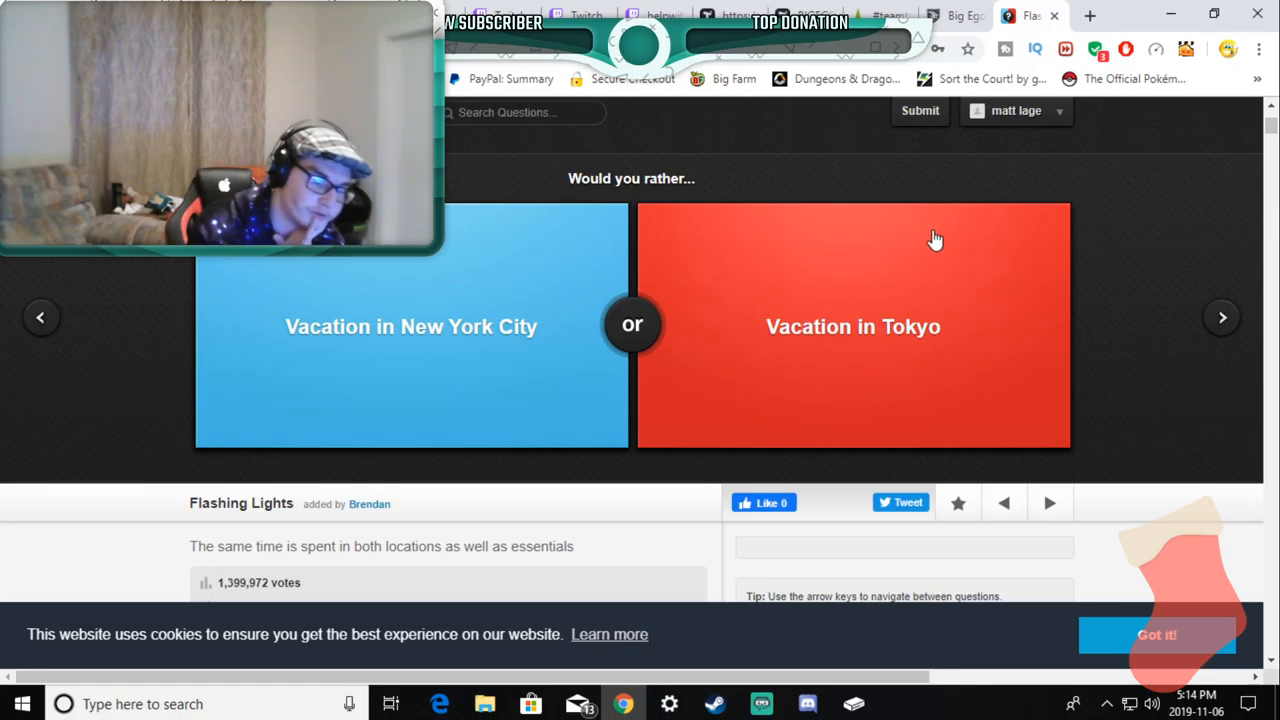
pyautogui.moveTo(928, 374)
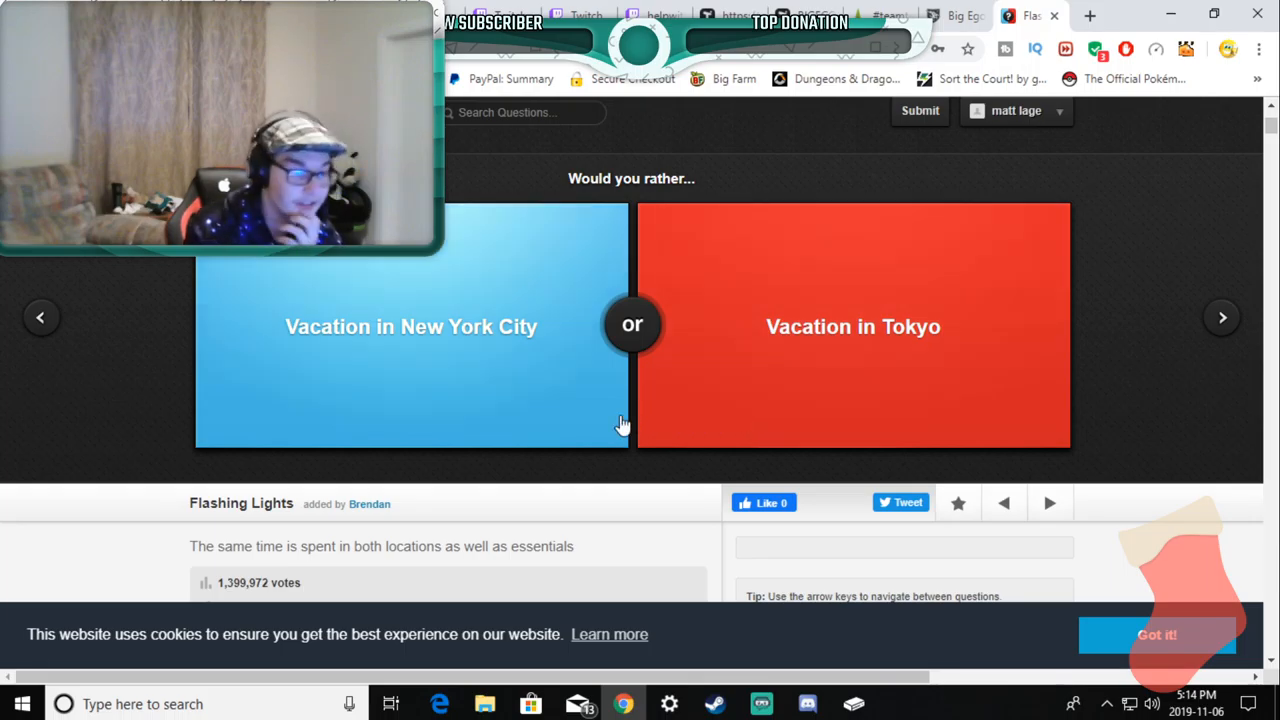
pyautogui.moveTo(428, 386)
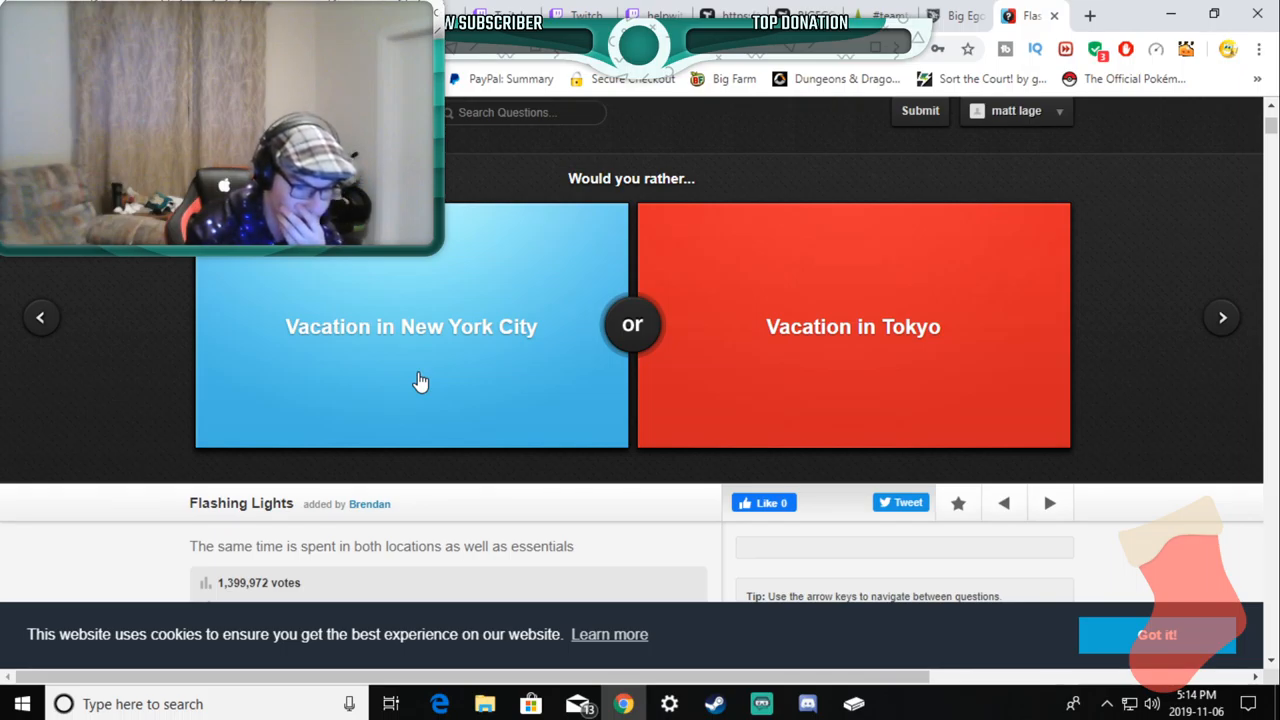
pyautogui.moveTo(348, 374)
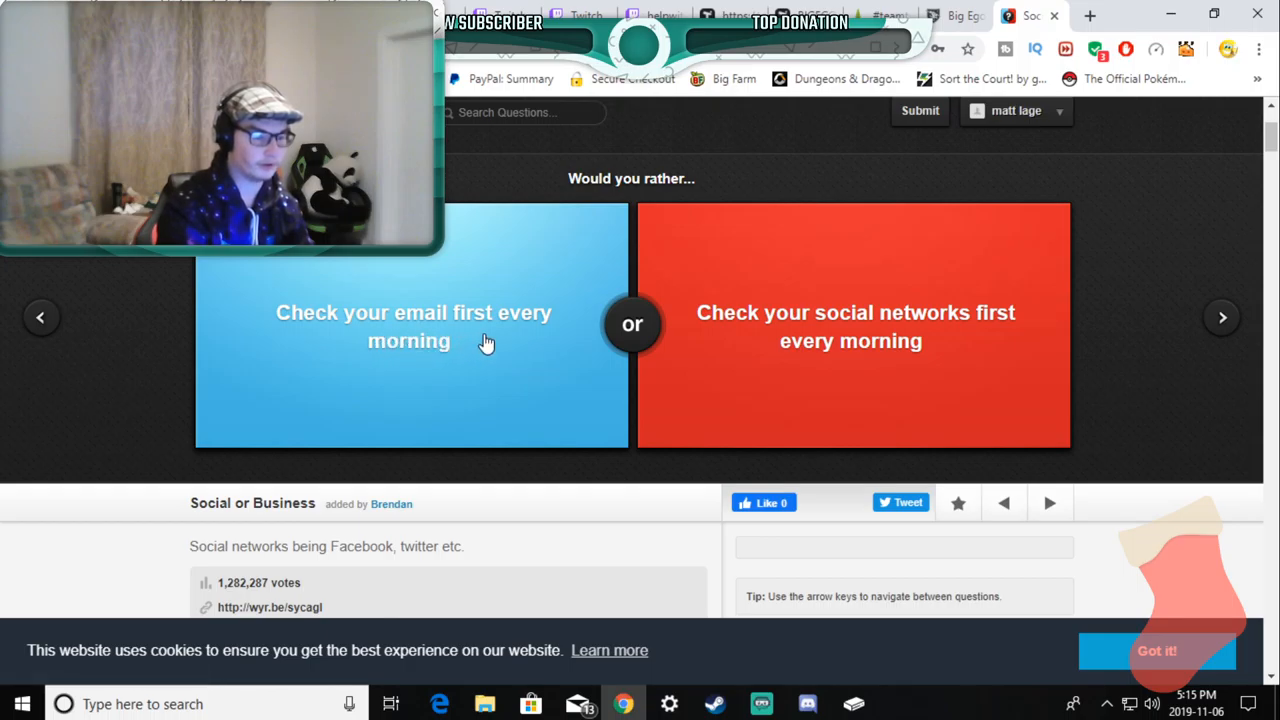
pyautogui.moveTo(484, 384)
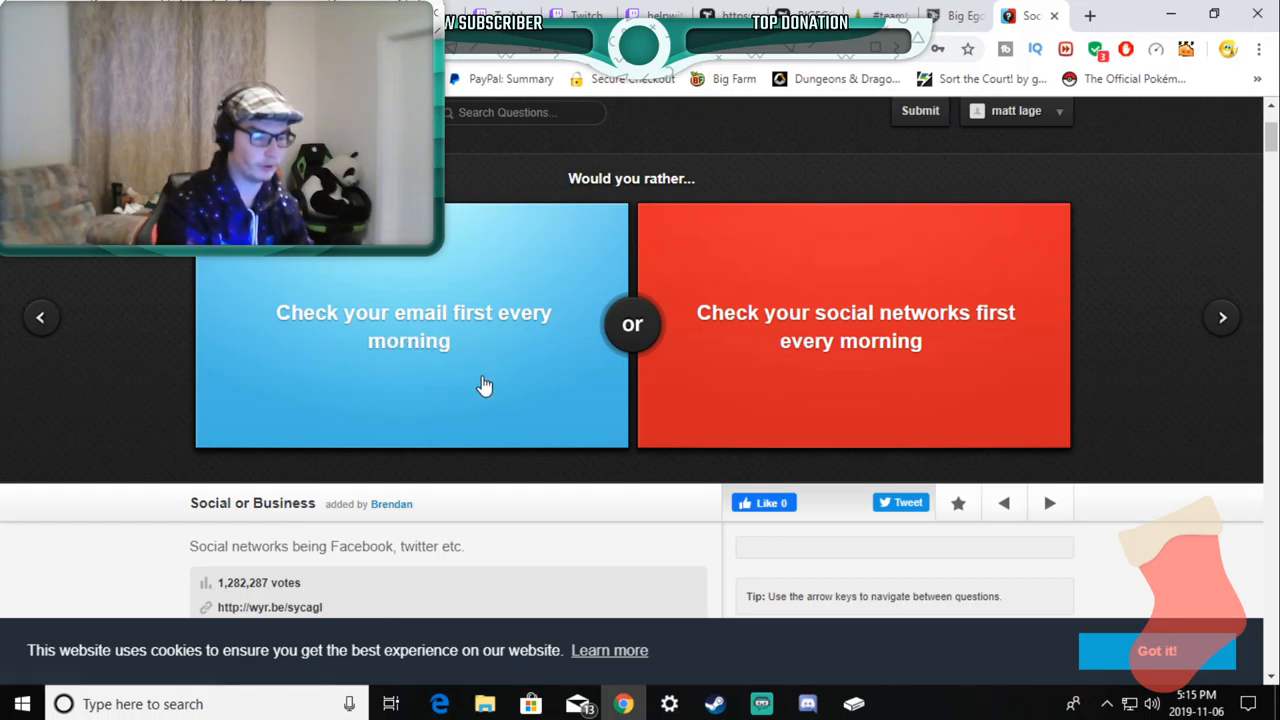
pyautogui.moveTo(984, 348)
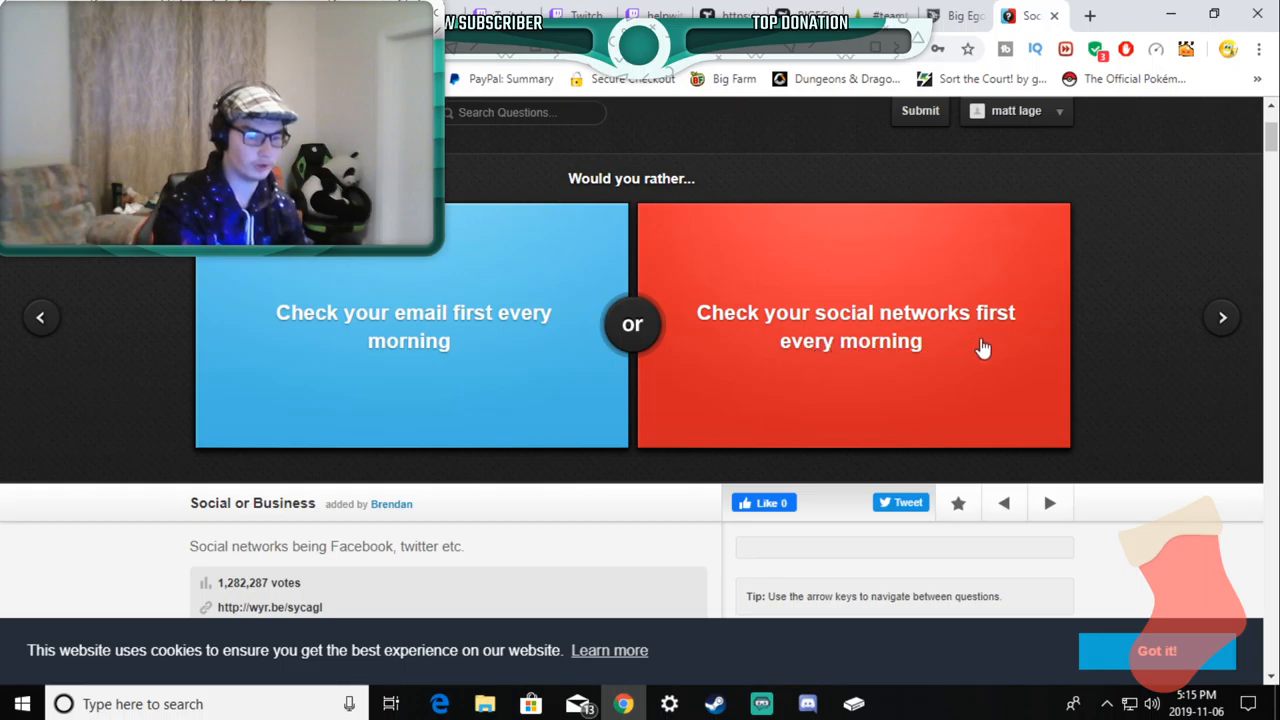
pyautogui.moveTo(744, 418)
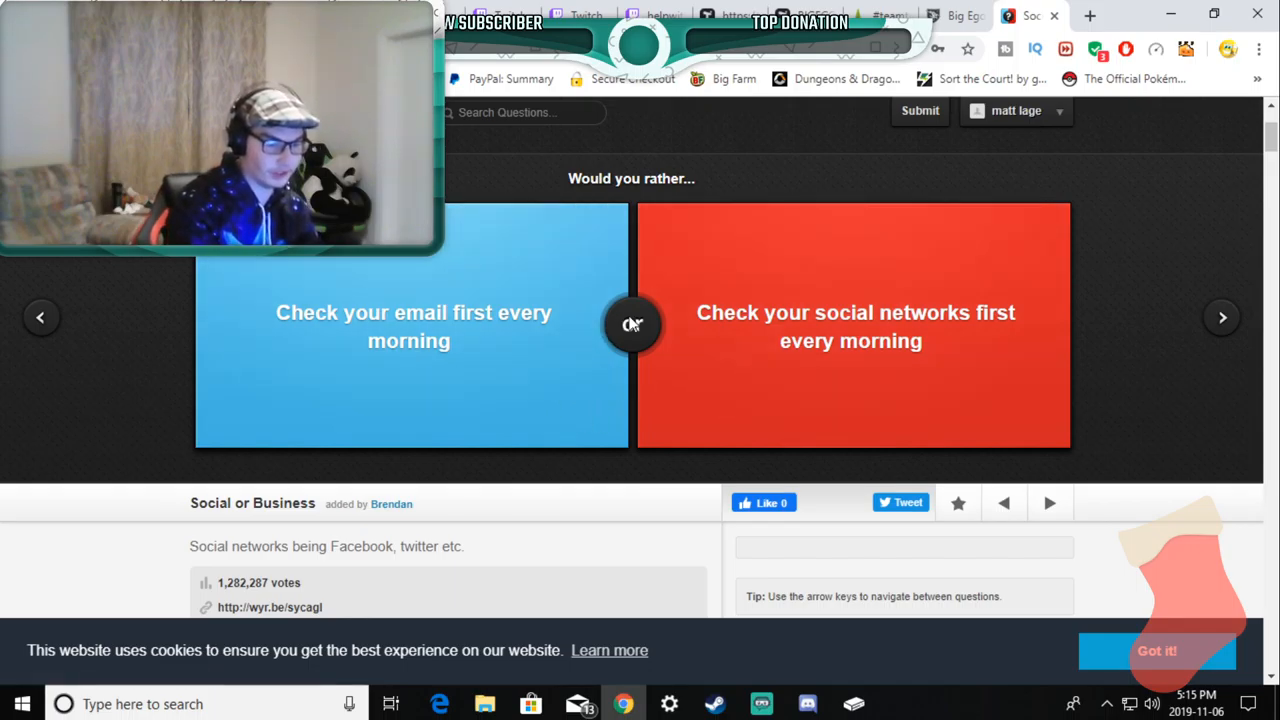
pyautogui.click(852, 326)
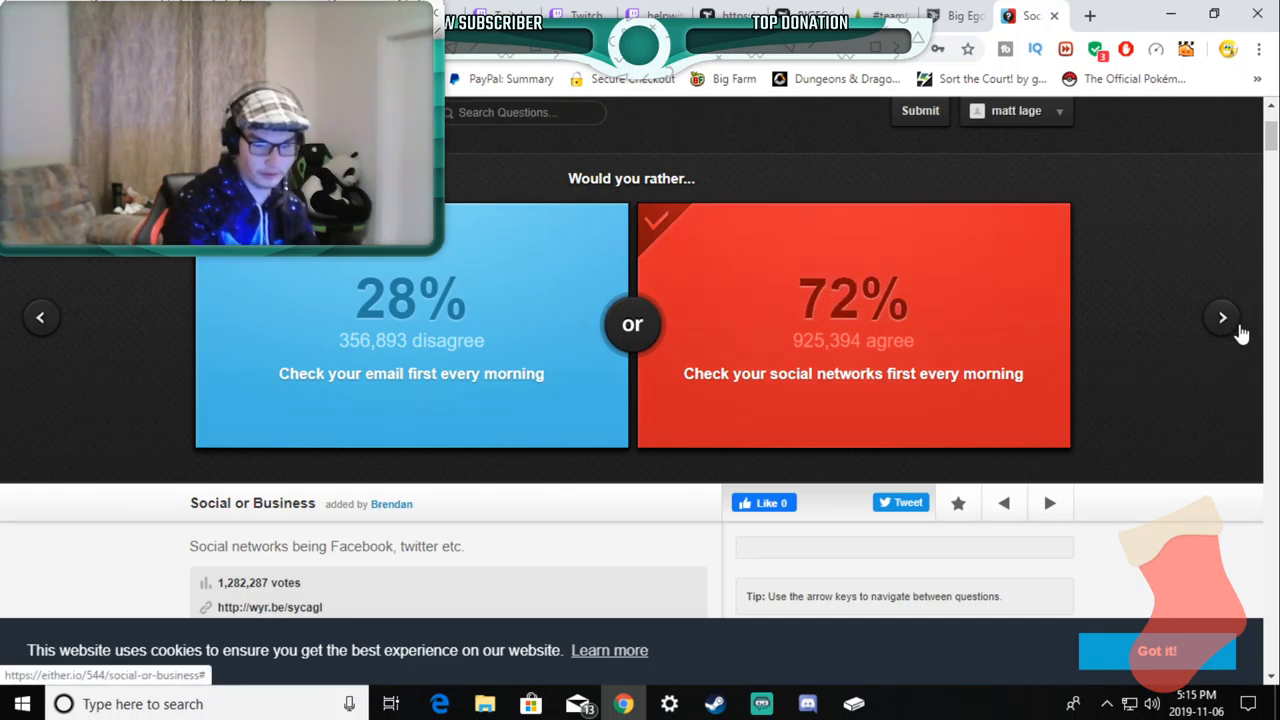
pyautogui.click(1222, 316)
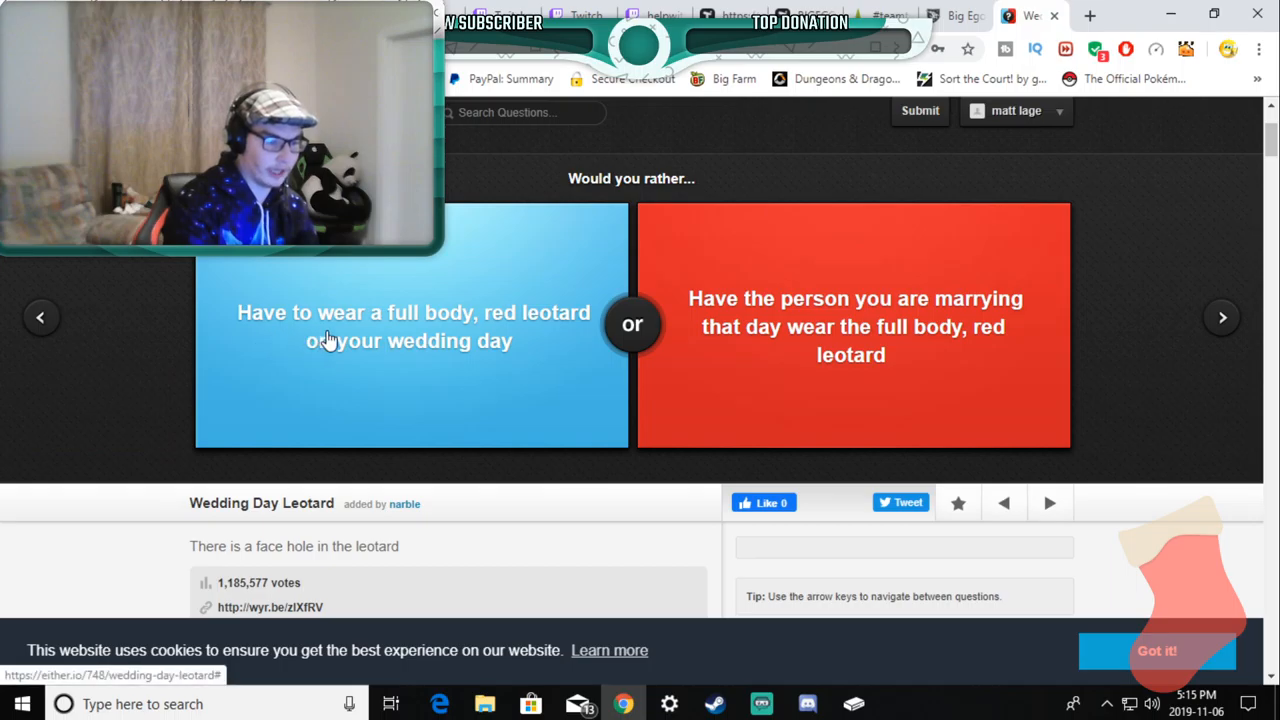
pyautogui.moveTo(504, 340)
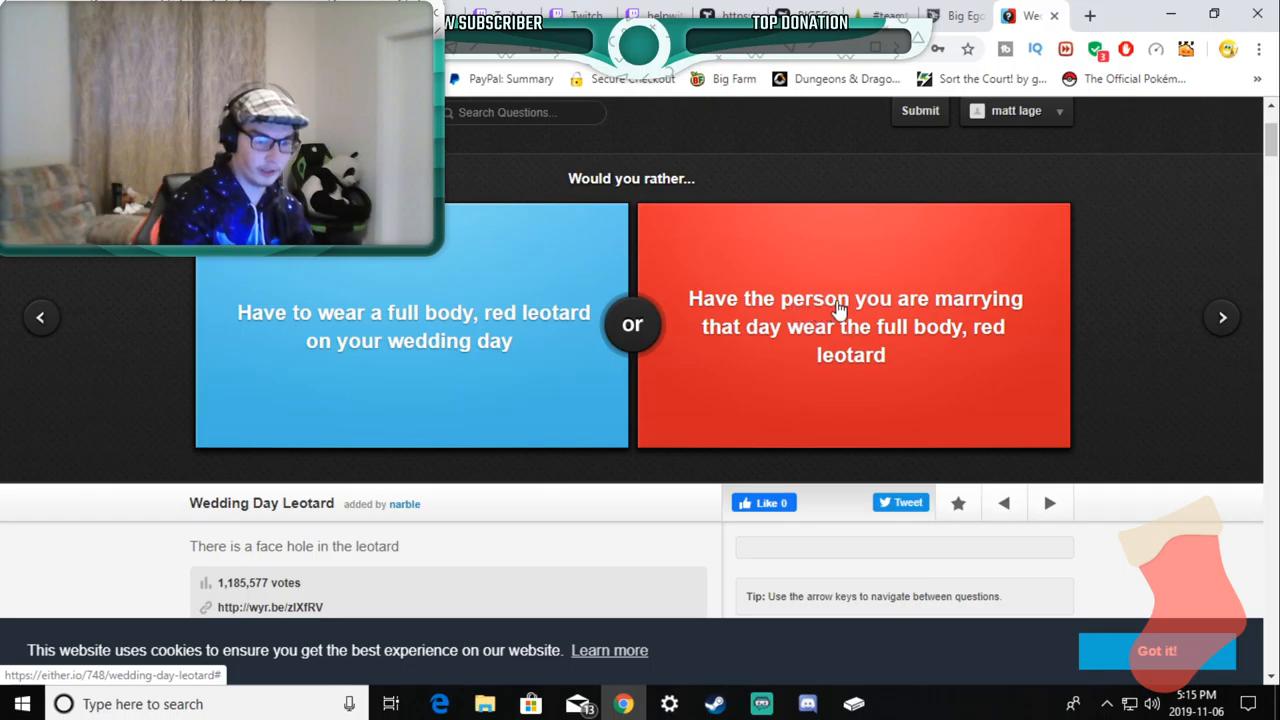
pyautogui.moveTo(904, 328)
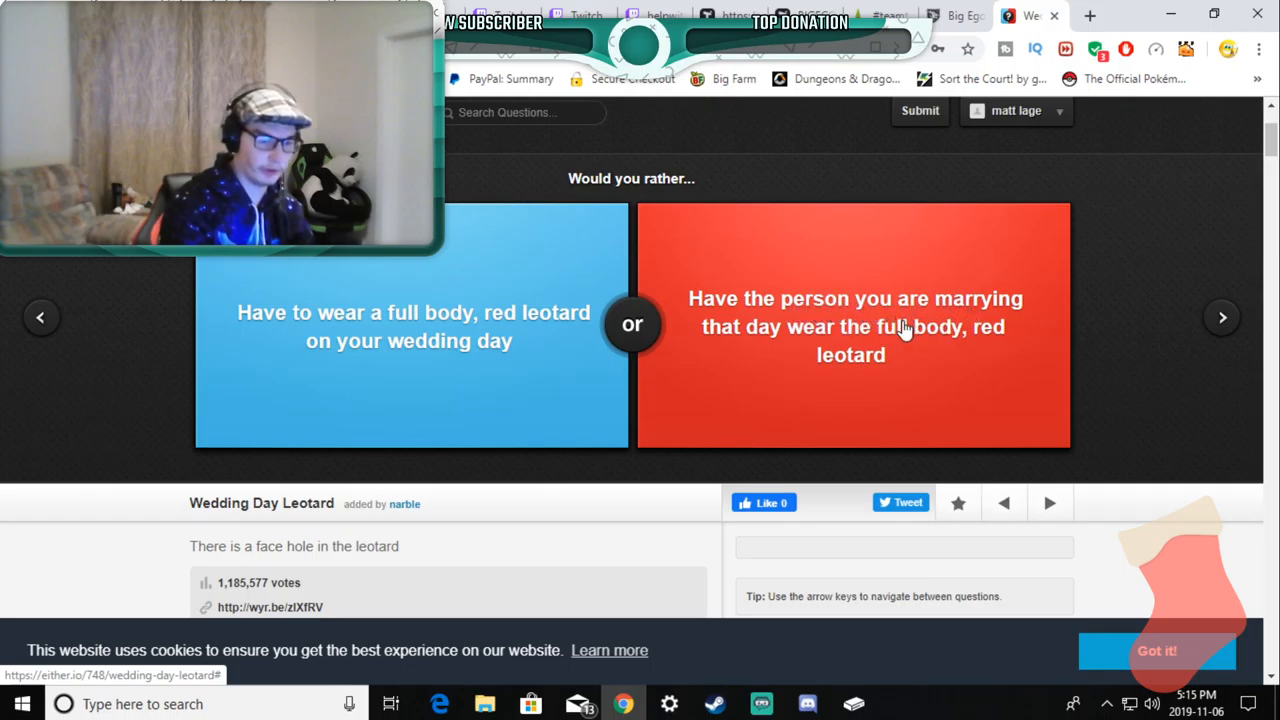
pyautogui.moveTo(868, 342)
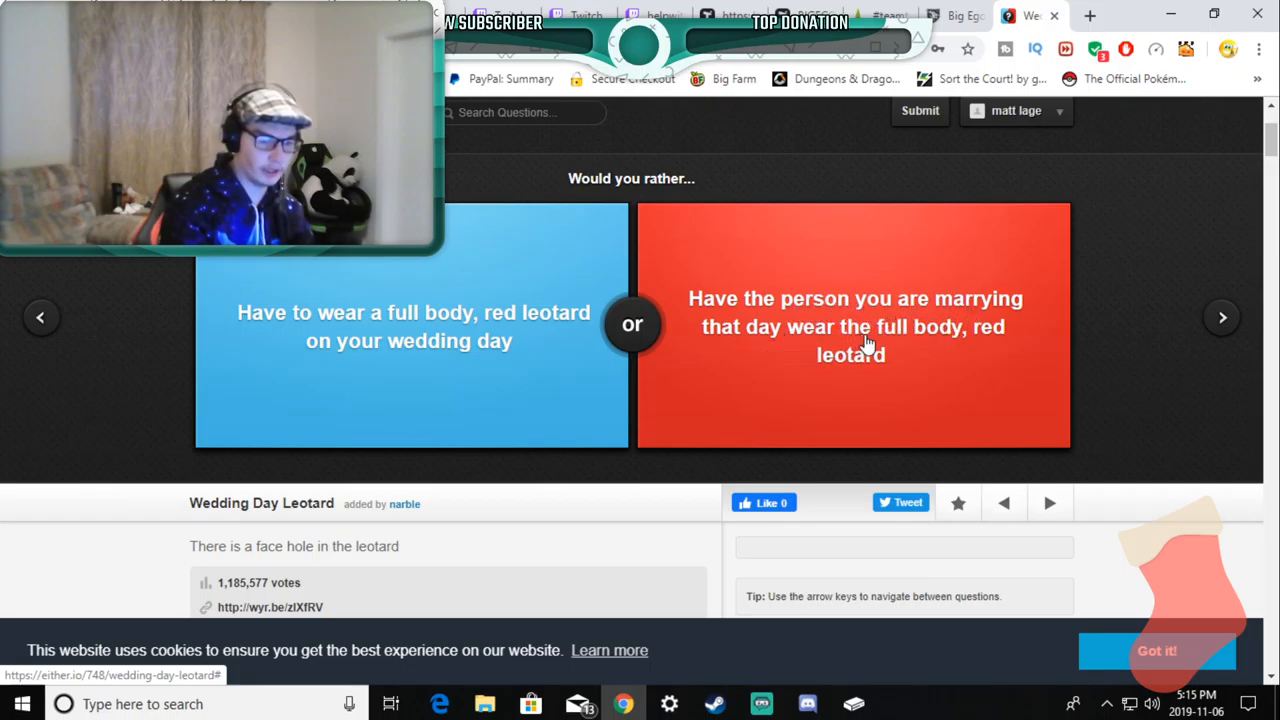
pyautogui.moveTo(948, 380)
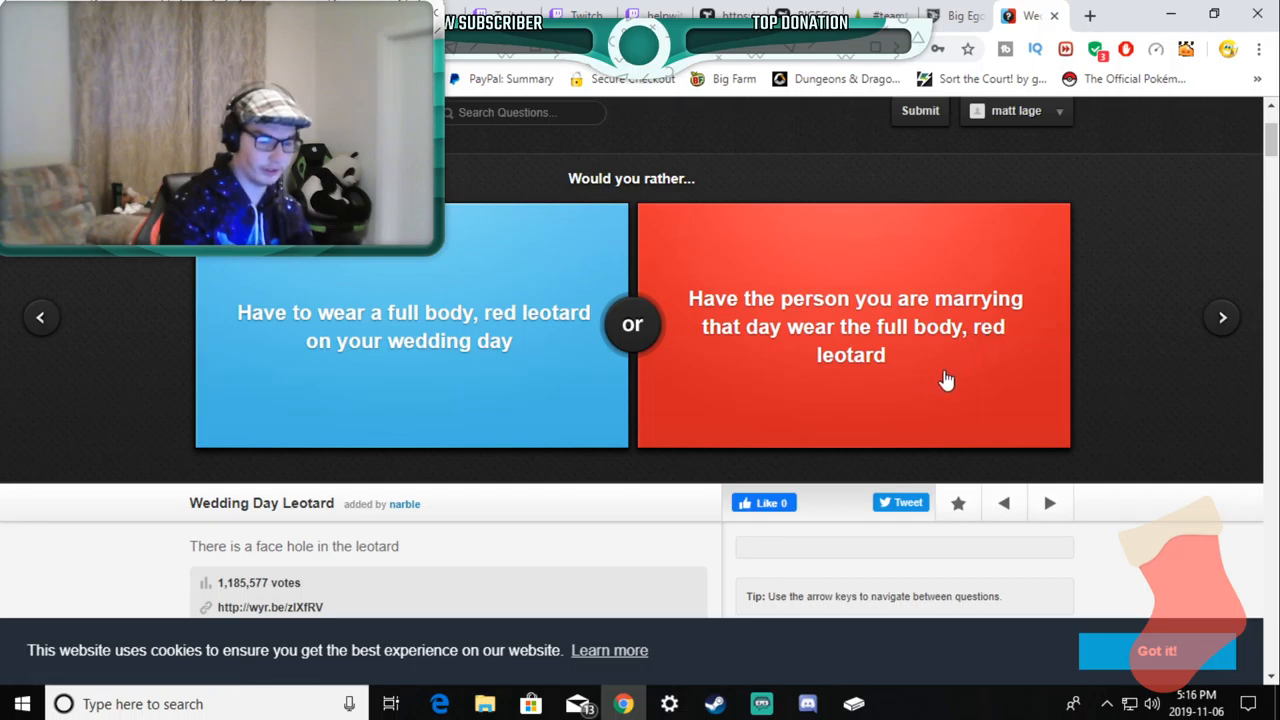
# Step: Vote for the person you marry wearing the leotard (67% agree) and move to the crush question
pyautogui.click(852, 340)
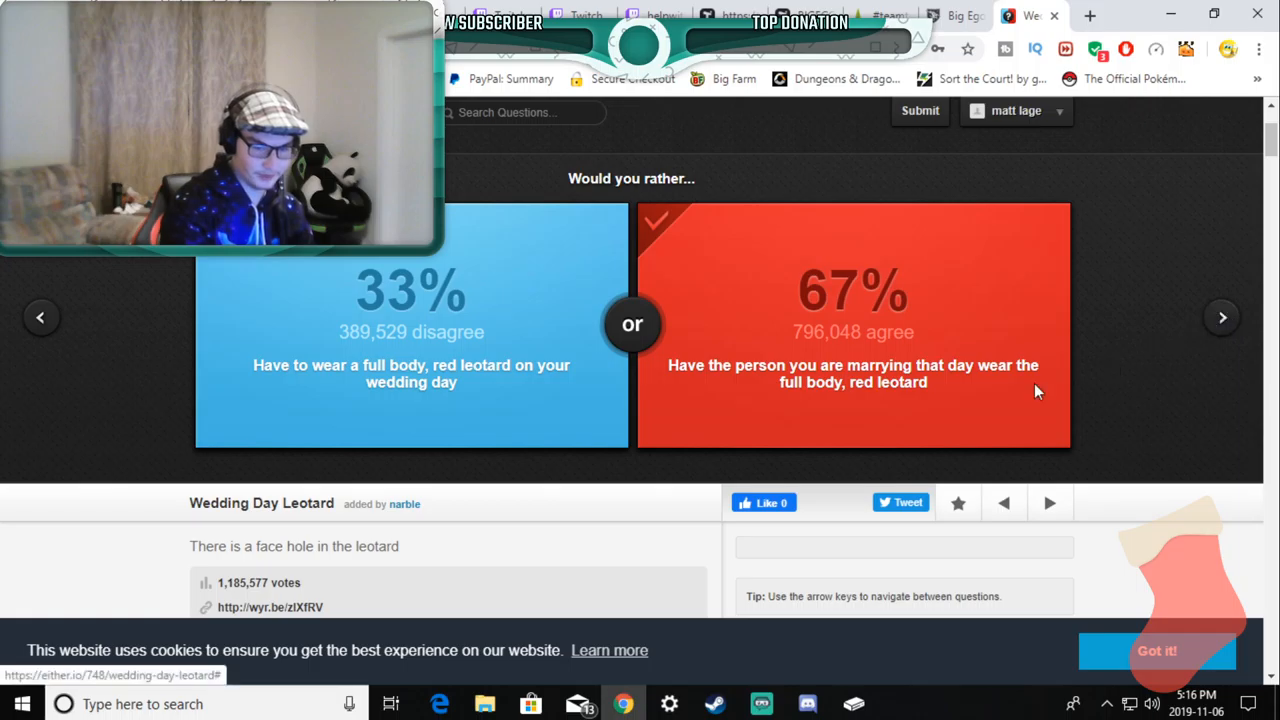
pyautogui.moveTo(690, 388)
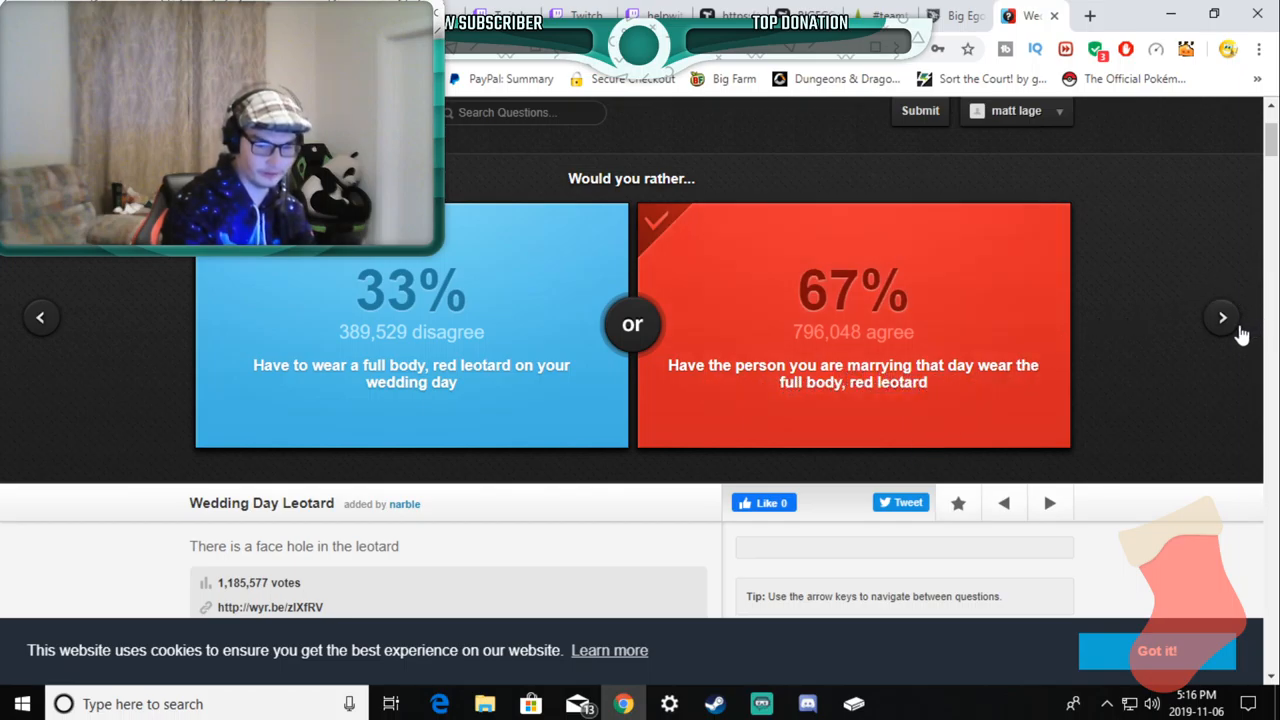
pyautogui.click(1222, 316)
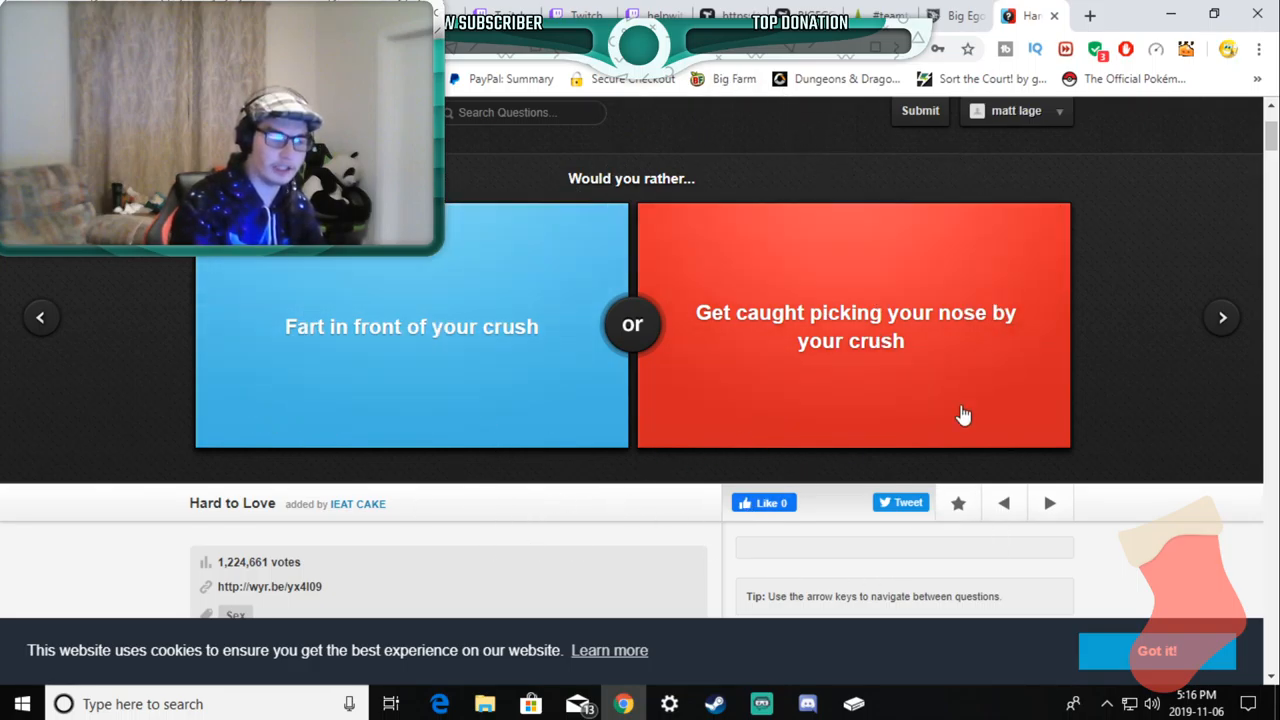
pyautogui.moveTo(640, 360)
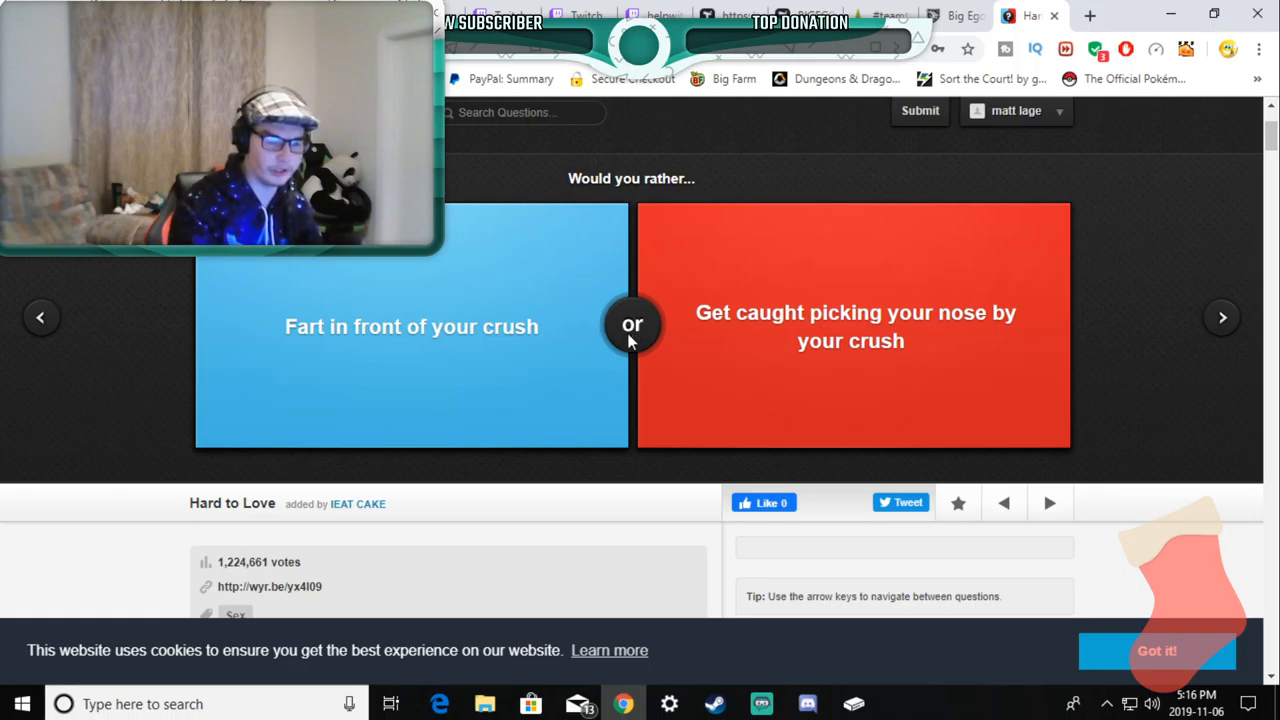
pyautogui.moveTo(764, 382)
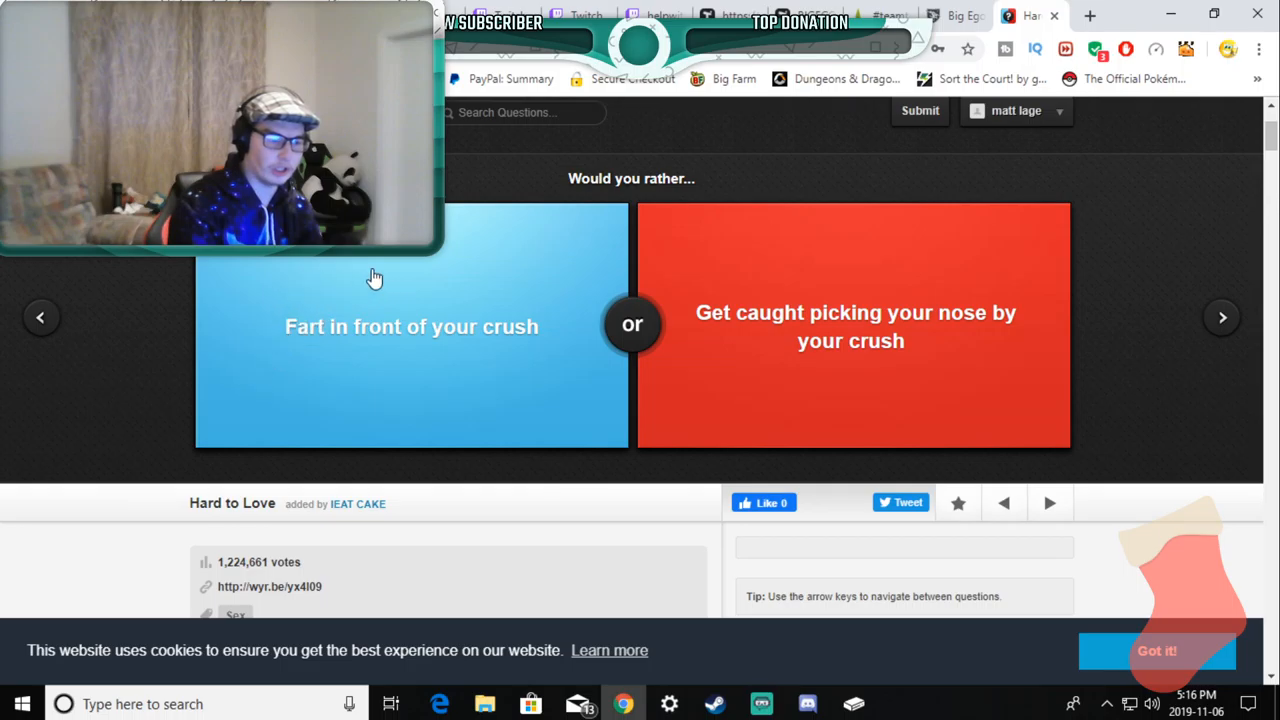
pyautogui.moveTo(264, 348)
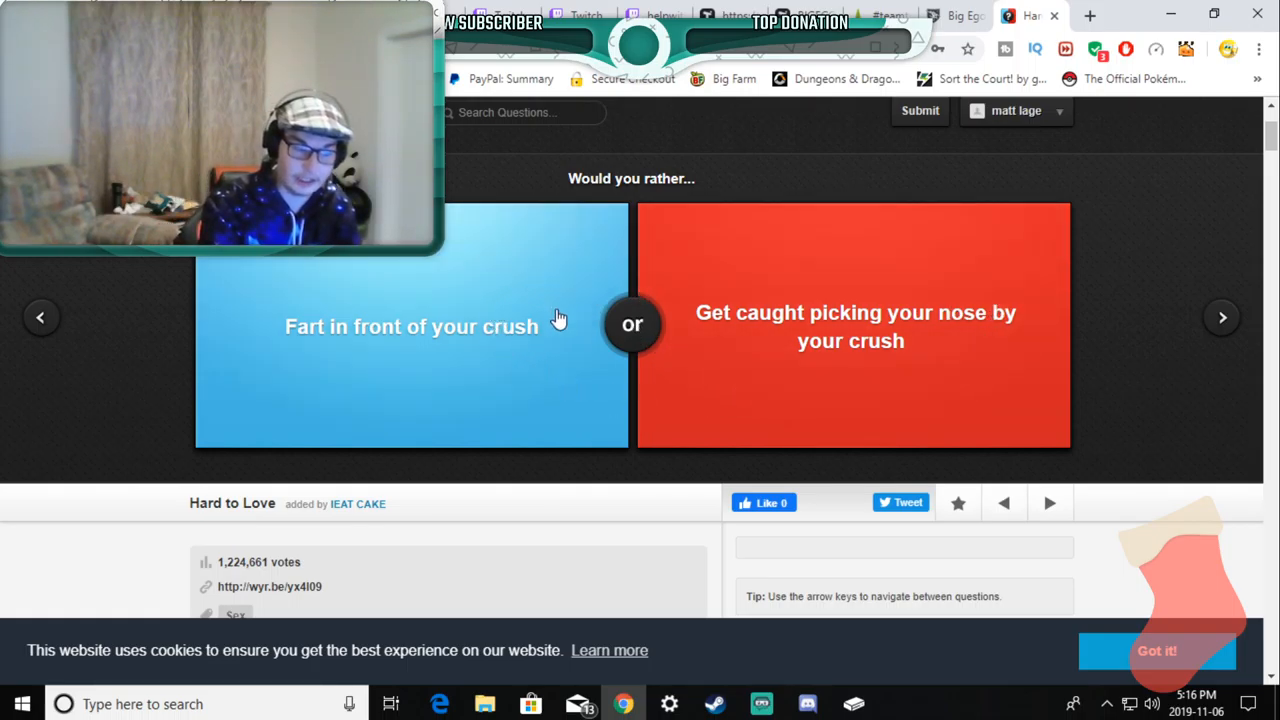
pyautogui.moveTo(368, 376)
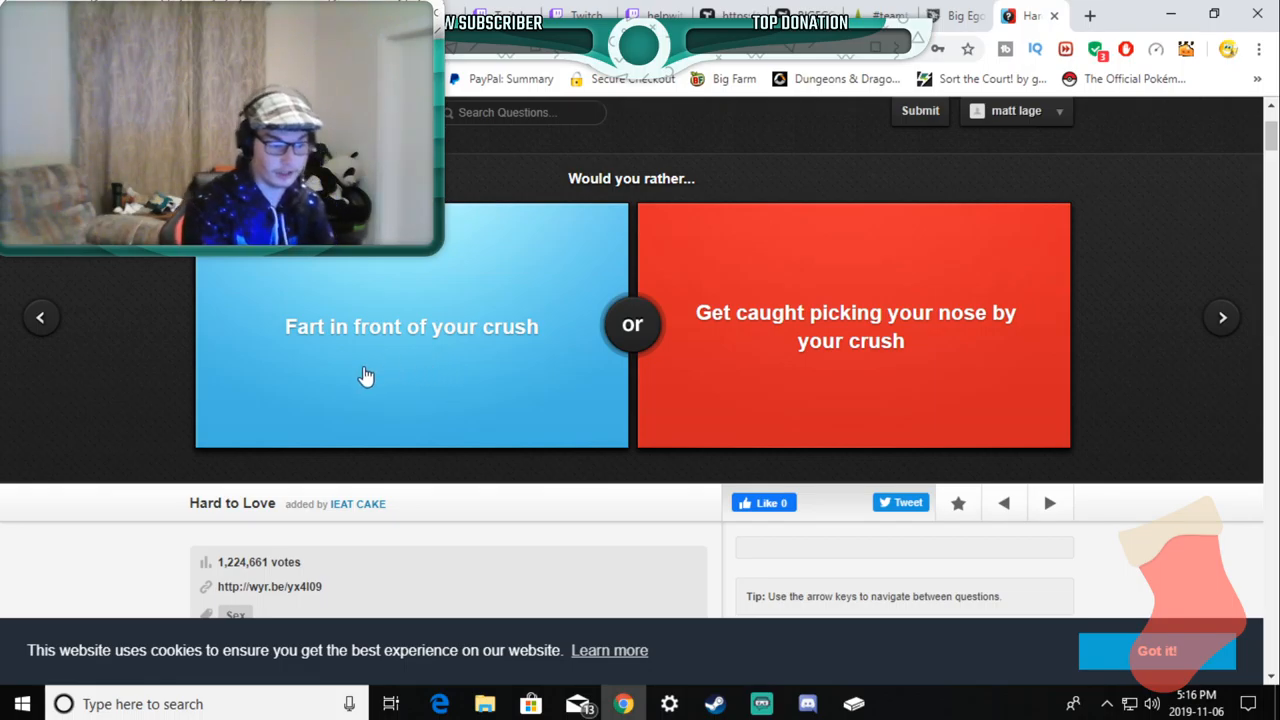
pyautogui.moveTo(420, 404)
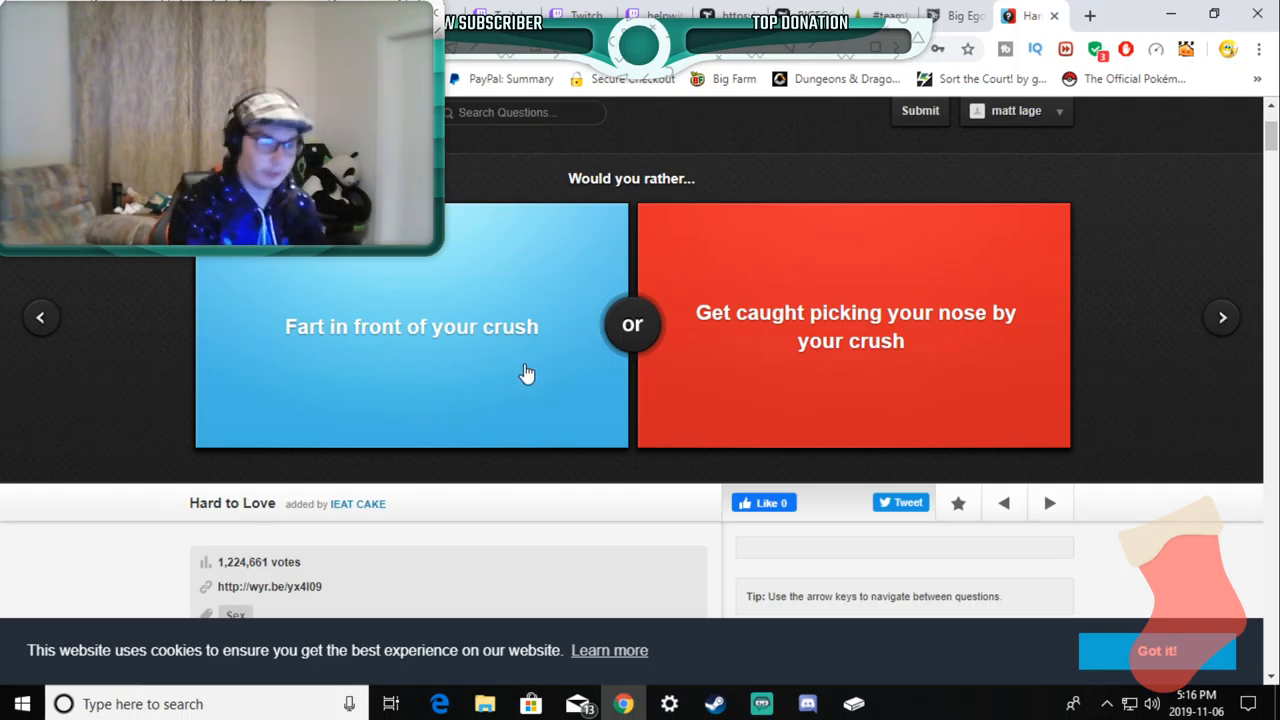
pyautogui.moveTo(496, 378)
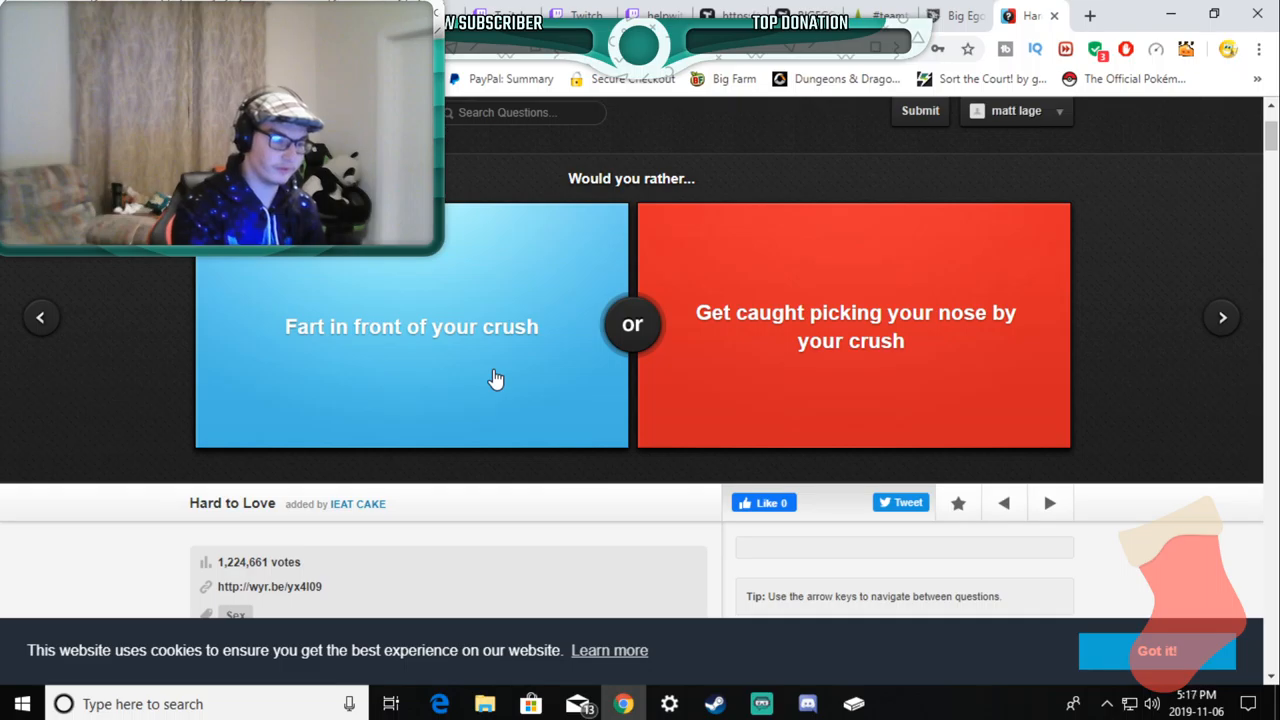
# Step: Vote to fart in front of your crush, then fight 50 third graders at once, reaching the Aquaman question
pyautogui.click(412, 326)
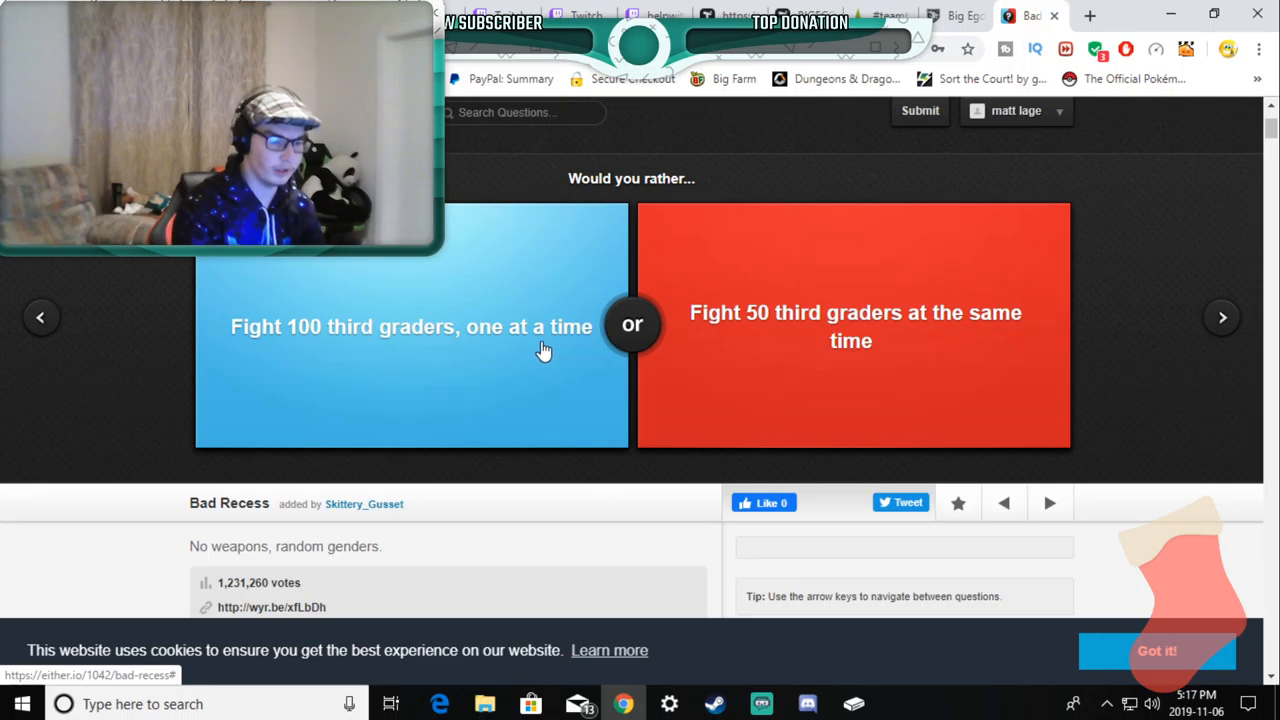
pyautogui.moveTo(822, 330)
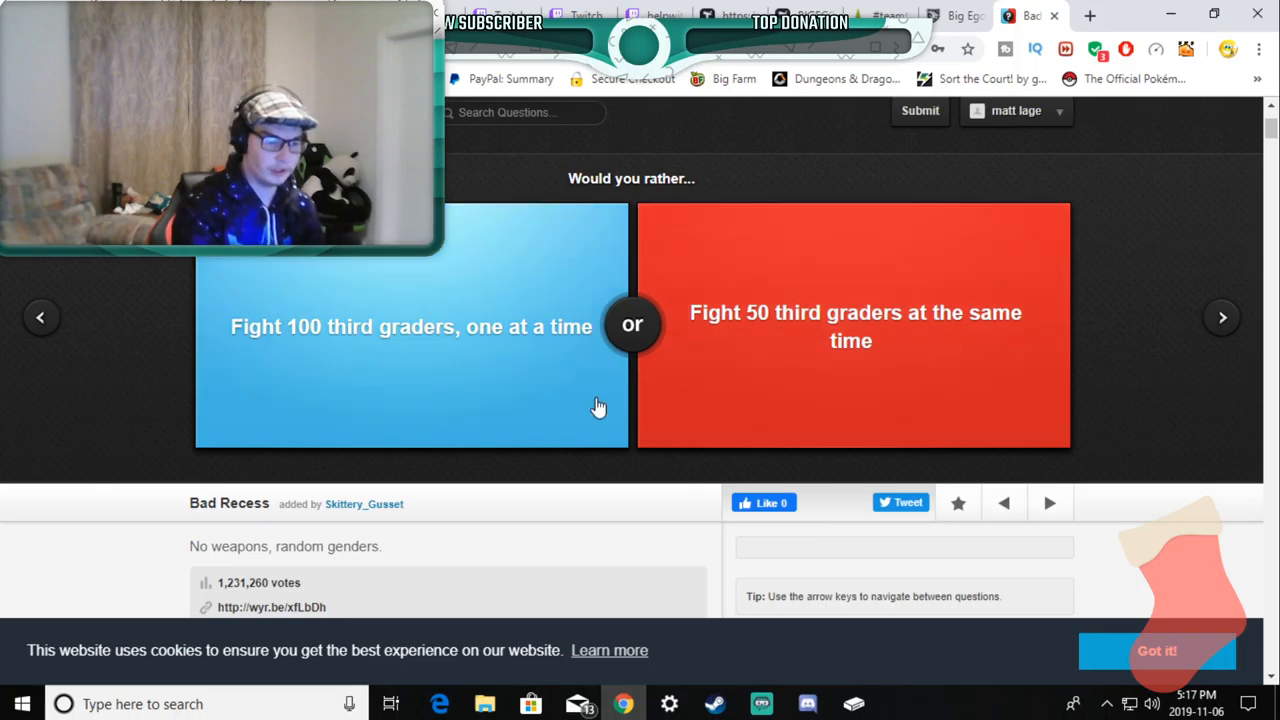
pyautogui.moveTo(884, 370)
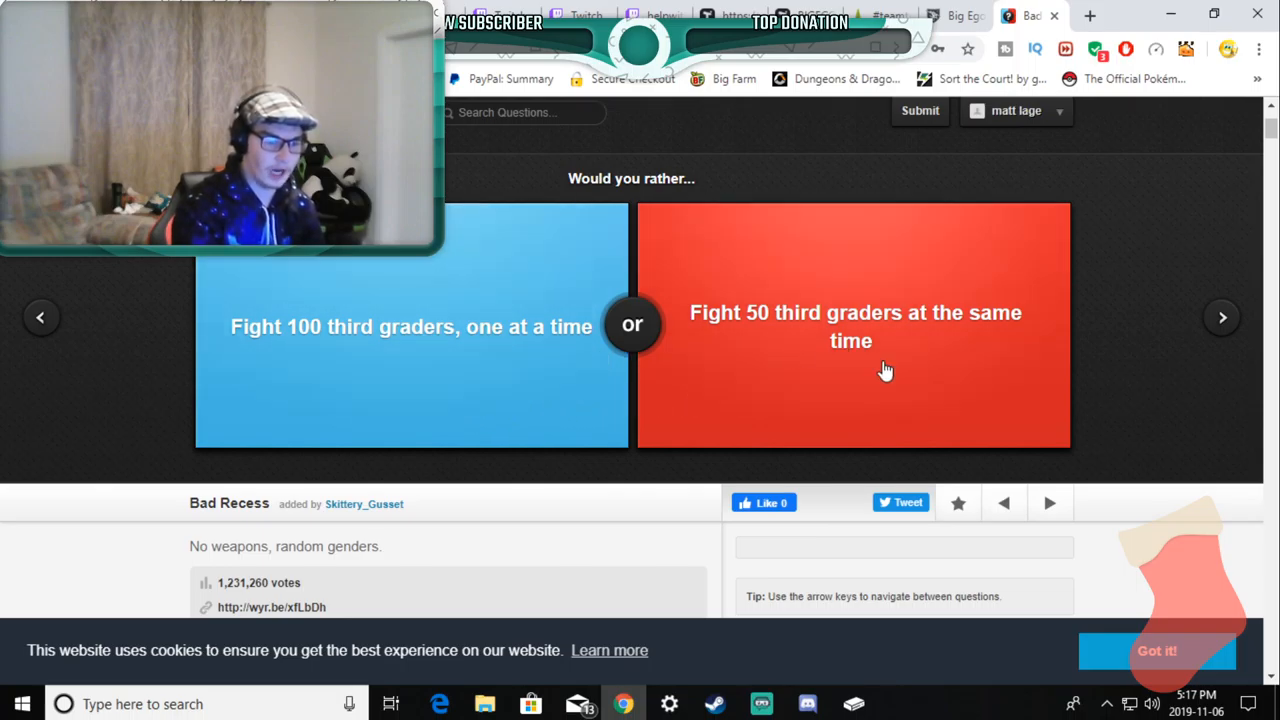
pyautogui.click(1222, 316)
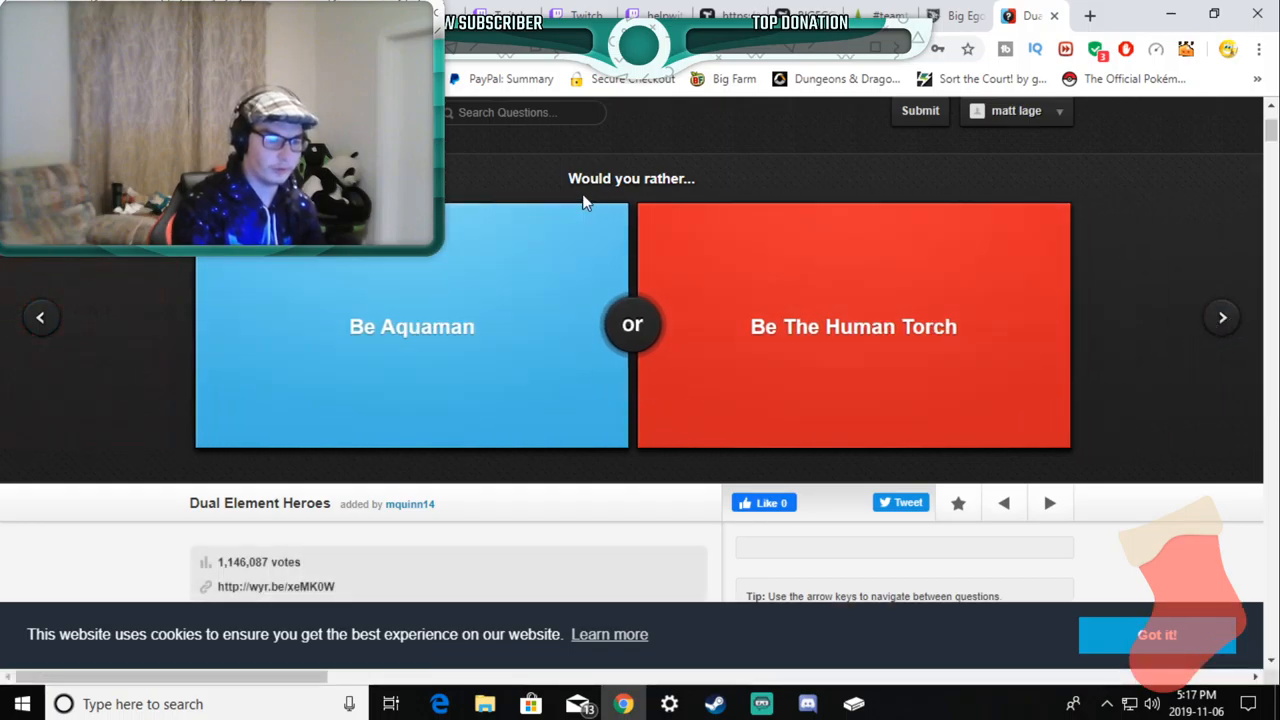
pyautogui.moveTo(790, 318)
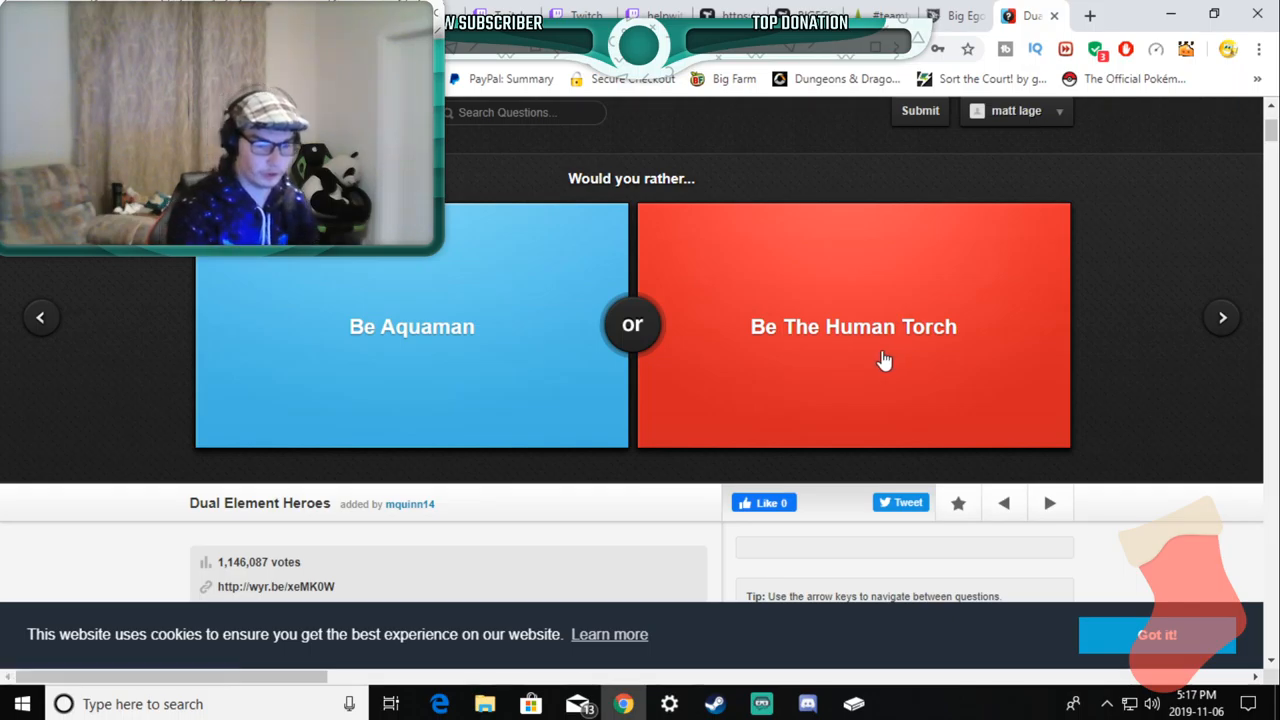
pyautogui.moveTo(930, 364)
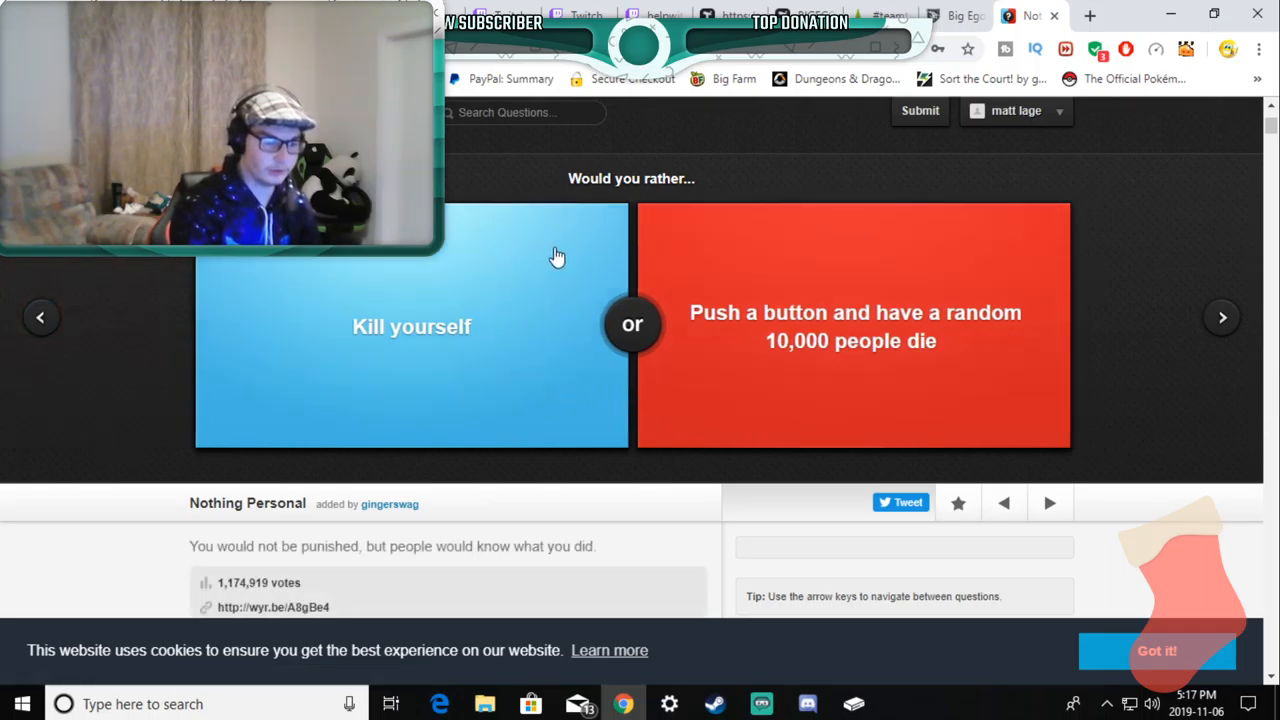
pyautogui.moveTo(728, 334)
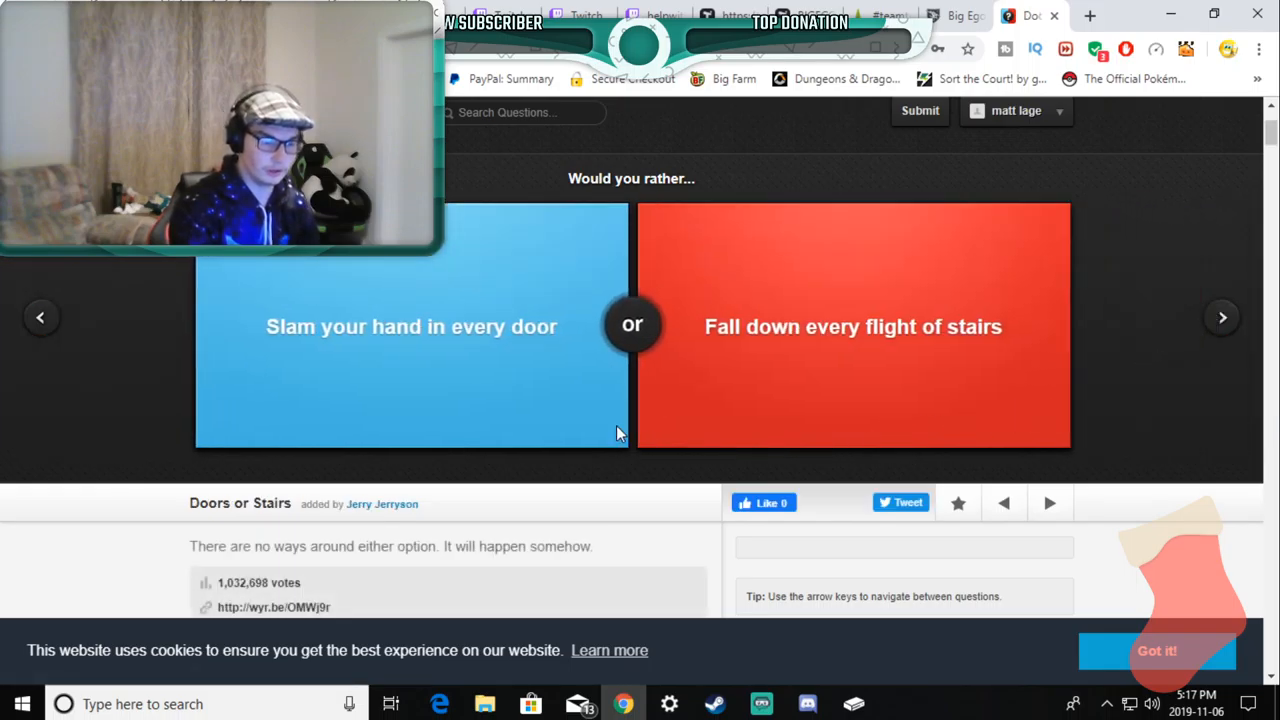
pyautogui.moveTo(420, 350)
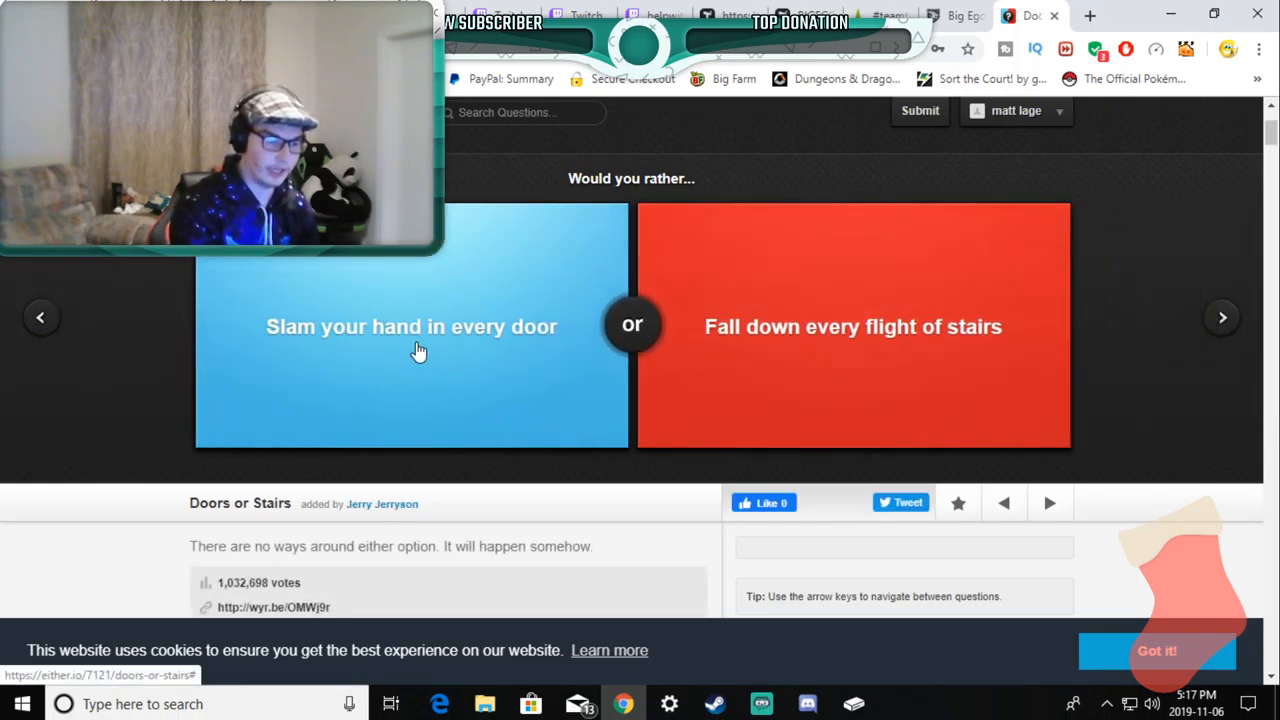
pyautogui.moveTo(598, 348)
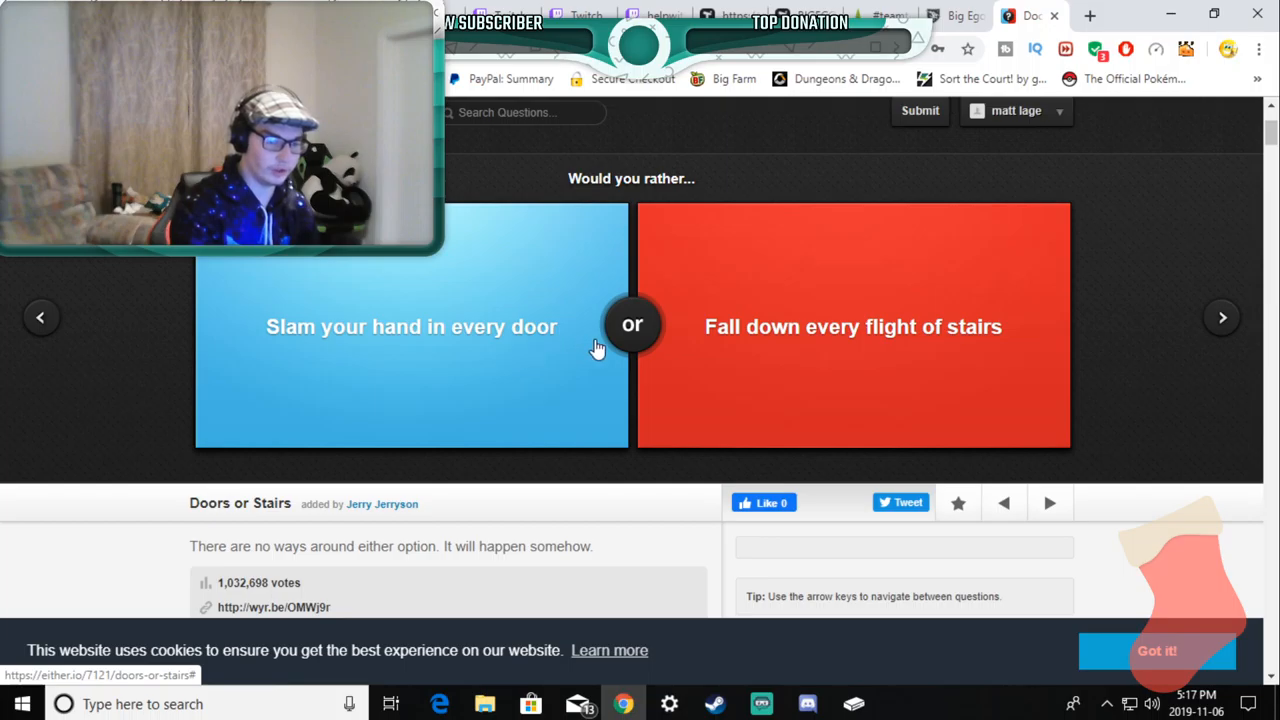
pyautogui.moveTo(528, 376)
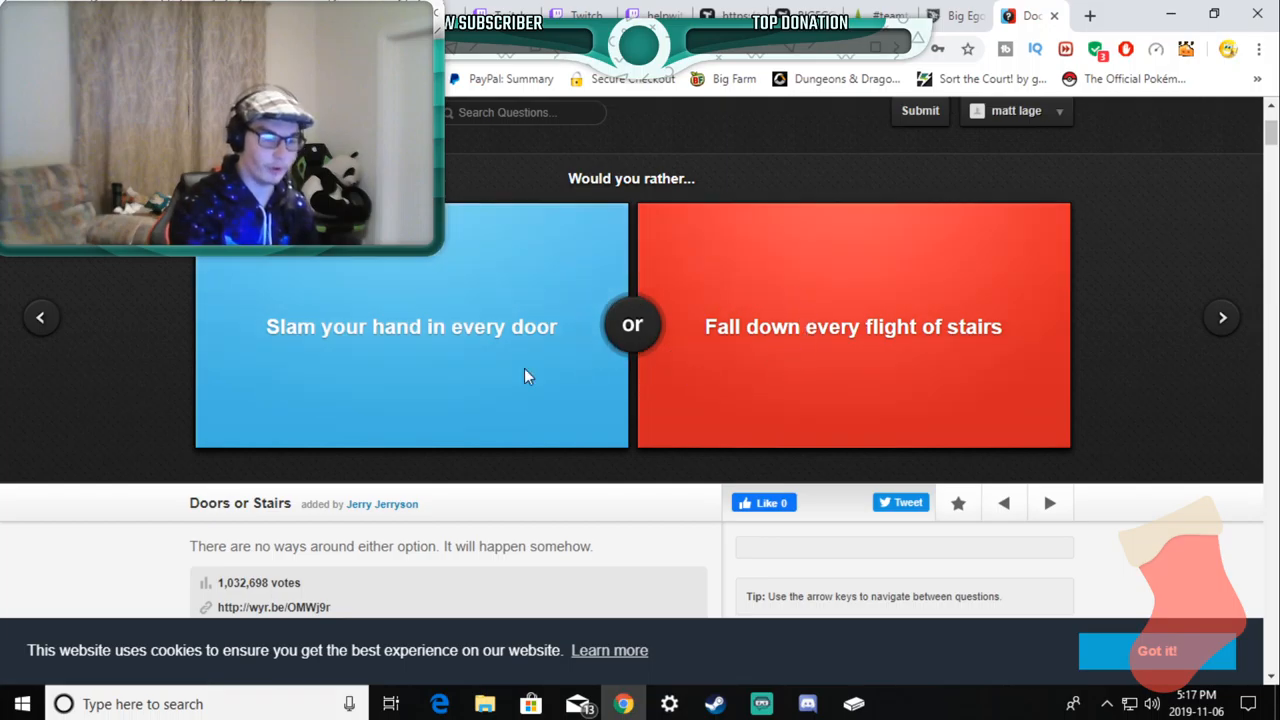
# Step: Vote to slam your hand in every door, revealing a 52% versus 48% split
pyautogui.click(412, 326)
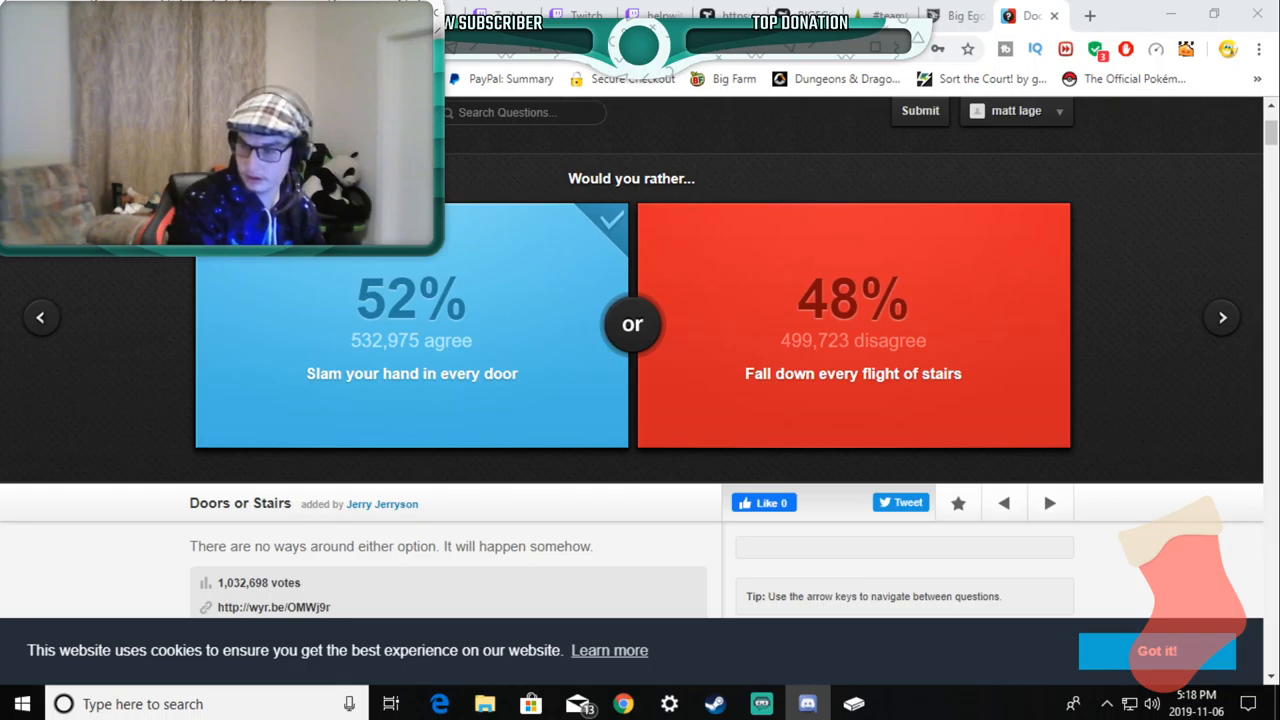
pyautogui.moveTo(556, 152)
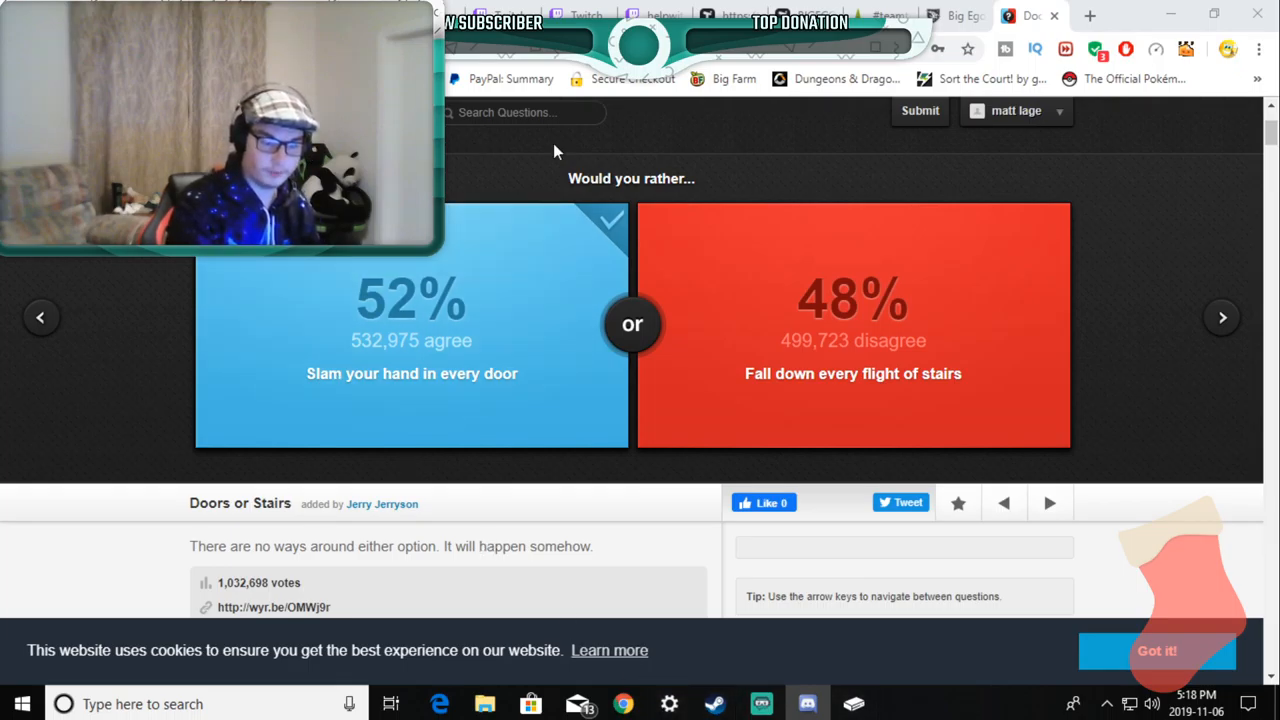
# Step: Leave the 52% Doors or Stairs result and load the Jolt of Reality question
pyautogui.click(1222, 316)
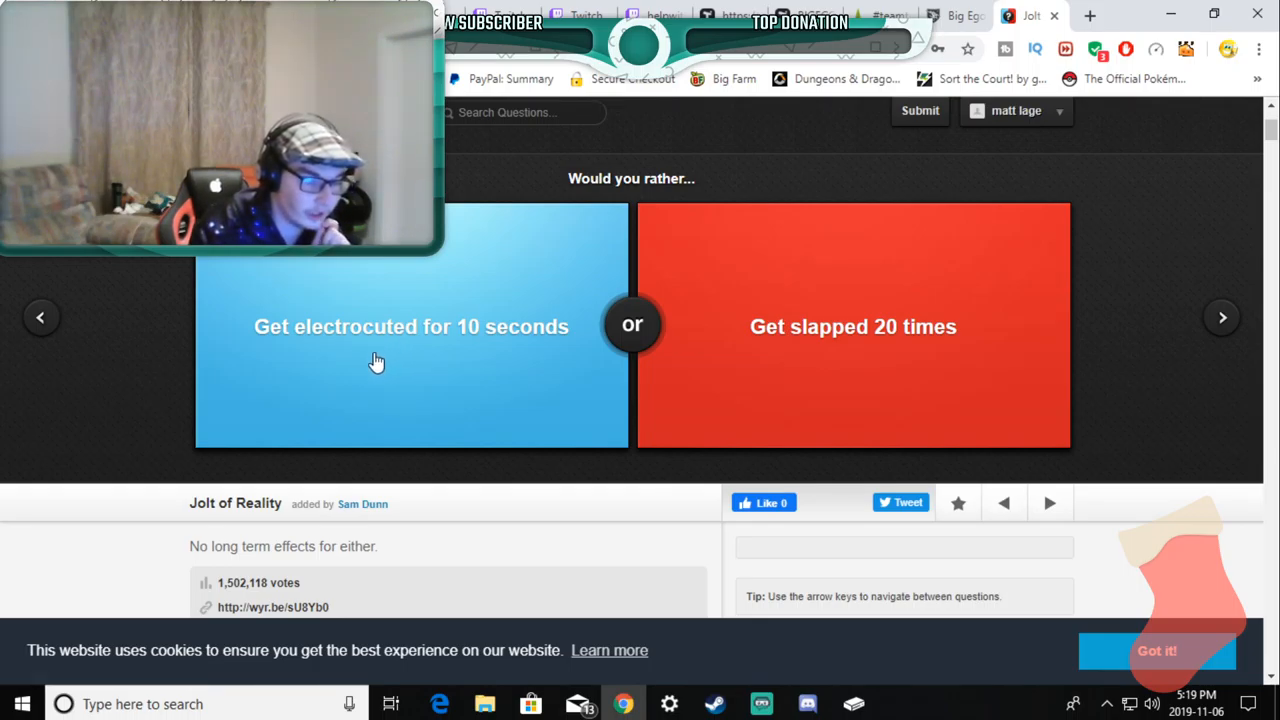
pyautogui.moveTo(444, 348)
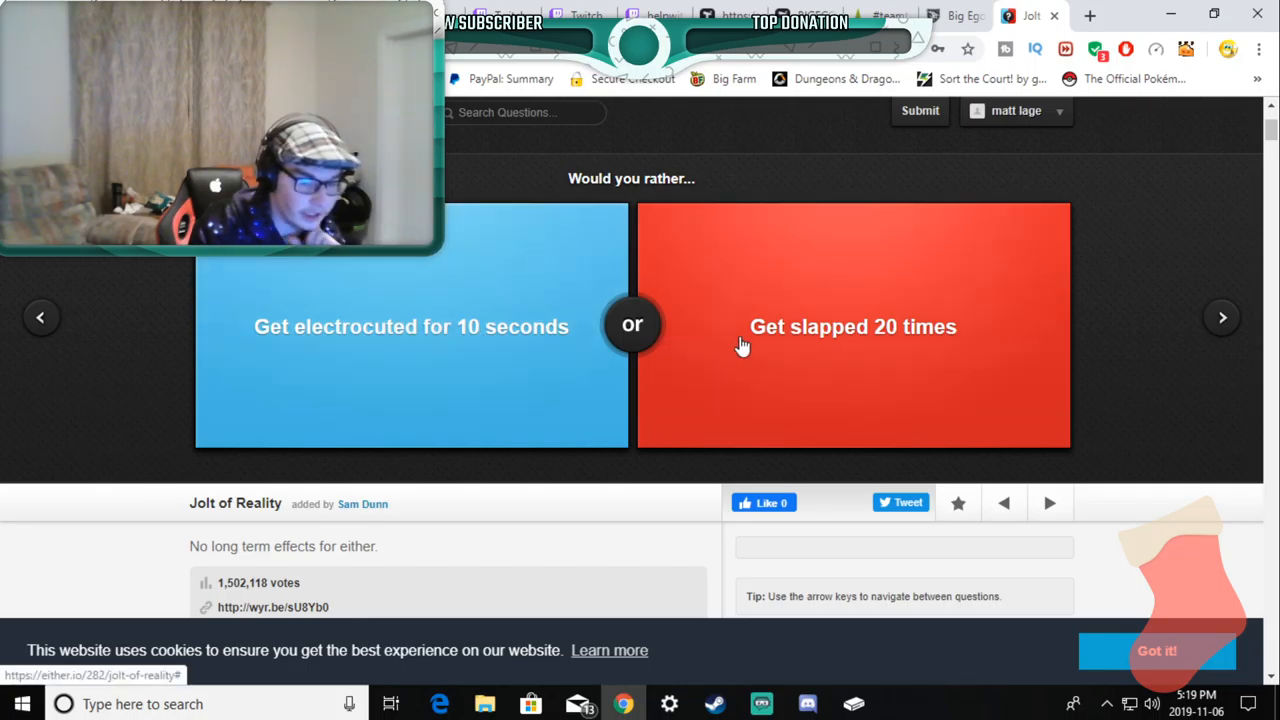
pyautogui.moveTo(844, 358)
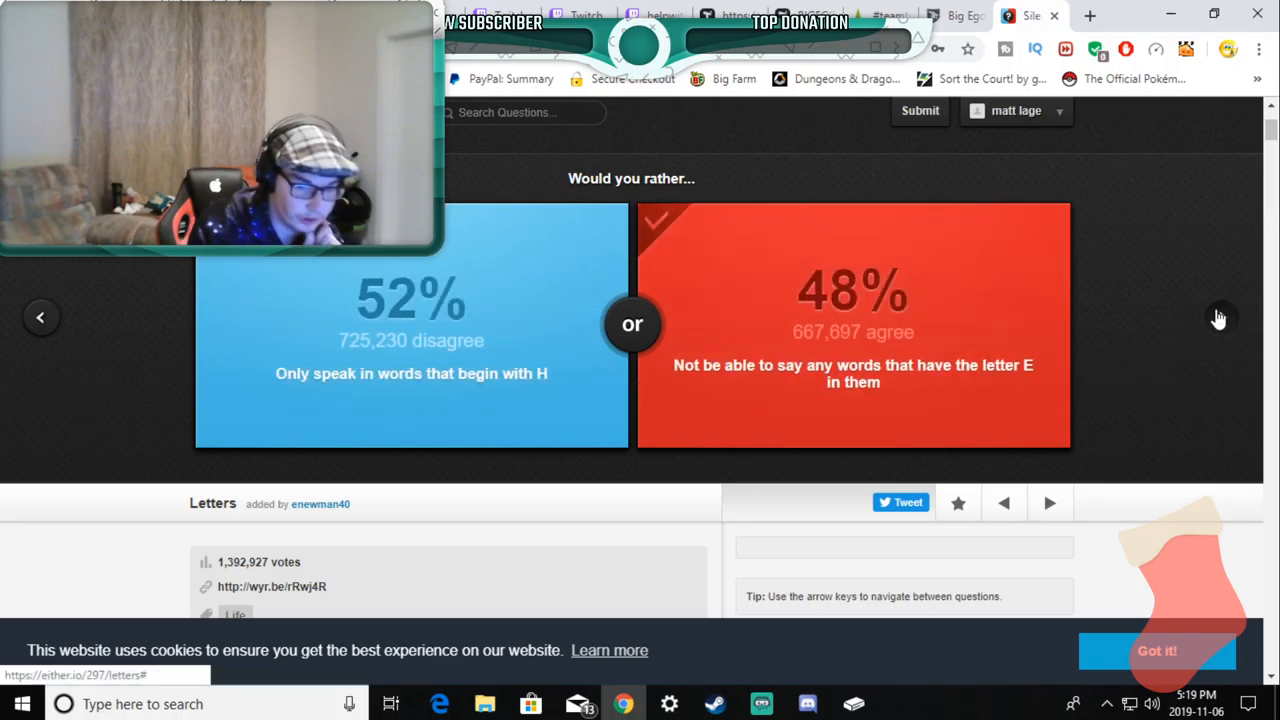
# Step: Advance past the Letters result and skip Silent Amputation to reach Feline Benefits
pyautogui.click(1220, 316)
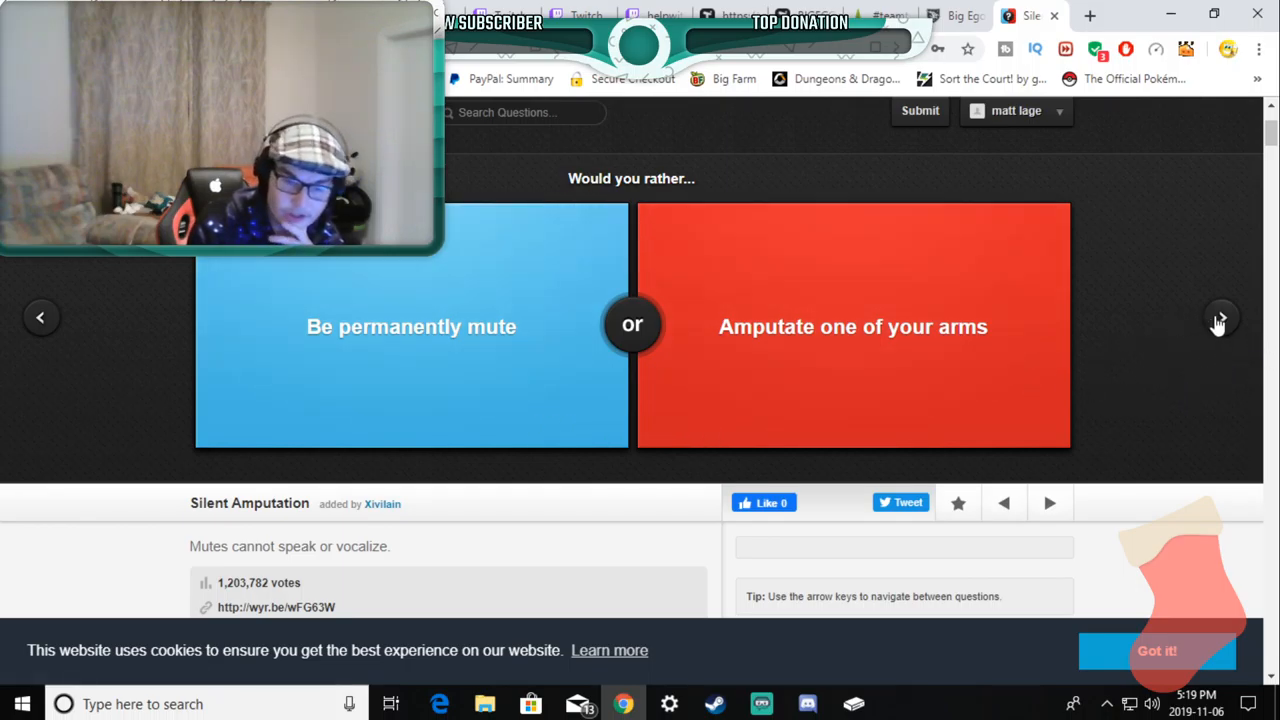
pyautogui.click(1220, 316)
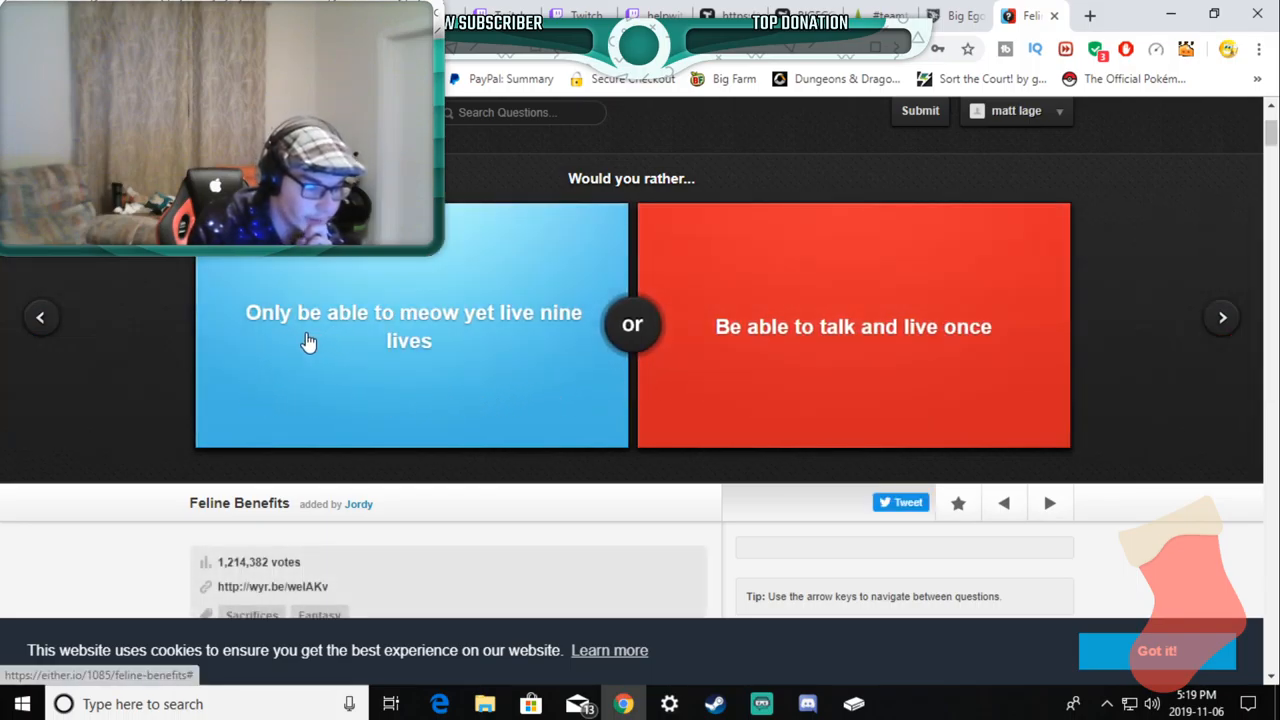
pyautogui.moveTo(338, 334)
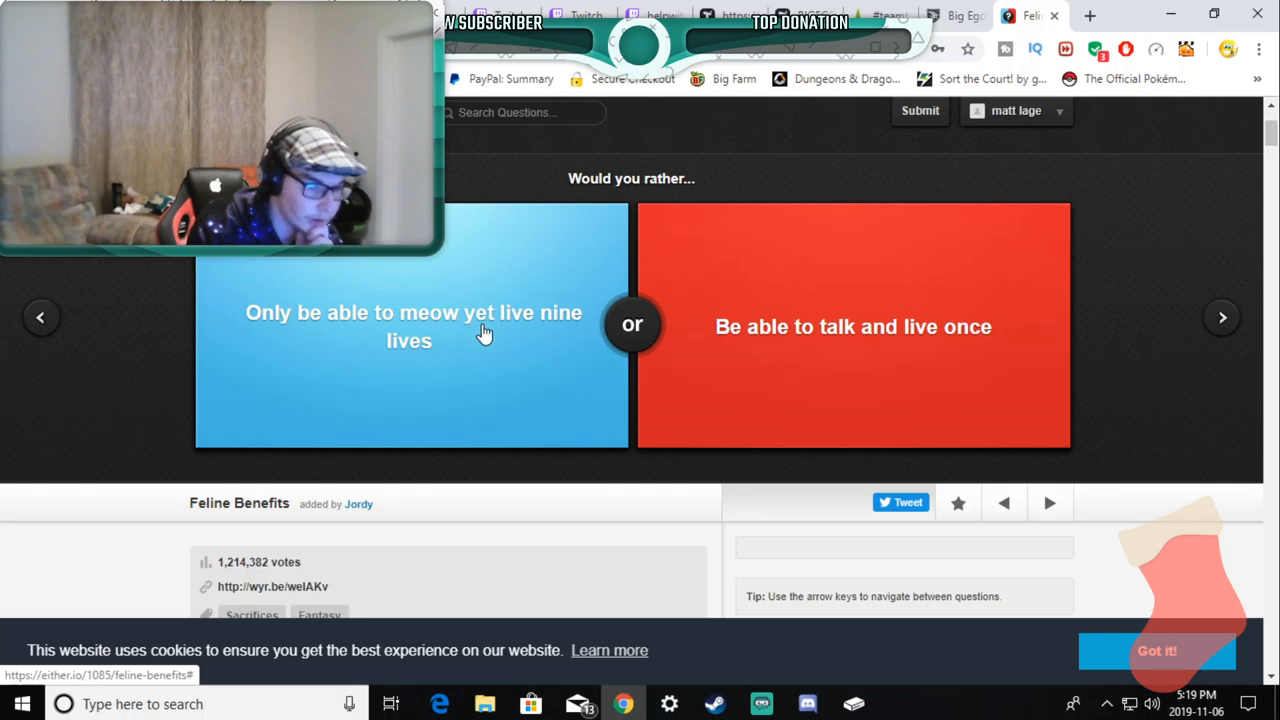
pyautogui.moveTo(520, 336)
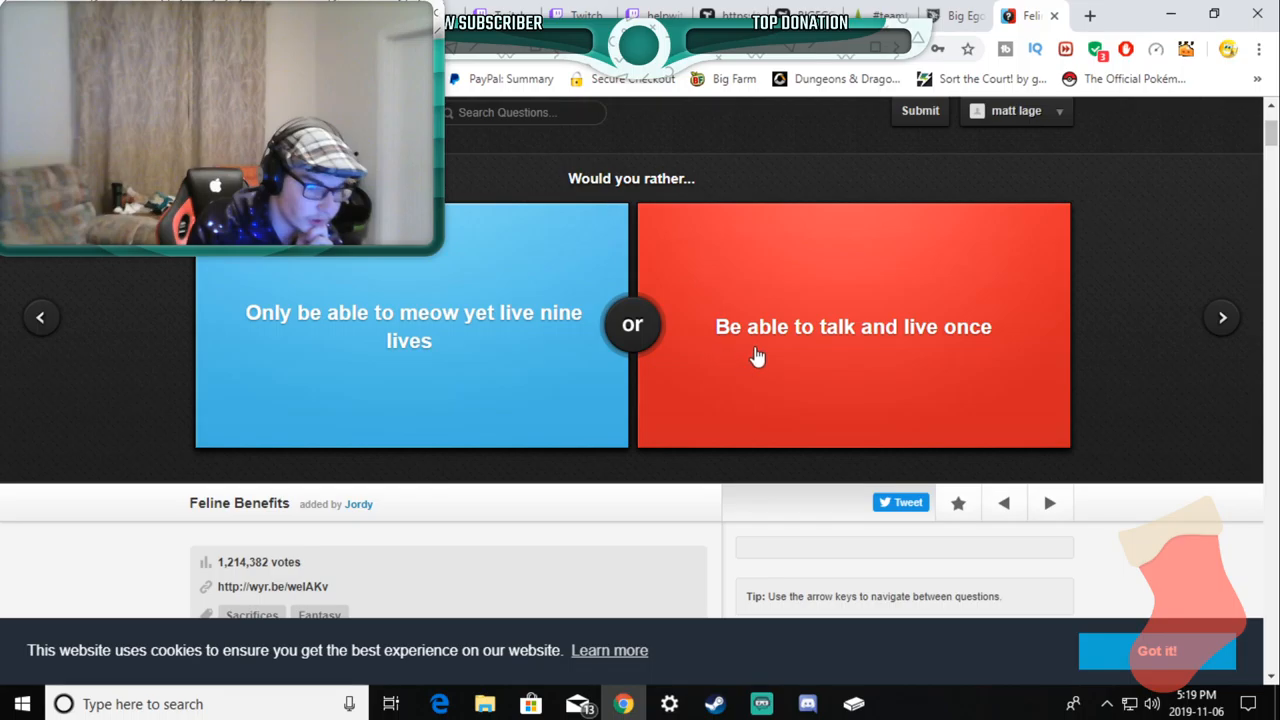
pyautogui.moveTo(924, 352)
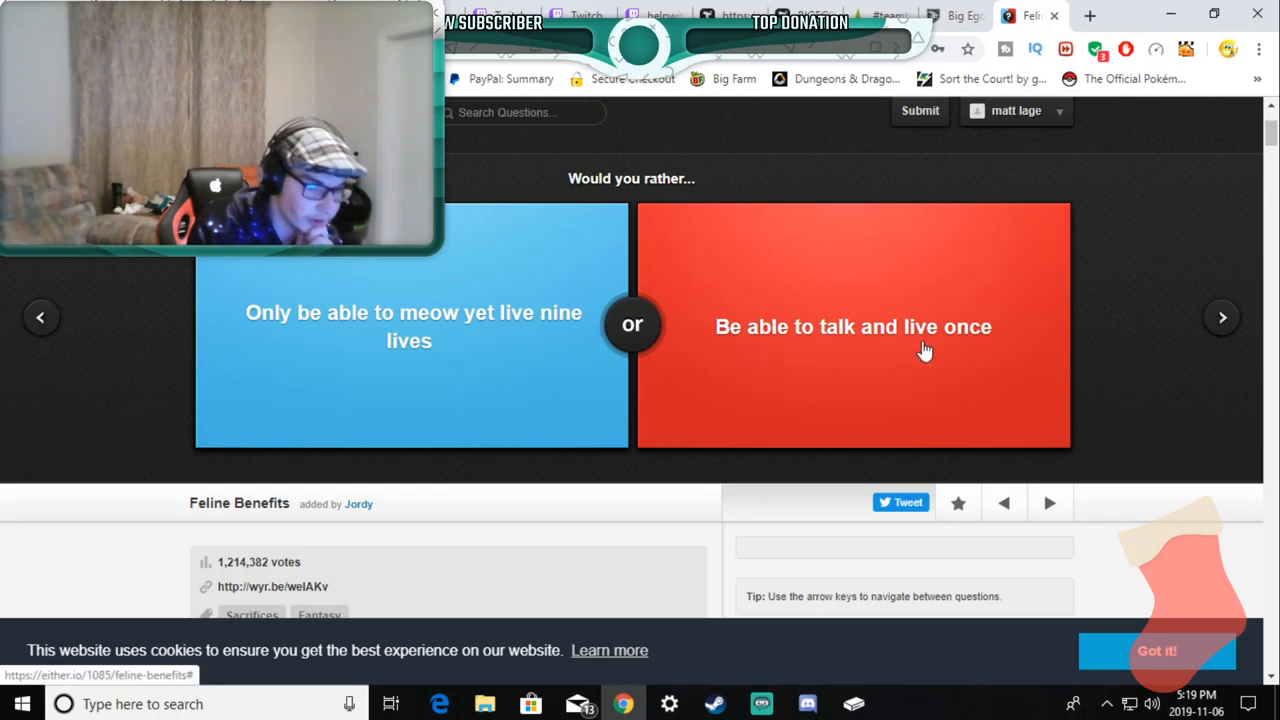
# Step: Vote for 'Be able to talk and live once' on the nine-lives question
pyautogui.click(852, 326)
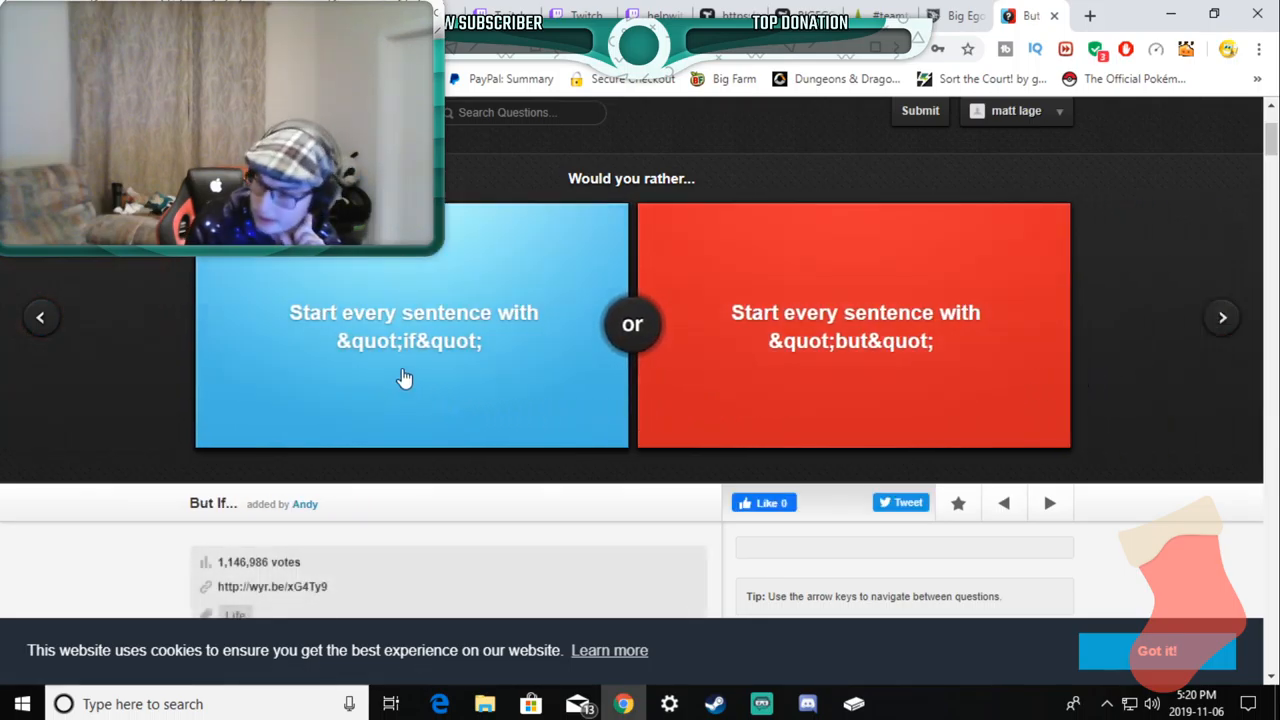
pyautogui.moveTo(440, 344)
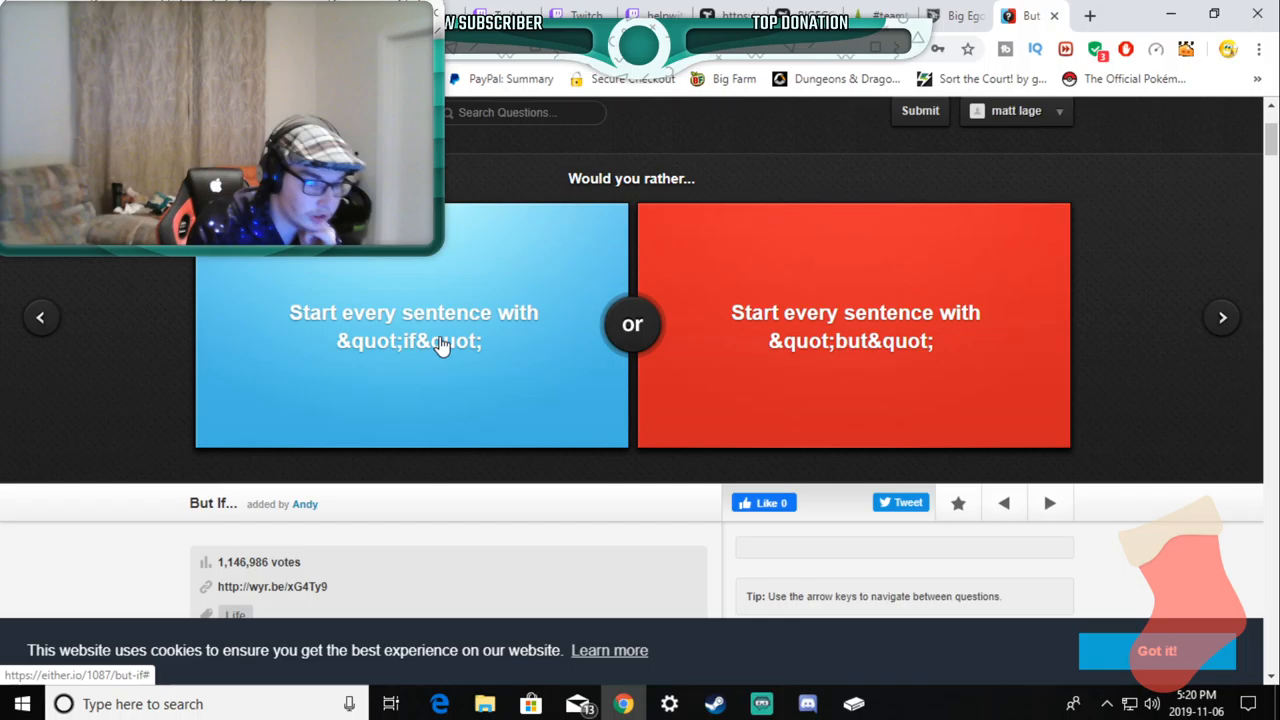
pyautogui.moveTo(518, 330)
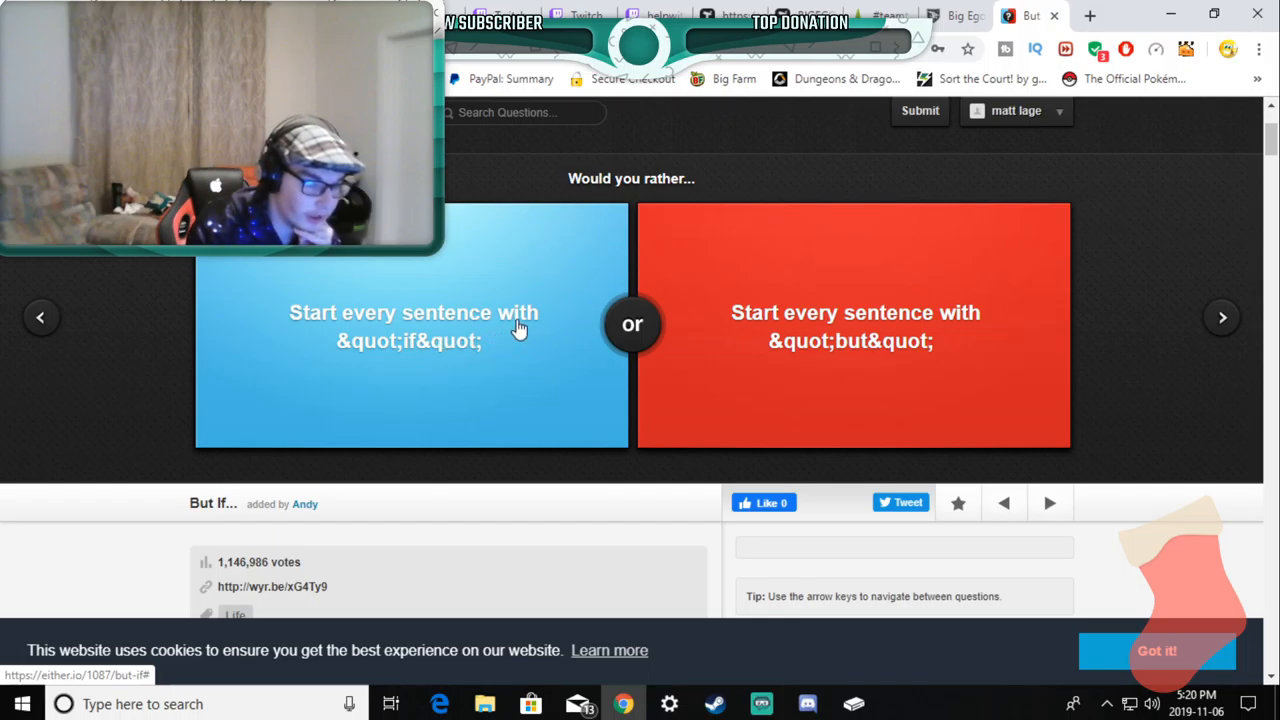
pyautogui.moveTo(396, 368)
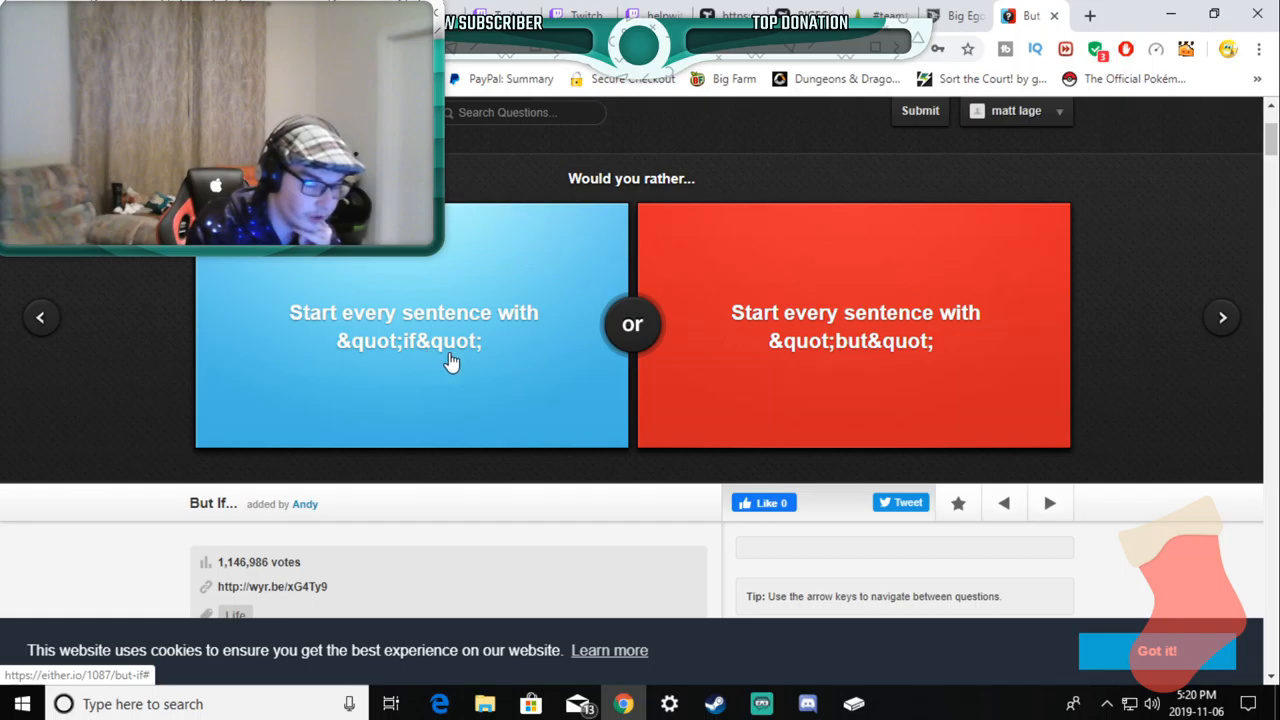
pyautogui.moveTo(816, 340)
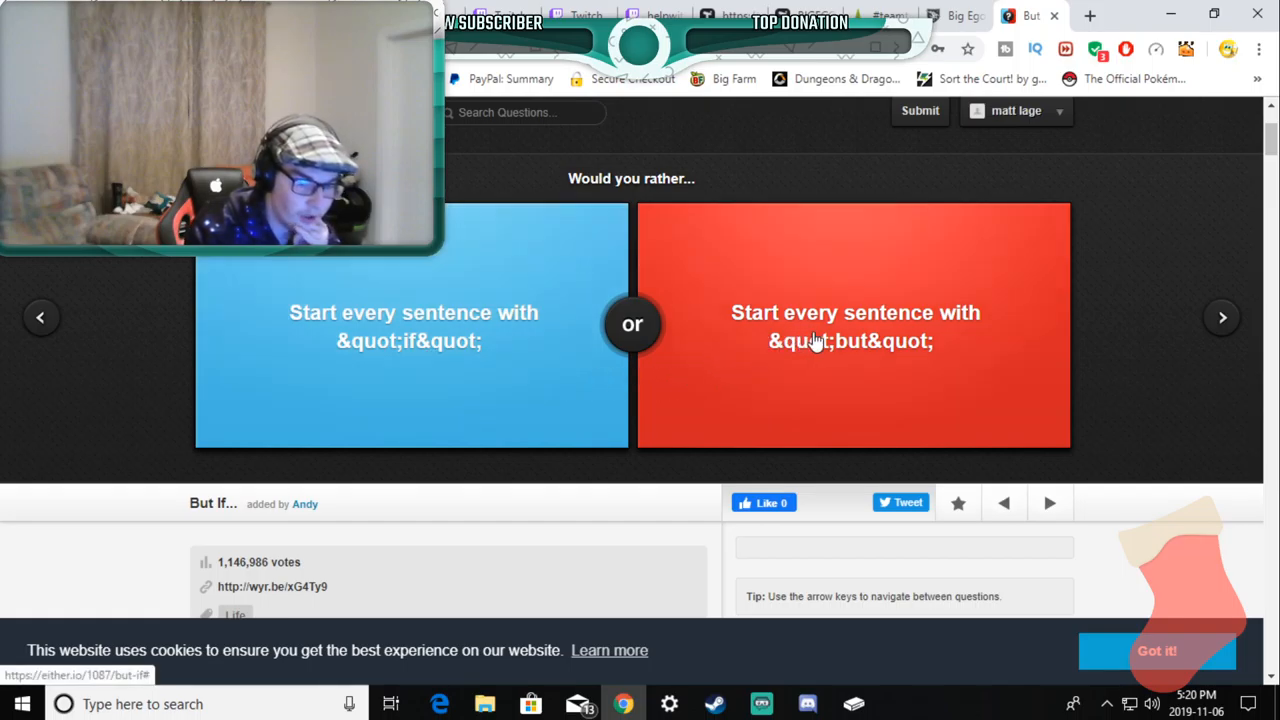
pyautogui.moveTo(788, 370)
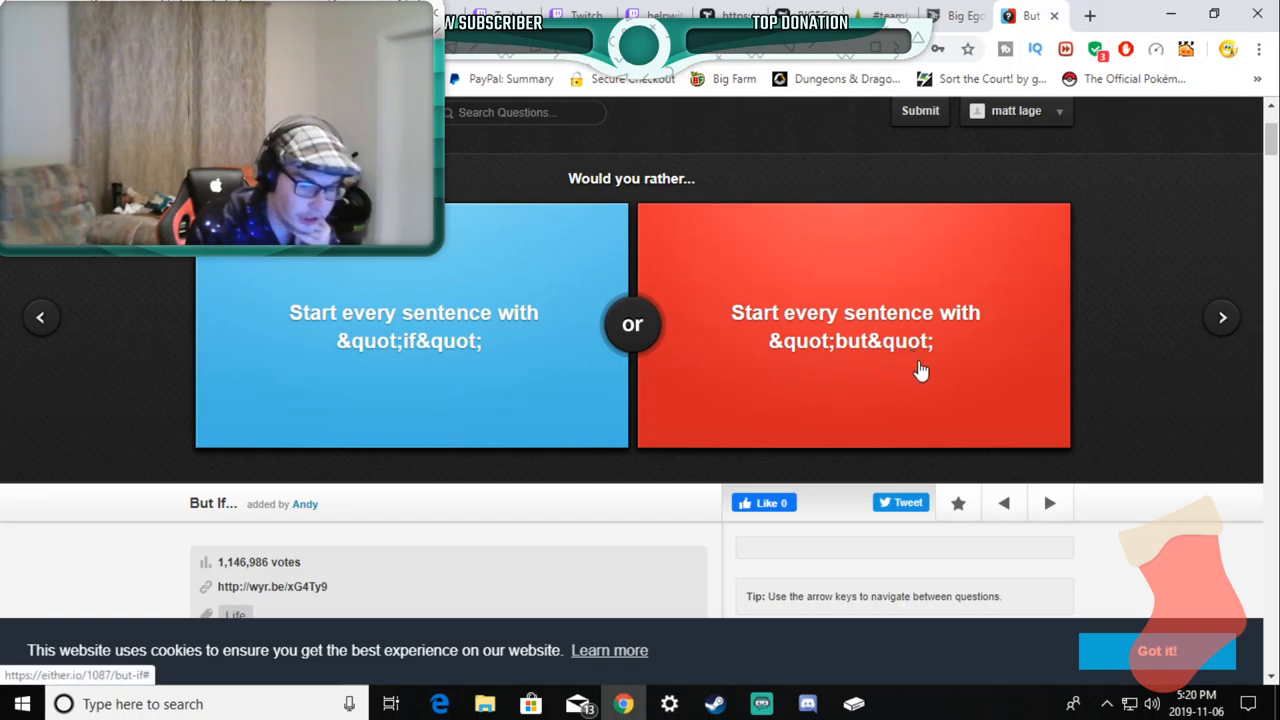
# Step: Skip But If... and vote 'Be able to read minds', revealing 63% agree versus 37%
pyautogui.click(1220, 316)
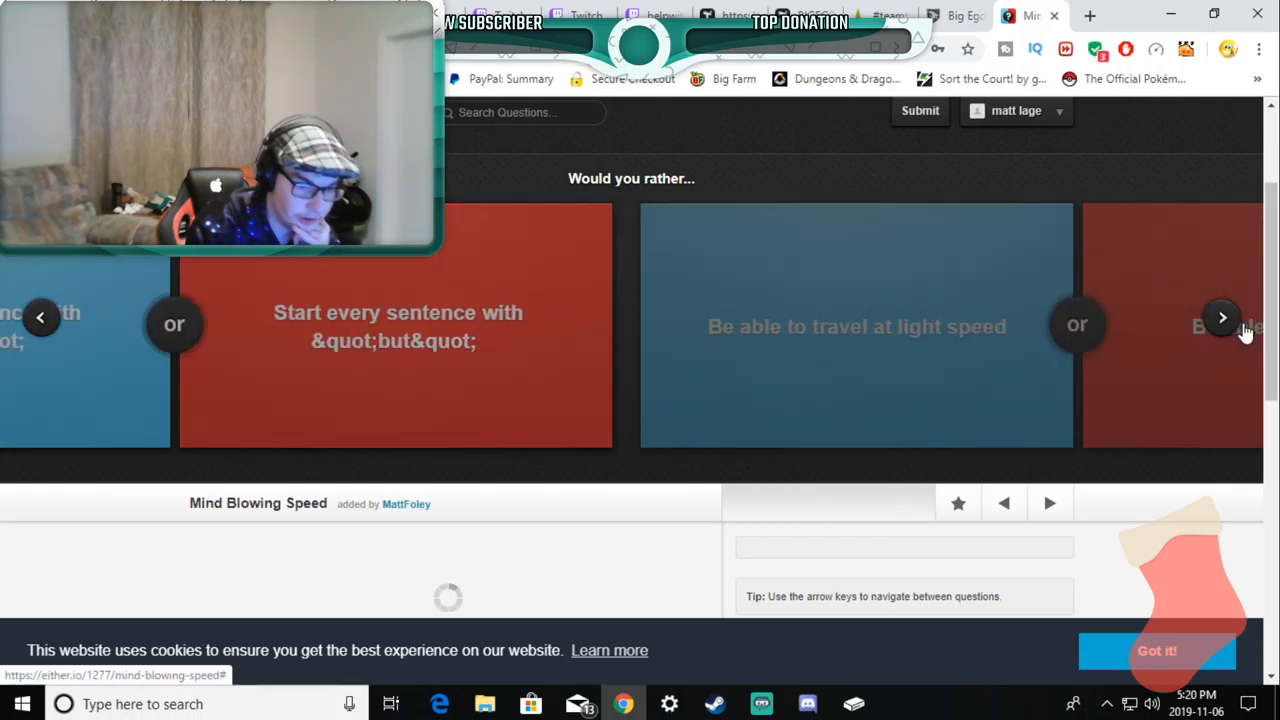
pyautogui.click(1222, 316)
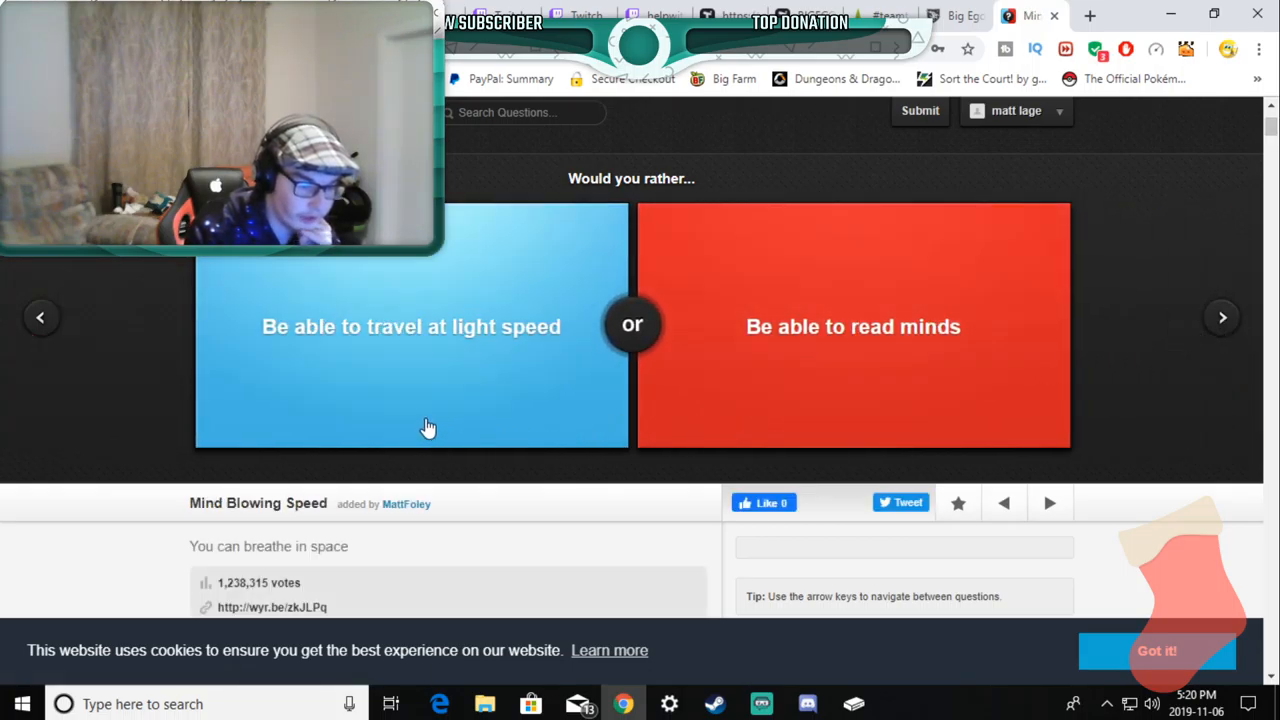
pyautogui.moveTo(296, 380)
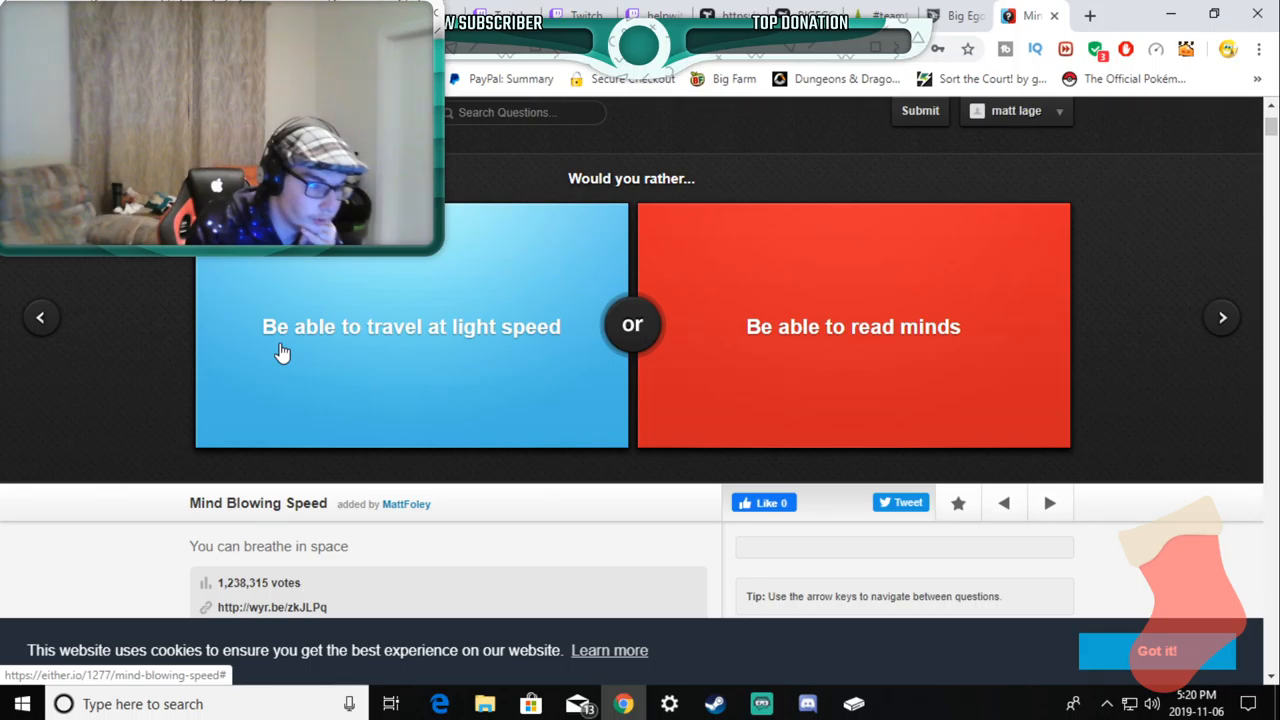
pyautogui.moveTo(436, 344)
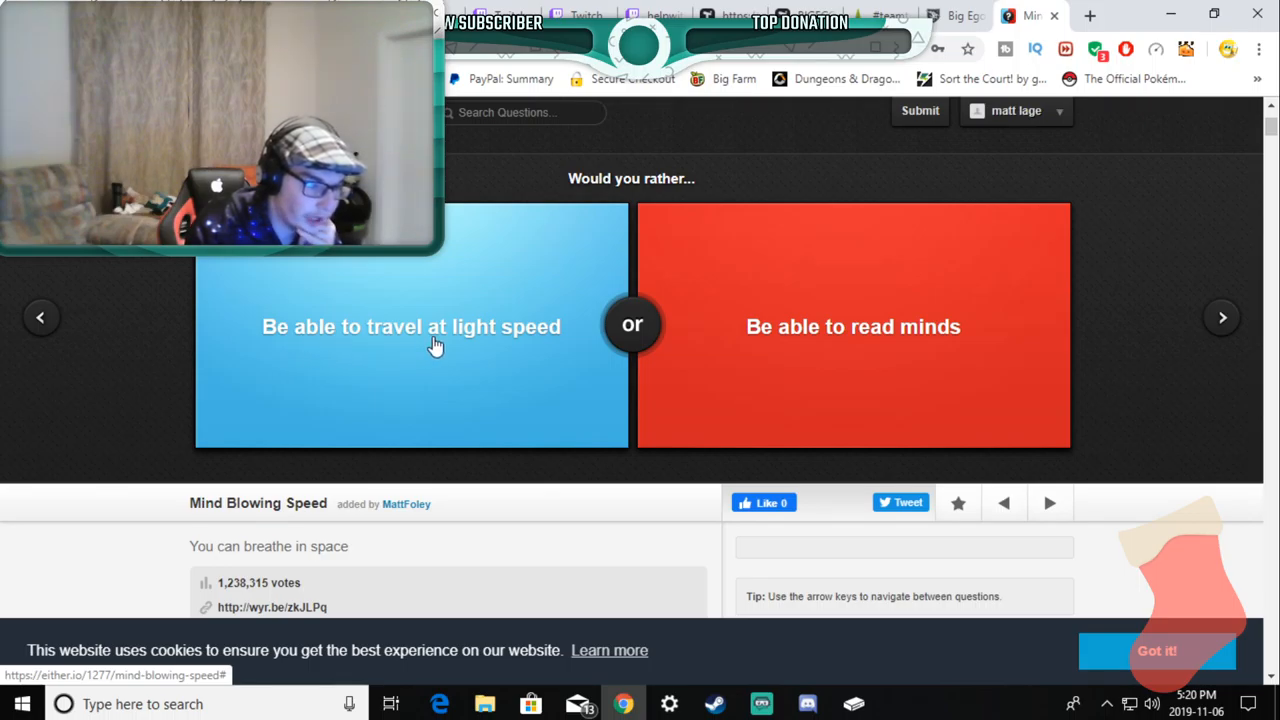
pyautogui.moveTo(528, 356)
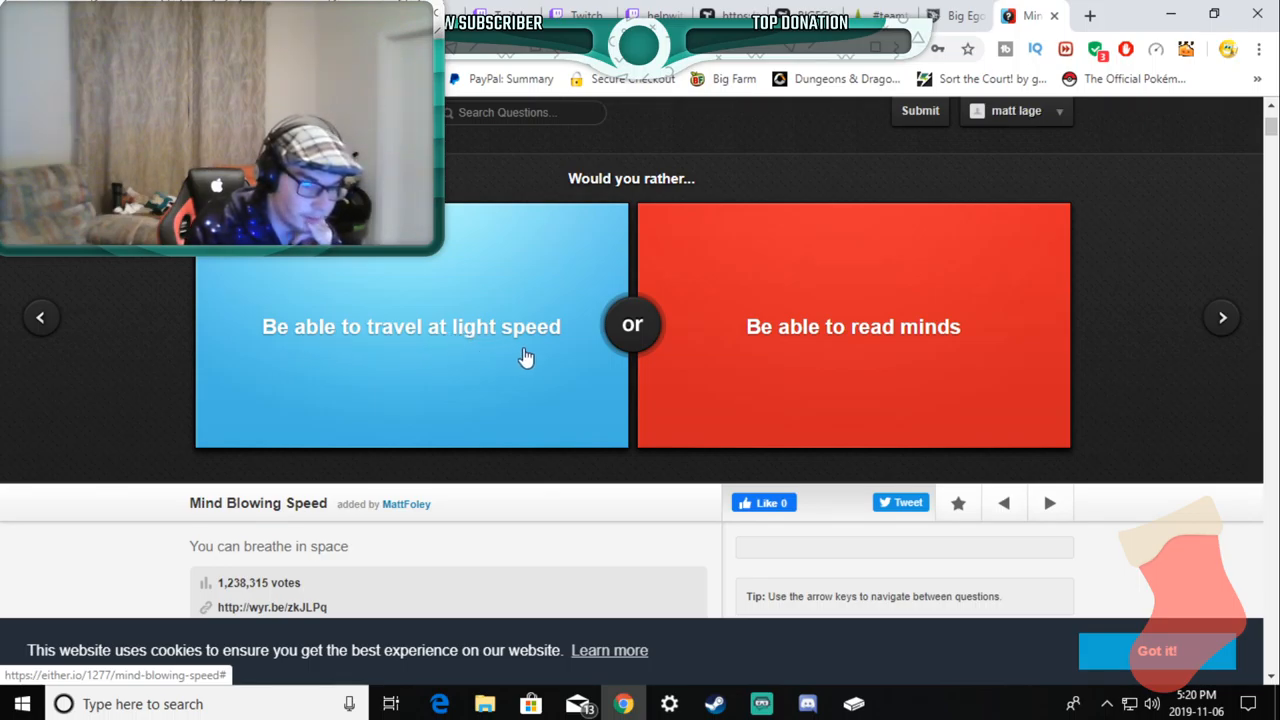
pyautogui.moveTo(476, 350)
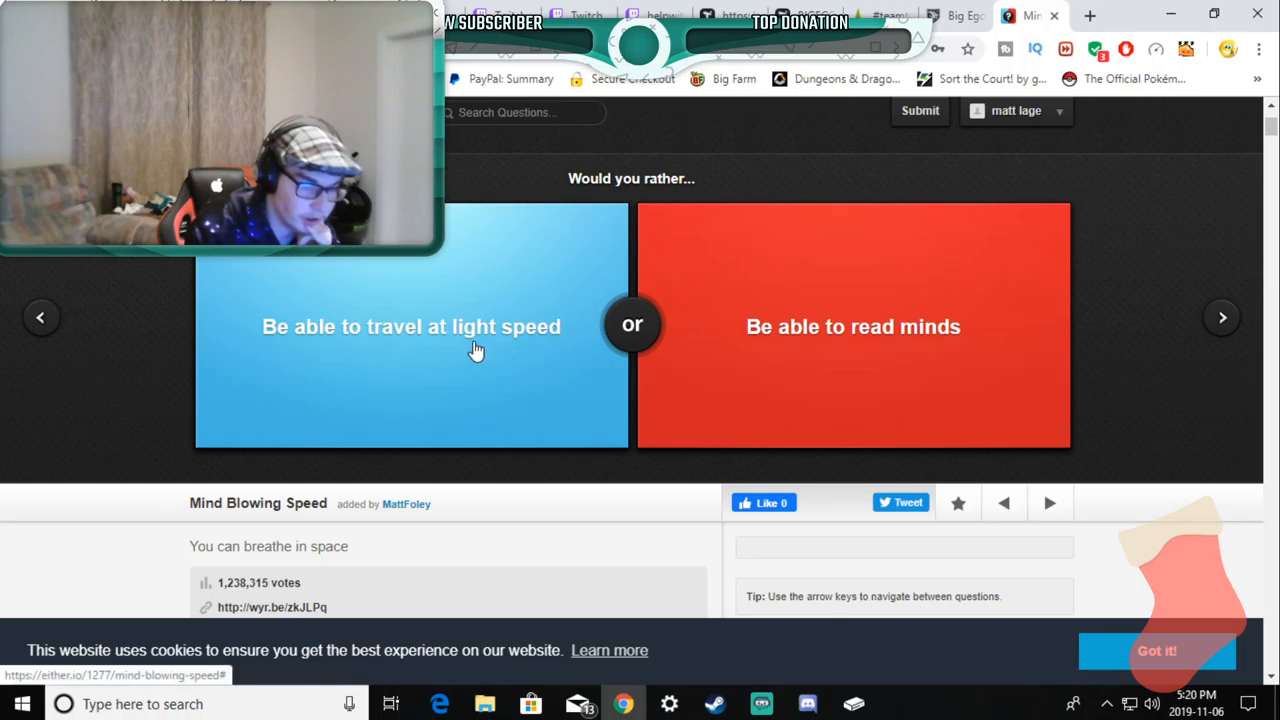
pyautogui.moveTo(808, 348)
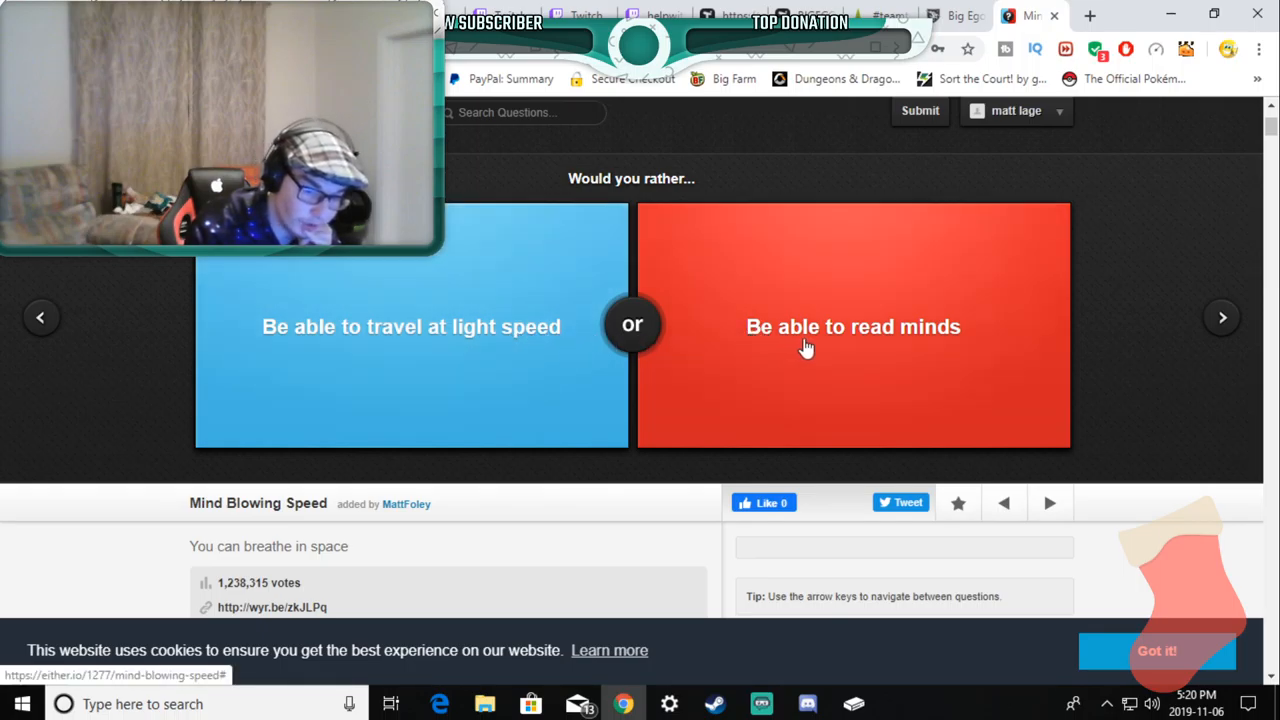
pyautogui.click(852, 326)
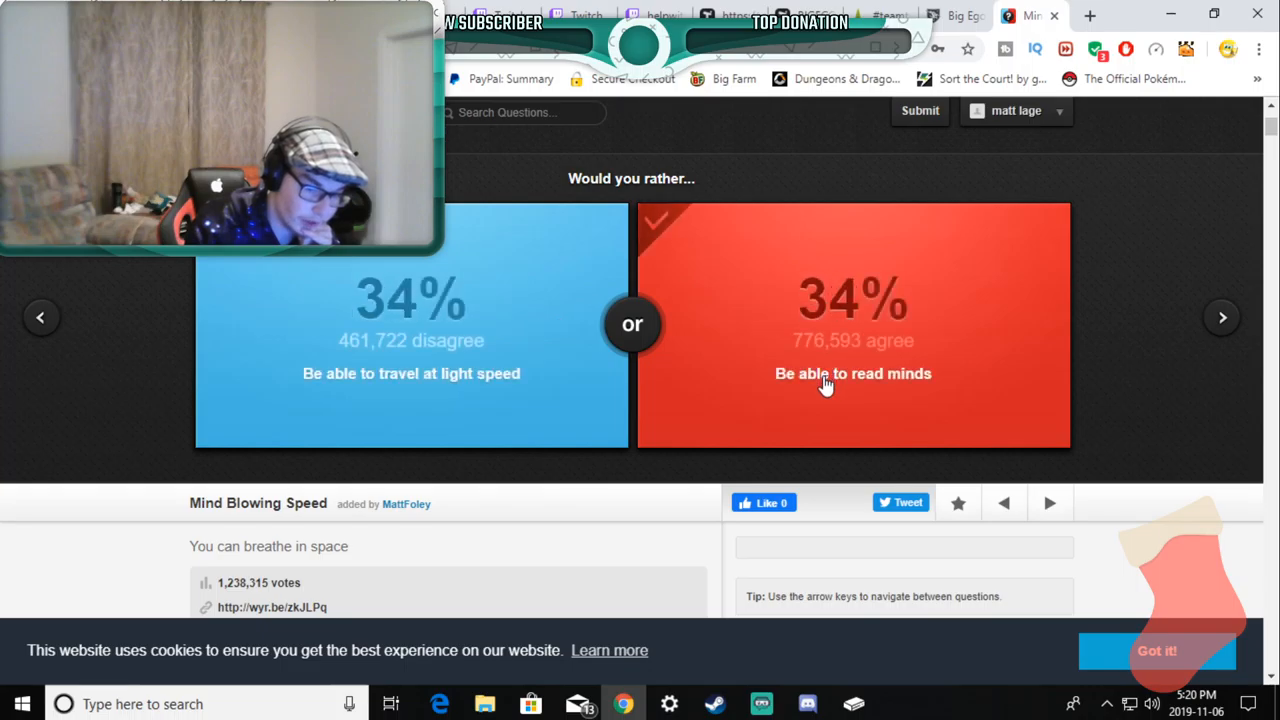
pyautogui.click(852, 374)
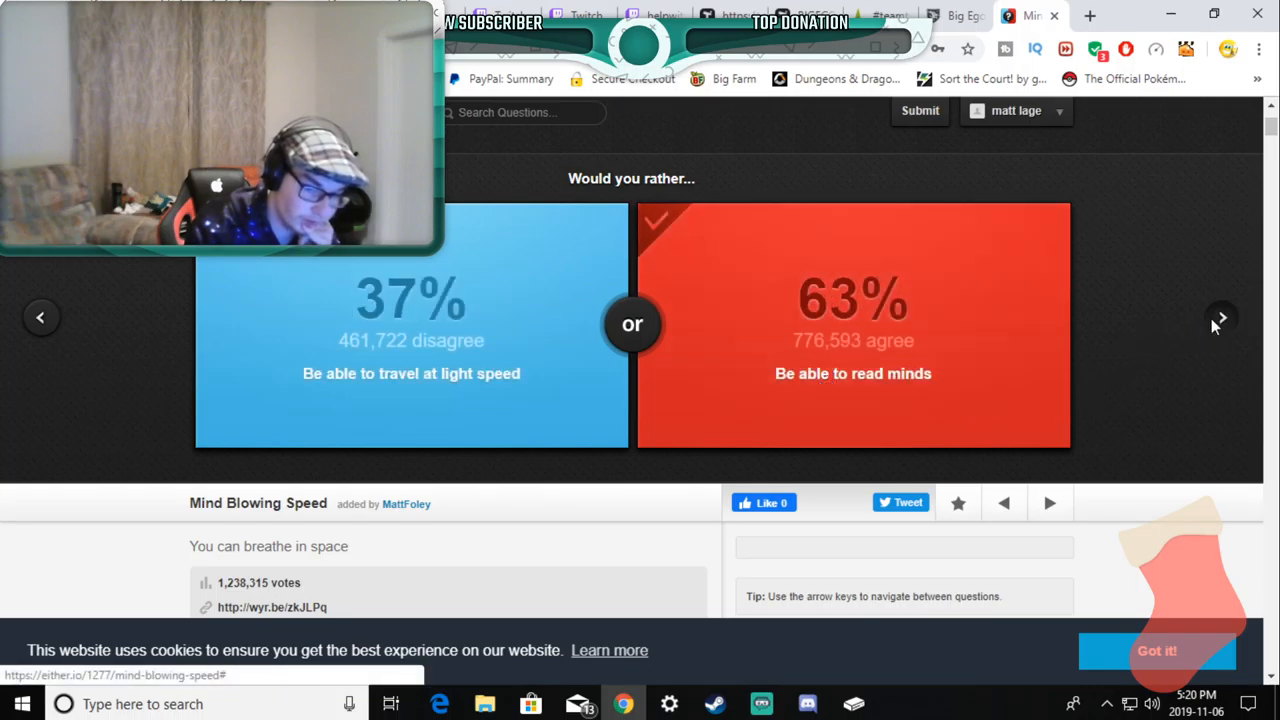
# Step: Pass Battle a beast II, vote 'Understand no slang whatsoever' (65% agree), and reach the allergies question
pyautogui.click(1220, 316)
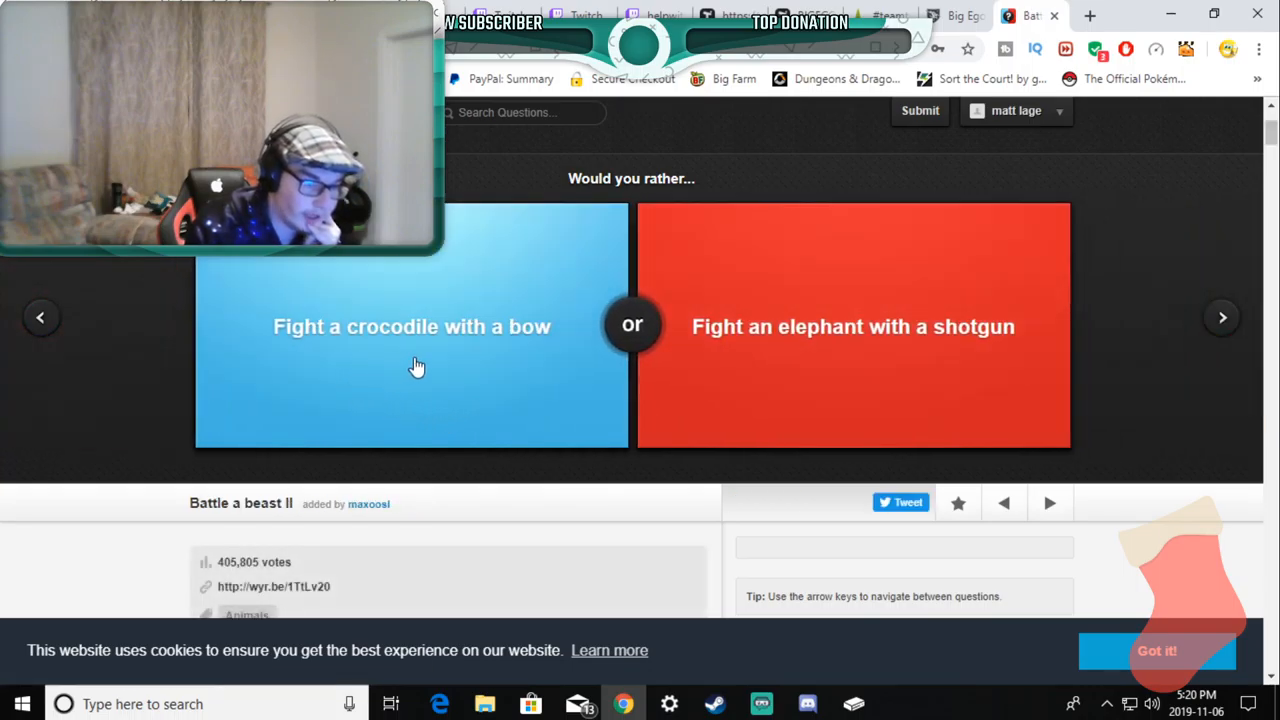
pyautogui.moveTo(622, 366)
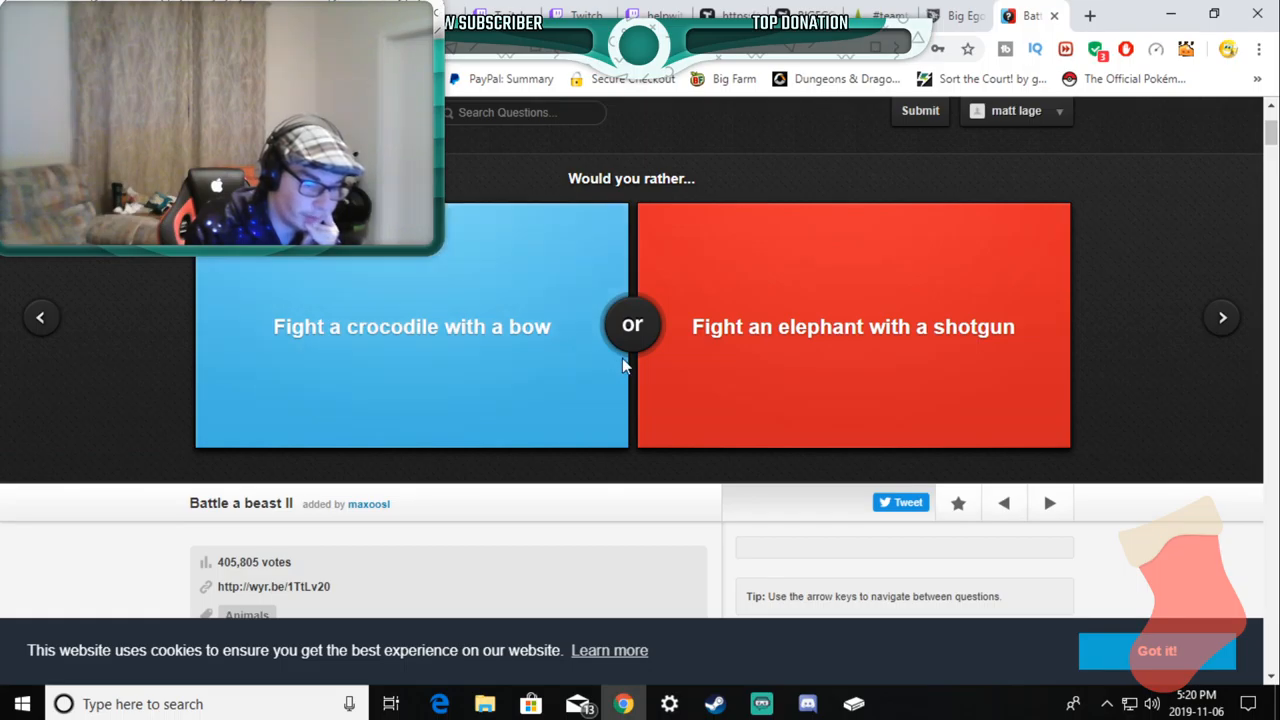
pyautogui.click(412, 326)
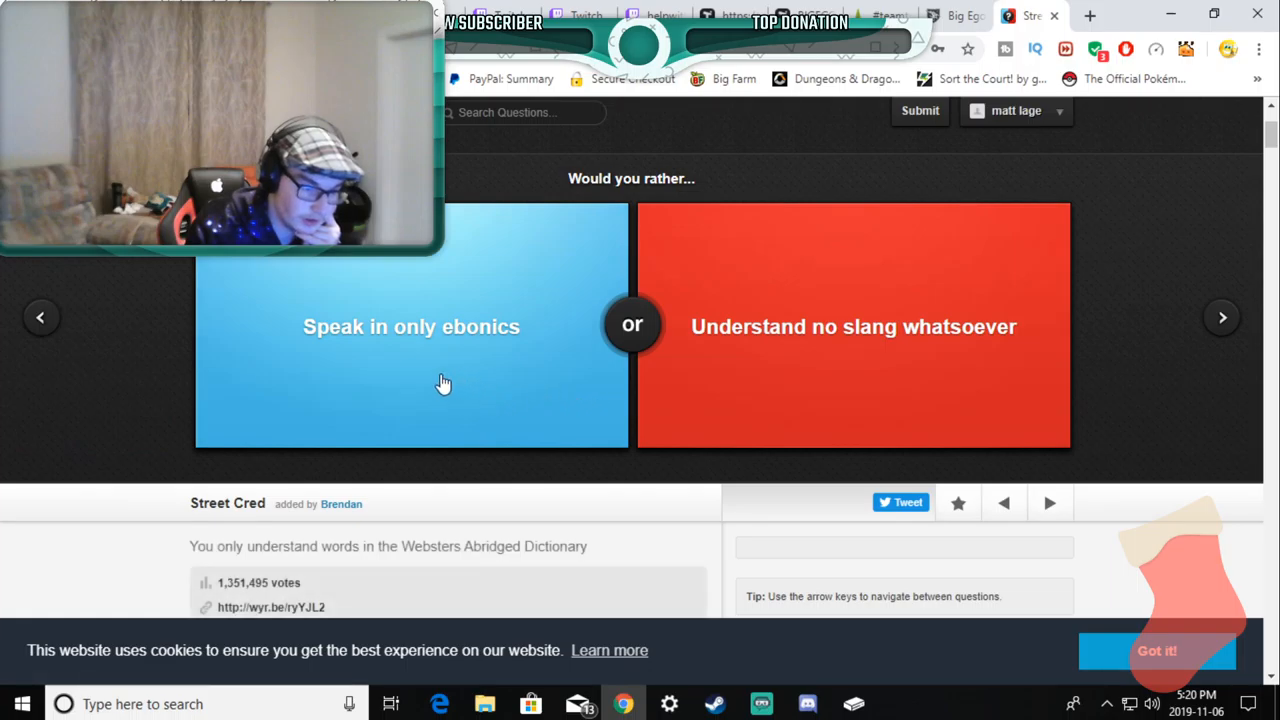
pyautogui.moveTo(432, 360)
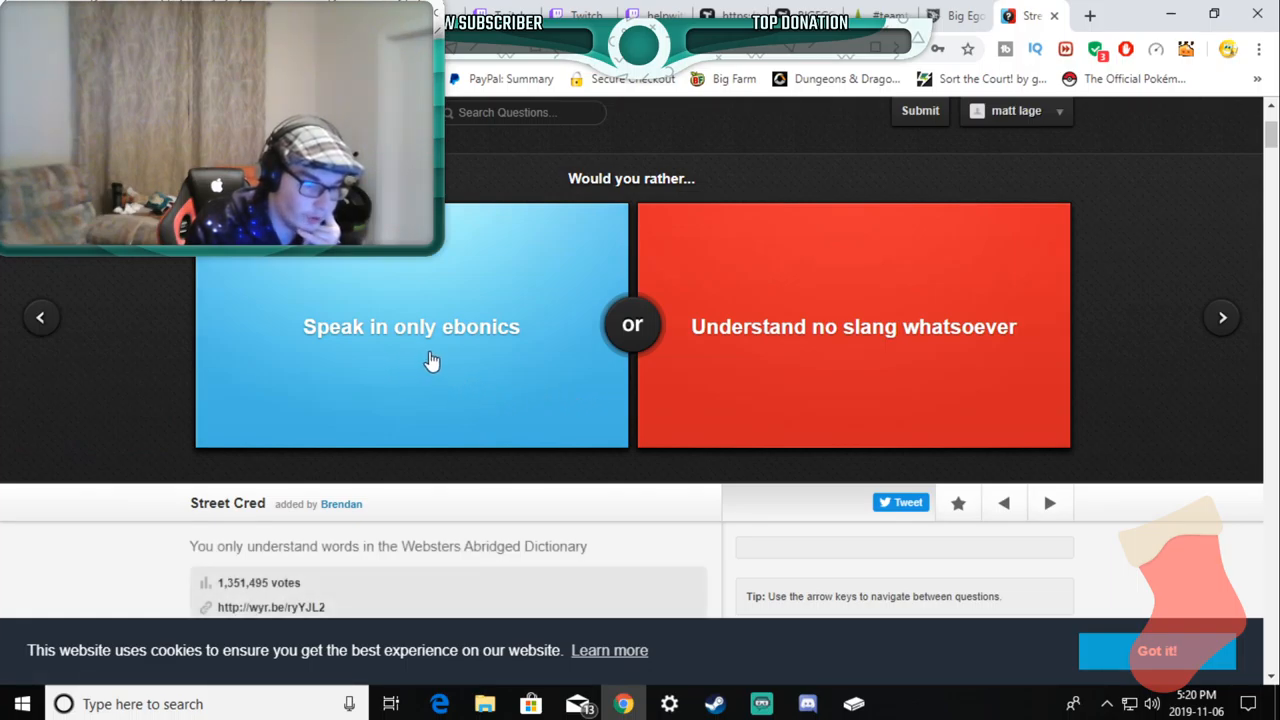
pyautogui.moveTo(472, 358)
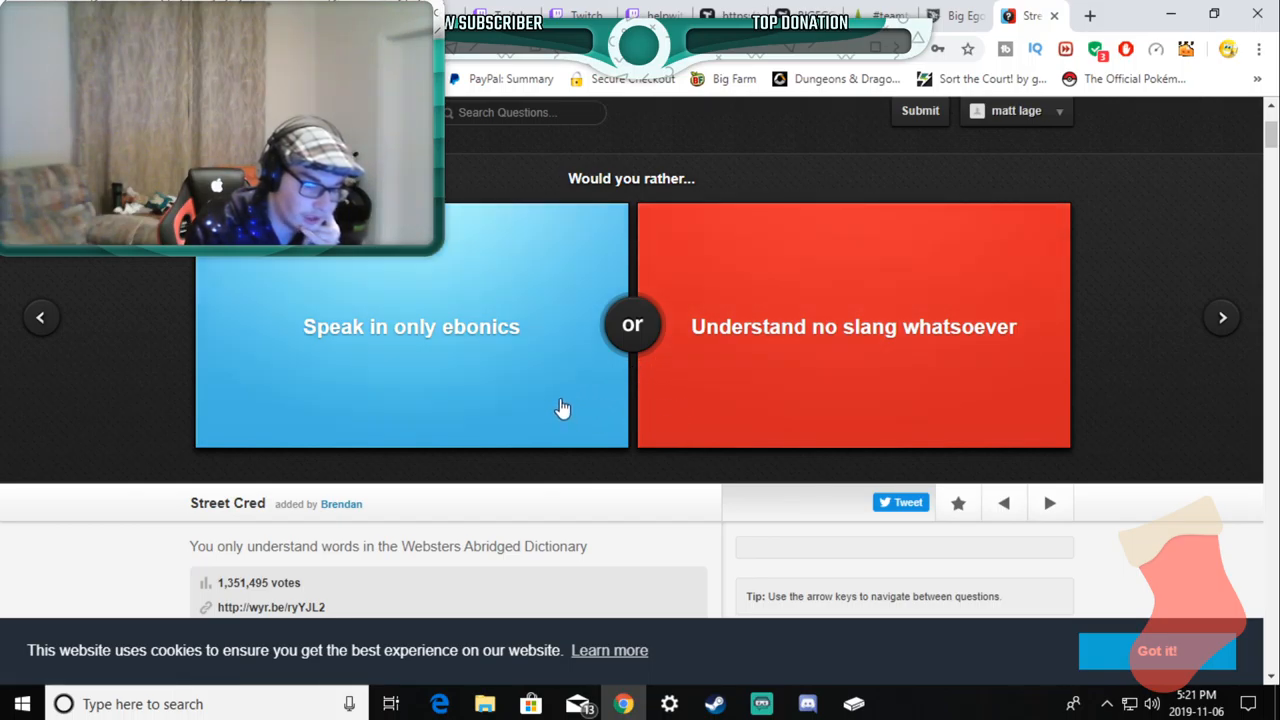
pyautogui.moveTo(604, 414)
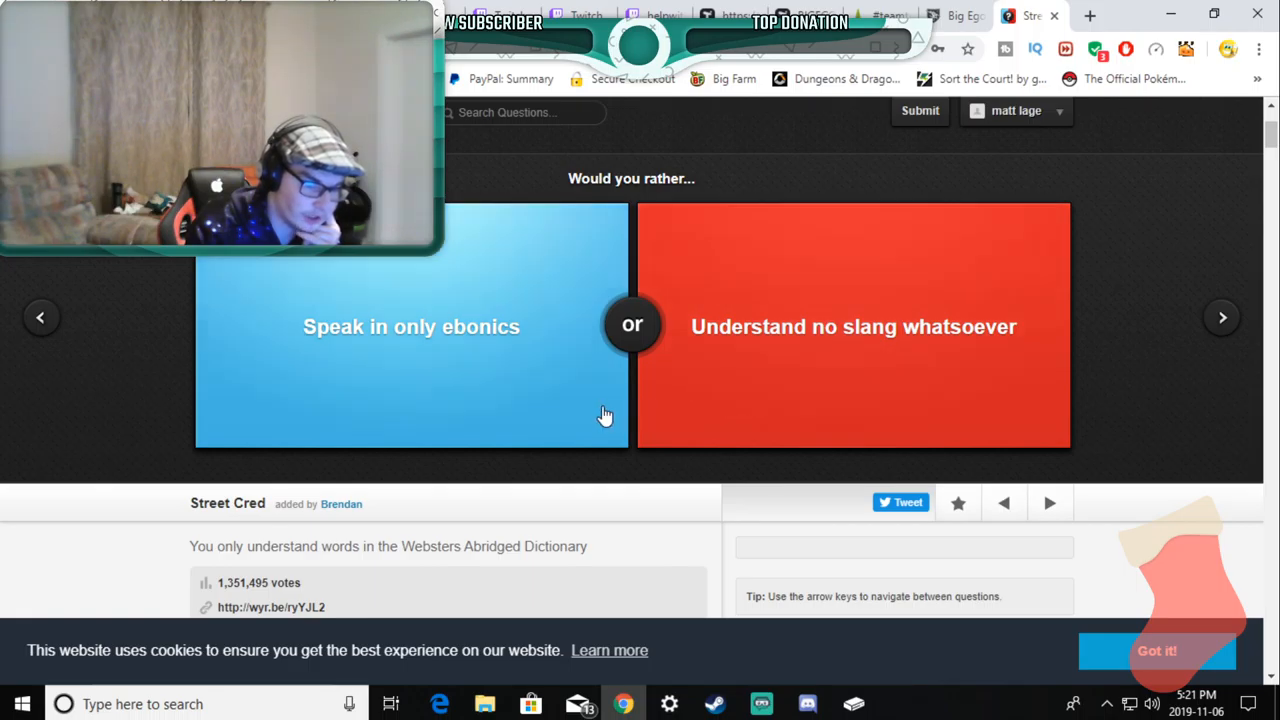
pyautogui.click(852, 326)
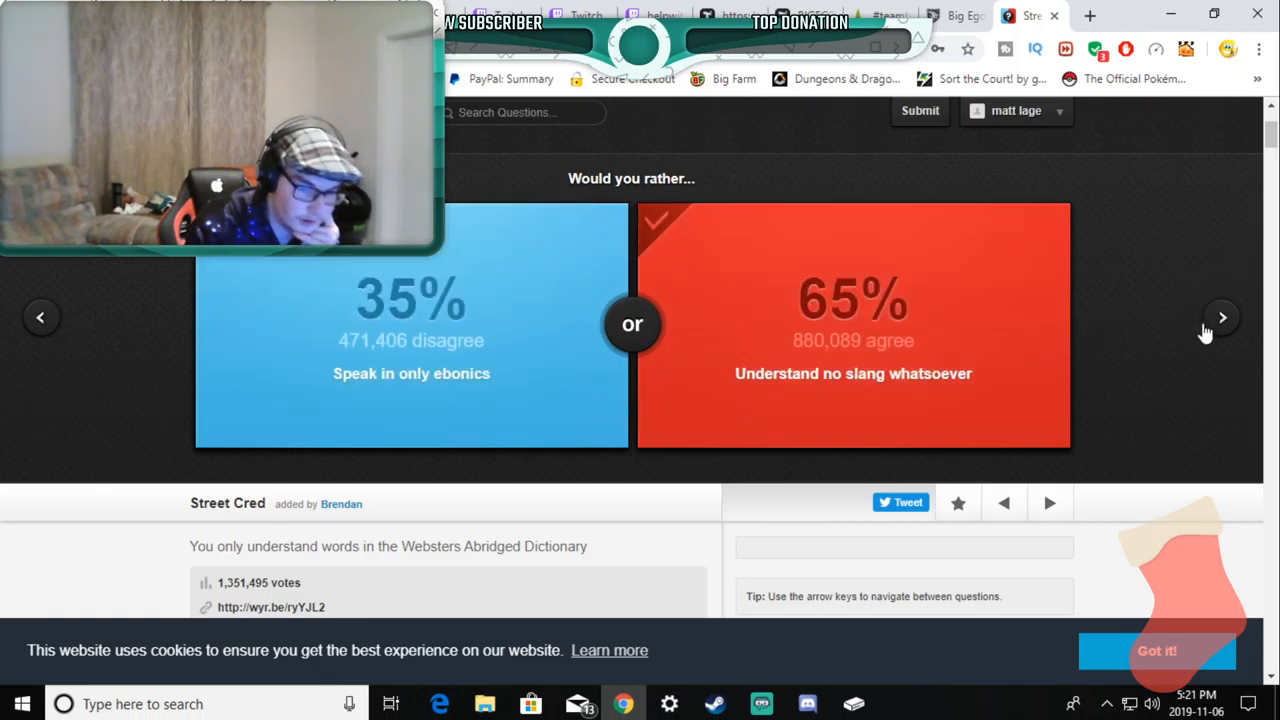
pyautogui.click(1222, 316)
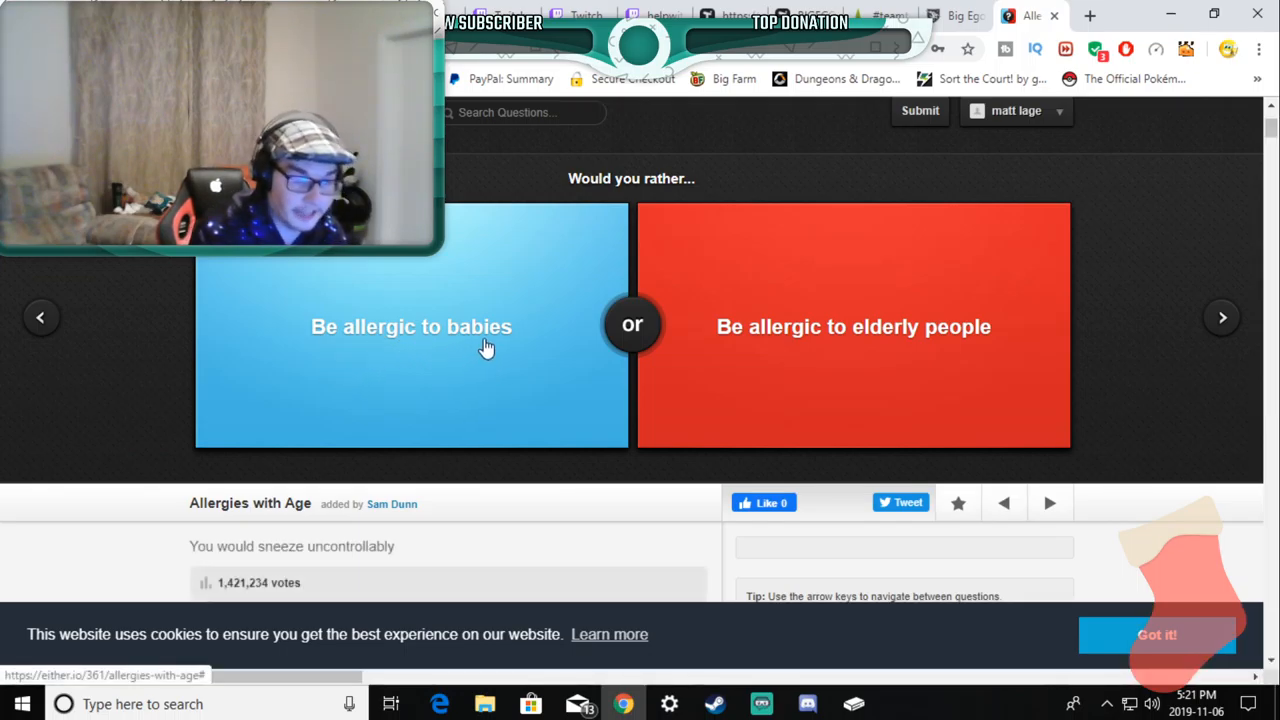
# Step: Vote 'Be allergic to elderly people' (70% agree) and reach the Good Samaritan question
pyautogui.click(852, 328)
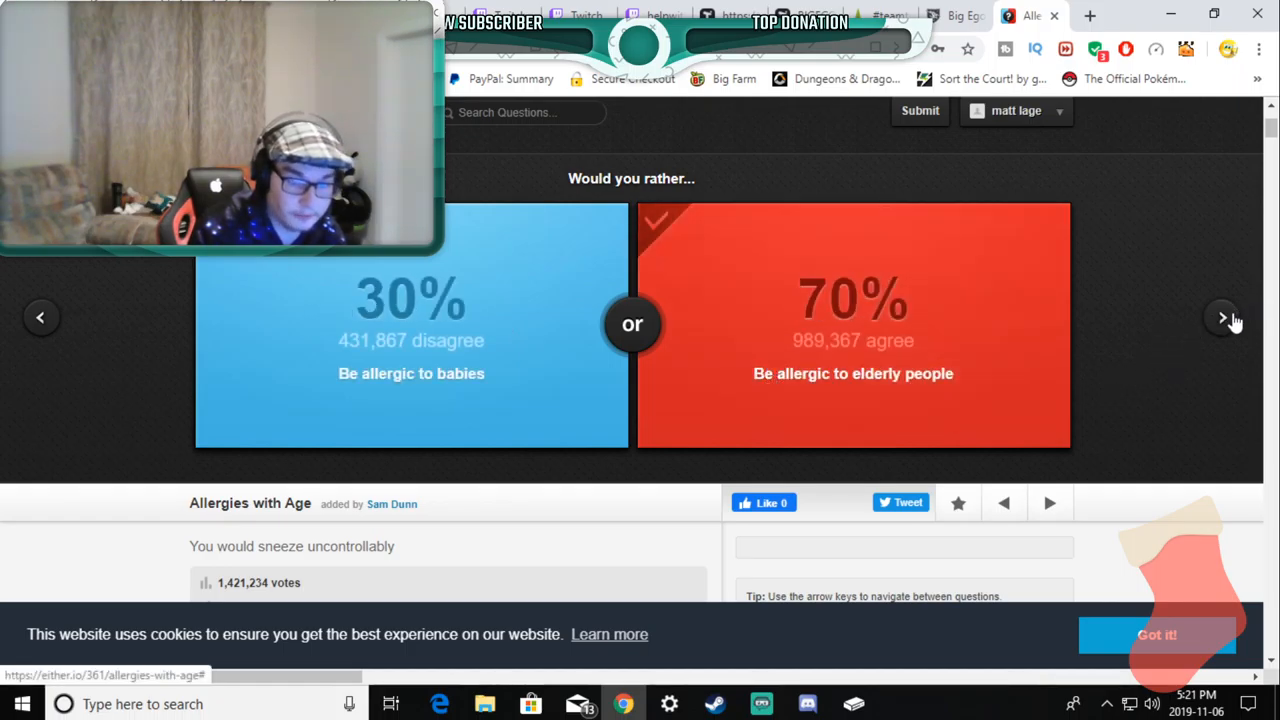
pyautogui.click(1222, 316)
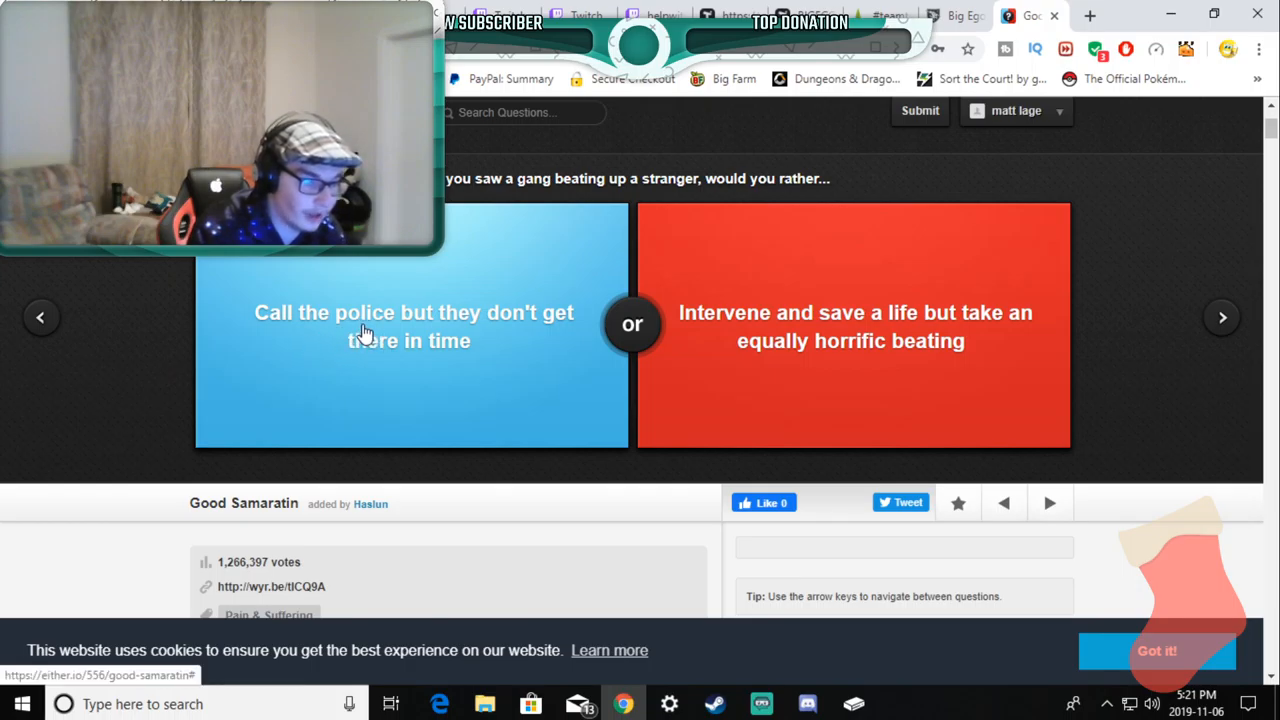
pyautogui.moveTo(450, 196)
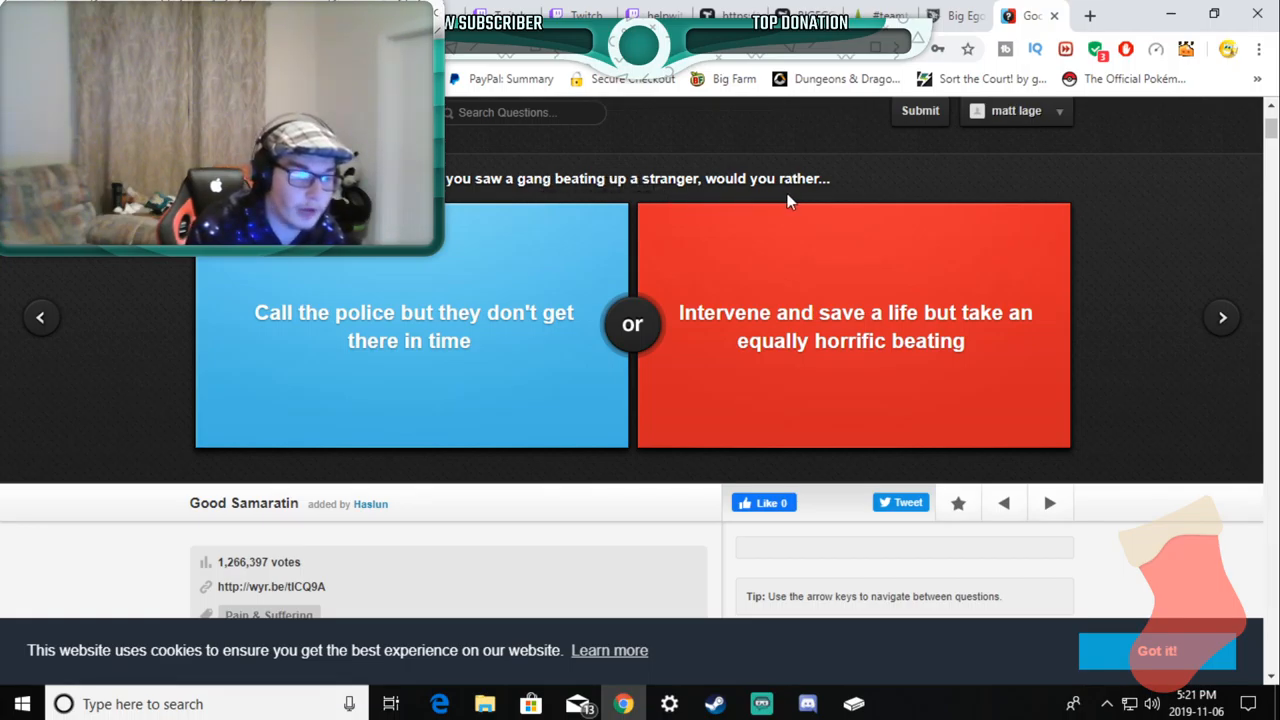
pyautogui.moveTo(412, 326)
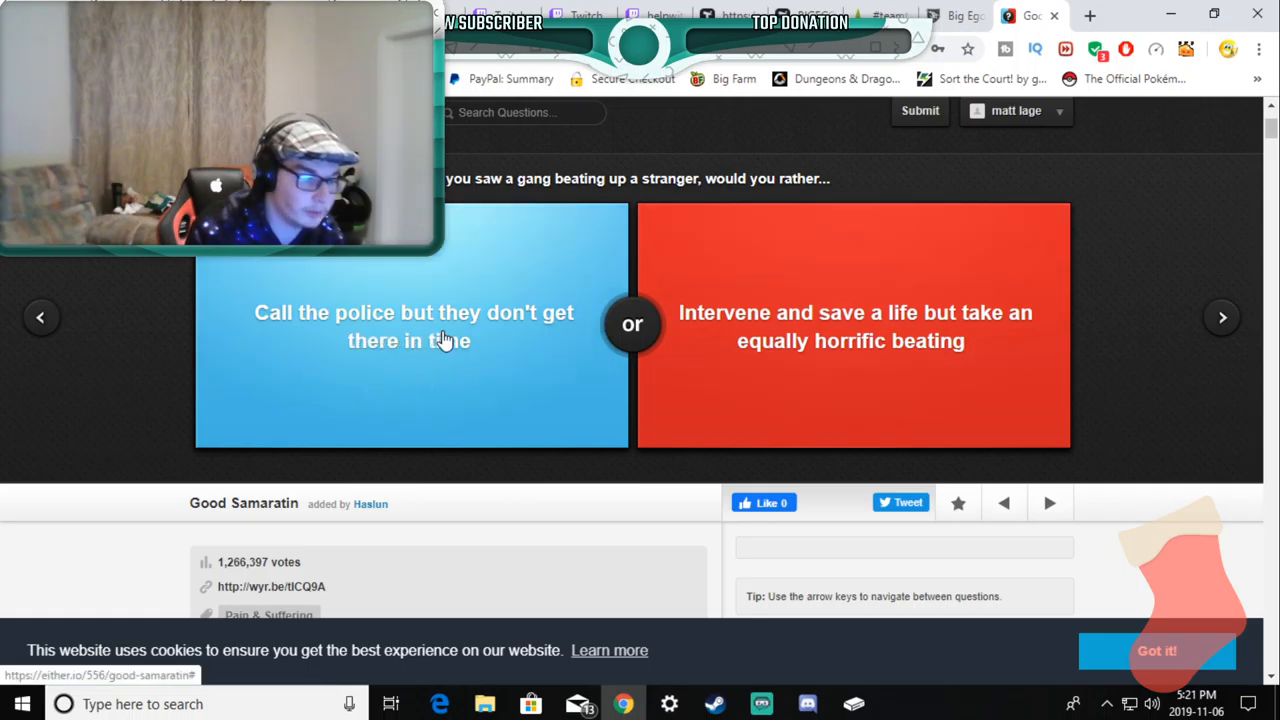
pyautogui.moveTo(558, 336)
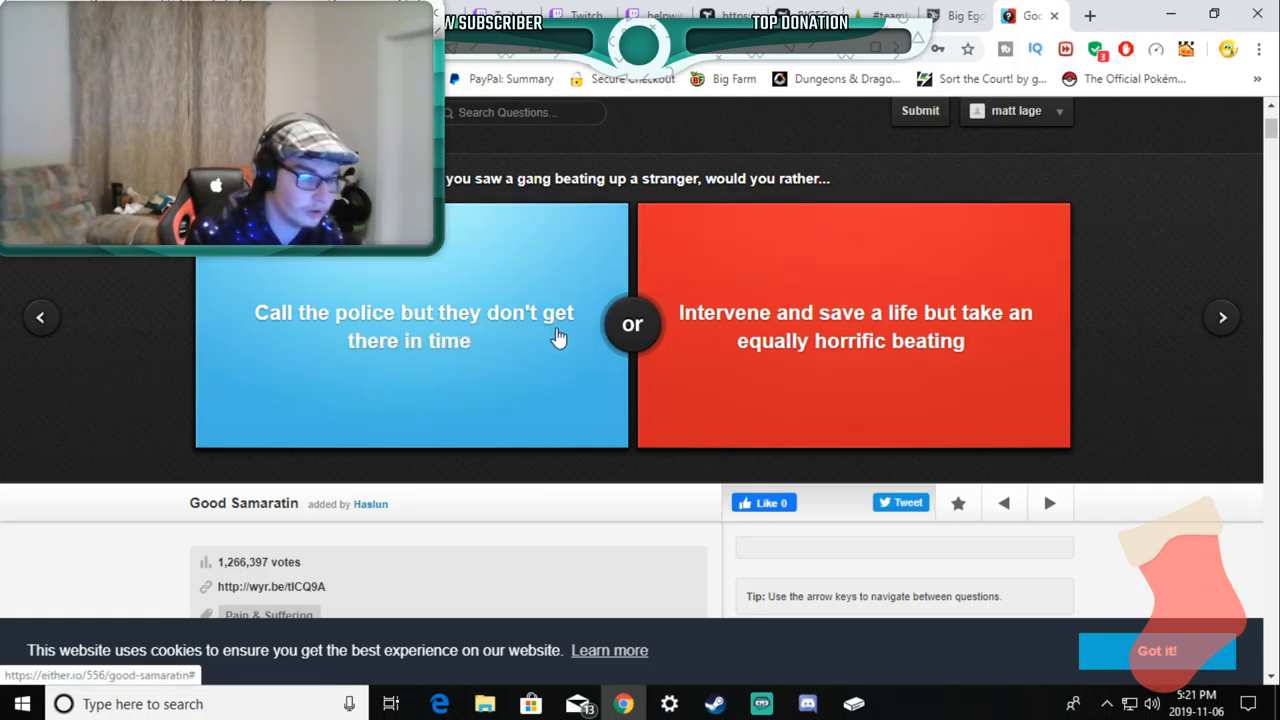
pyautogui.moveTo(450, 376)
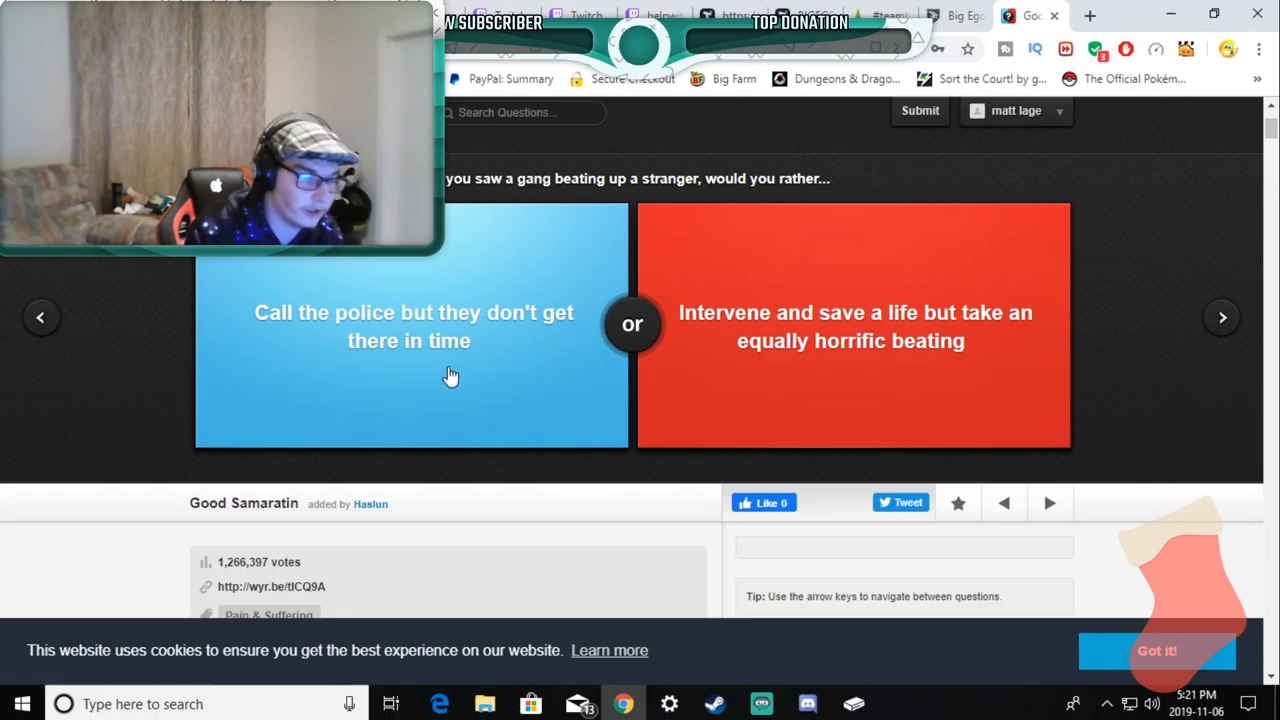
pyautogui.moveTo(722, 336)
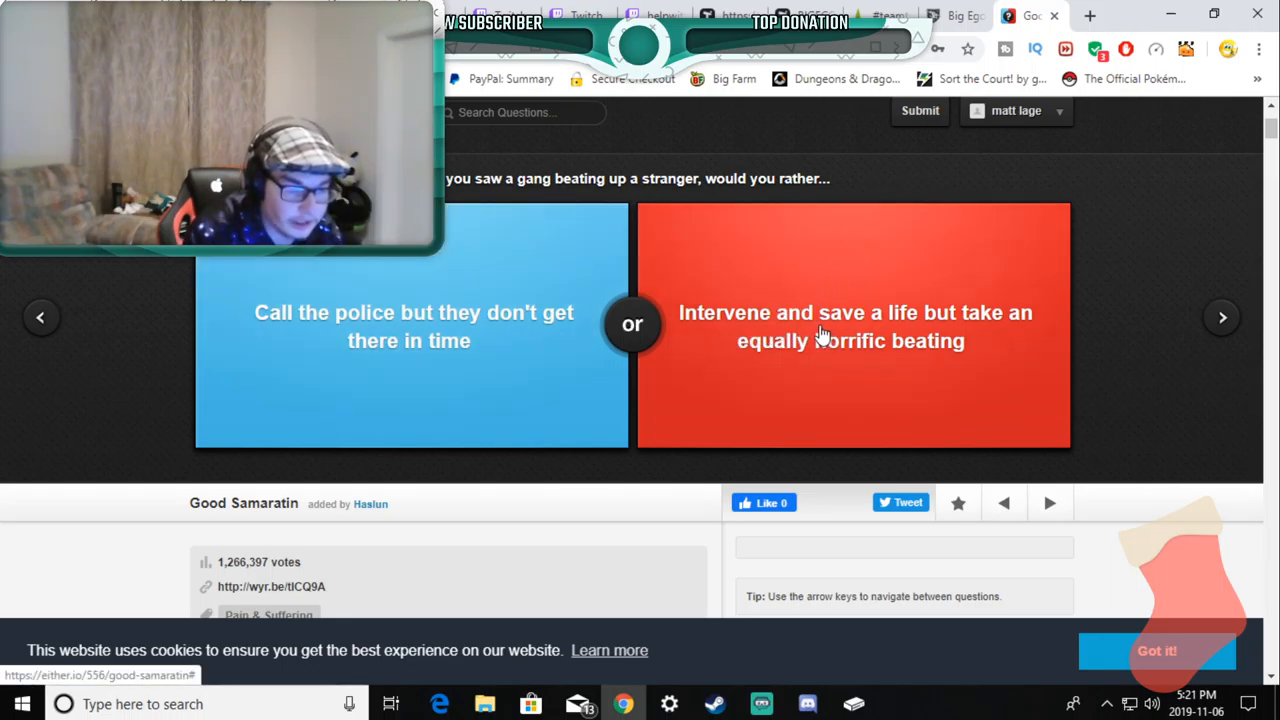
pyautogui.moveTo(950, 324)
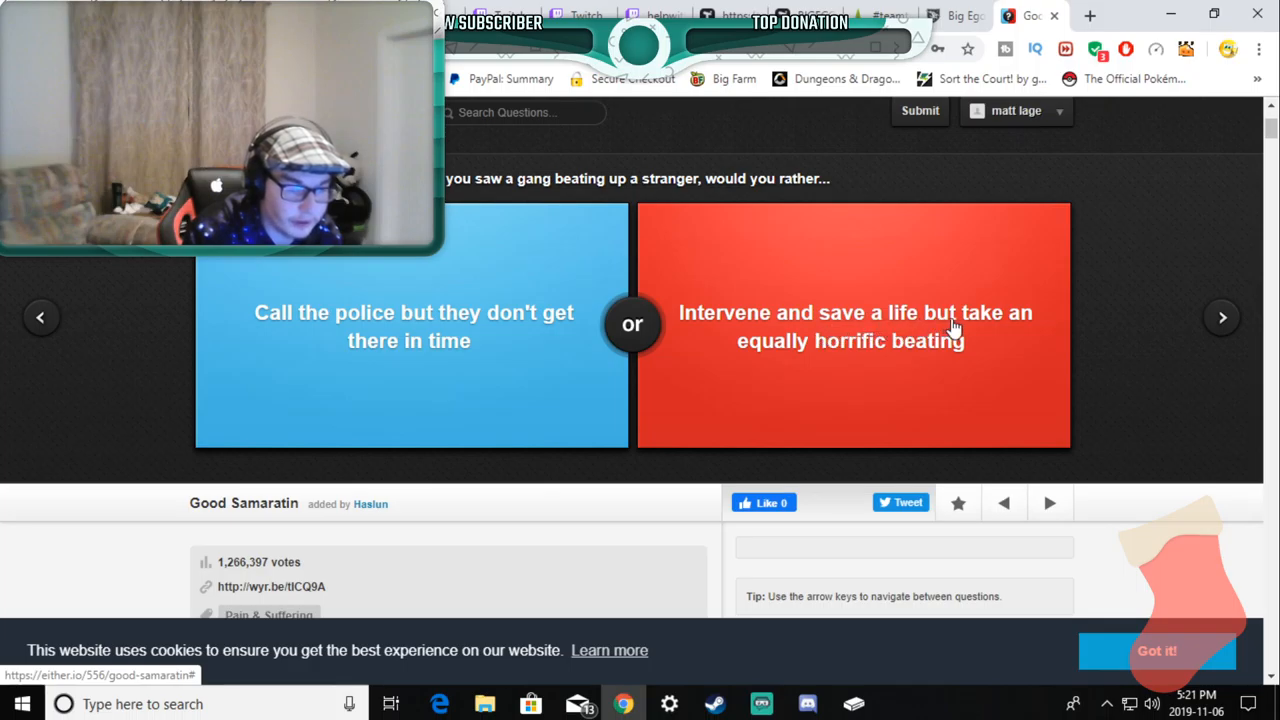
pyautogui.moveTo(978, 336)
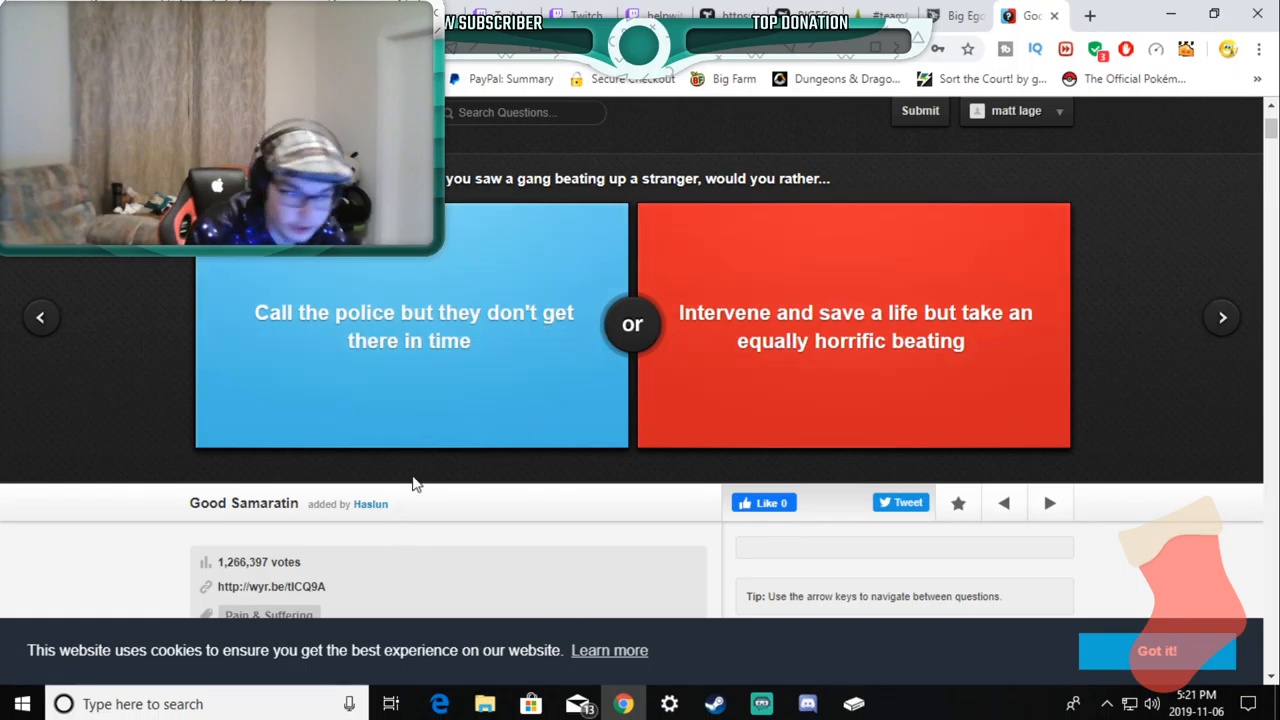
pyautogui.moveTo(732, 412)
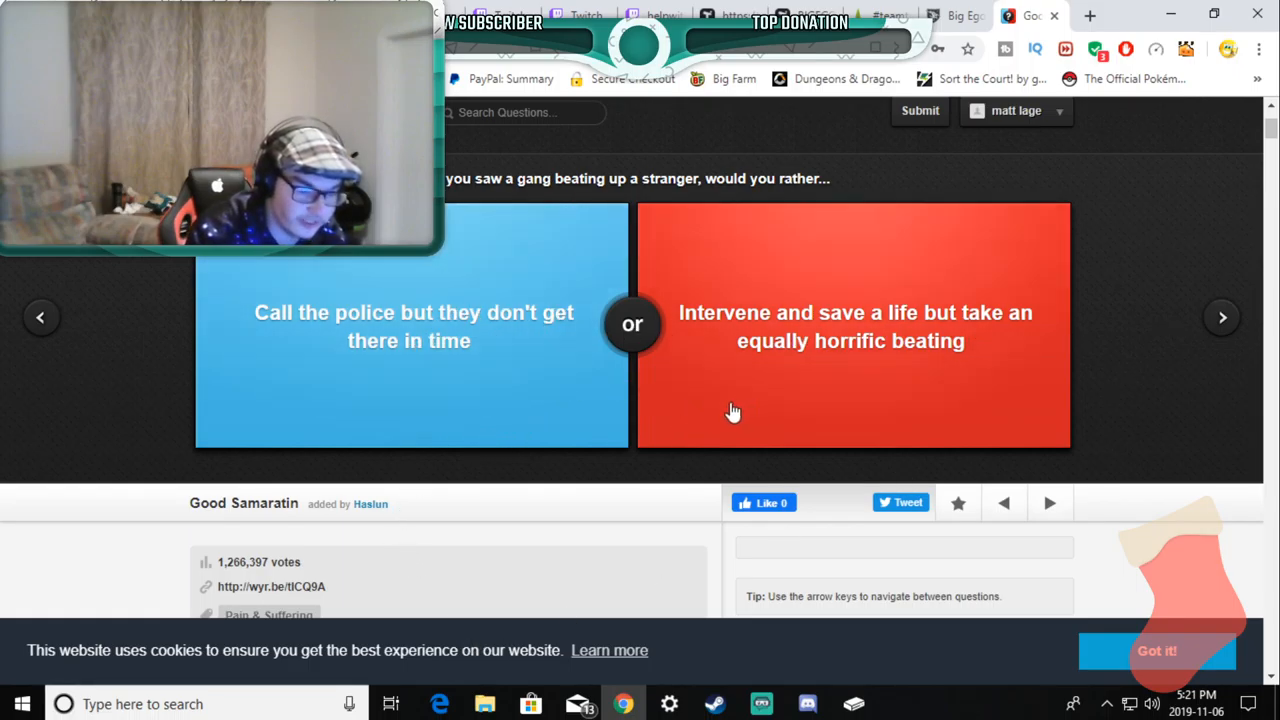
pyautogui.moveTo(748, 412)
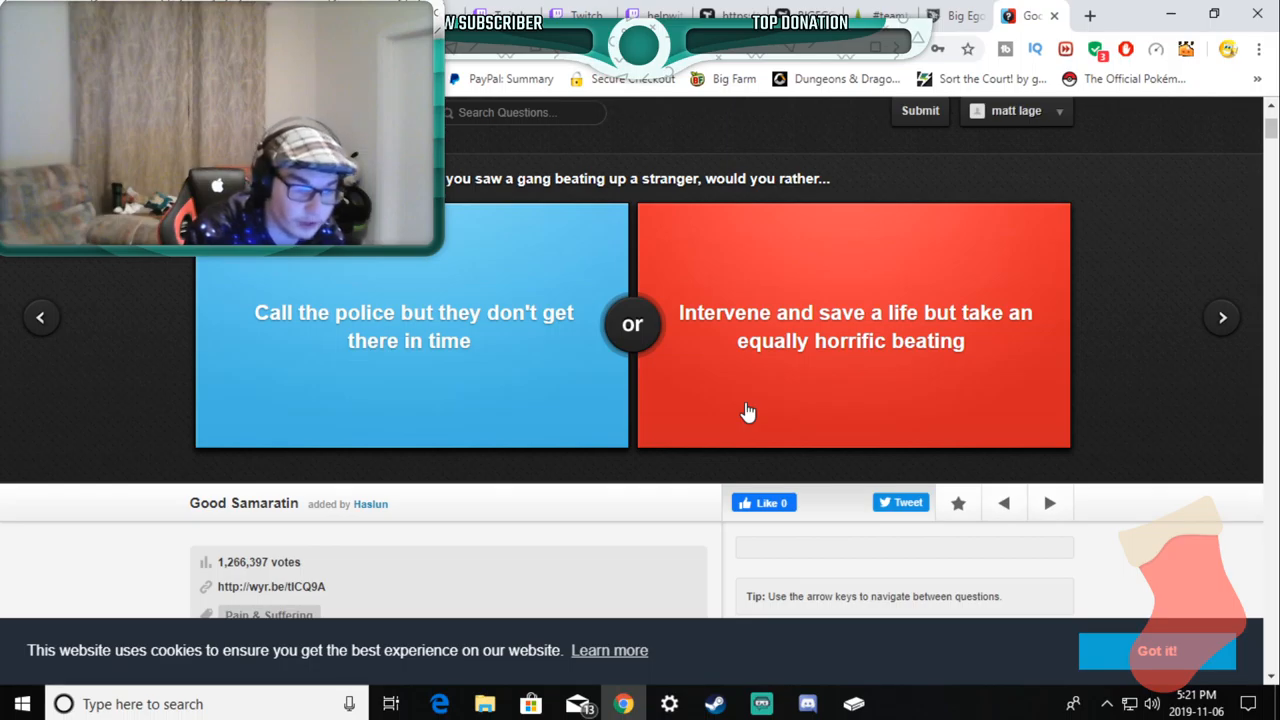
pyautogui.moveTo(756, 408)
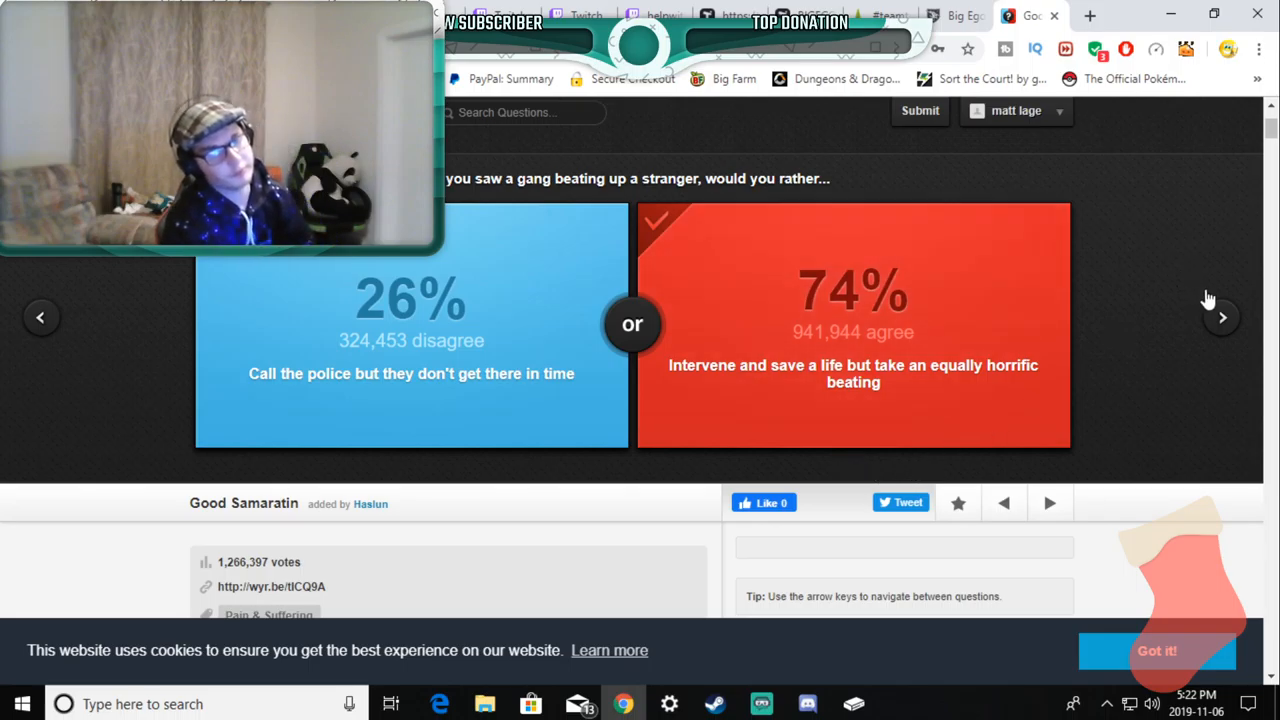
# Step: Advance past the Good Samaritan result and vote 'Have grown up without a mother'
pyautogui.click(1220, 316)
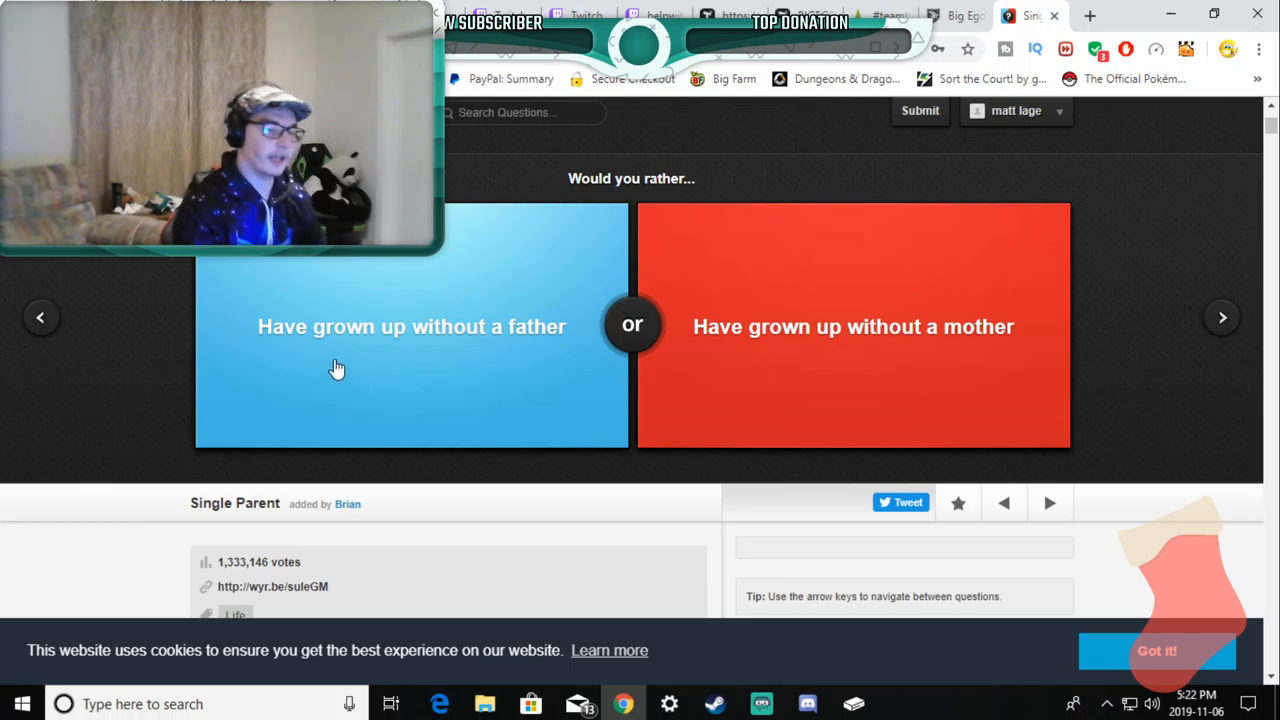
pyautogui.moveTo(444, 364)
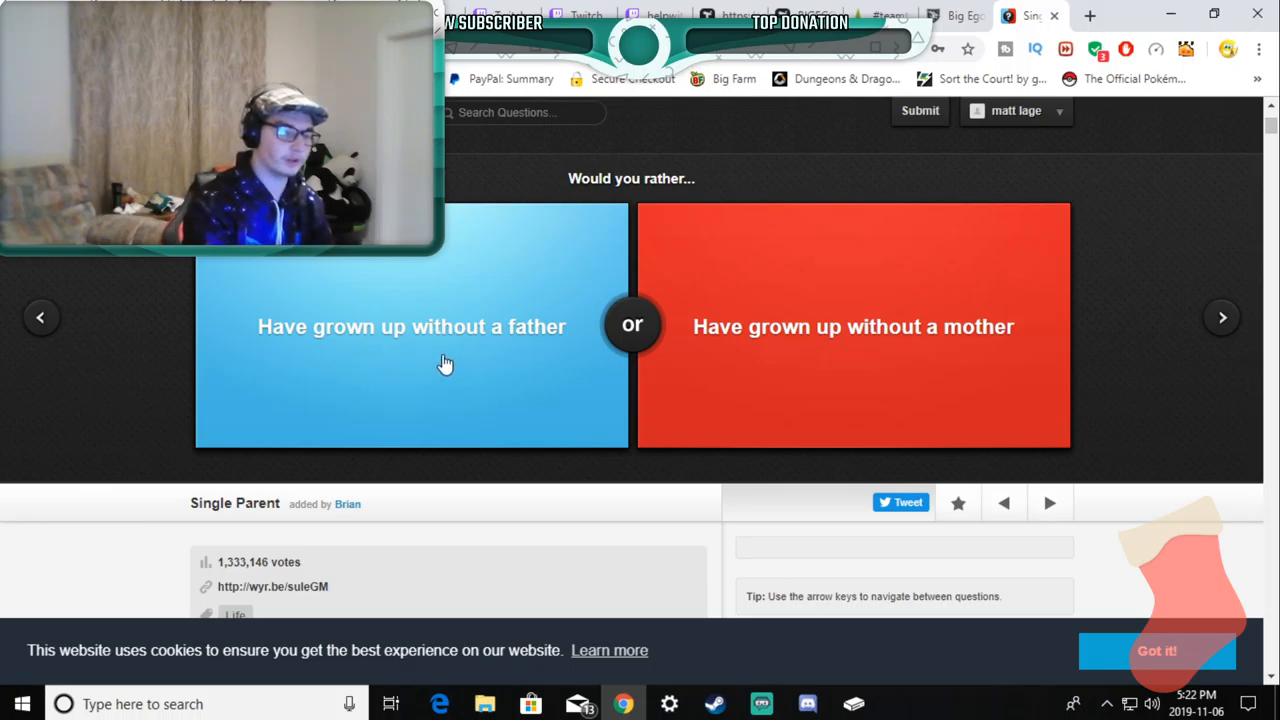
pyautogui.moveTo(850, 356)
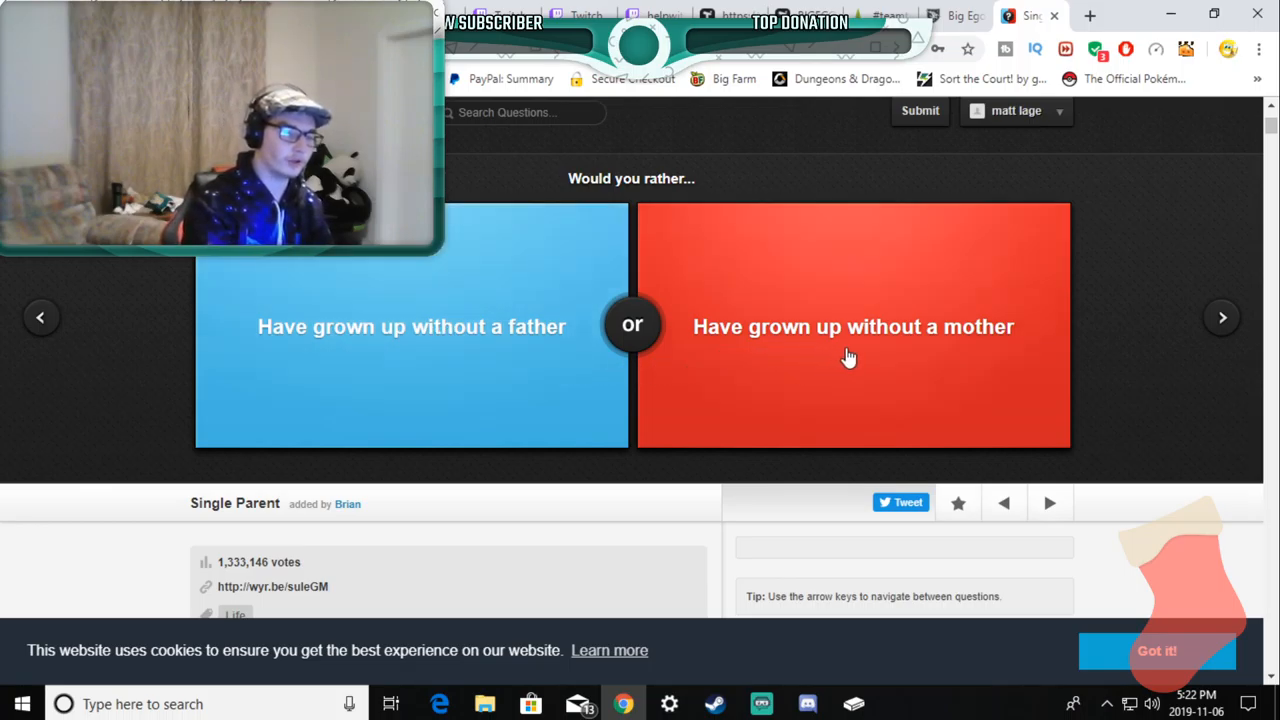
pyautogui.click(1220, 316)
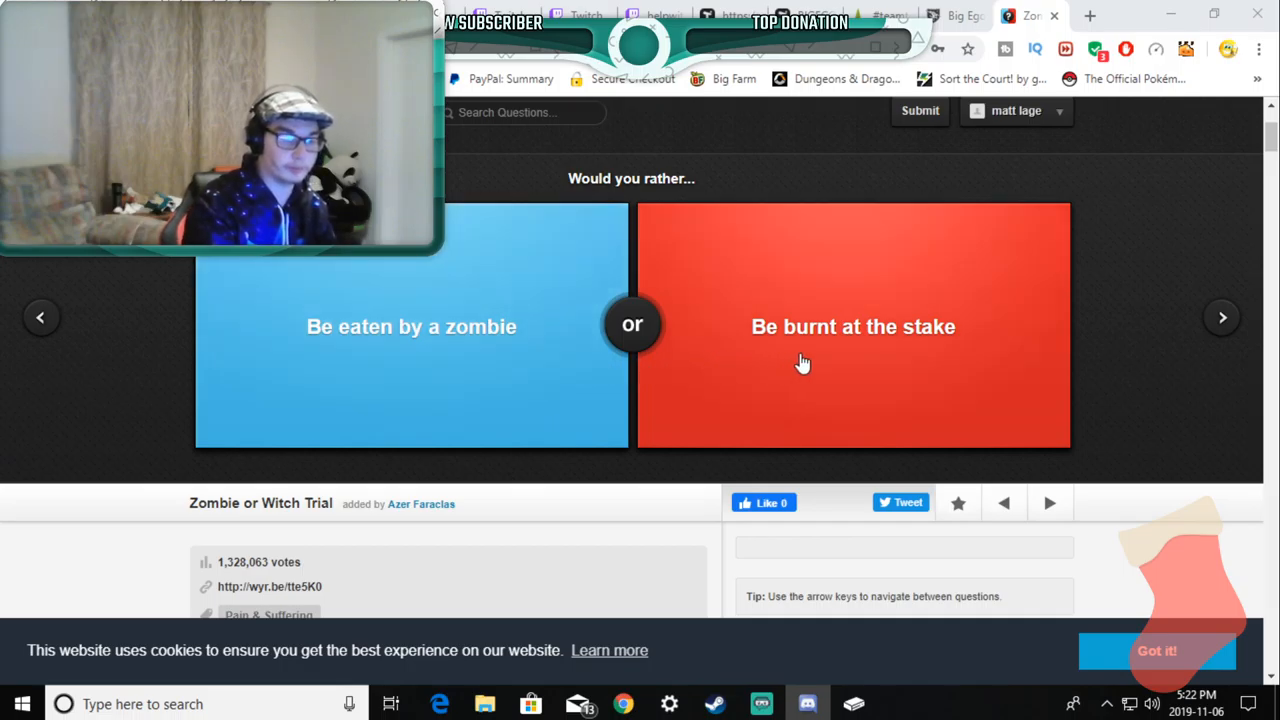
pyautogui.moveTo(808, 398)
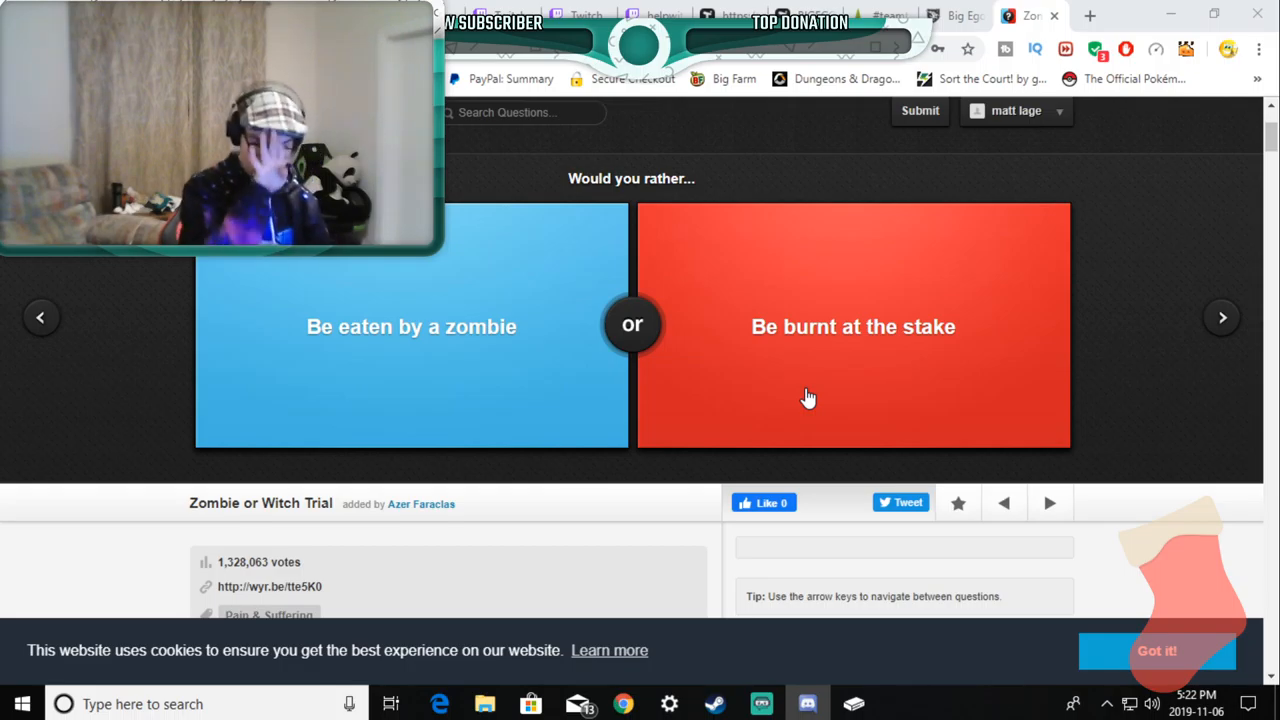
pyautogui.moveTo(428, 374)
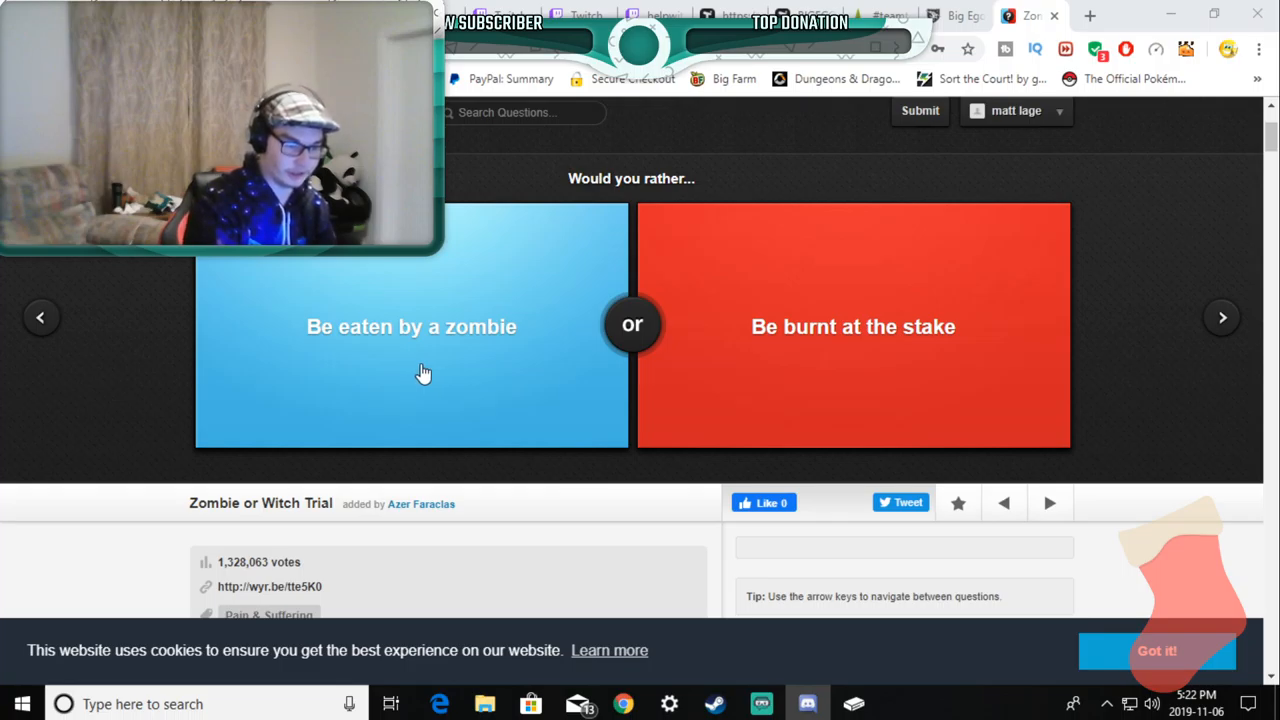
pyautogui.moveTo(444, 376)
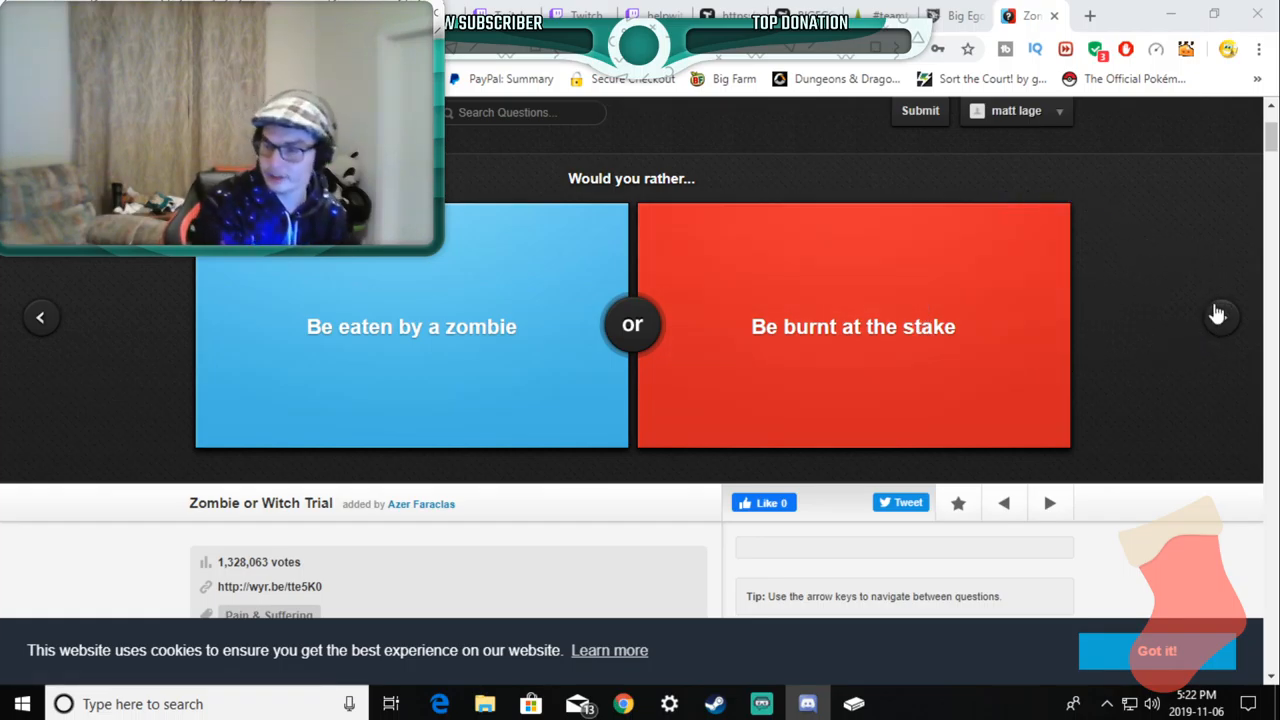
pyautogui.moveTo(1144, 268)
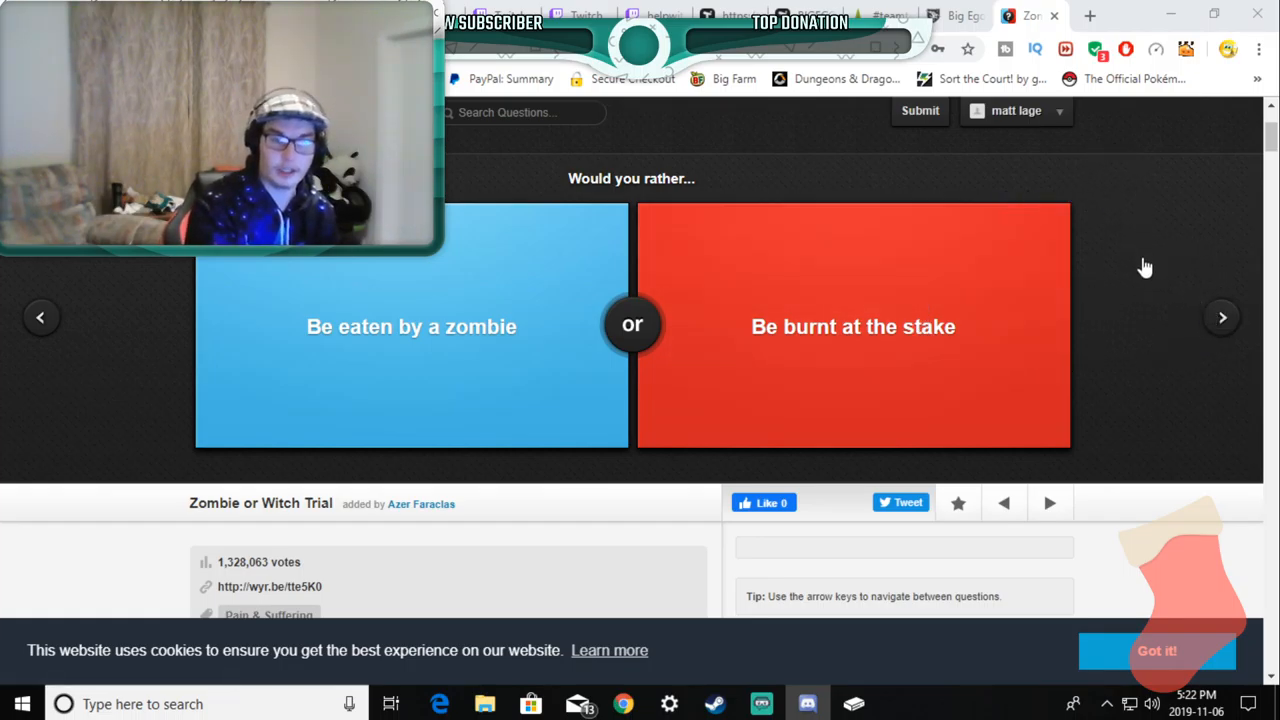